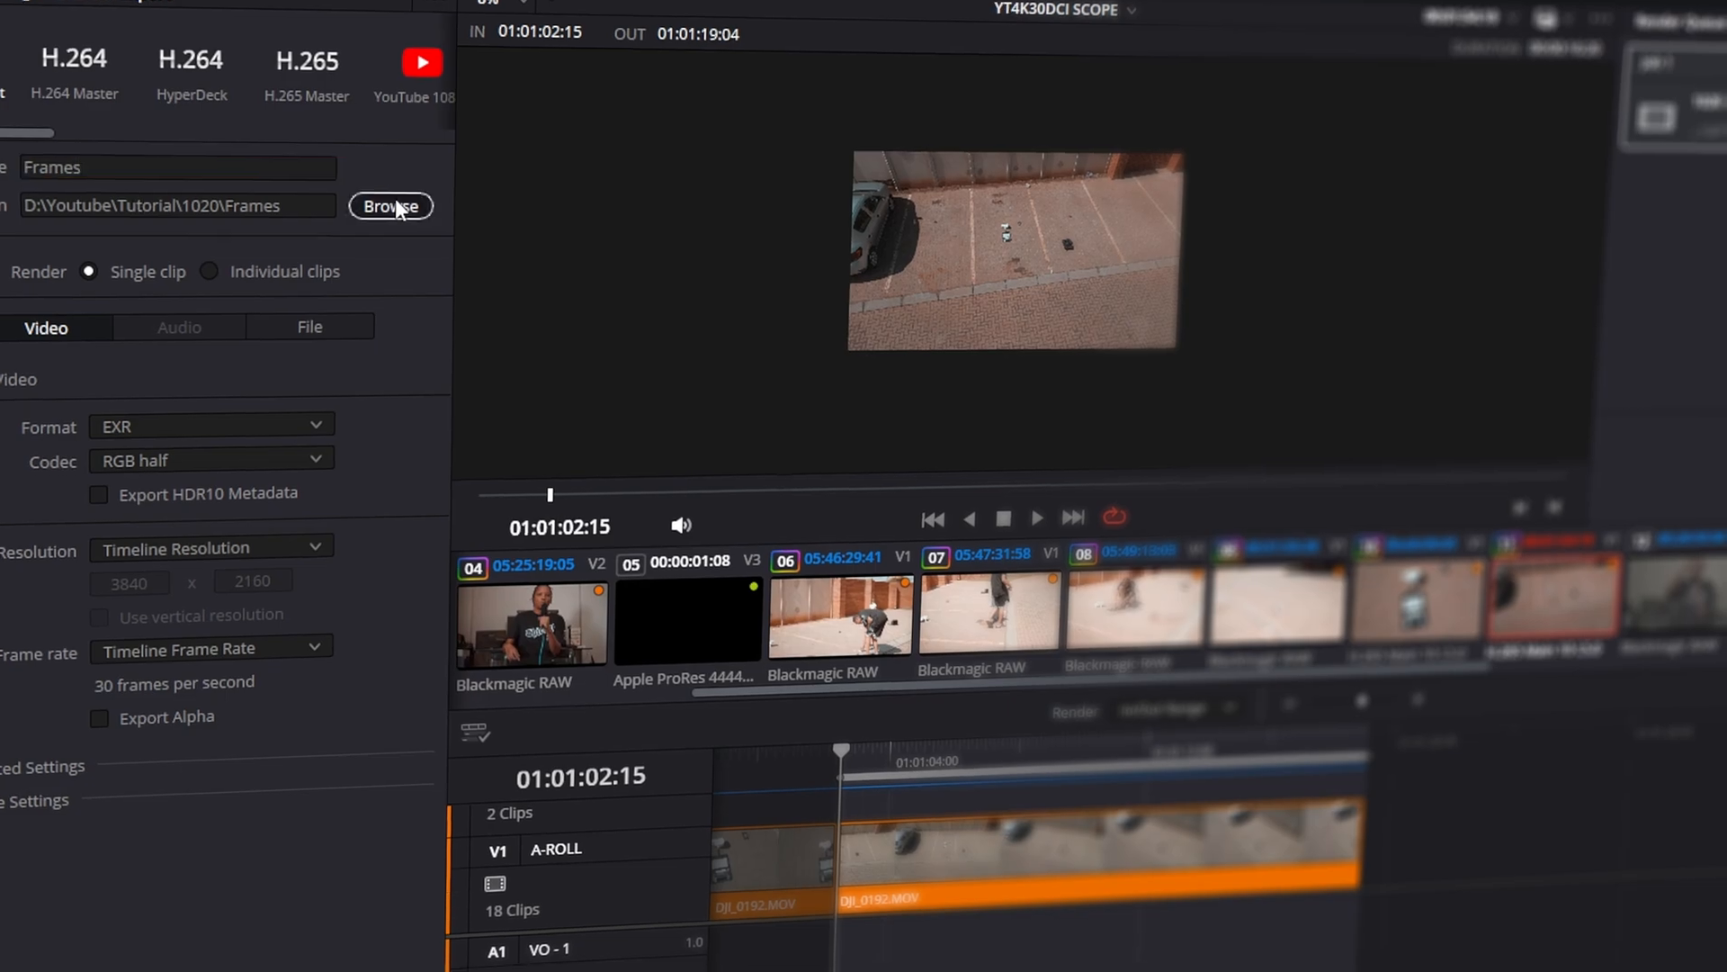
# Point the Deliver export at the Frames folder and choose EXR format with RGB half codec
pyautogui.click(391, 207)
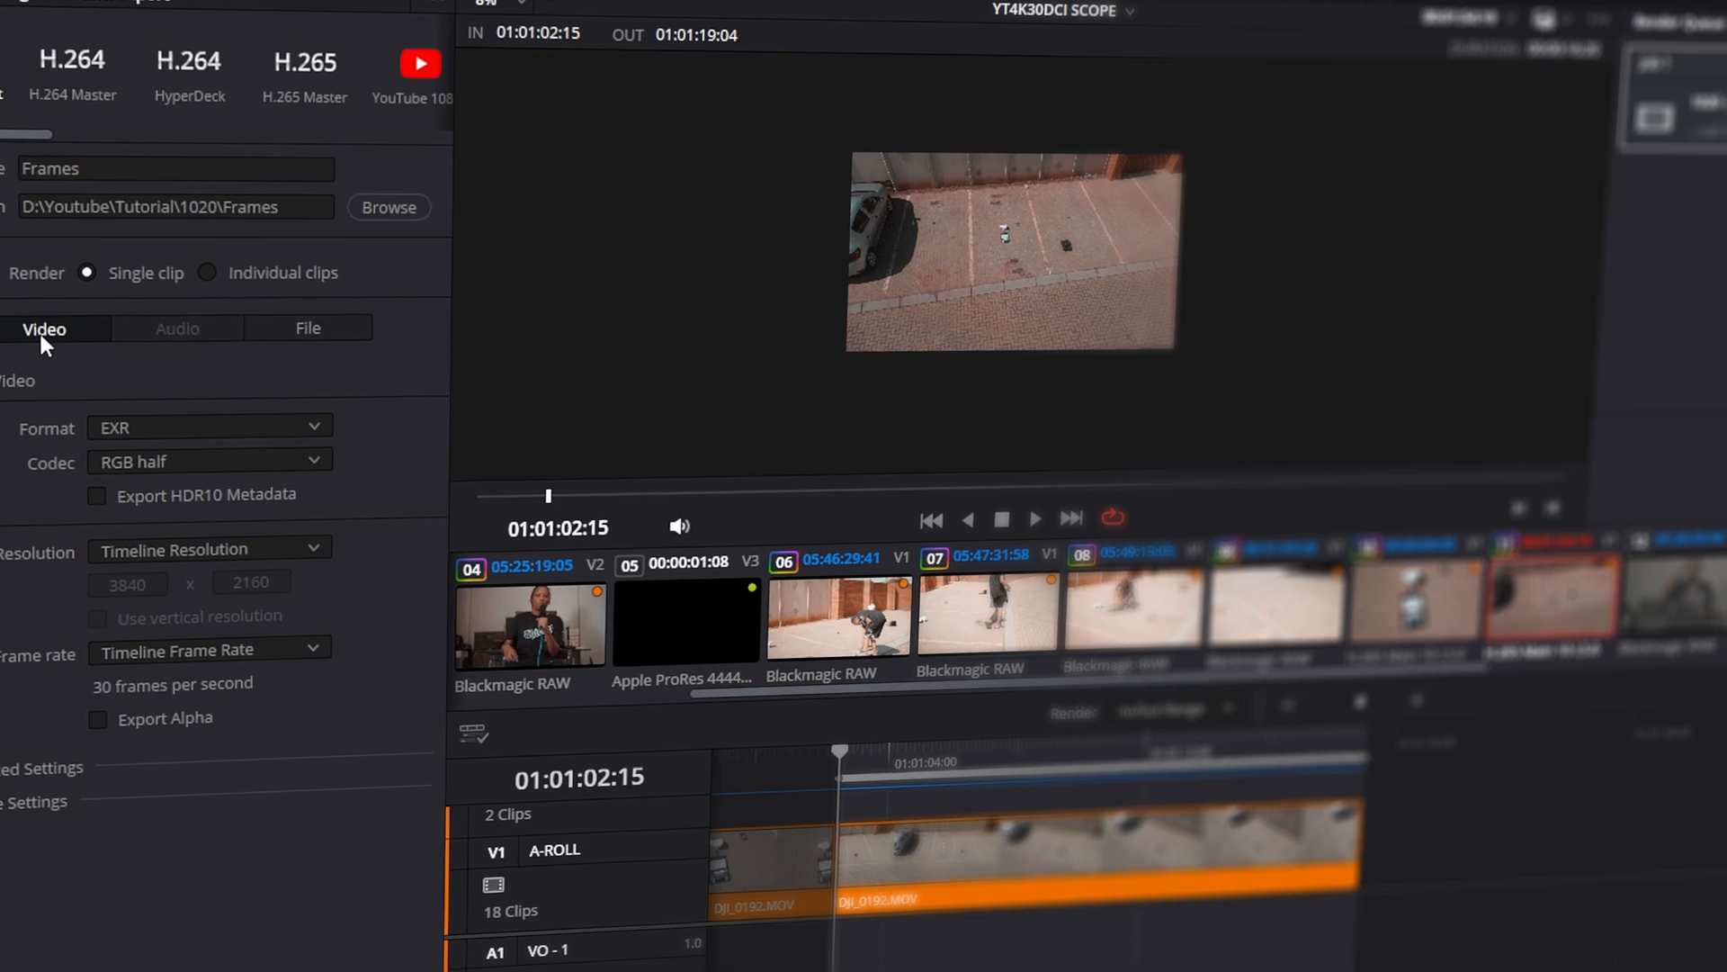
pyautogui.click(207, 430)
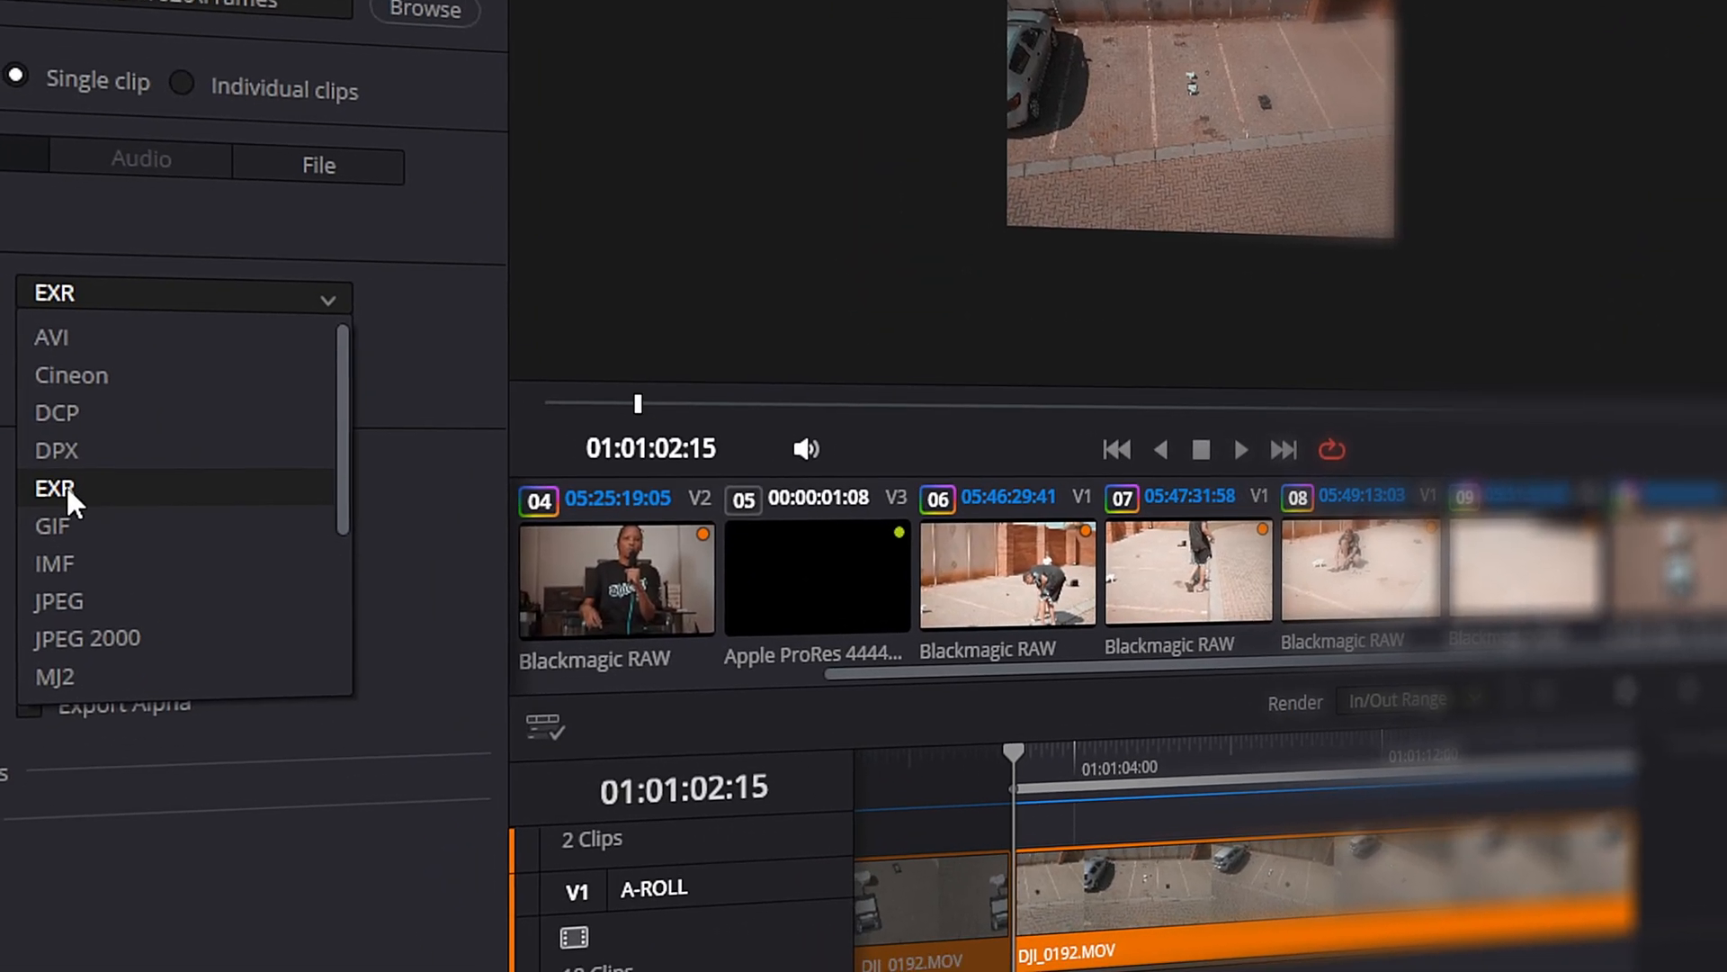
pyautogui.click(54, 488)
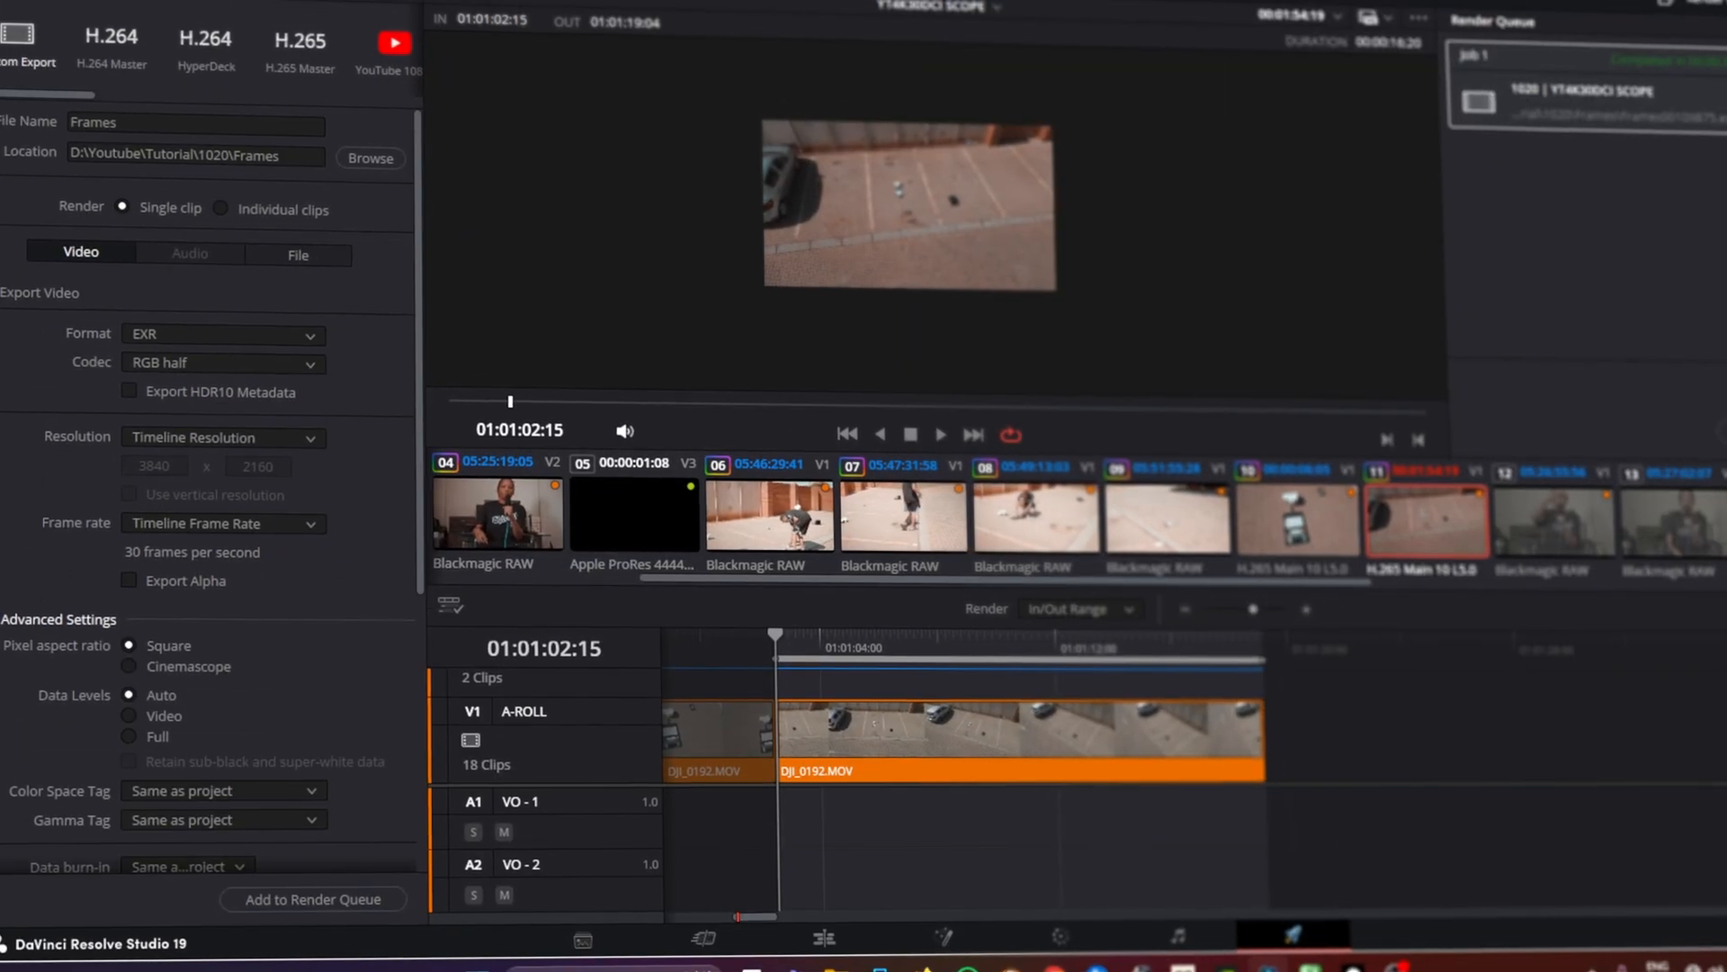
pyautogui.scroll(-3)
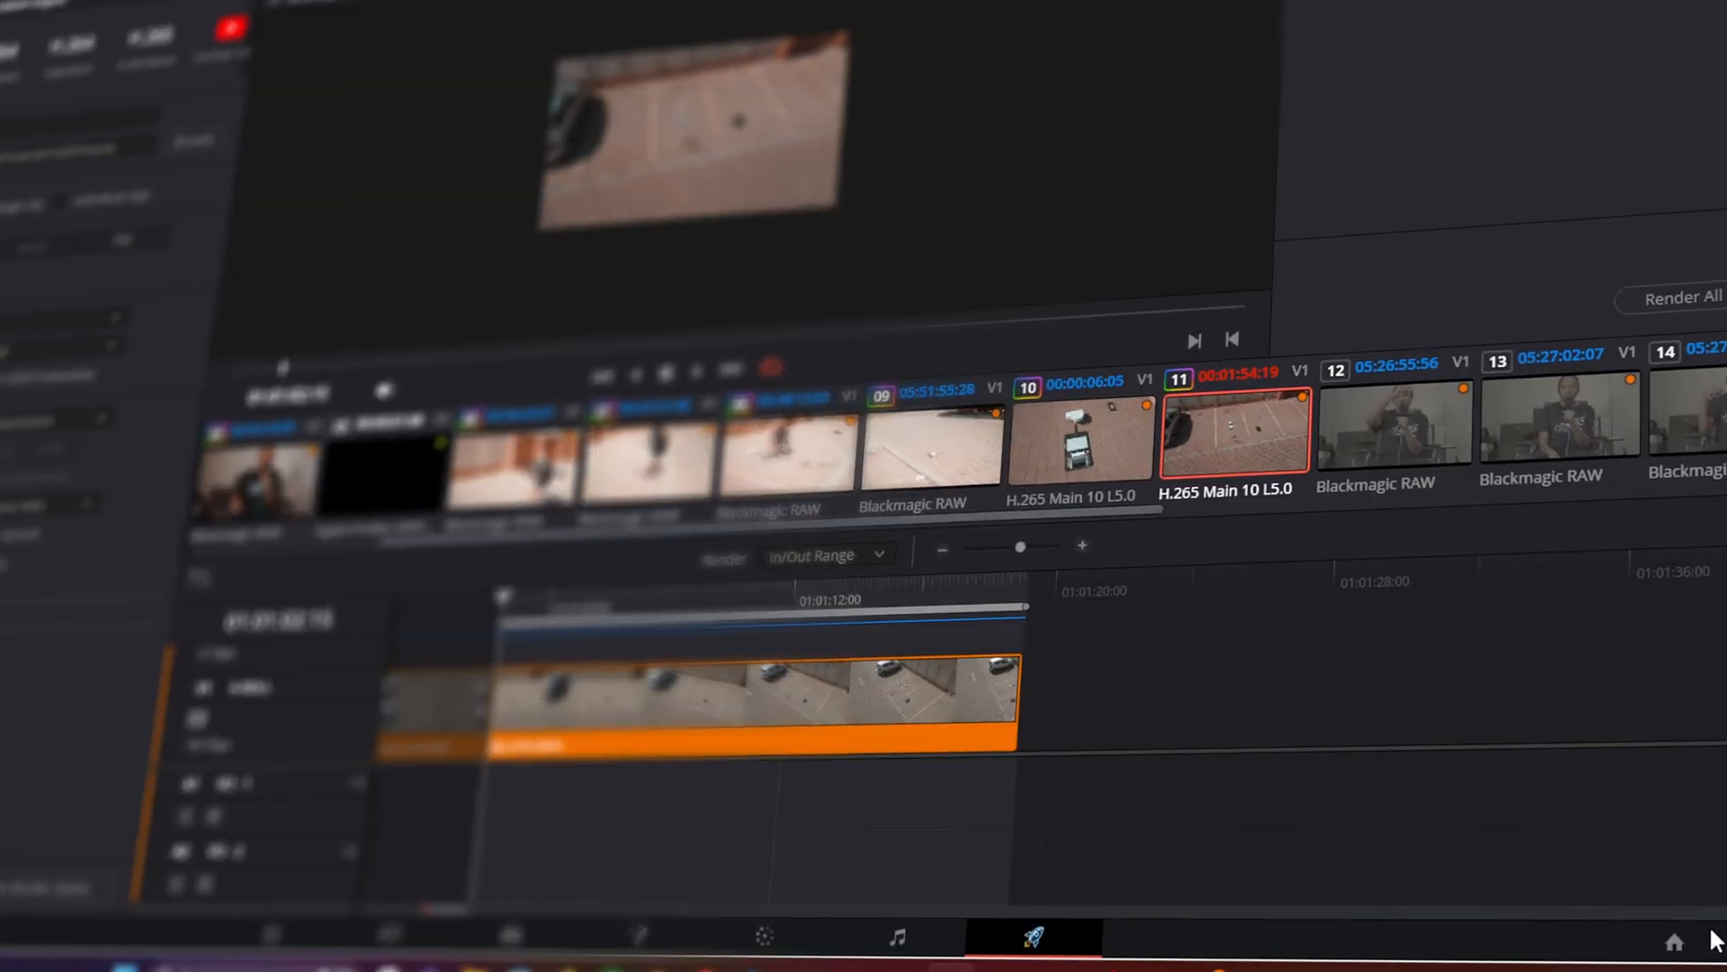
# Set the project colour science to ACEScc in Color Management and confirm re-rendering the Frames job
pyautogui.click(974, 166)
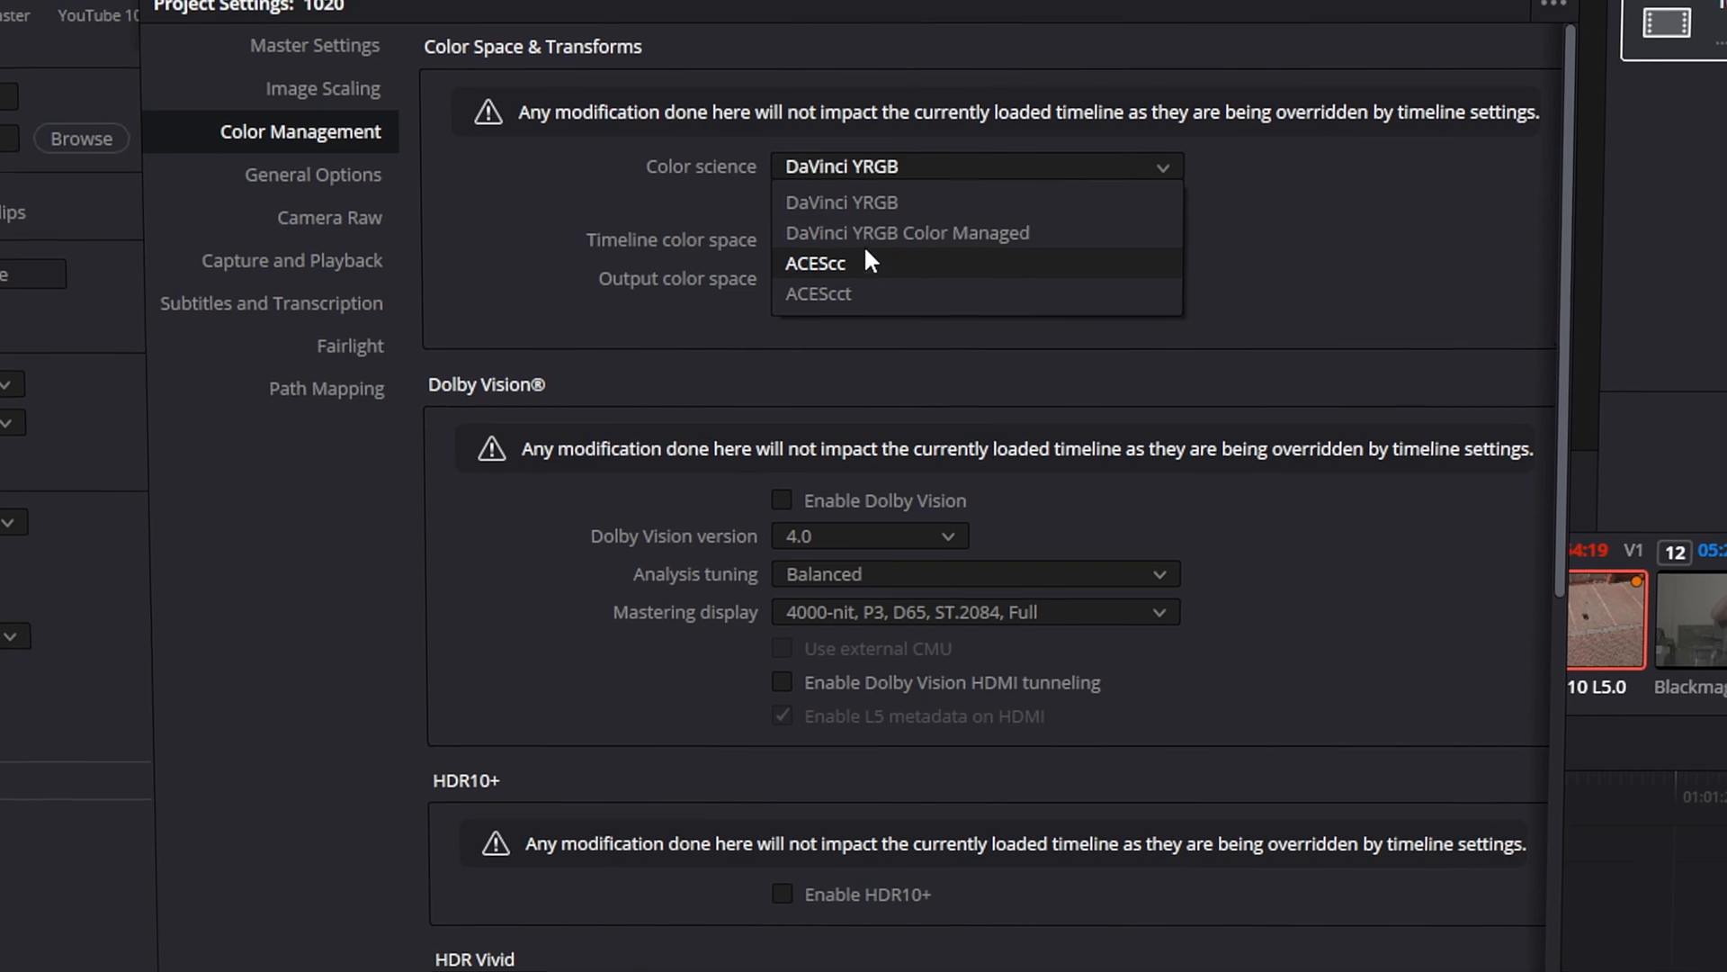
pyautogui.click(814, 263)
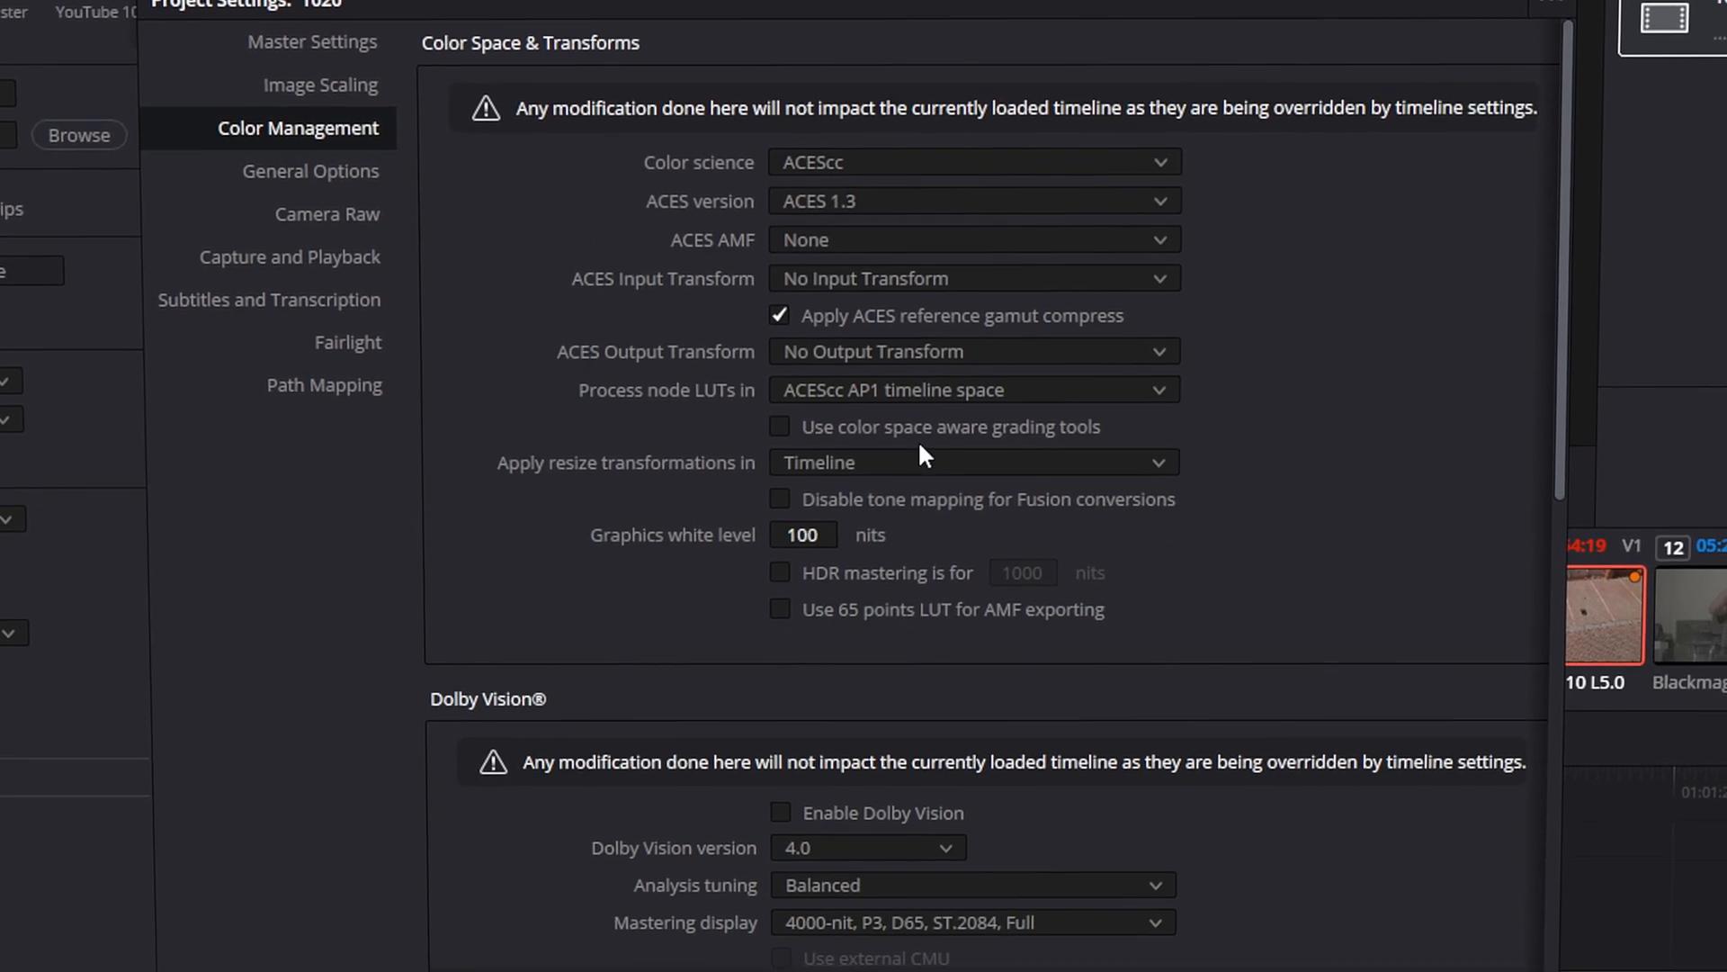
pyautogui.click(972, 389)
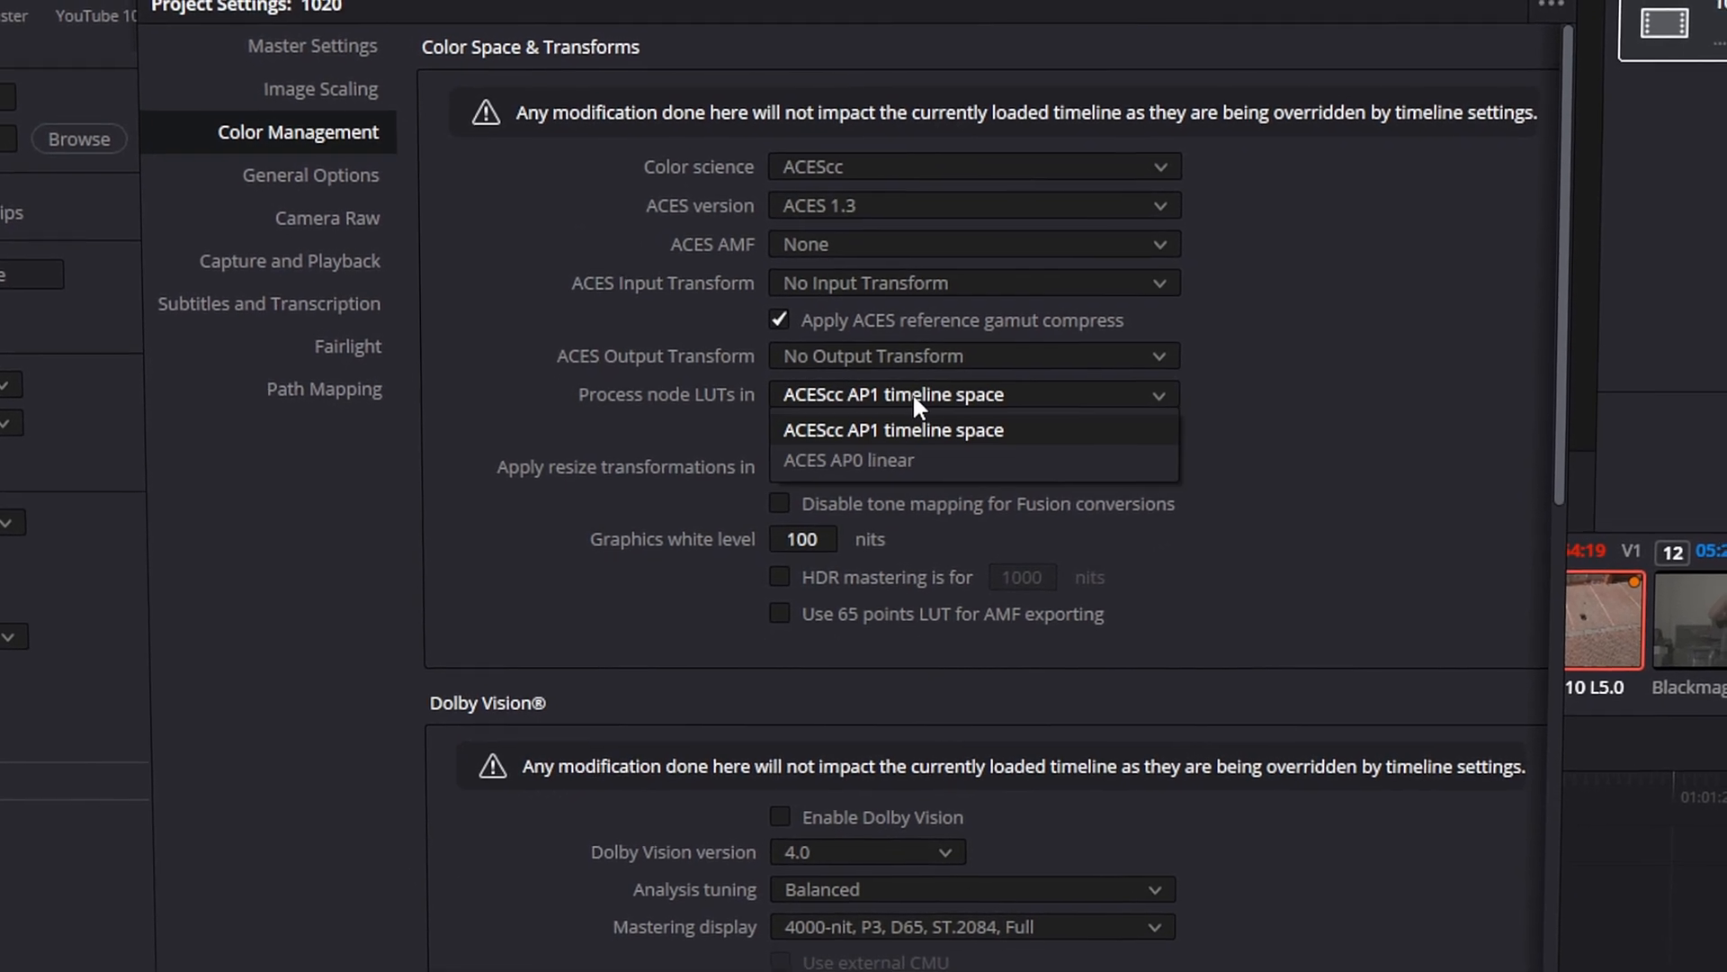
pyautogui.moveTo(866, 457)
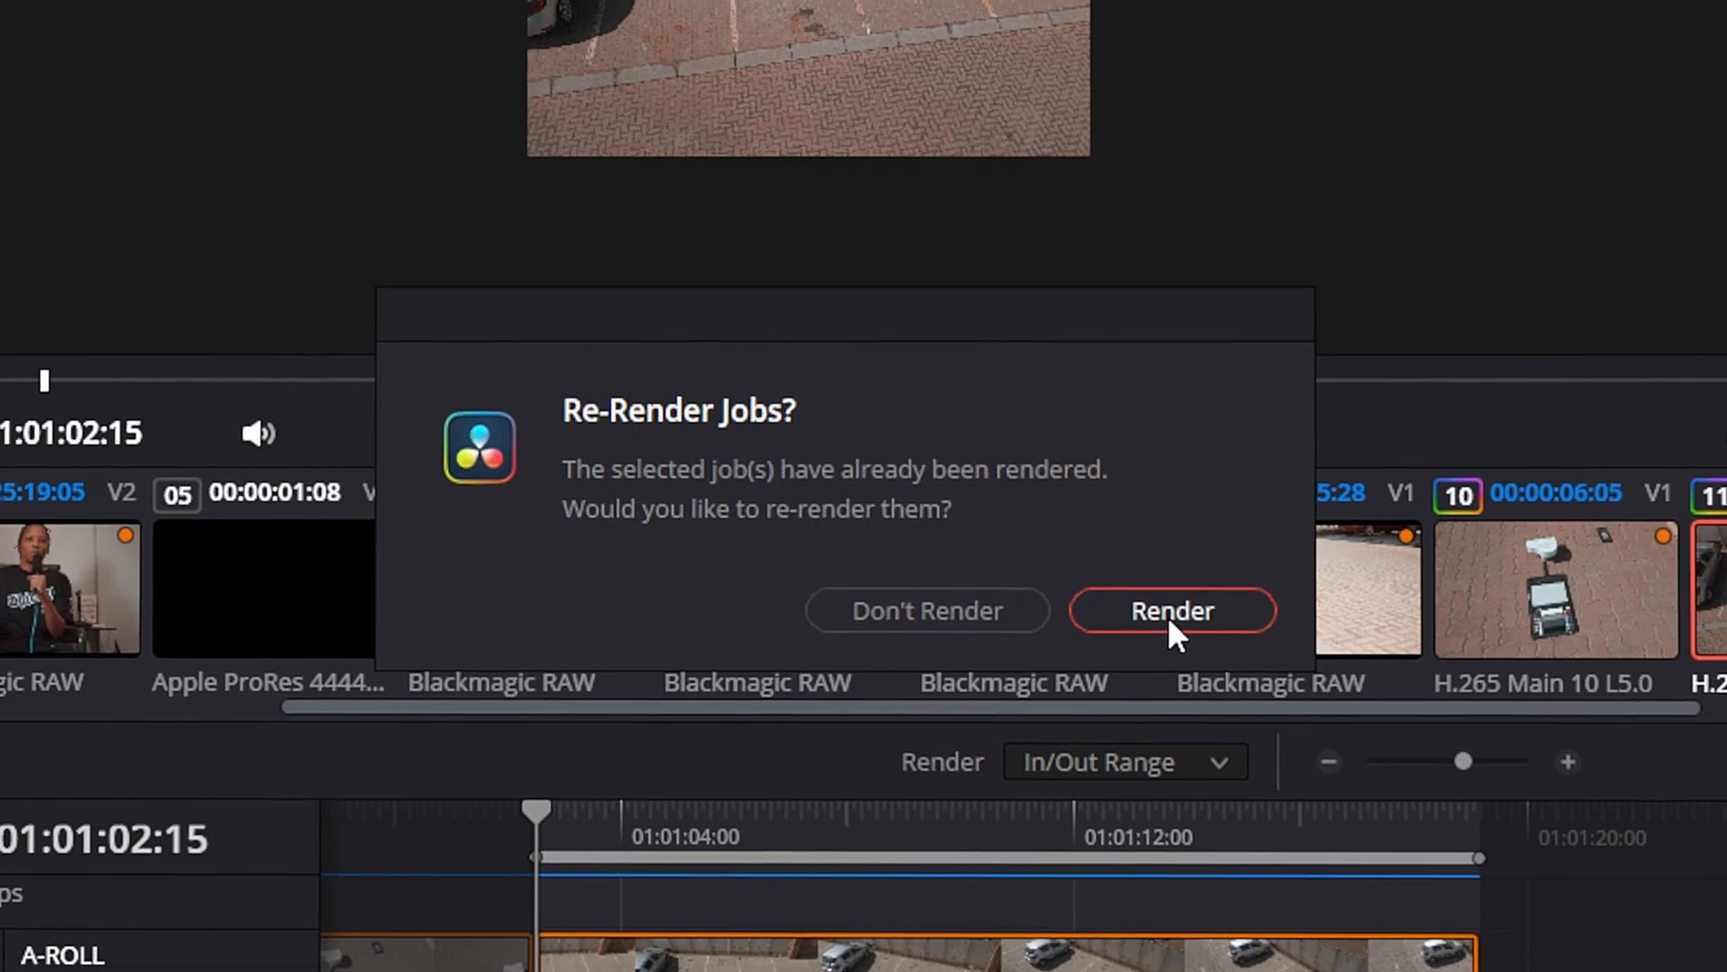
pyautogui.click(1171, 610)
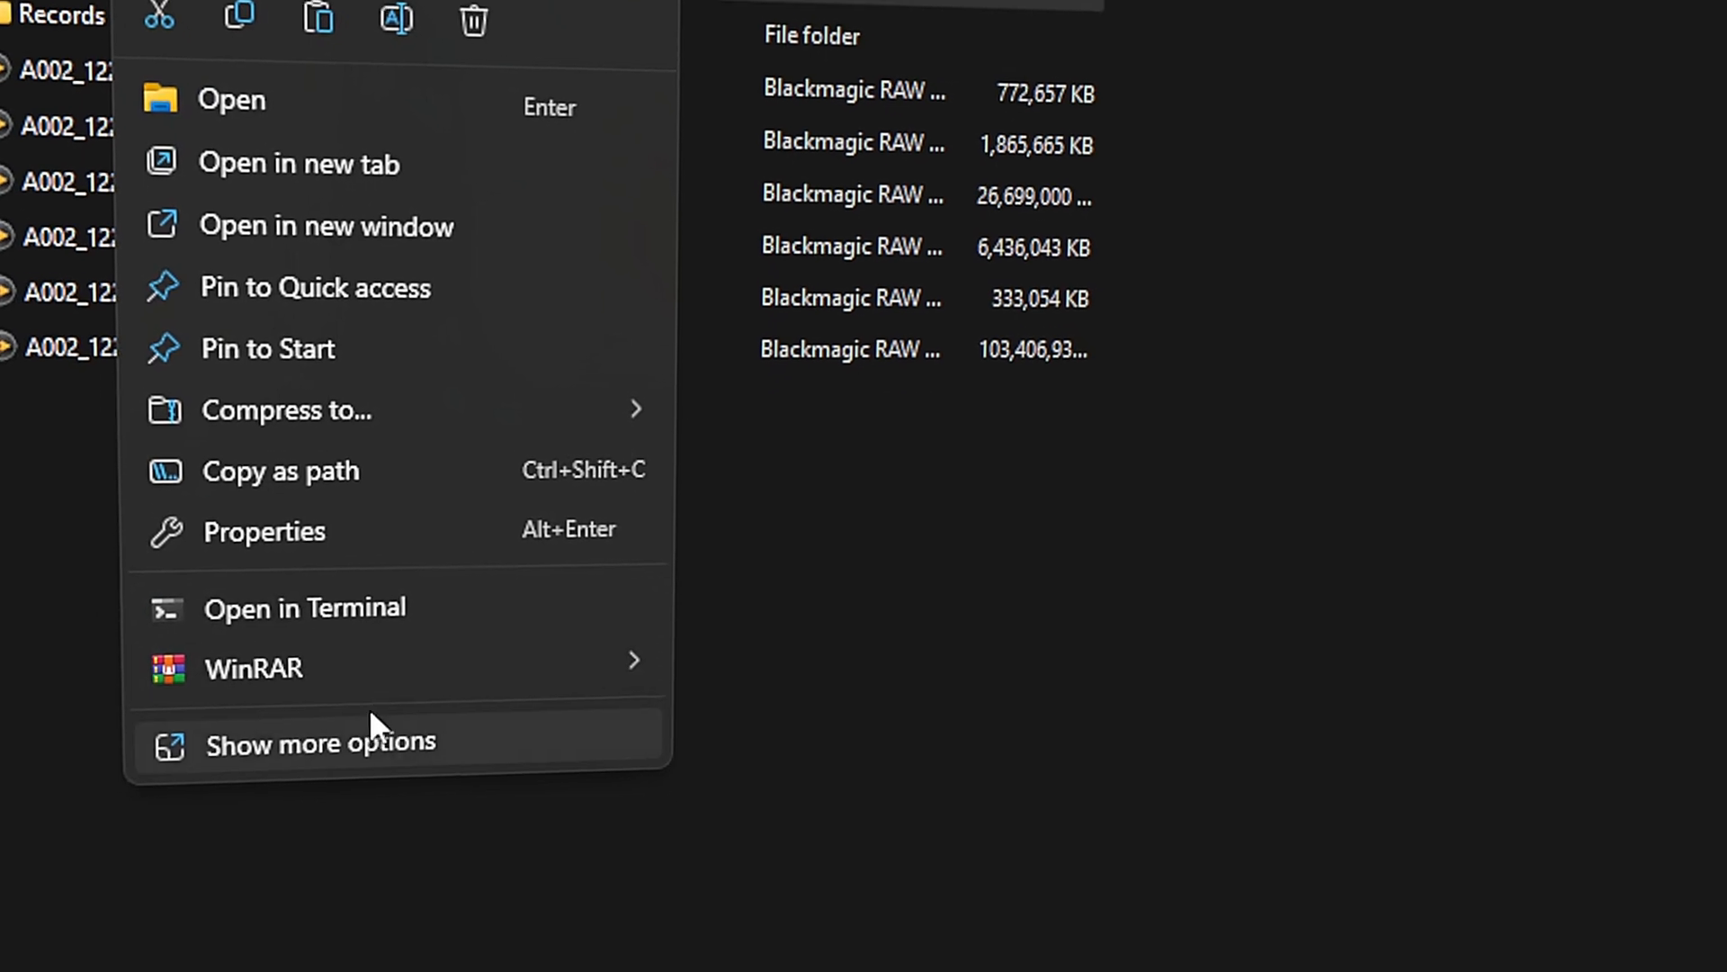
# Show the full context-menu options for the Blackmagic RAW files
pyautogui.click(321, 744)
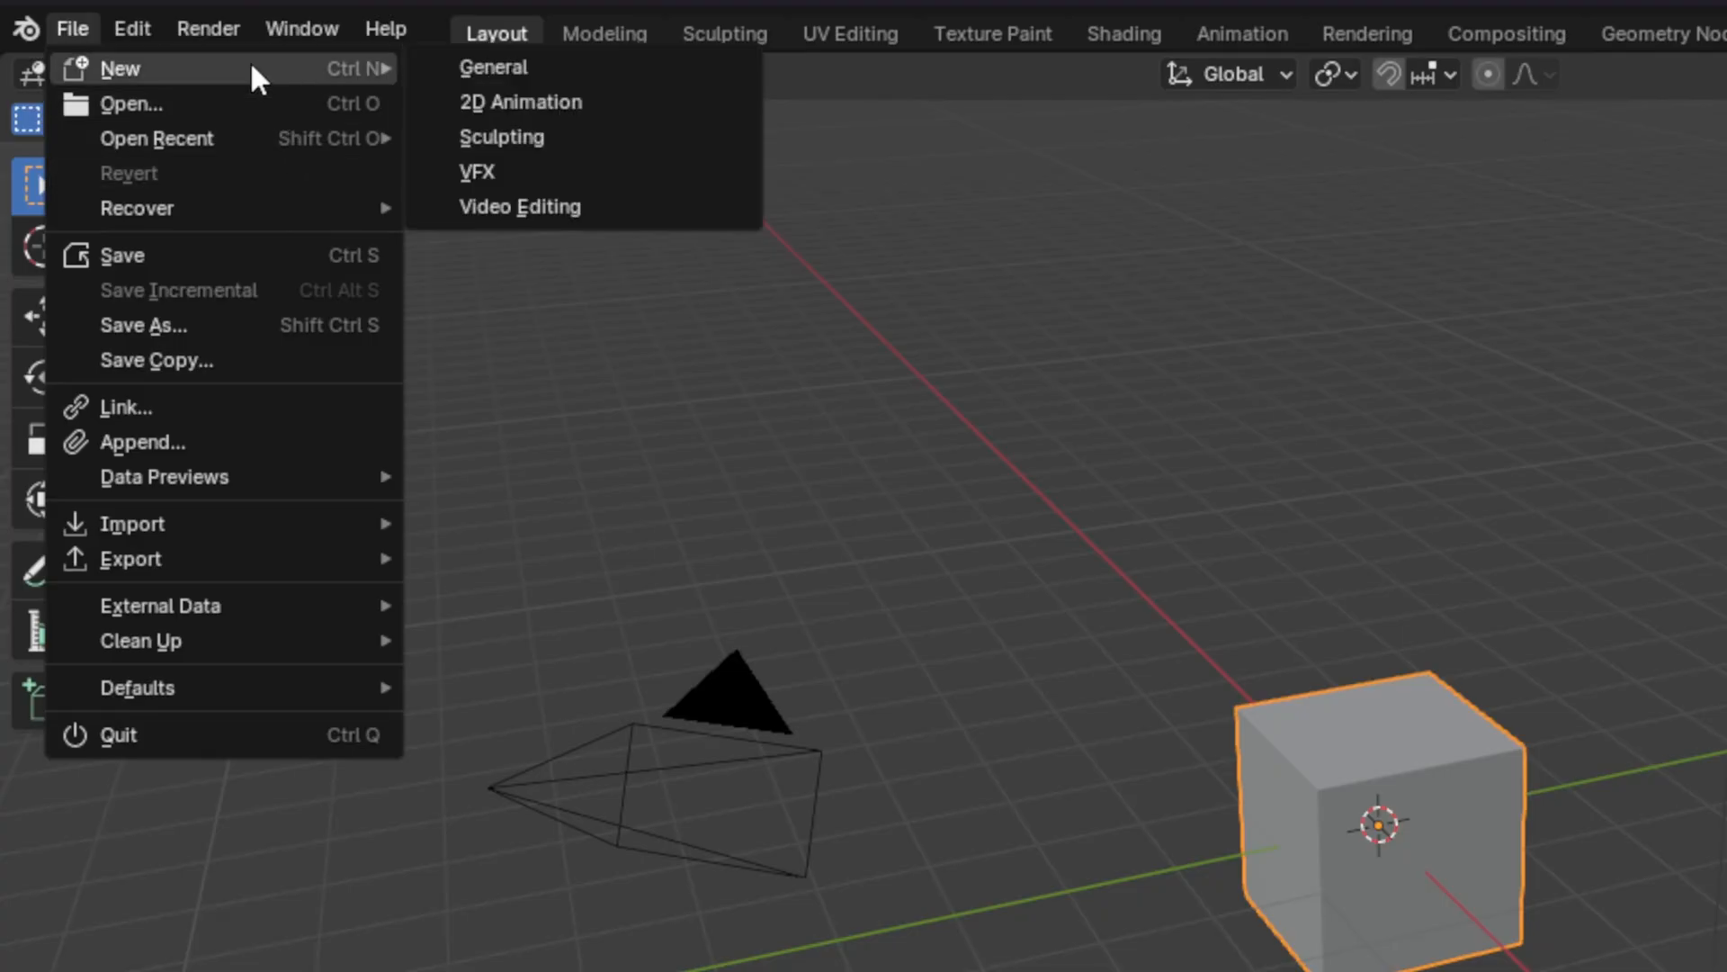
pyautogui.moveTo(562, 193)
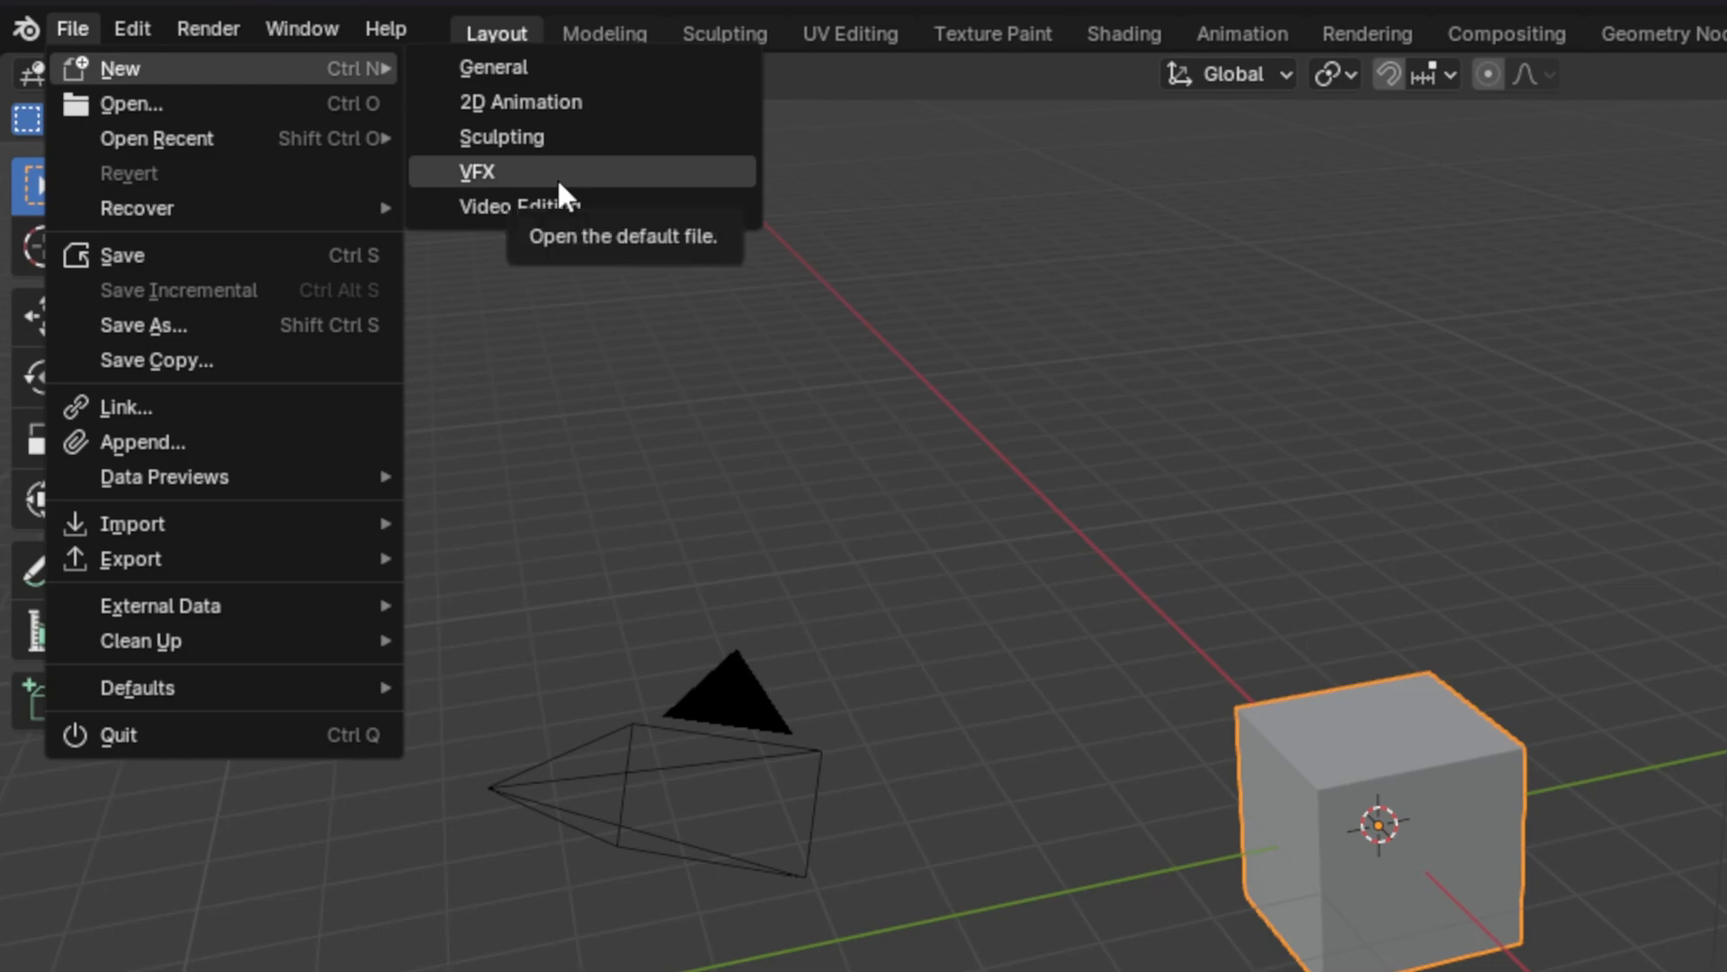
# Start a new VFX project and bring up the clip-opening file browser
pyautogui.click(477, 171)
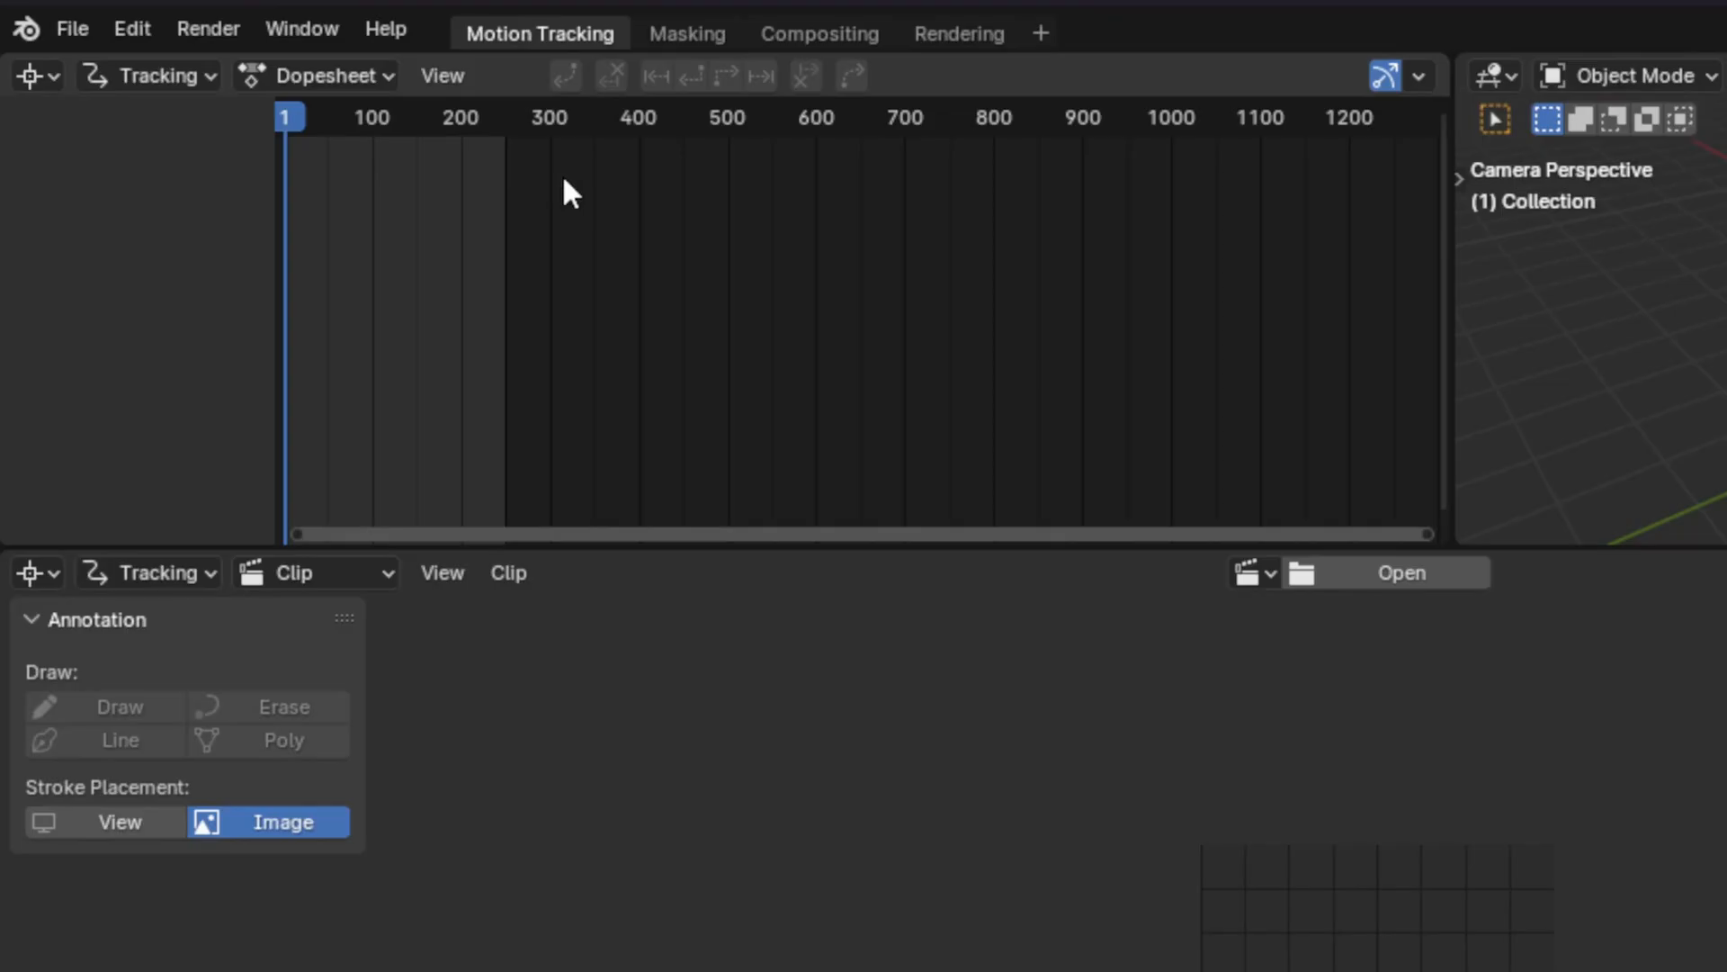
pyautogui.moveTo(1209, 627)
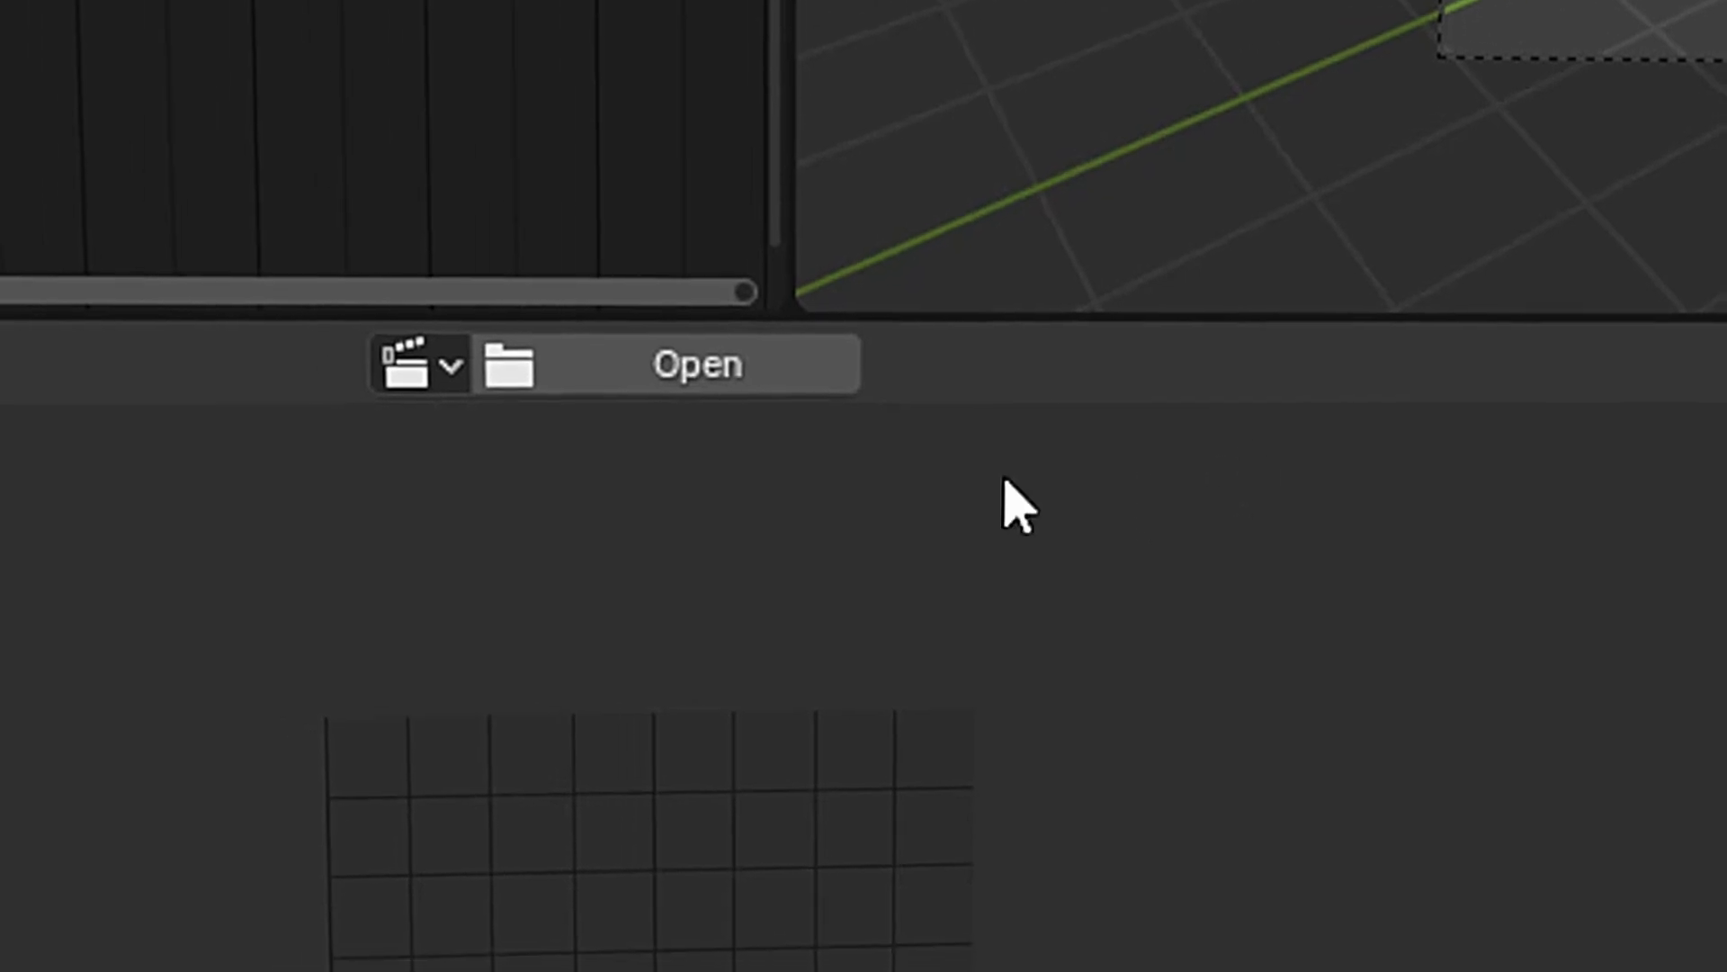
pyautogui.moveTo(689, 394)
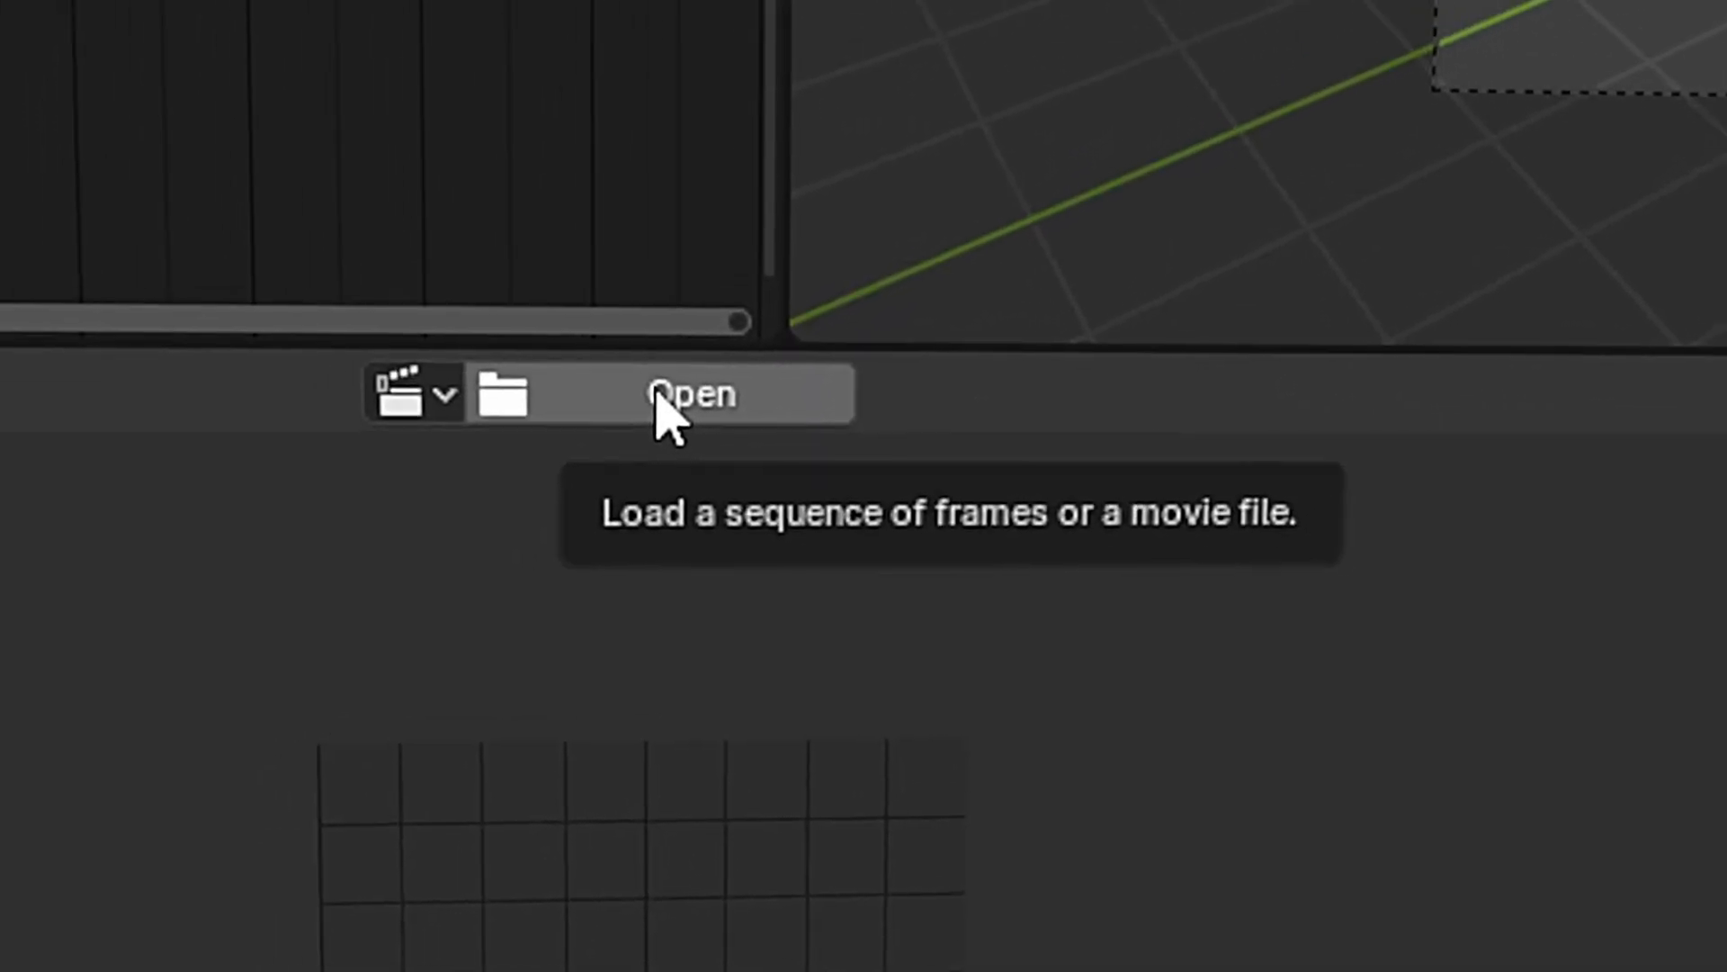
pyautogui.click(687, 394)
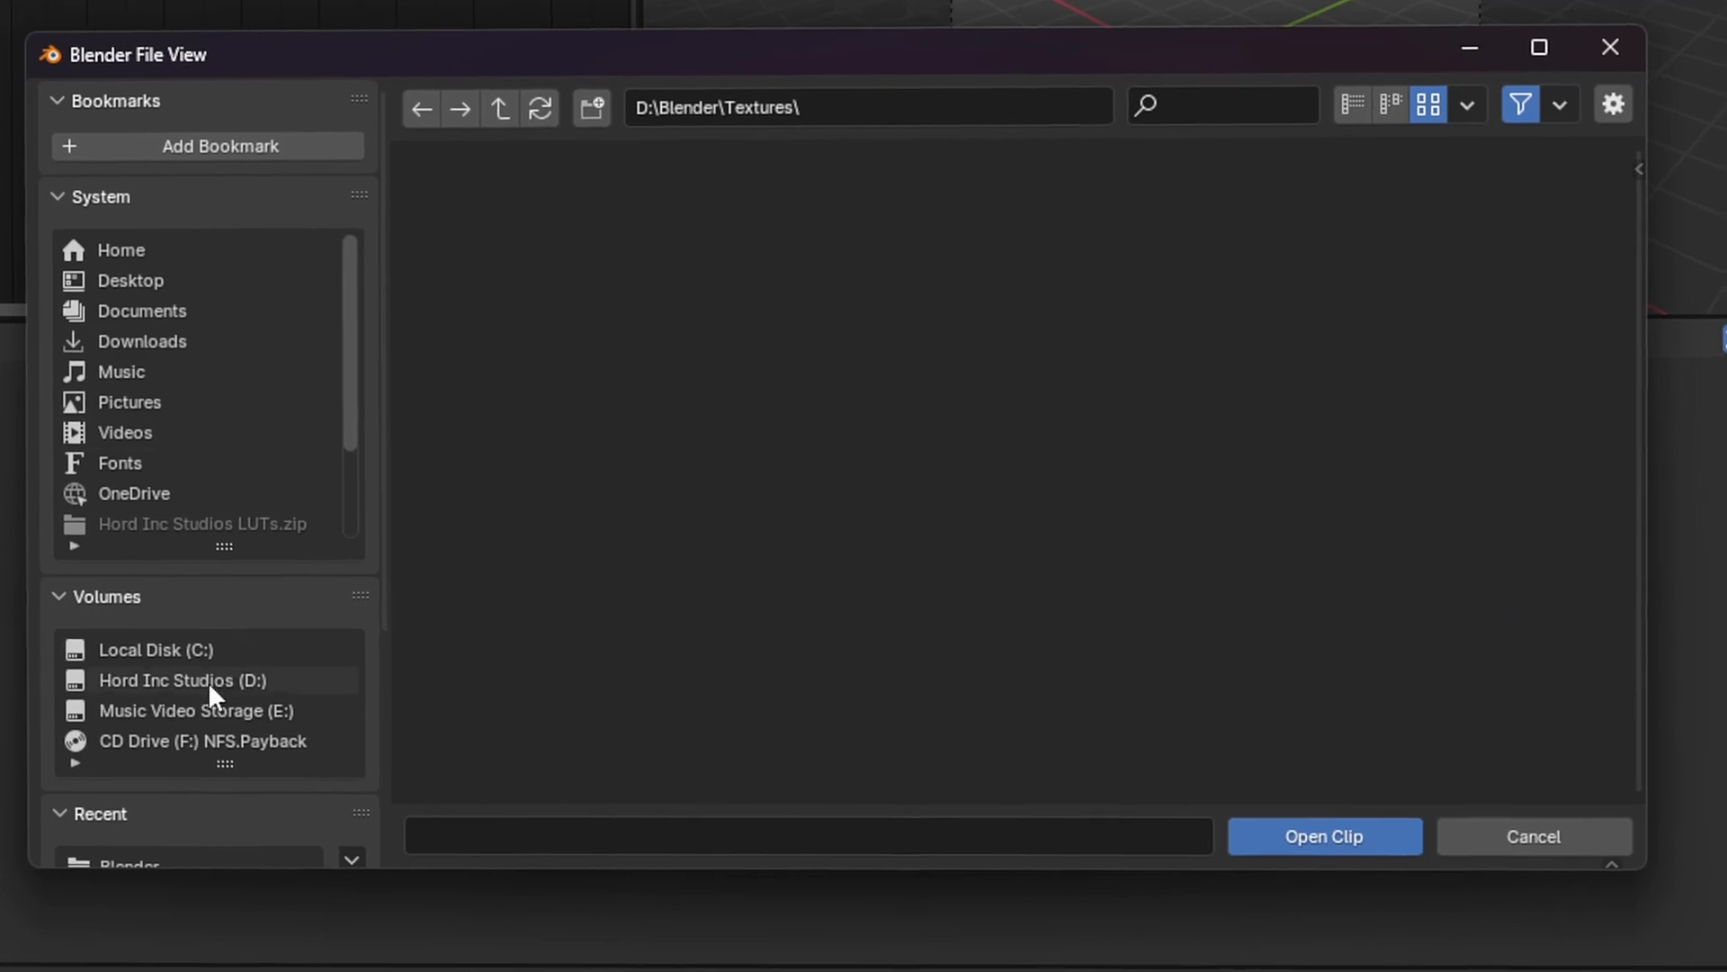
# Load all EXR frames from D:\Youtube\Tutorial\1020\Frames as the tracking clip
pyautogui.click(182, 680)
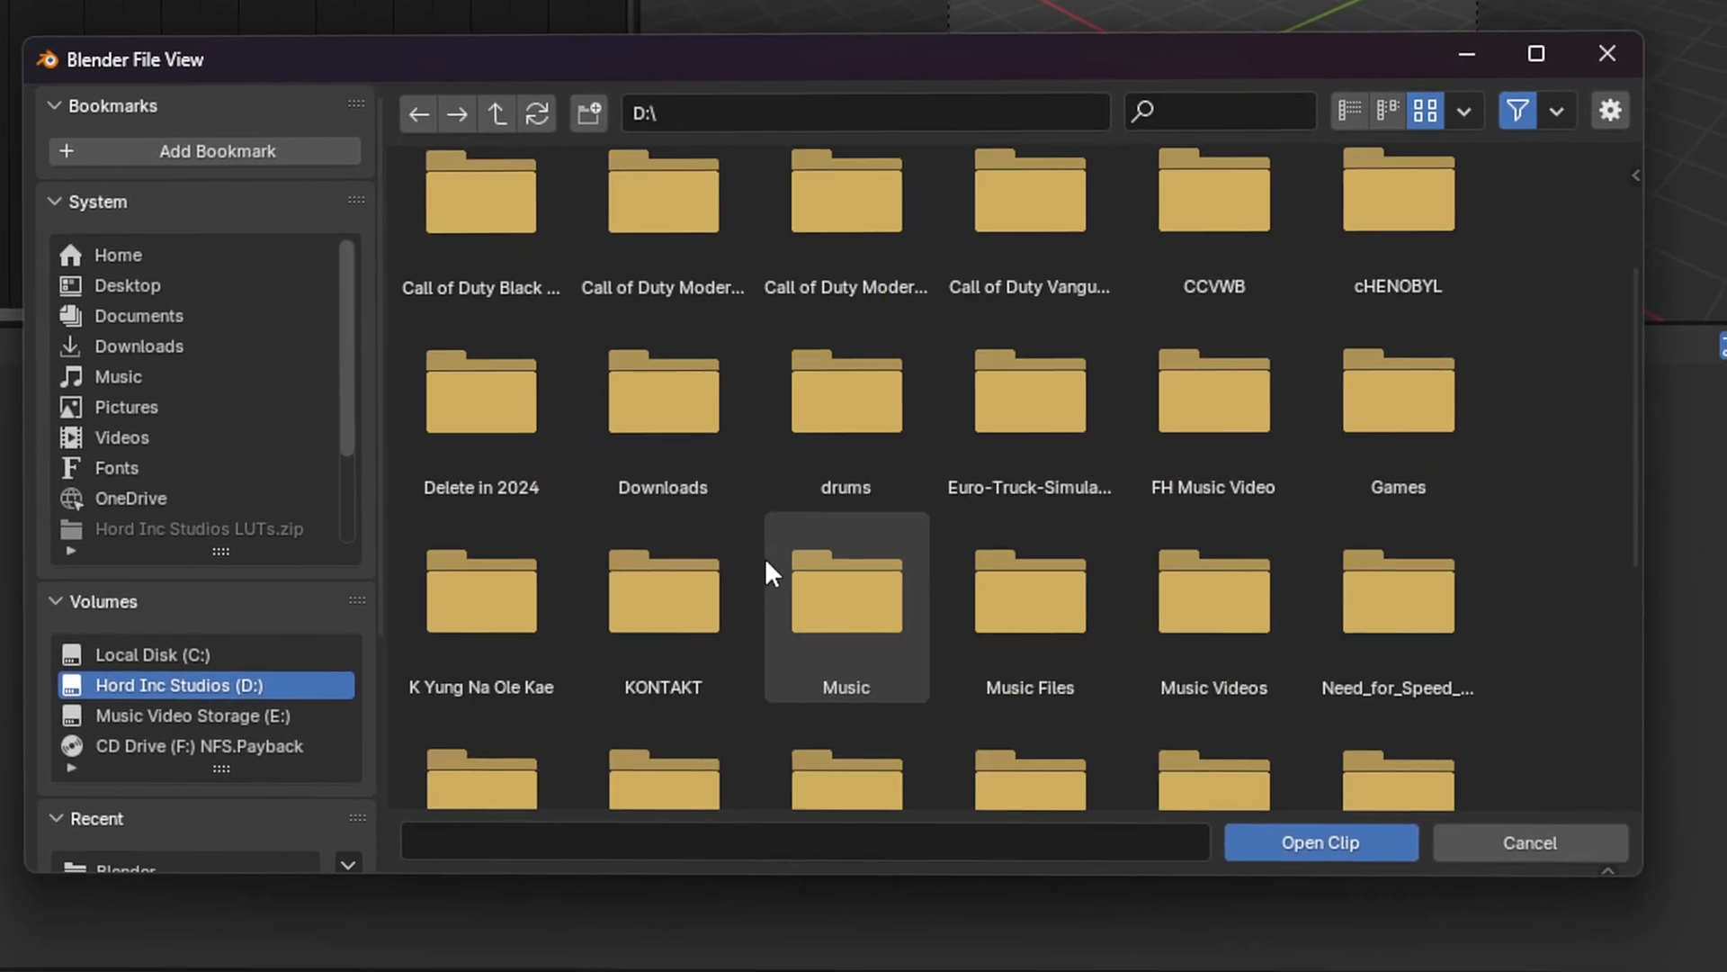
pyautogui.scroll(-3)
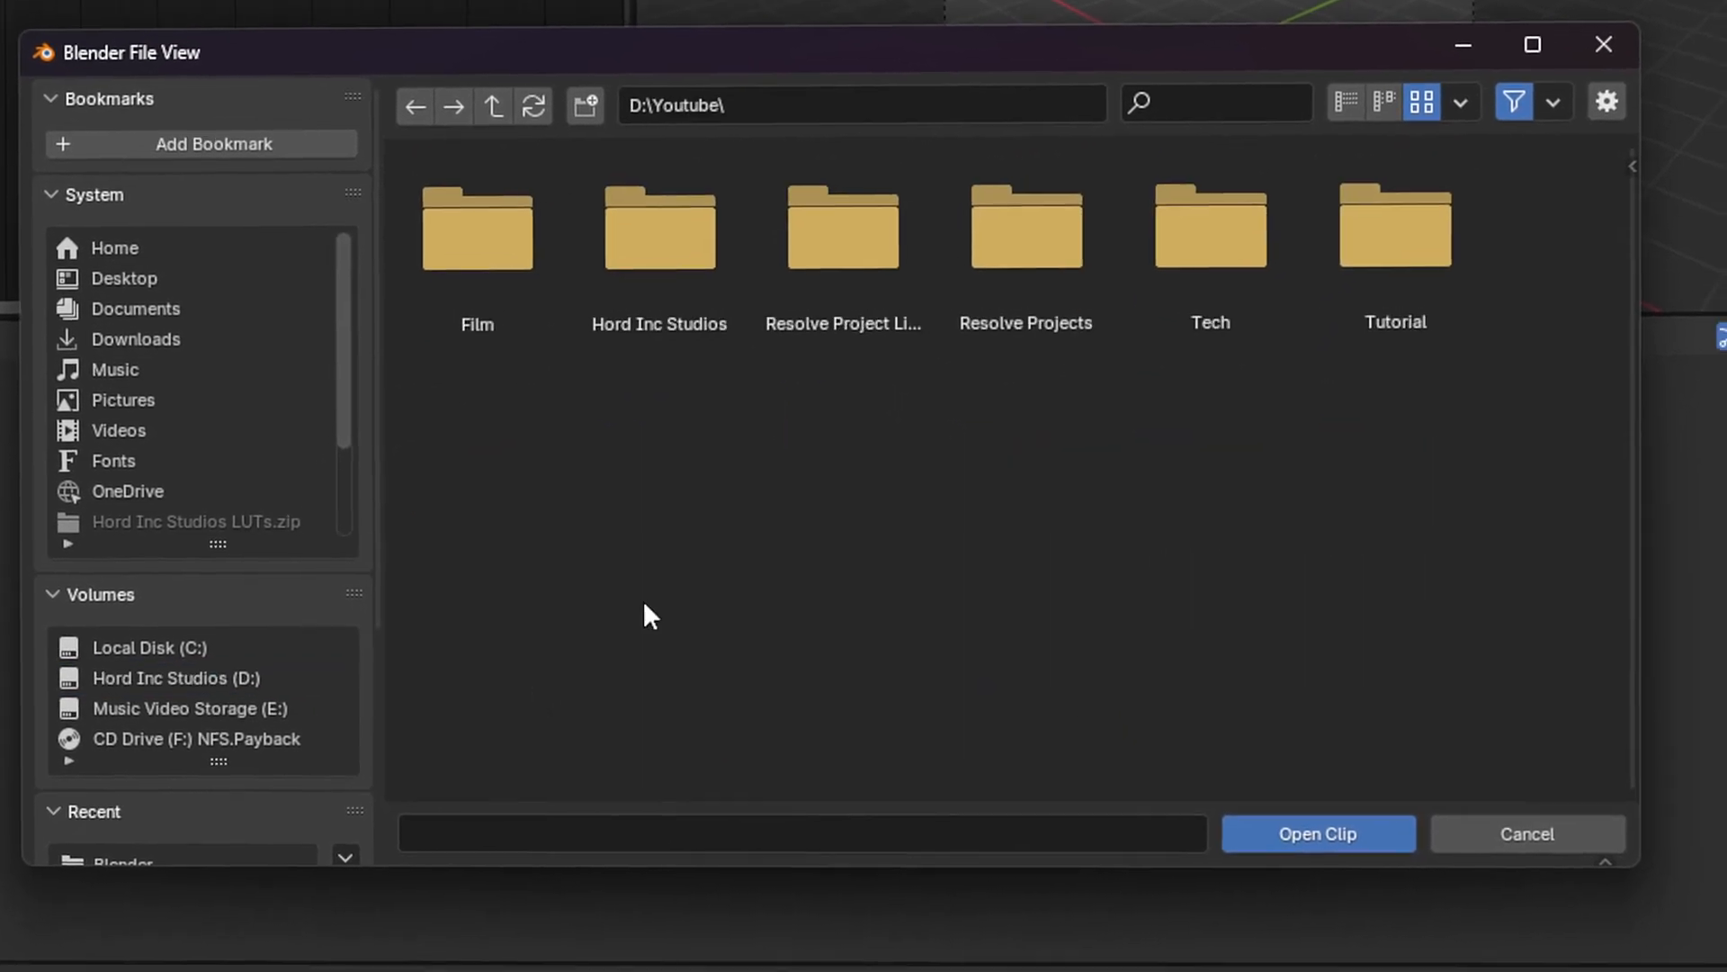
pyautogui.doubleClick(1397, 229)
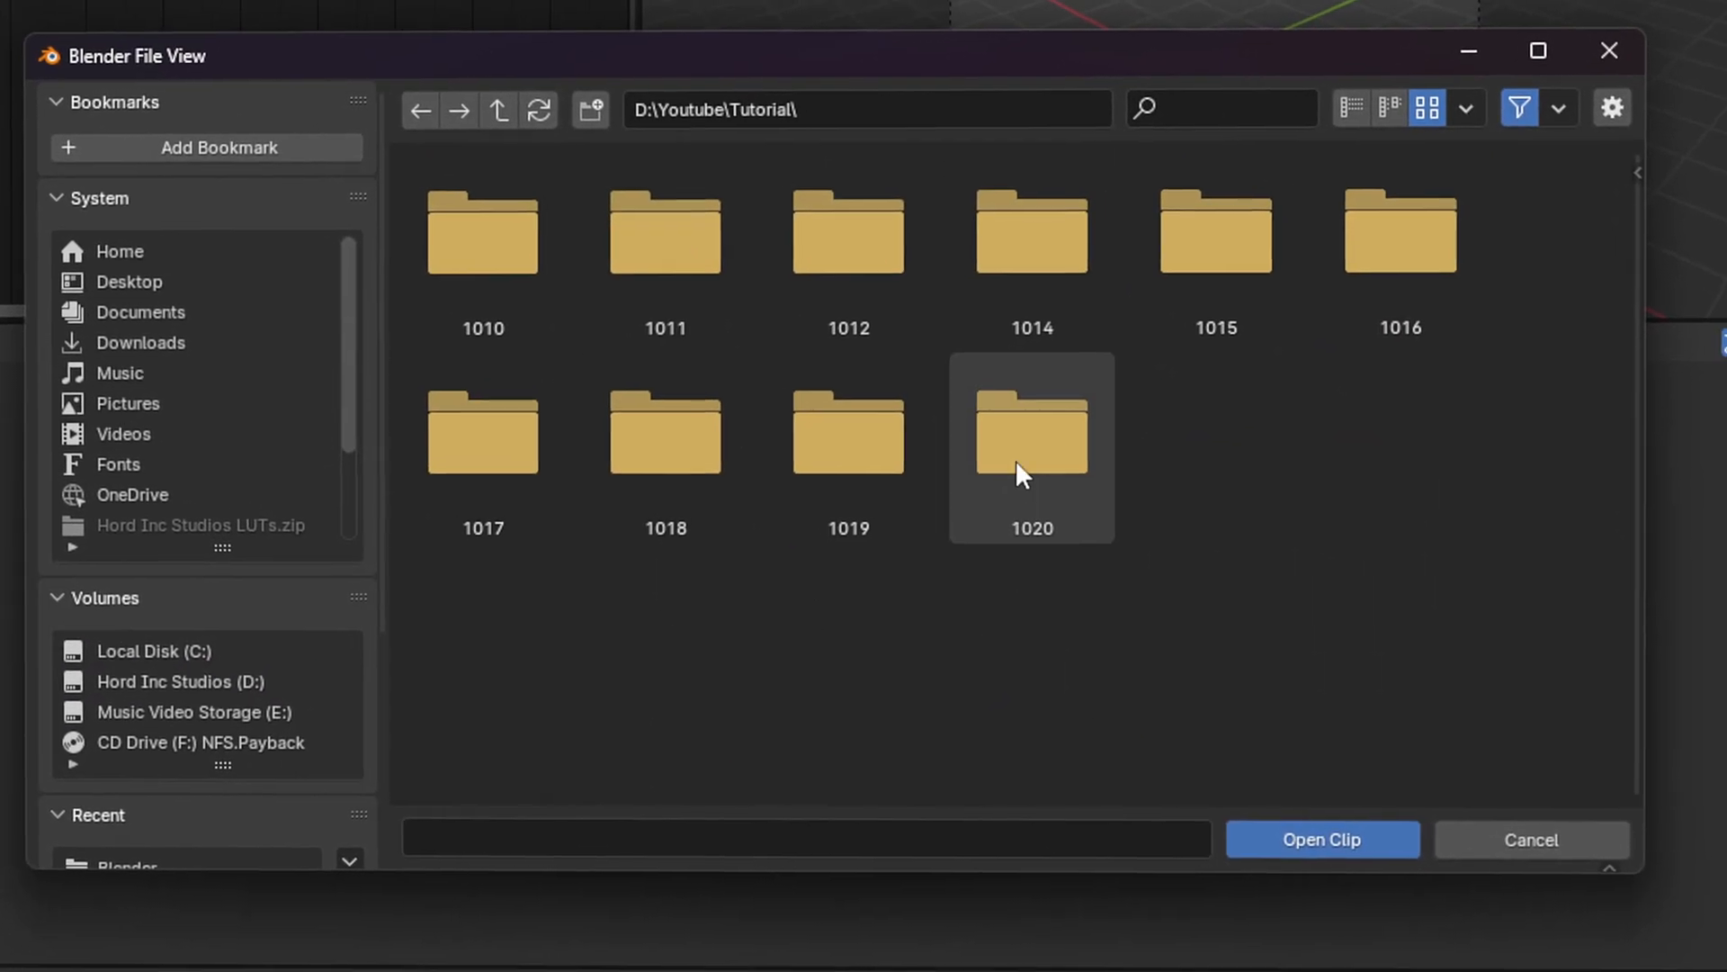
pyautogui.doubleClick(1029, 434)
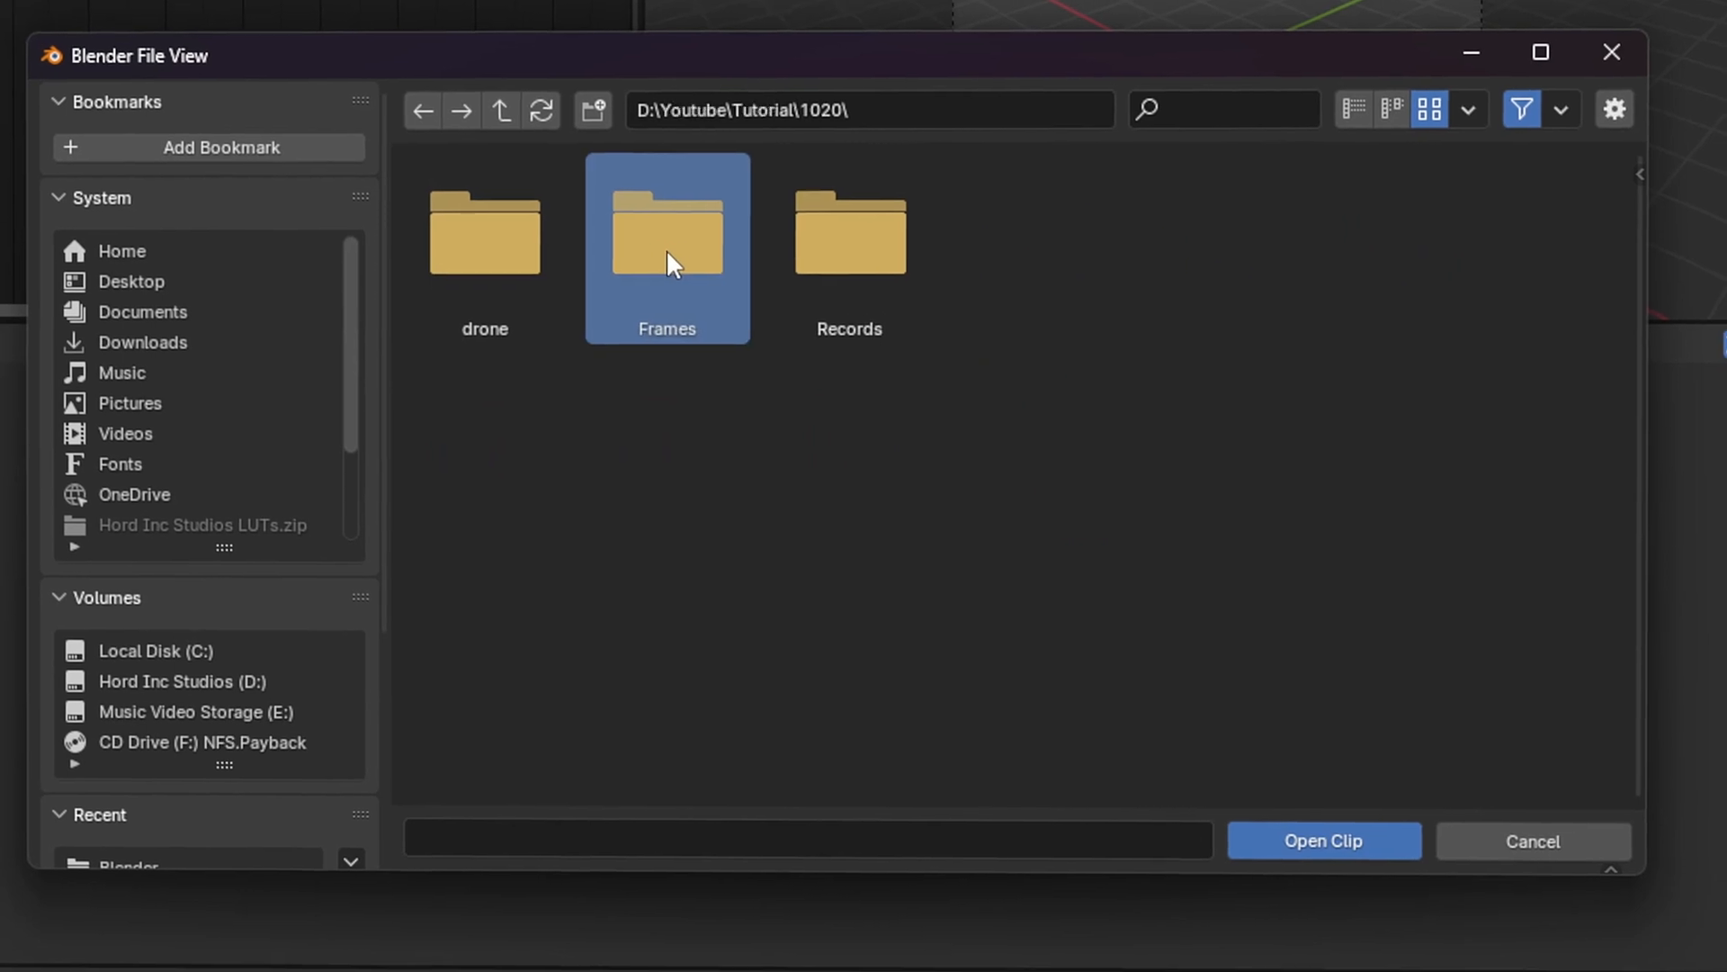
pyautogui.doubleClick(665, 229)
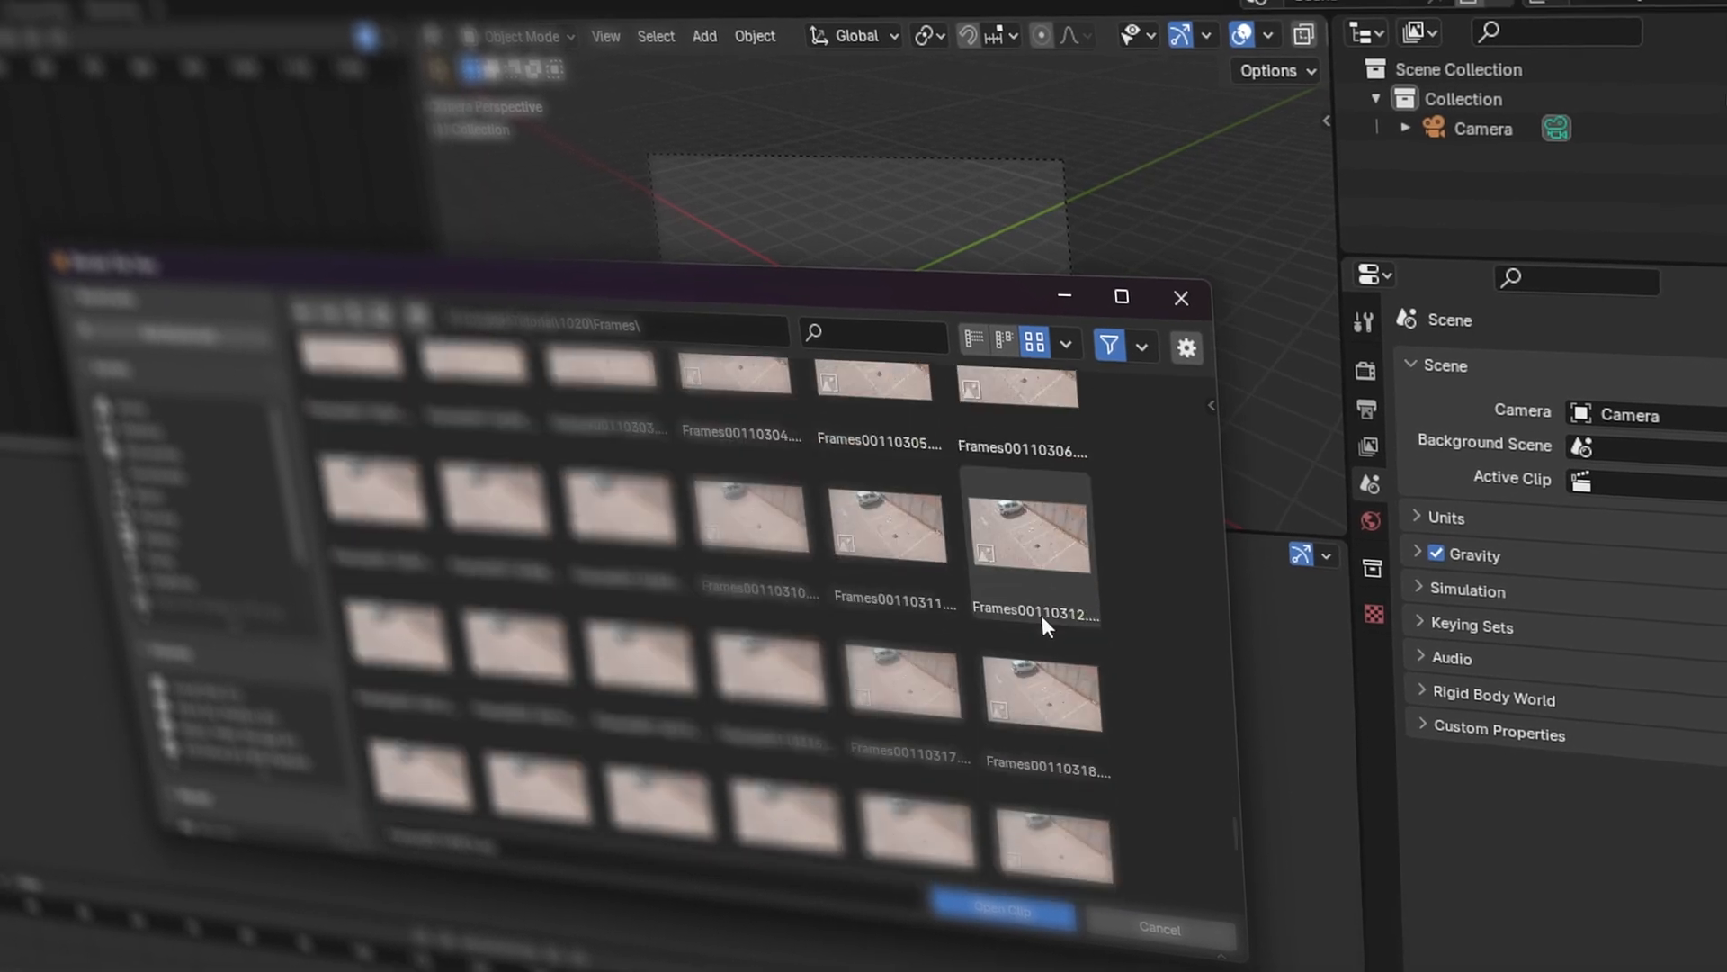
pyautogui.scroll(-3)
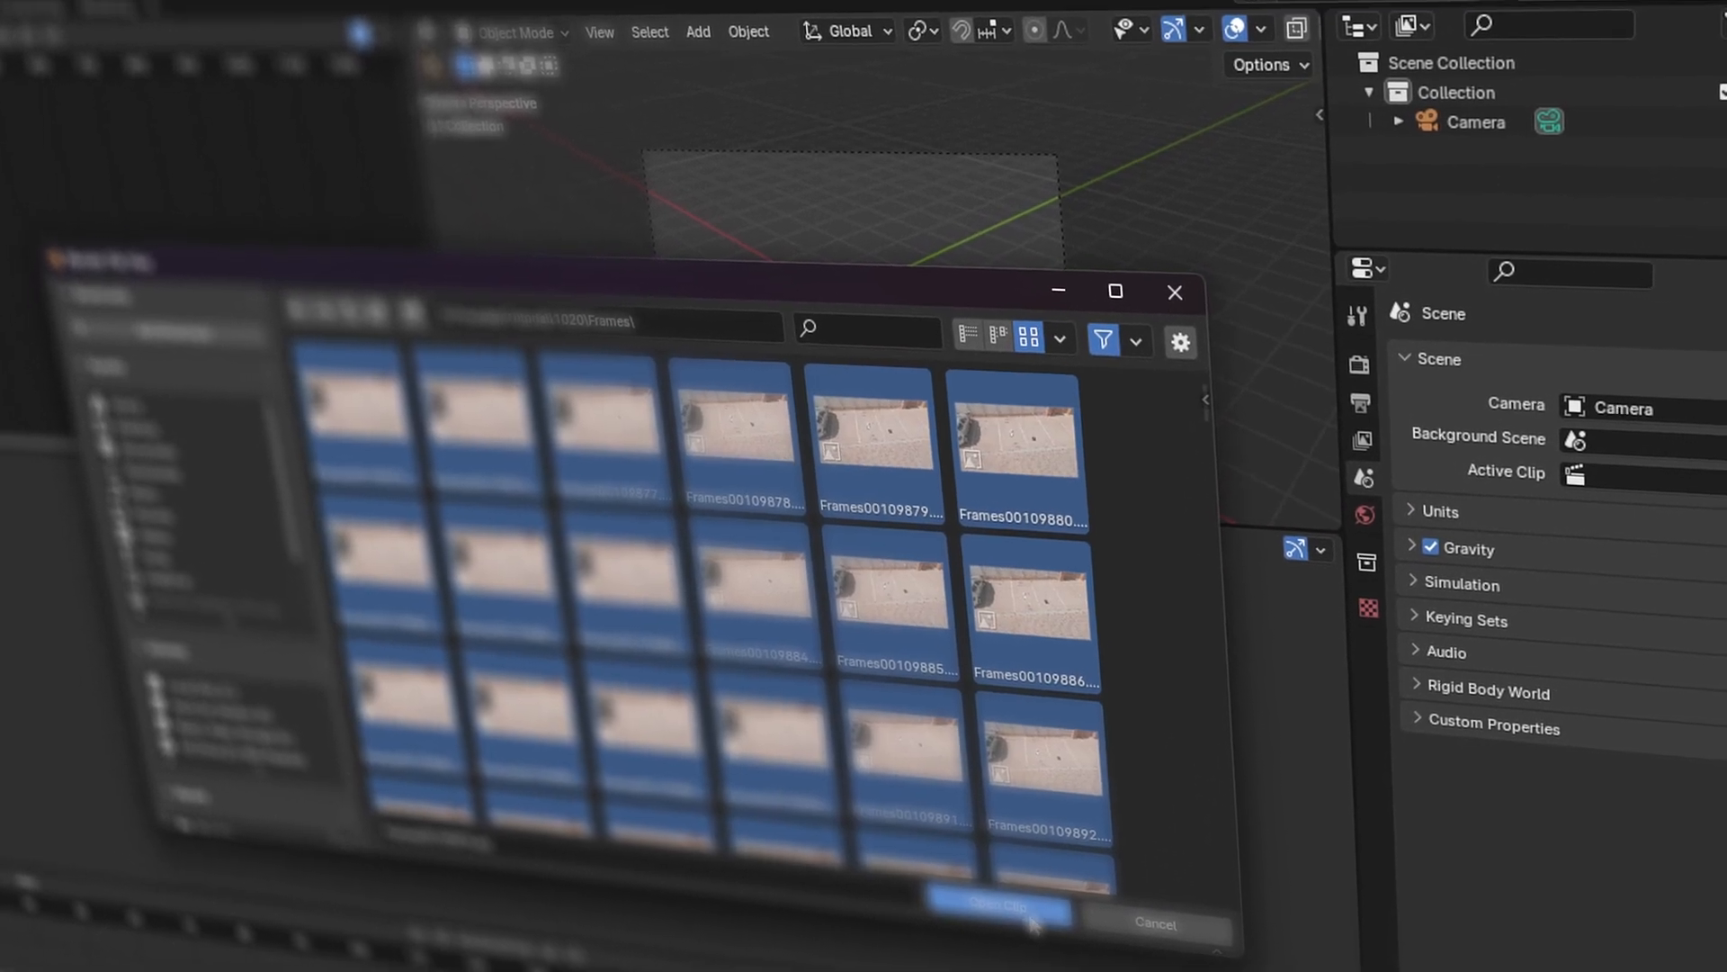
pyautogui.click(997, 906)
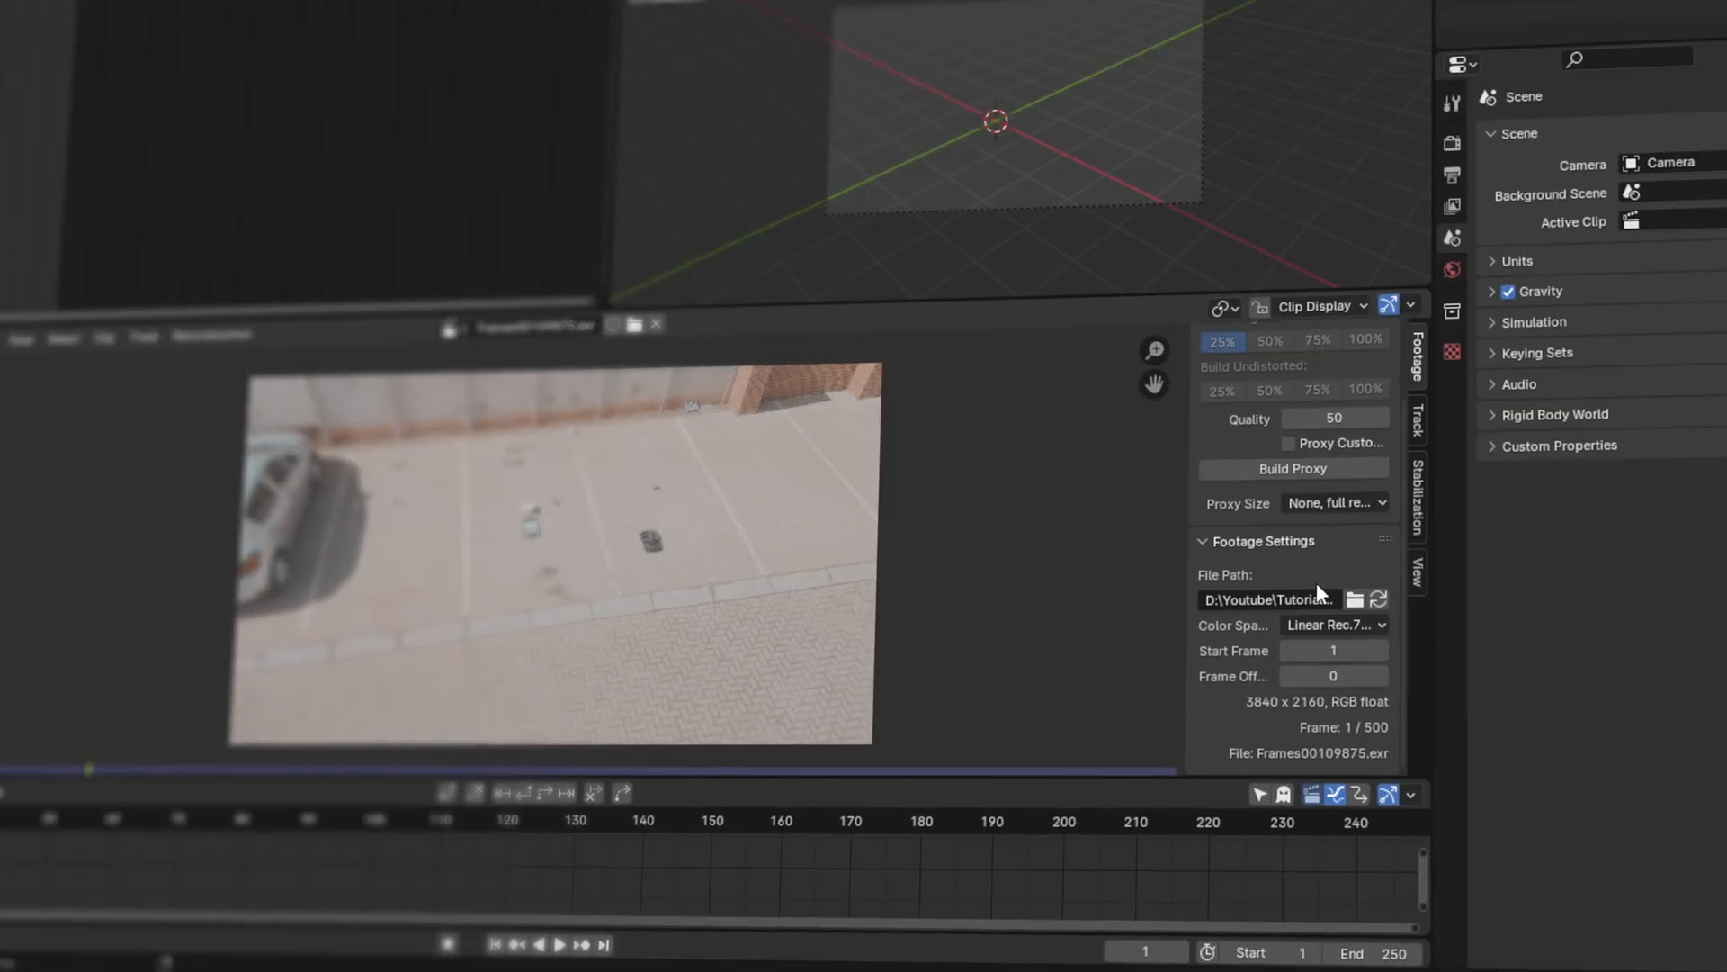
# Set the footage colour space to sRGB in Footage Settings
pyautogui.click(1334, 625)
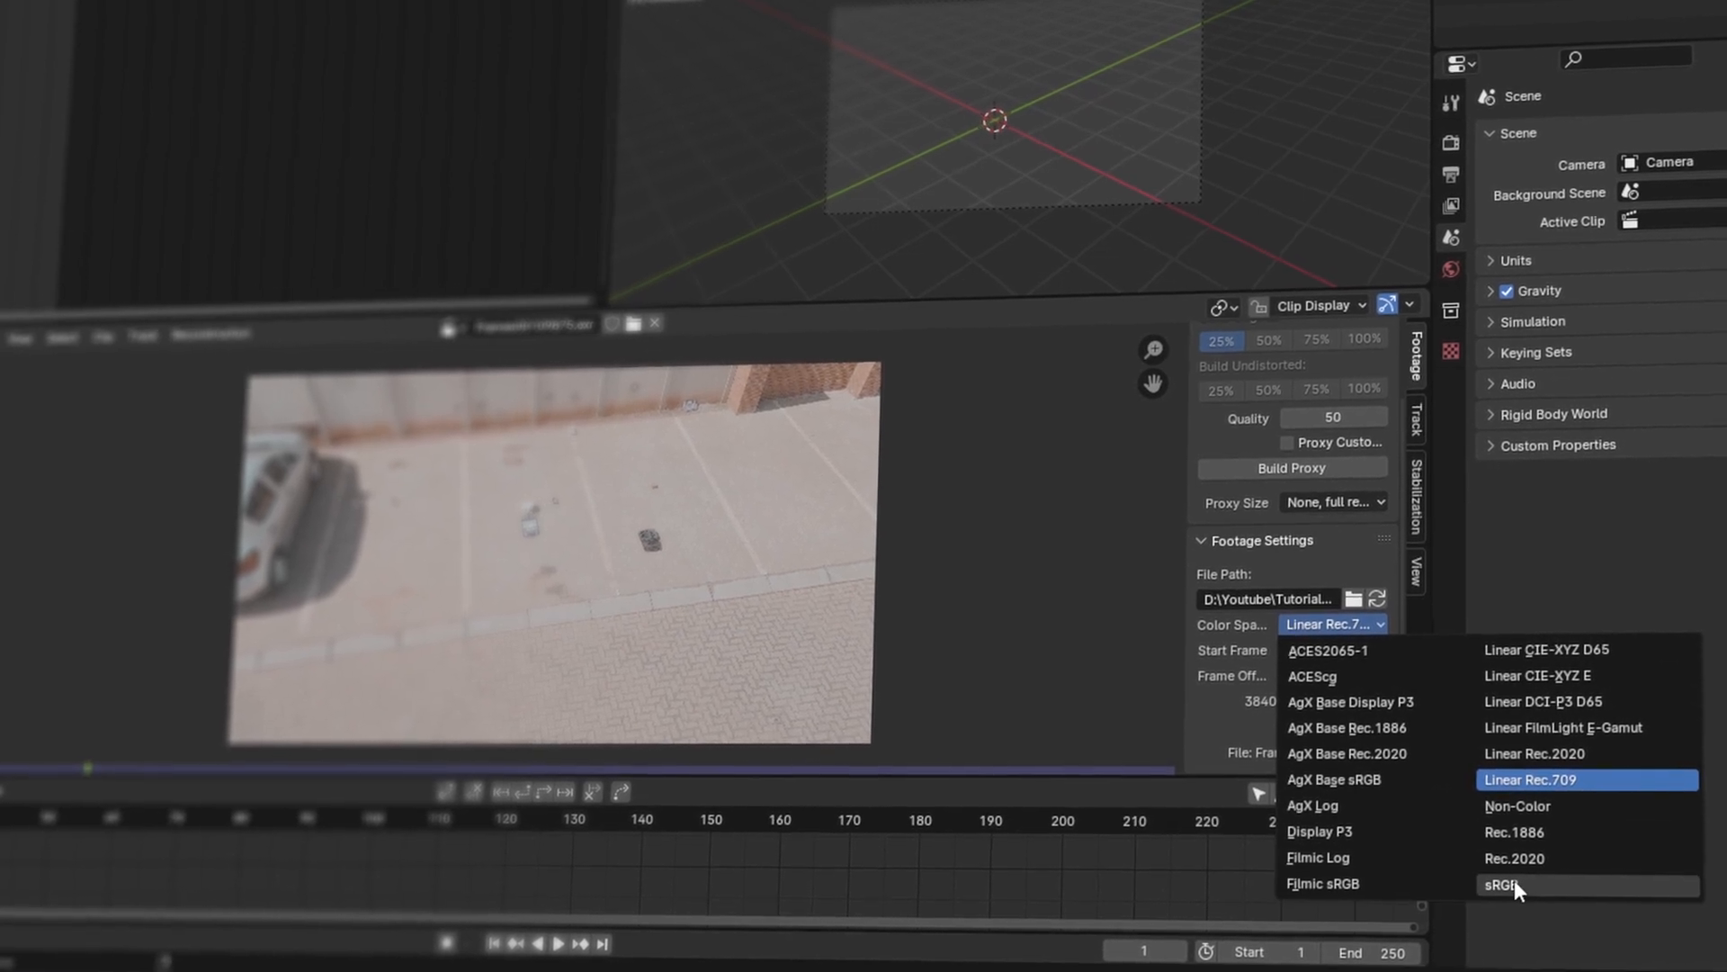
pyautogui.click(1500, 885)
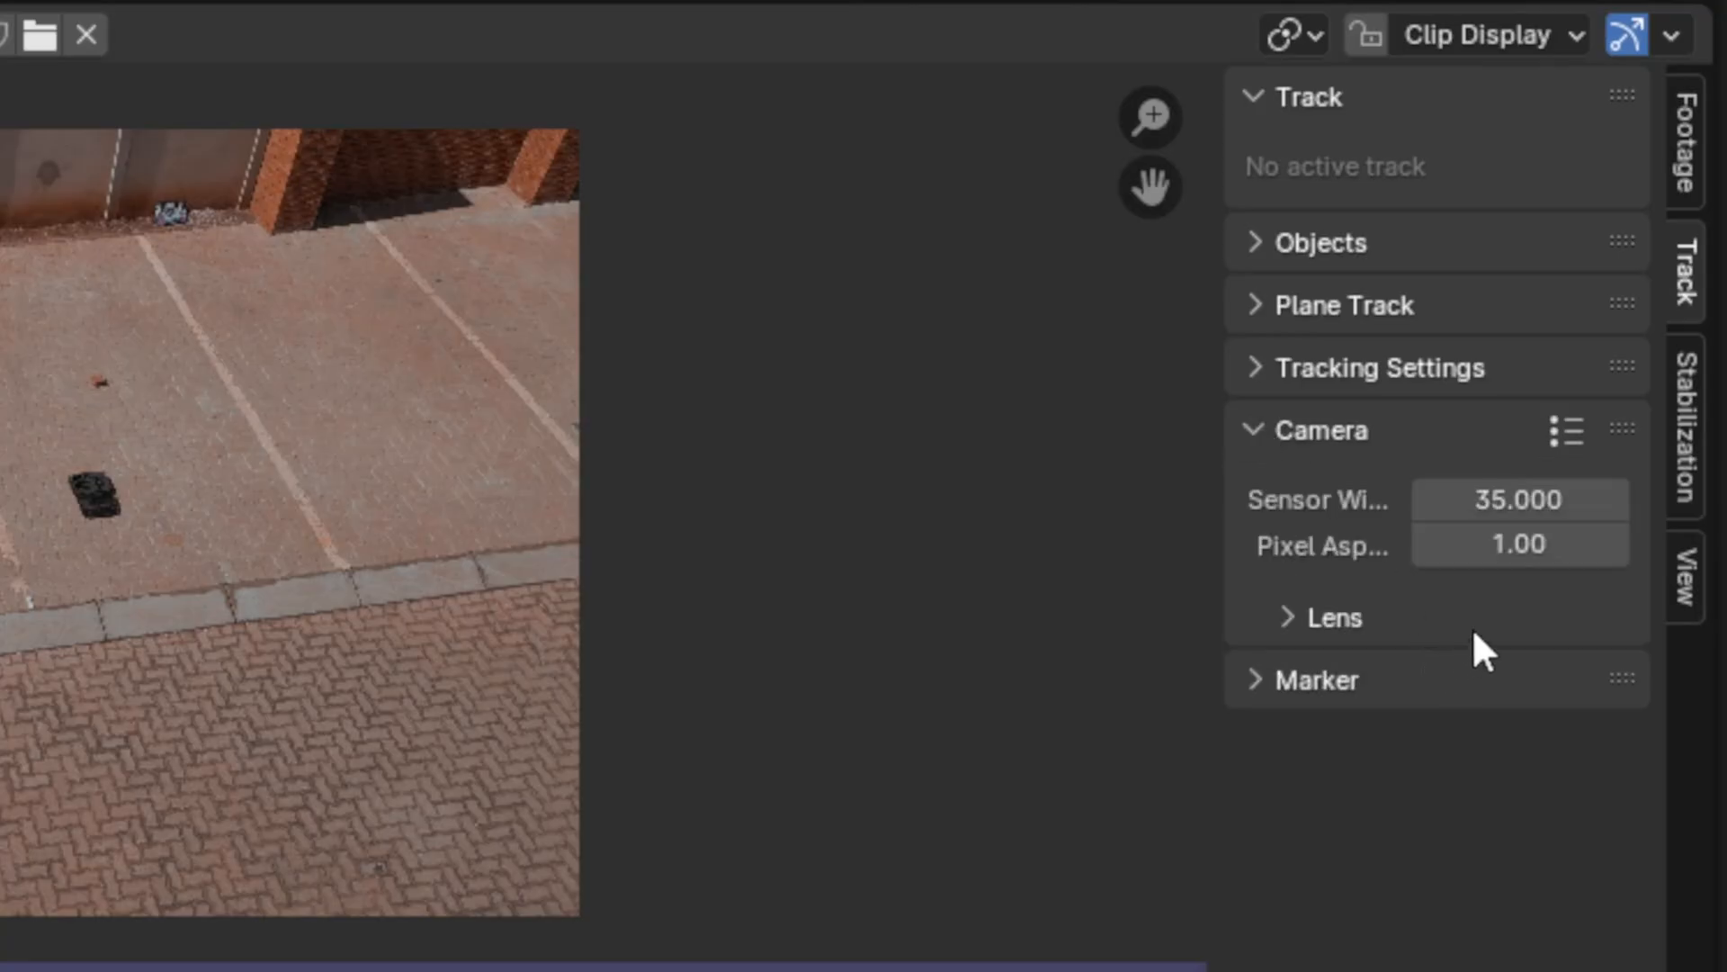
# Set the tracking camera's sensor width to 24
pyautogui.doubleClick(1519, 499)
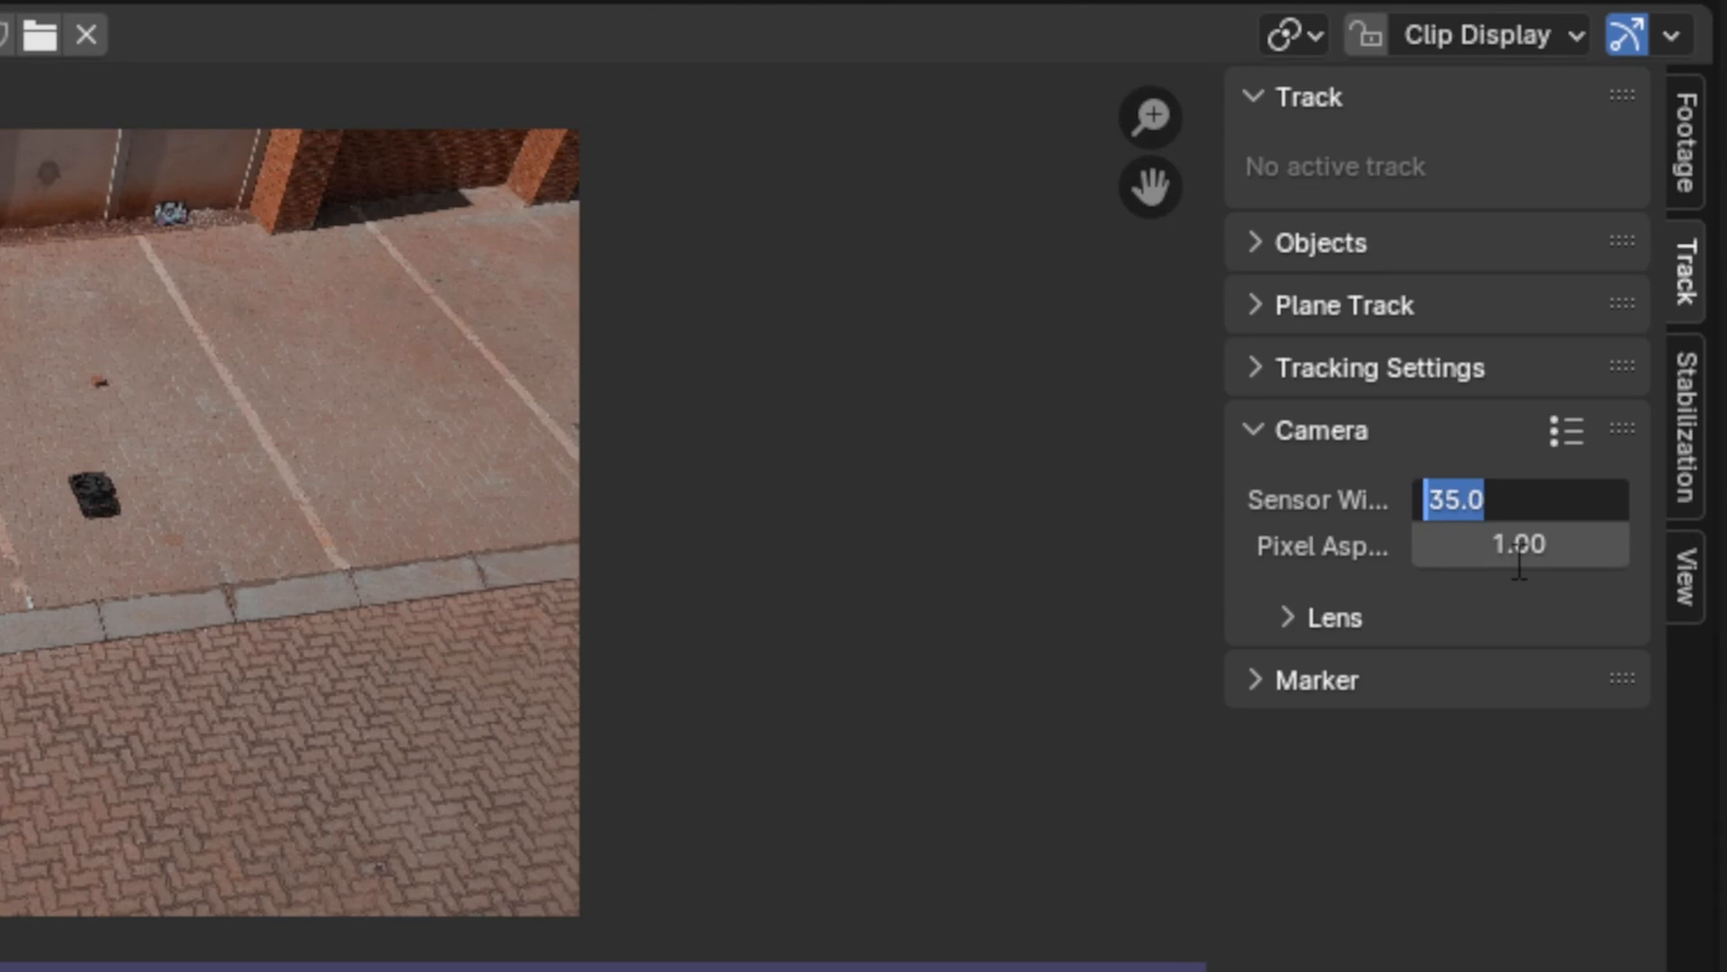
pyautogui.write('24')
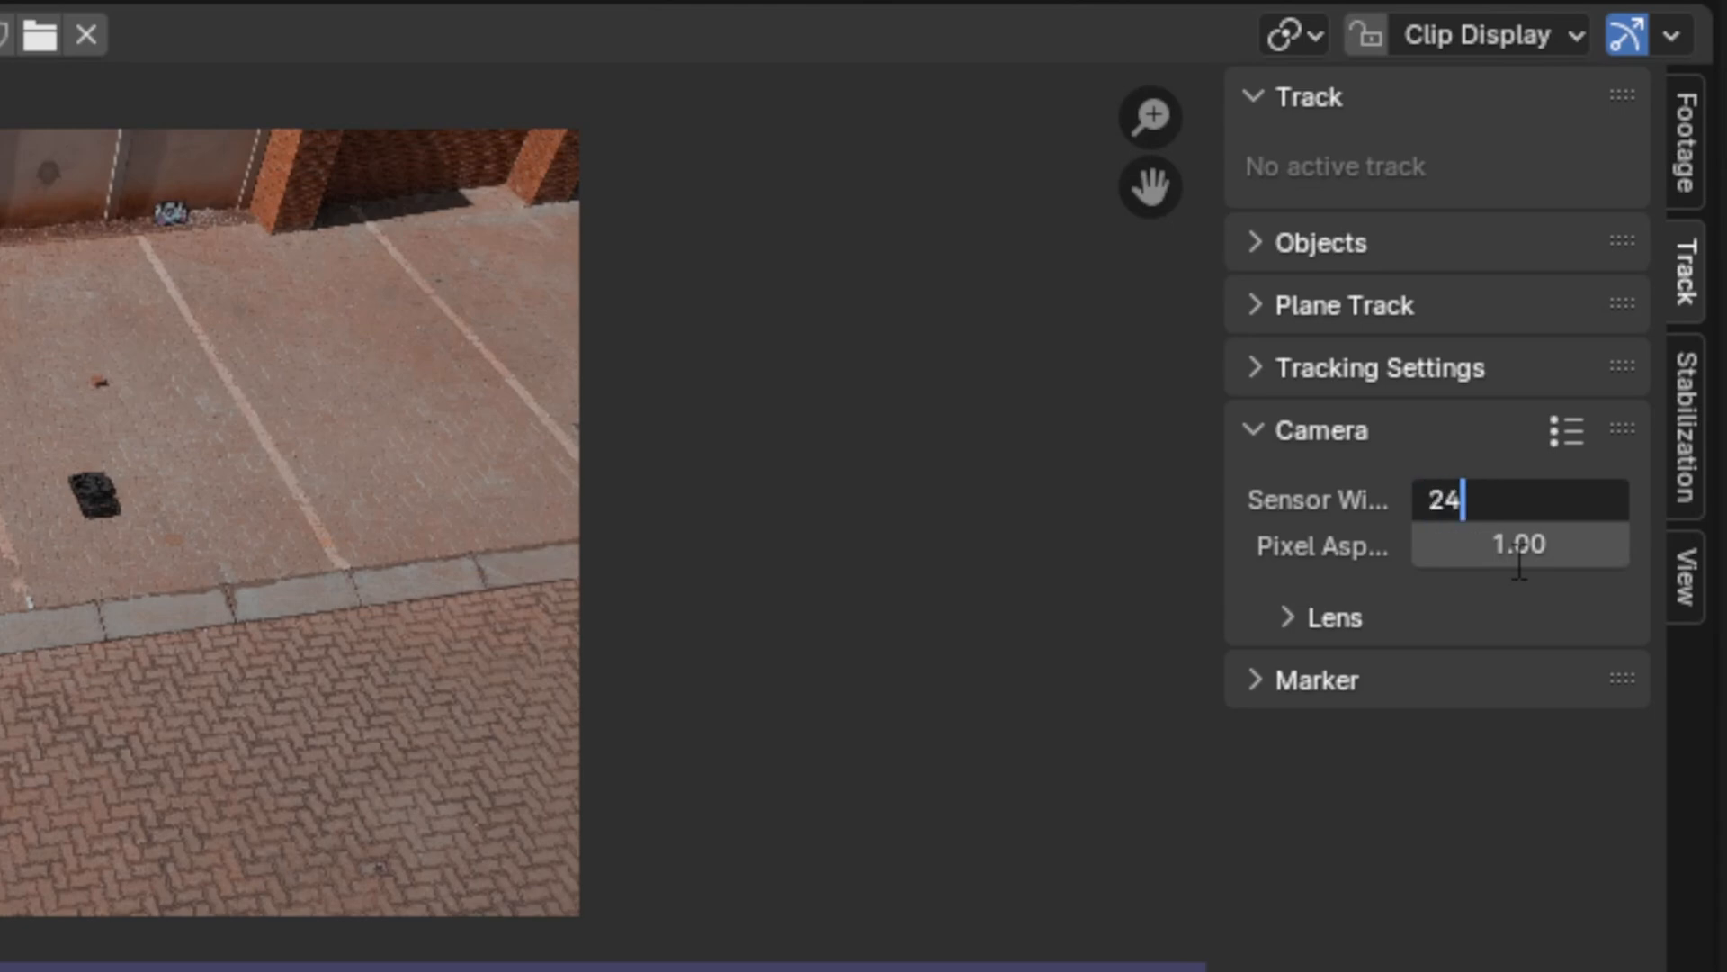
pyautogui.press('Return')
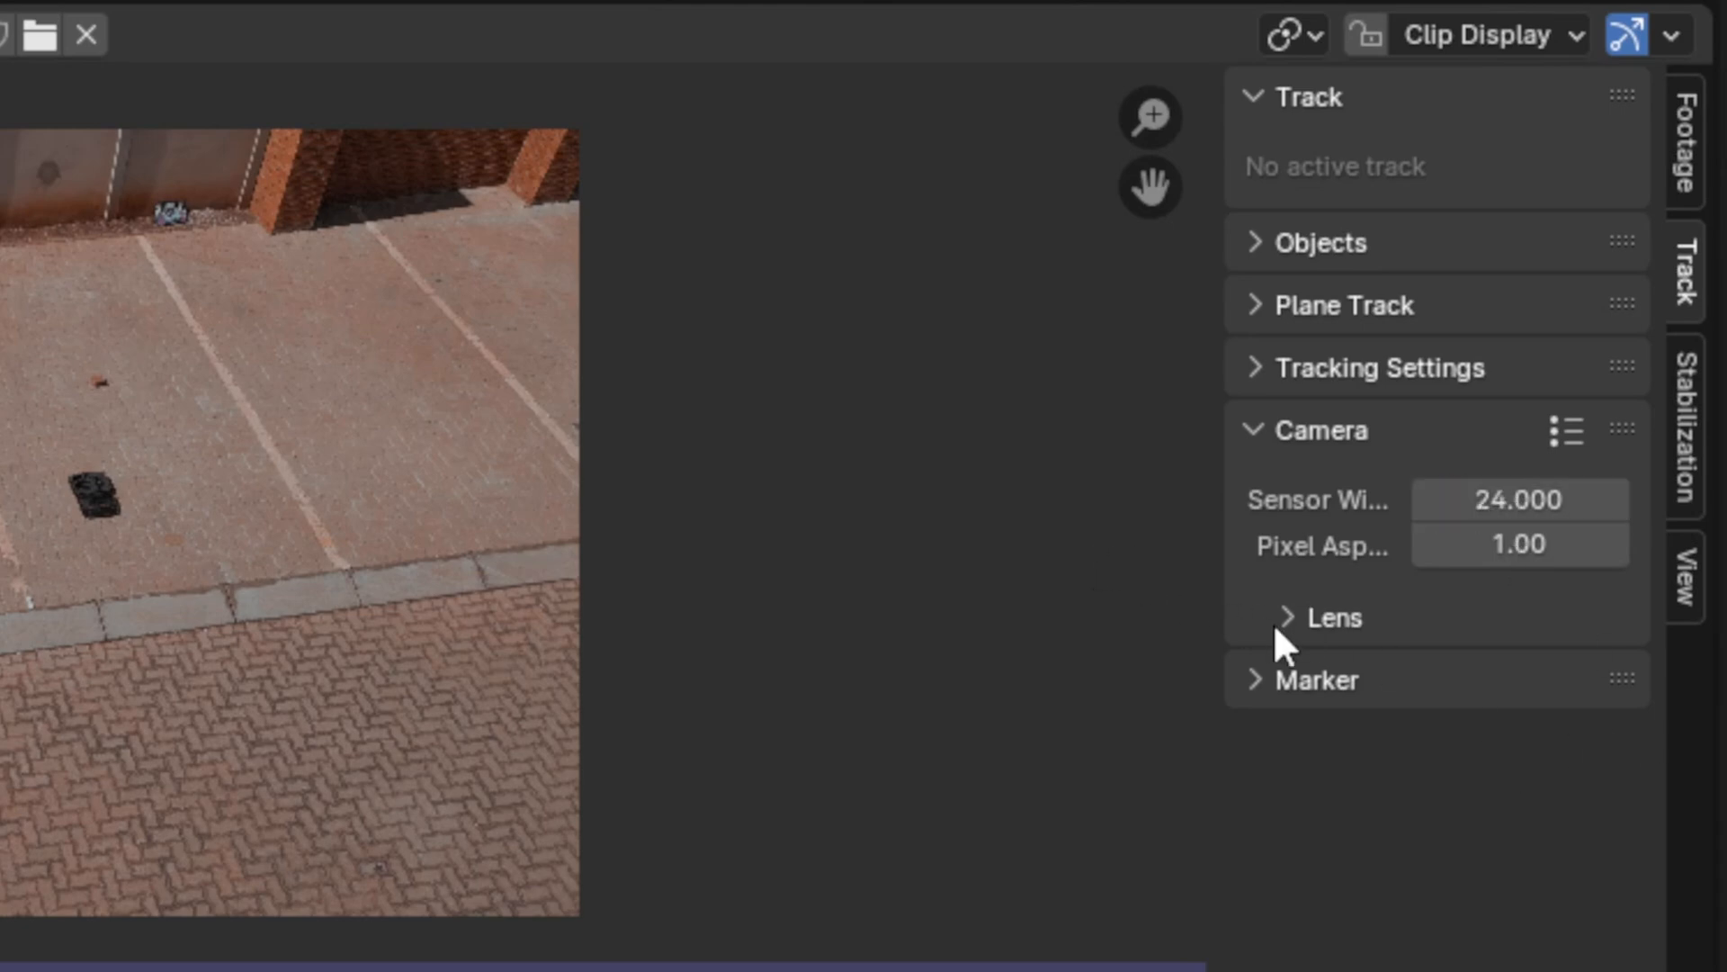
pyautogui.click(1328, 615)
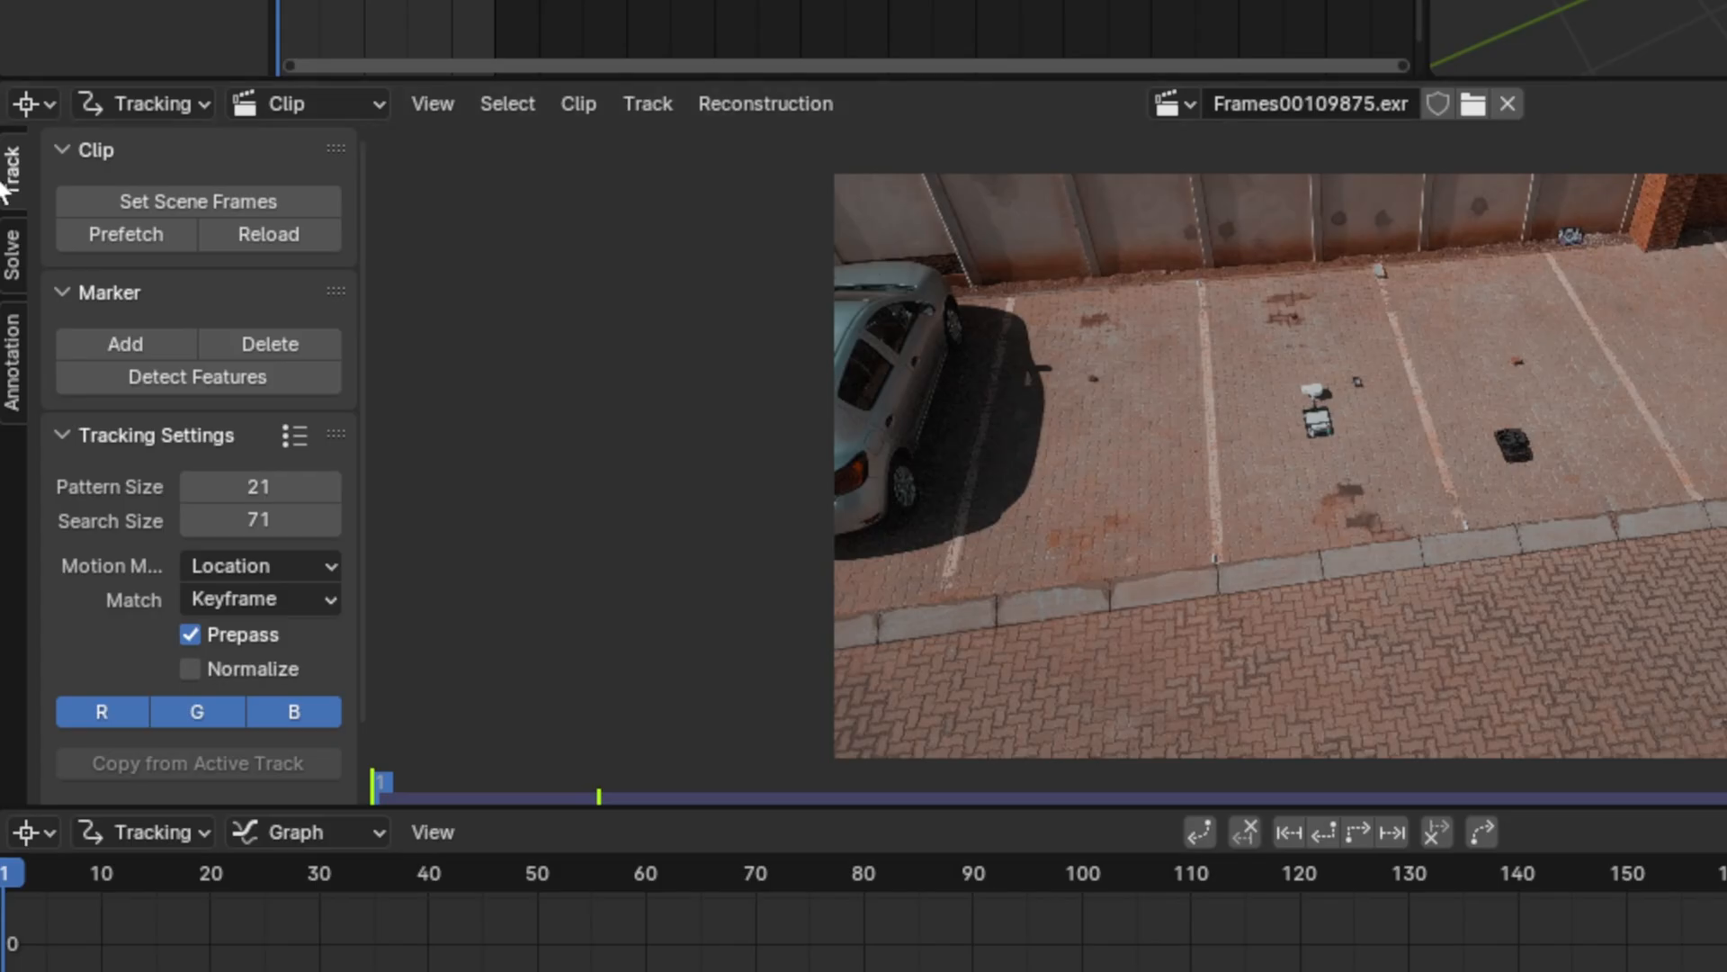
# Show the Track toolbar with Clip, Marker and Tracking Settings panels
pyautogui.click(198, 199)
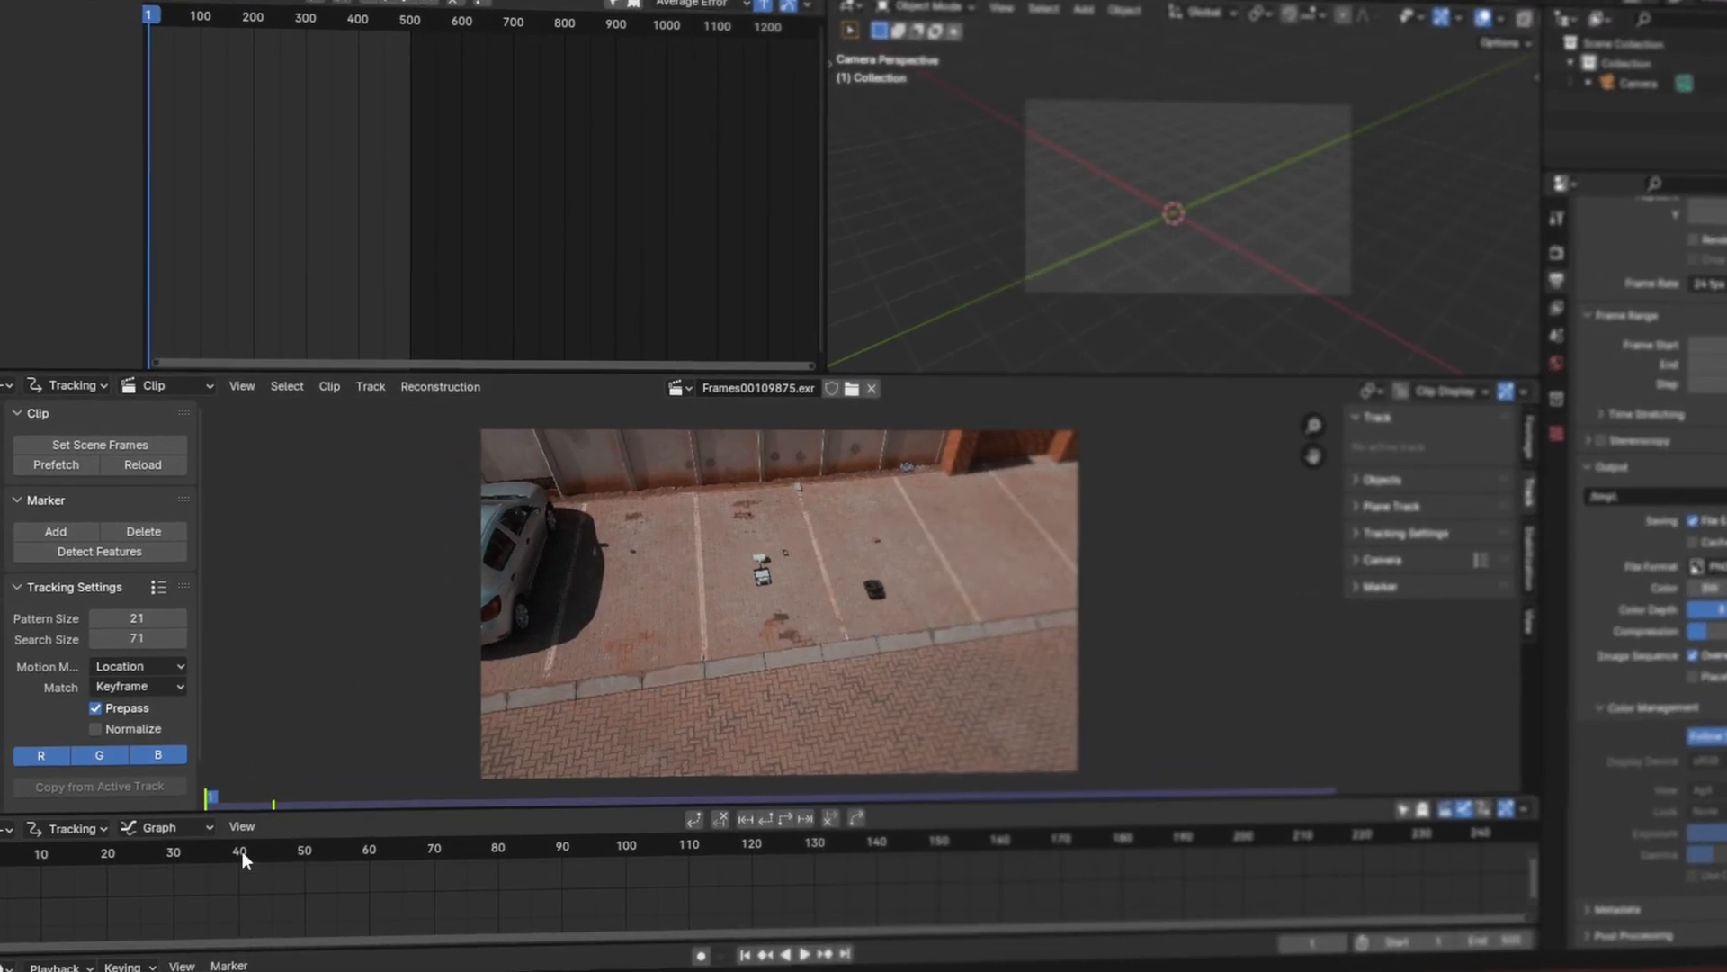
pyautogui.click(55, 464)
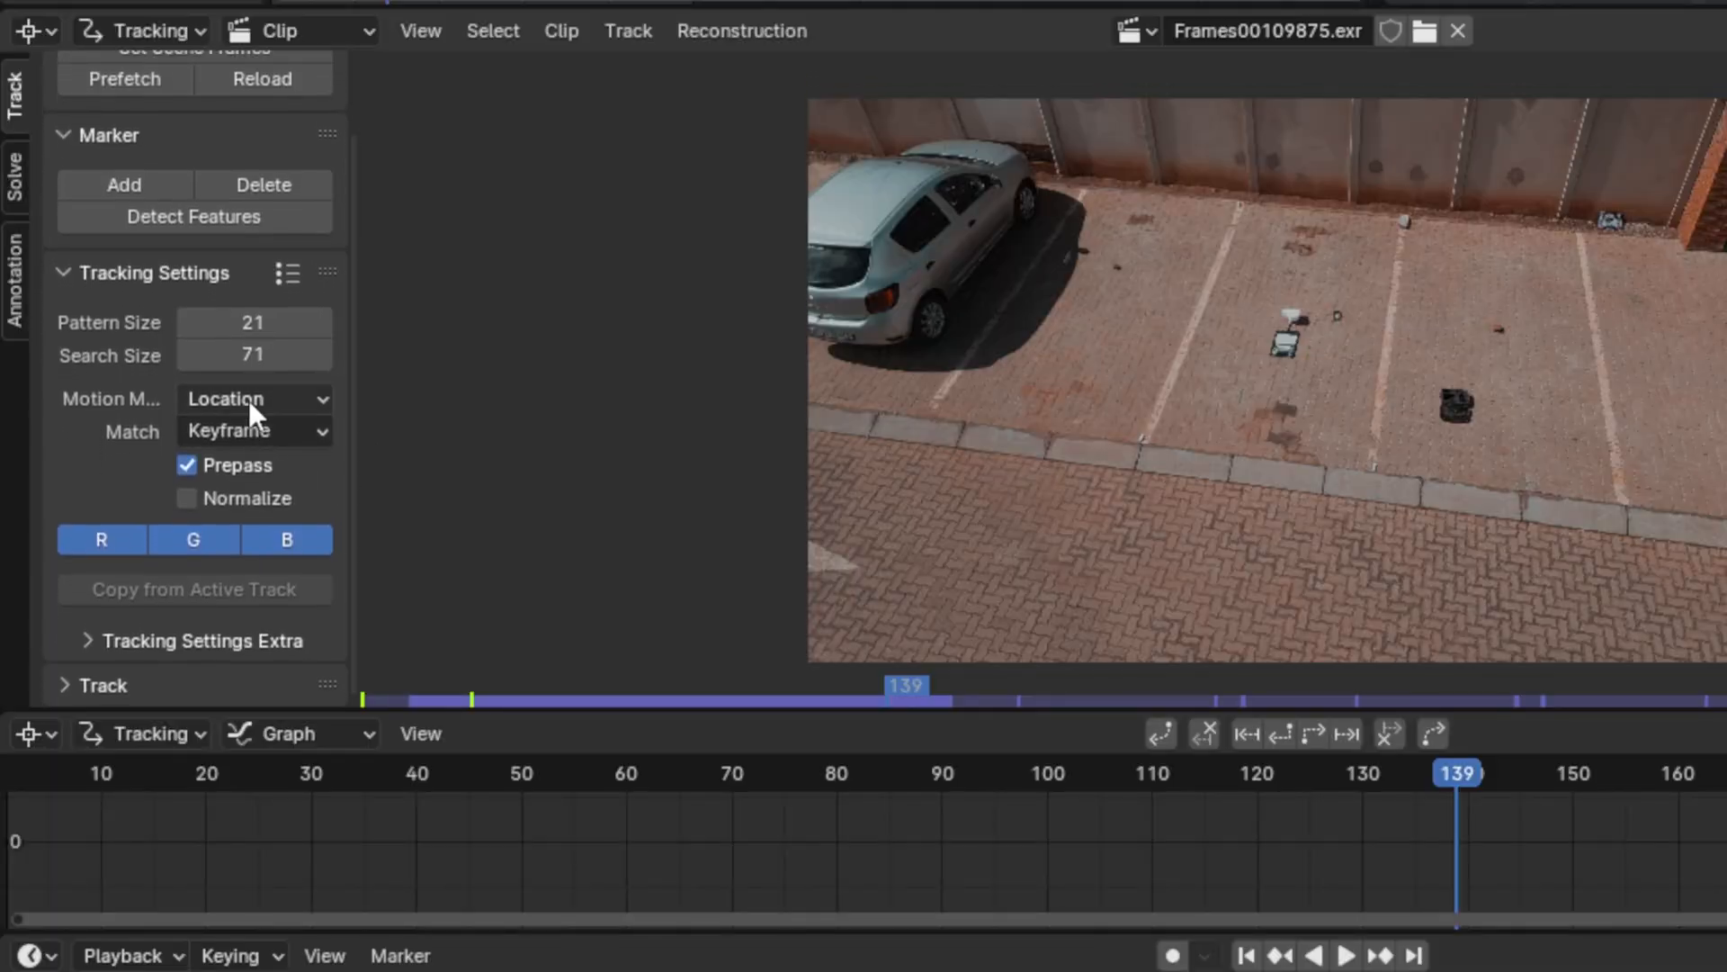
# Browse the Motion Model list, reading the Affine and Location, Rotation & Scale tooltips, keeping Location
pyautogui.click(253, 398)
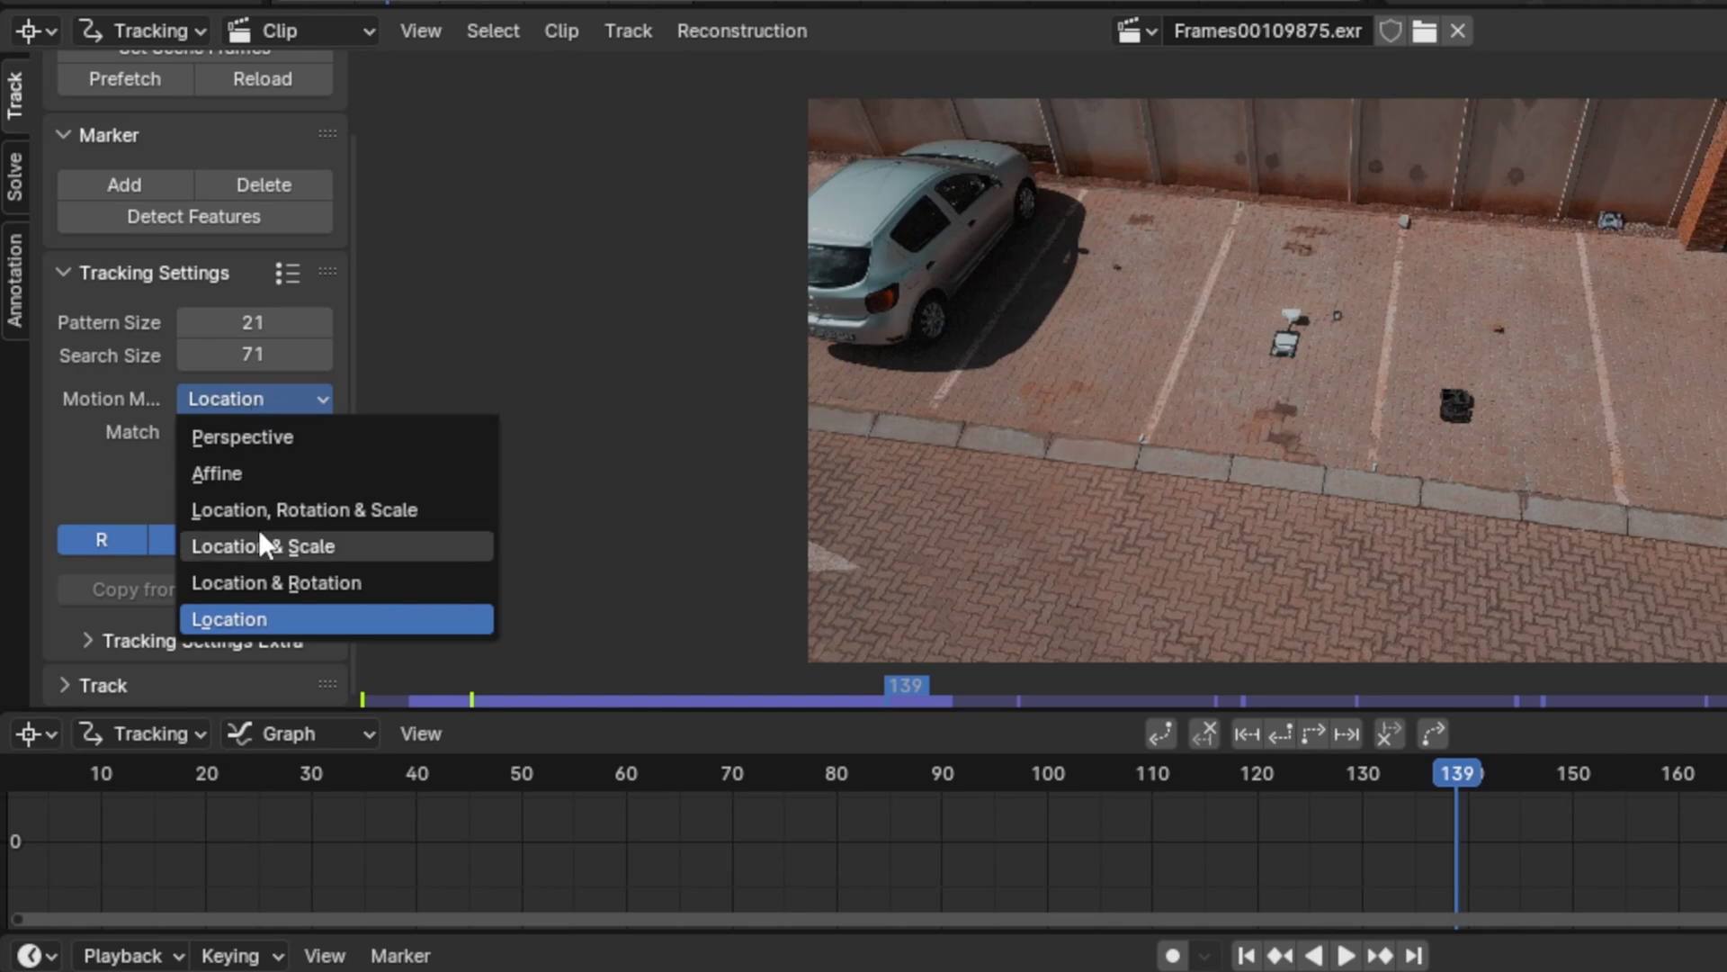
pyautogui.moveTo(306, 509)
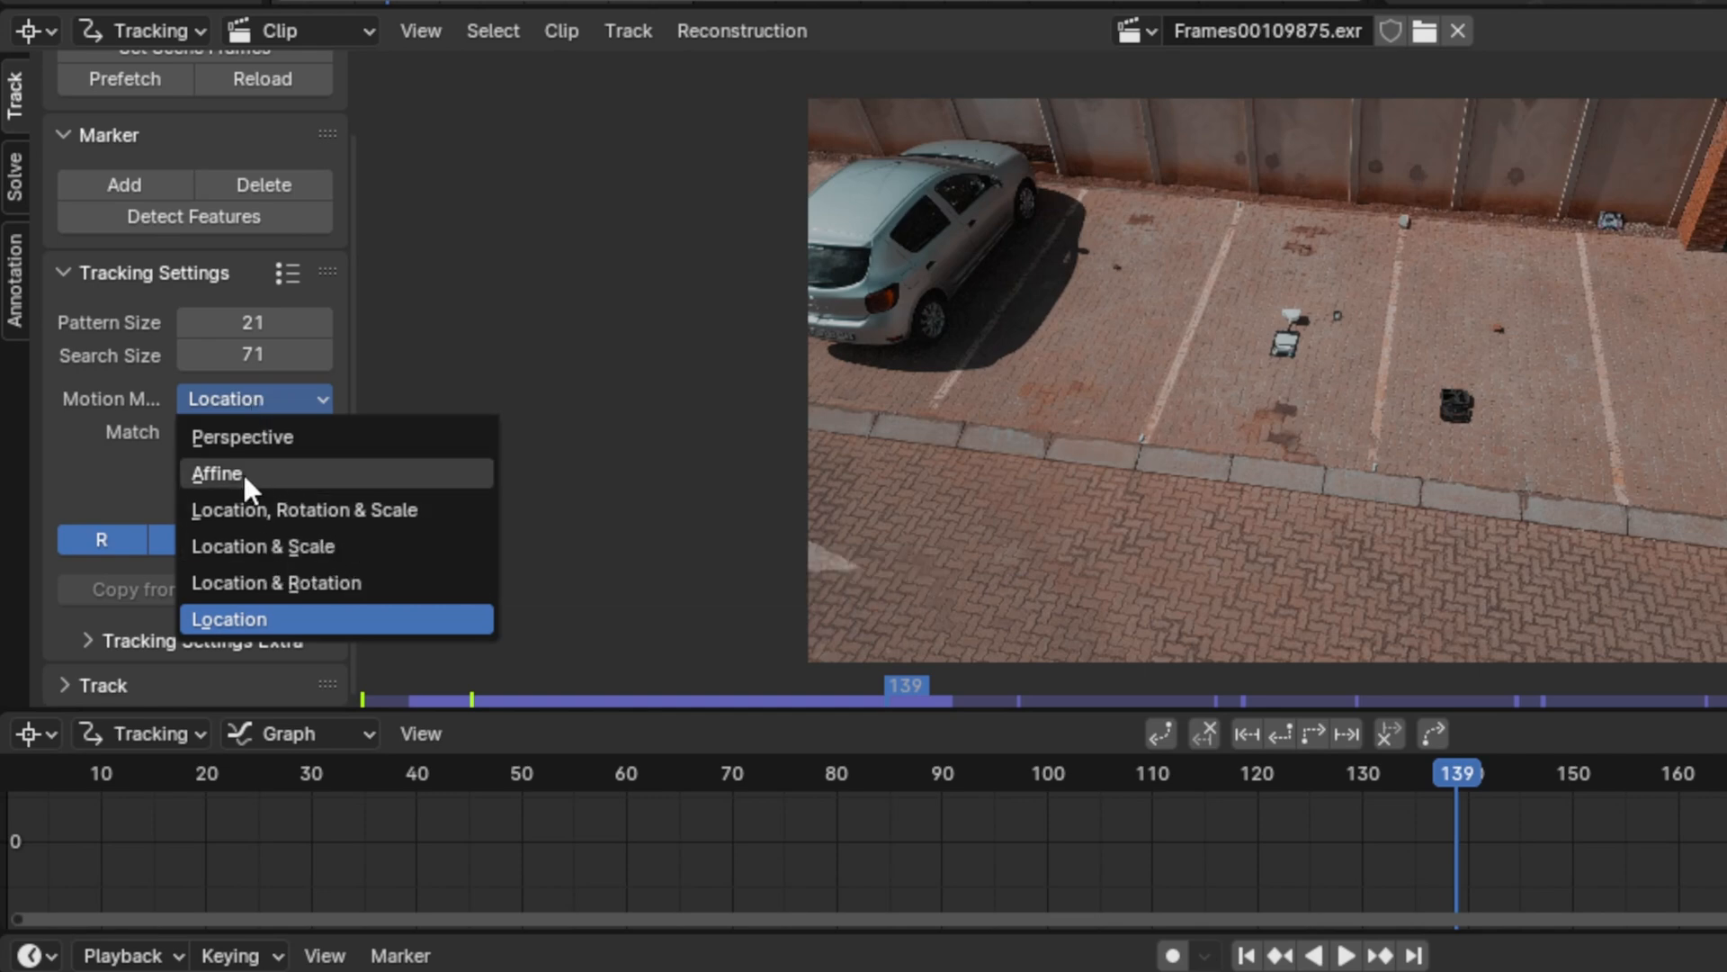
pyautogui.moveTo(248, 474)
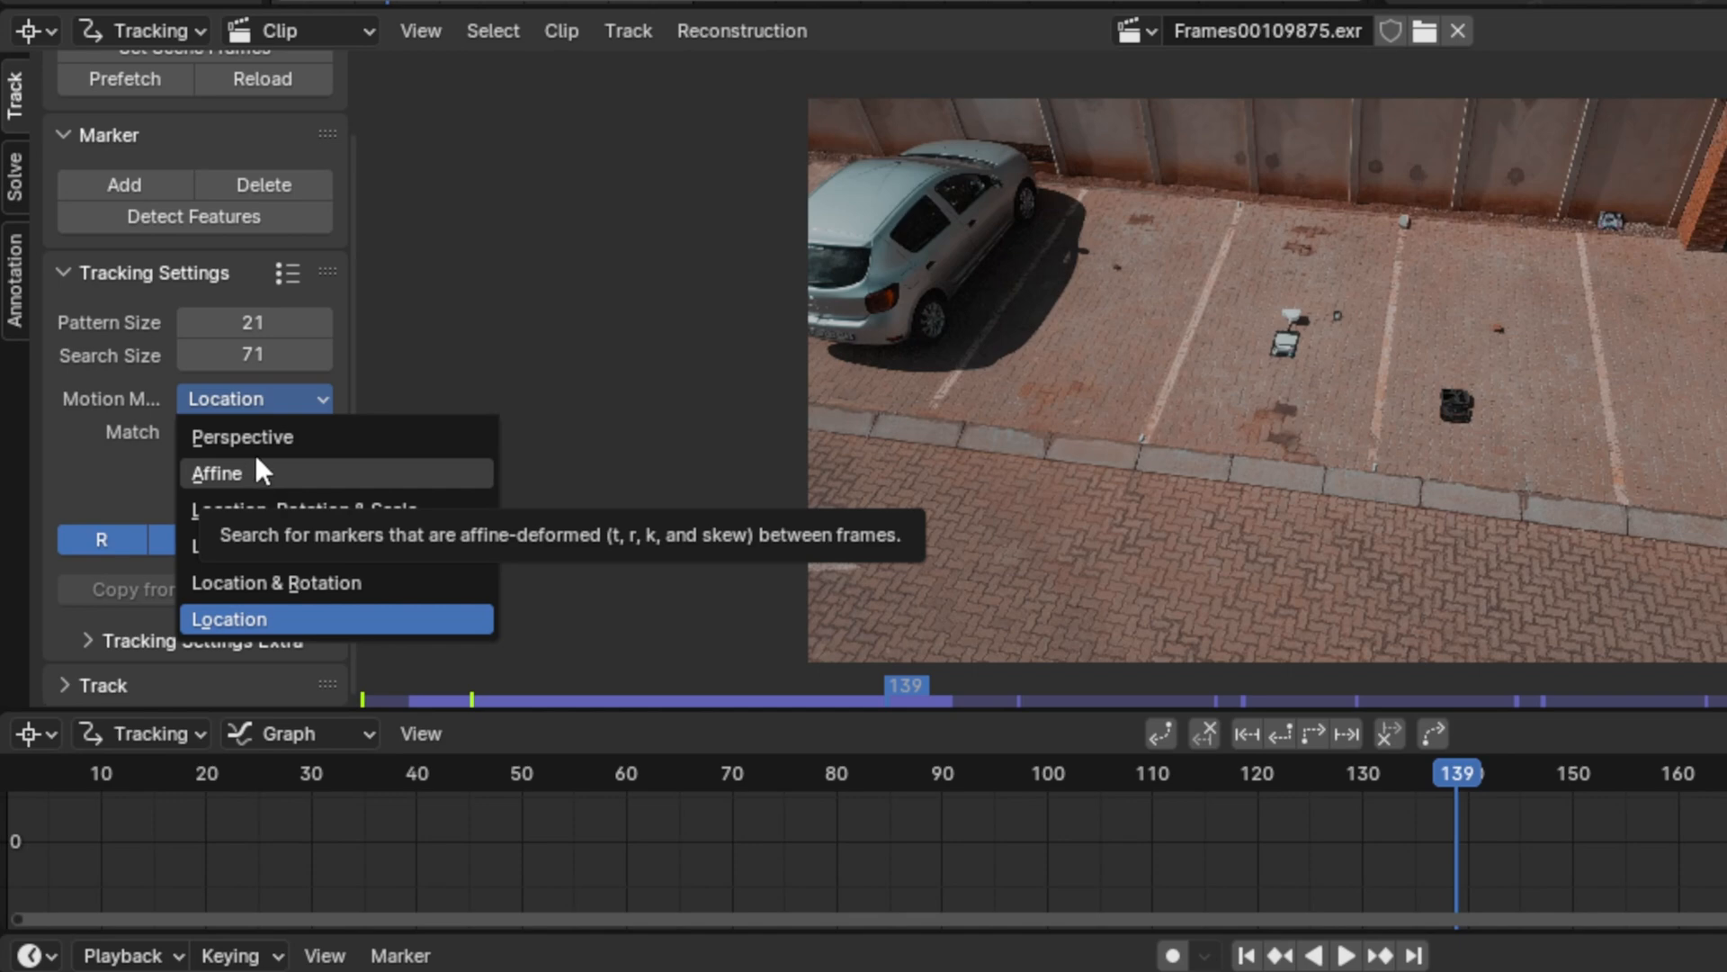
pyautogui.moveTo(263, 435)
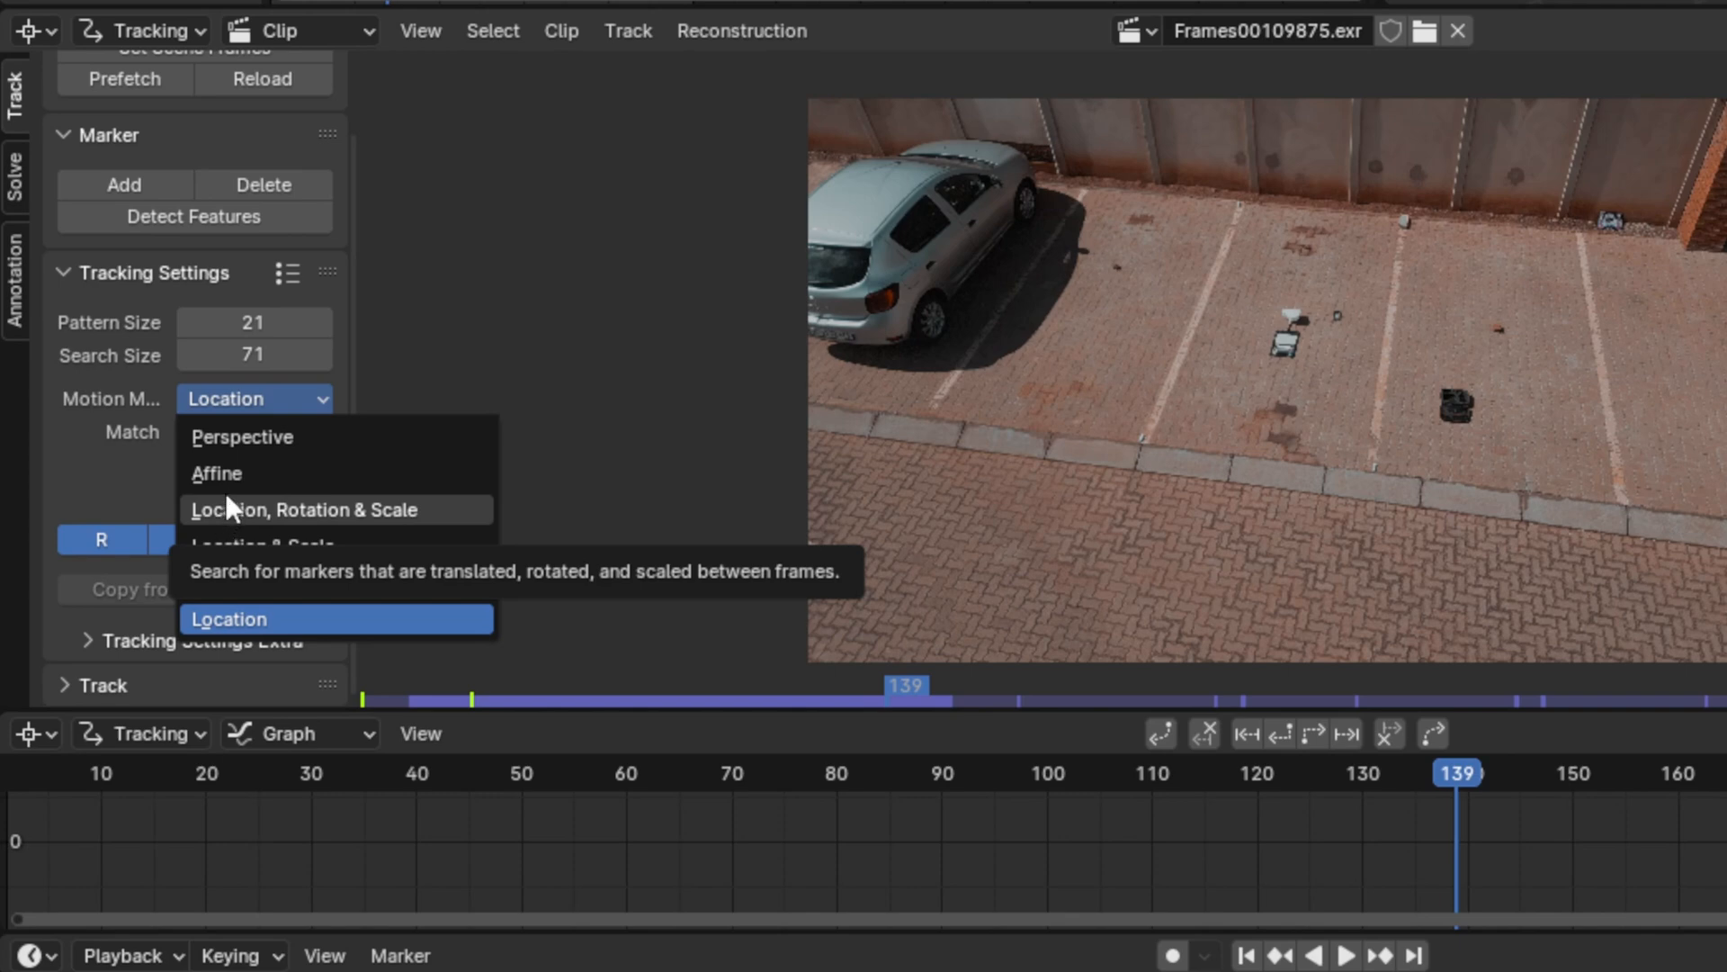
pyautogui.click(216, 474)
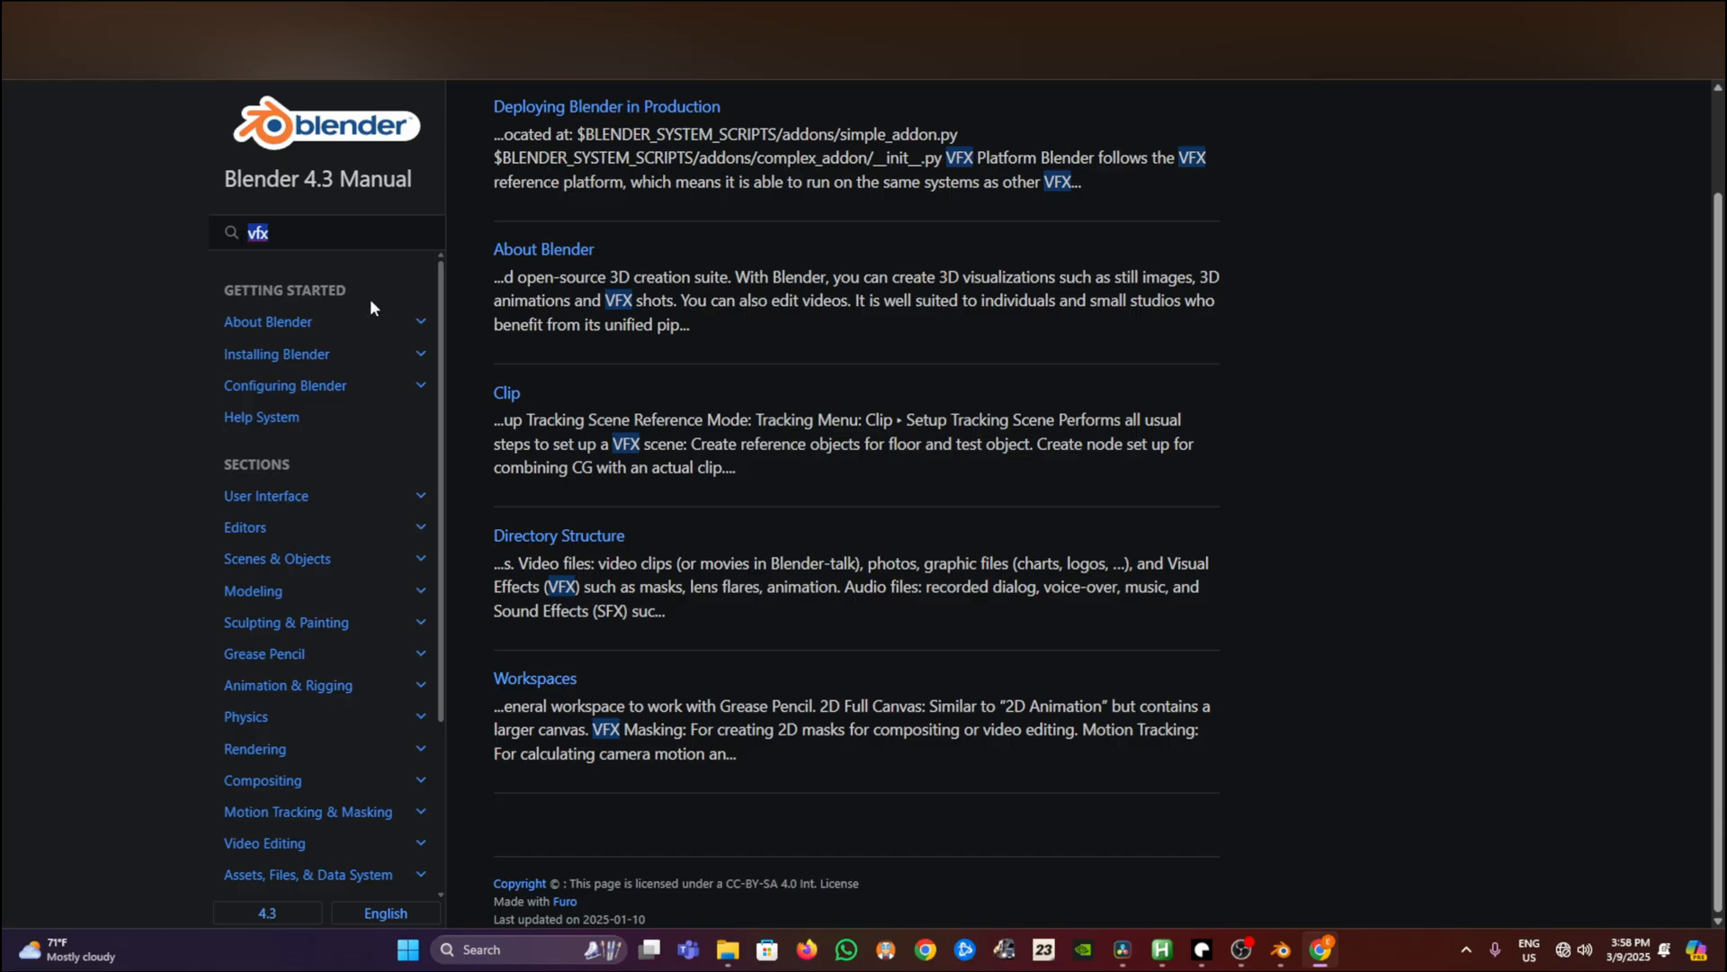
# Search the manual for 'affine' and read the Track toolbar page
pyautogui.write('affine')
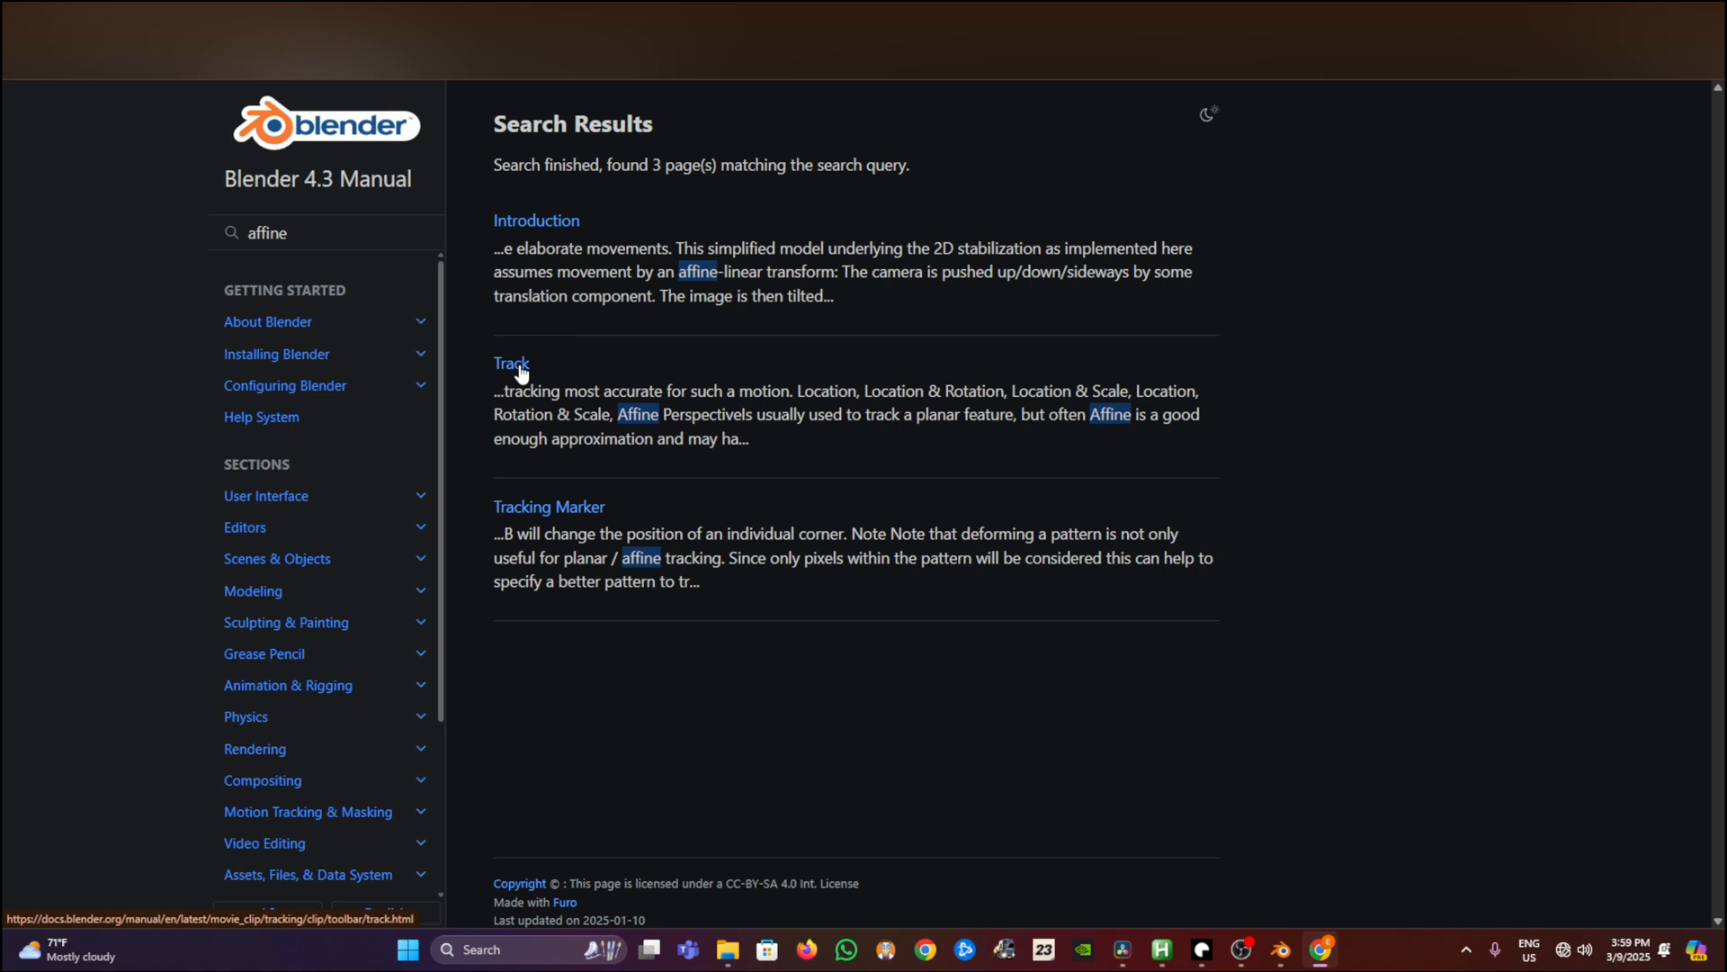
pyautogui.click(509, 363)
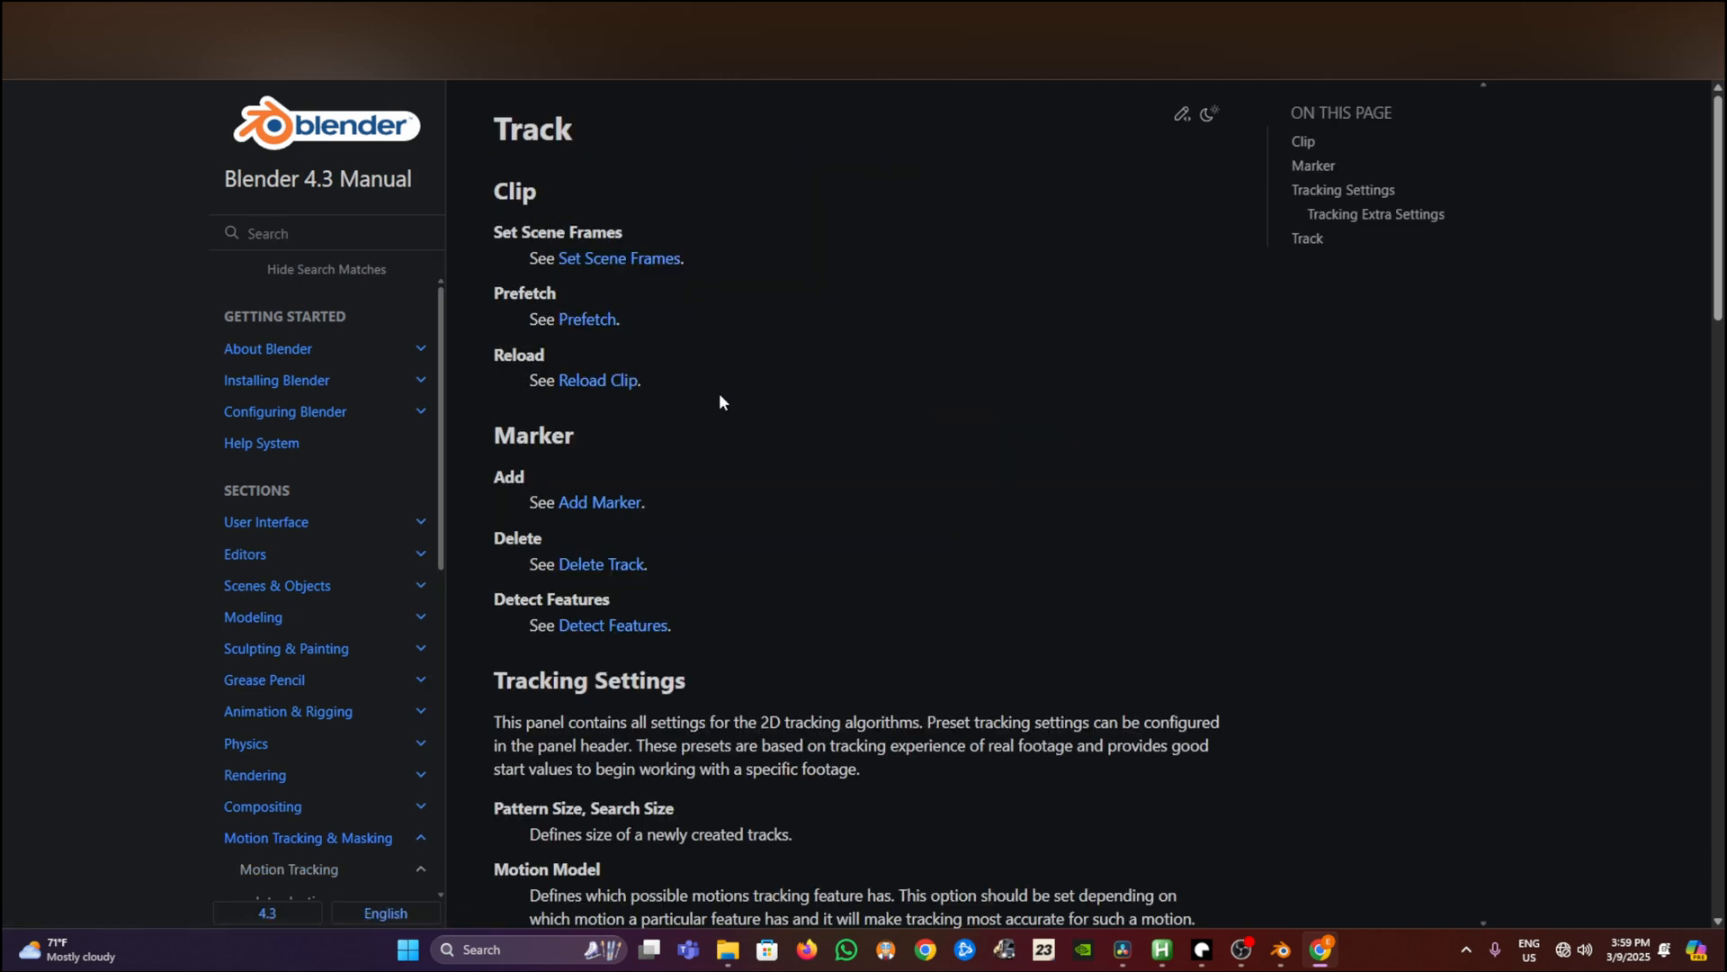
pyautogui.scroll(-3)
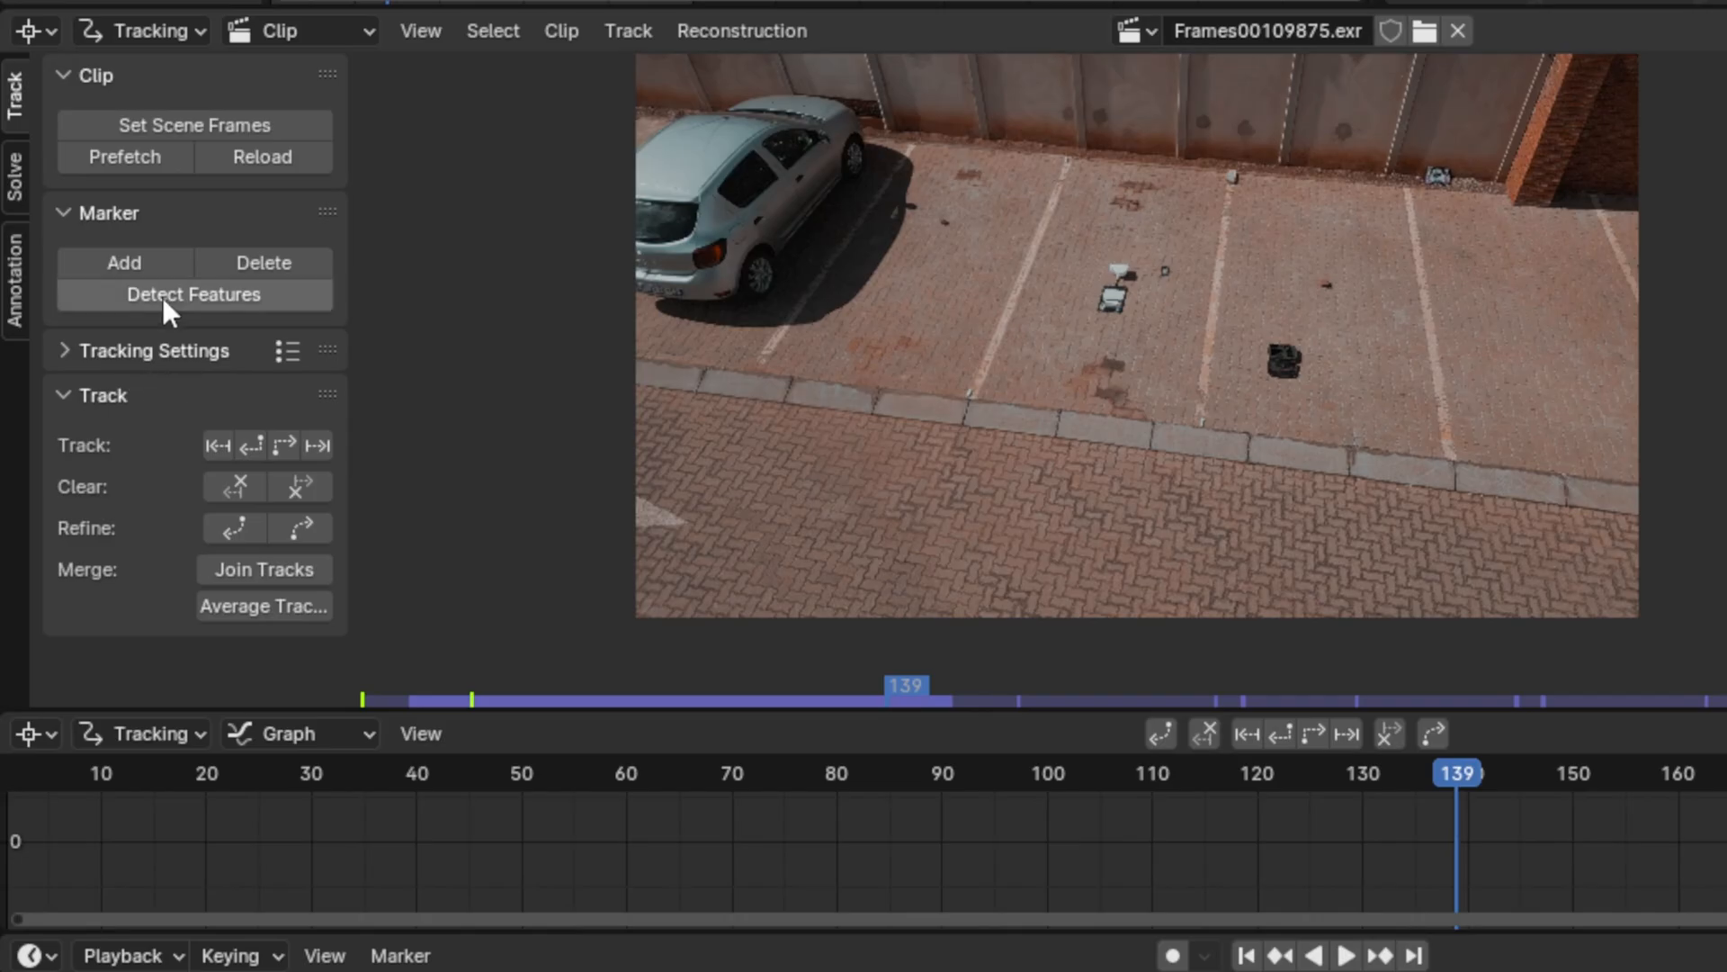
pyautogui.moveTo(176, 311)
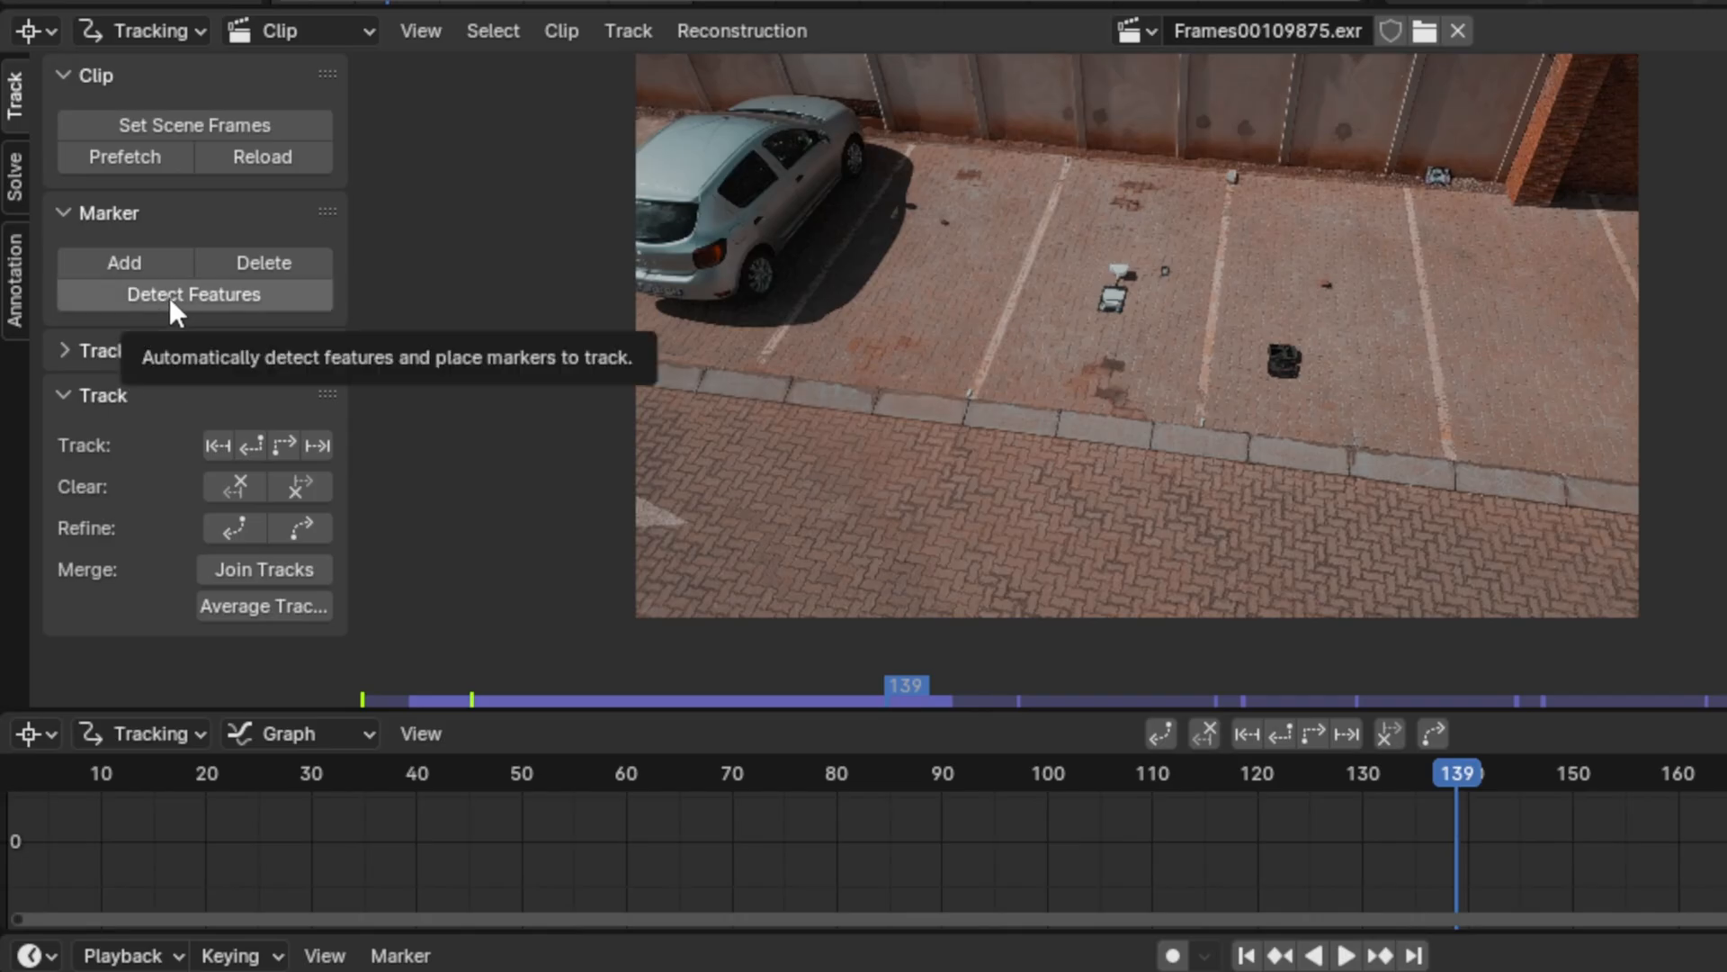
# Run Detect Features so markers land on the paving, lines and wall base at frame 139
pyautogui.click(194, 293)
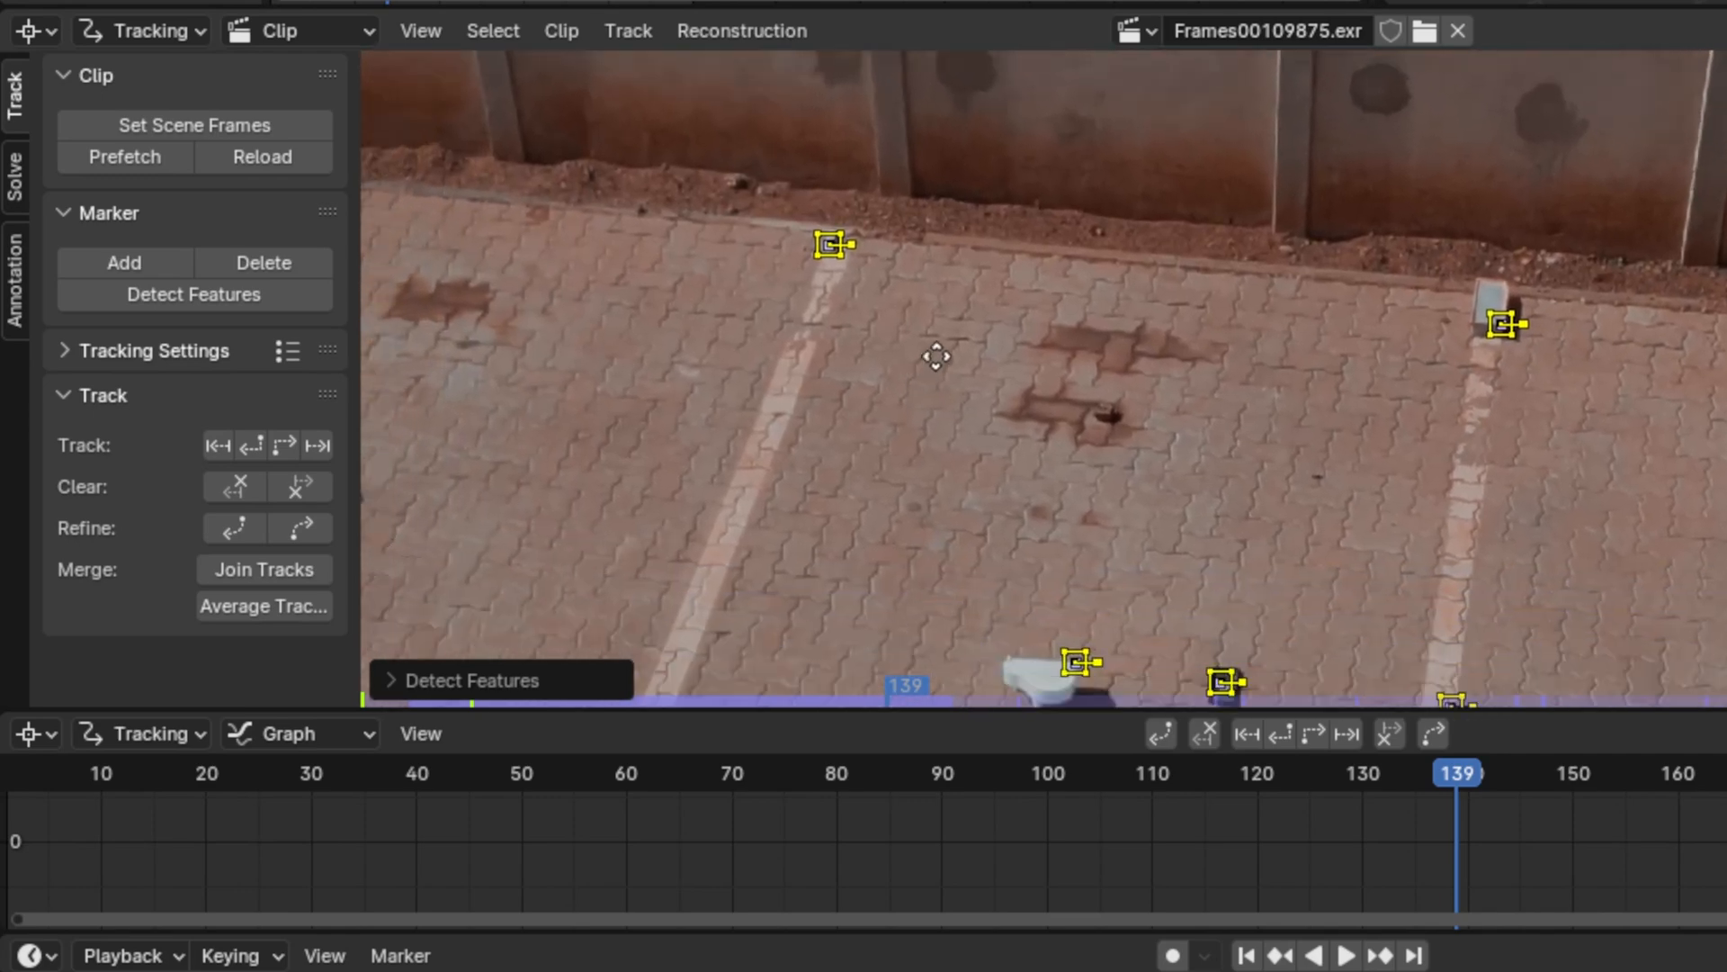
pyautogui.click(195, 293)
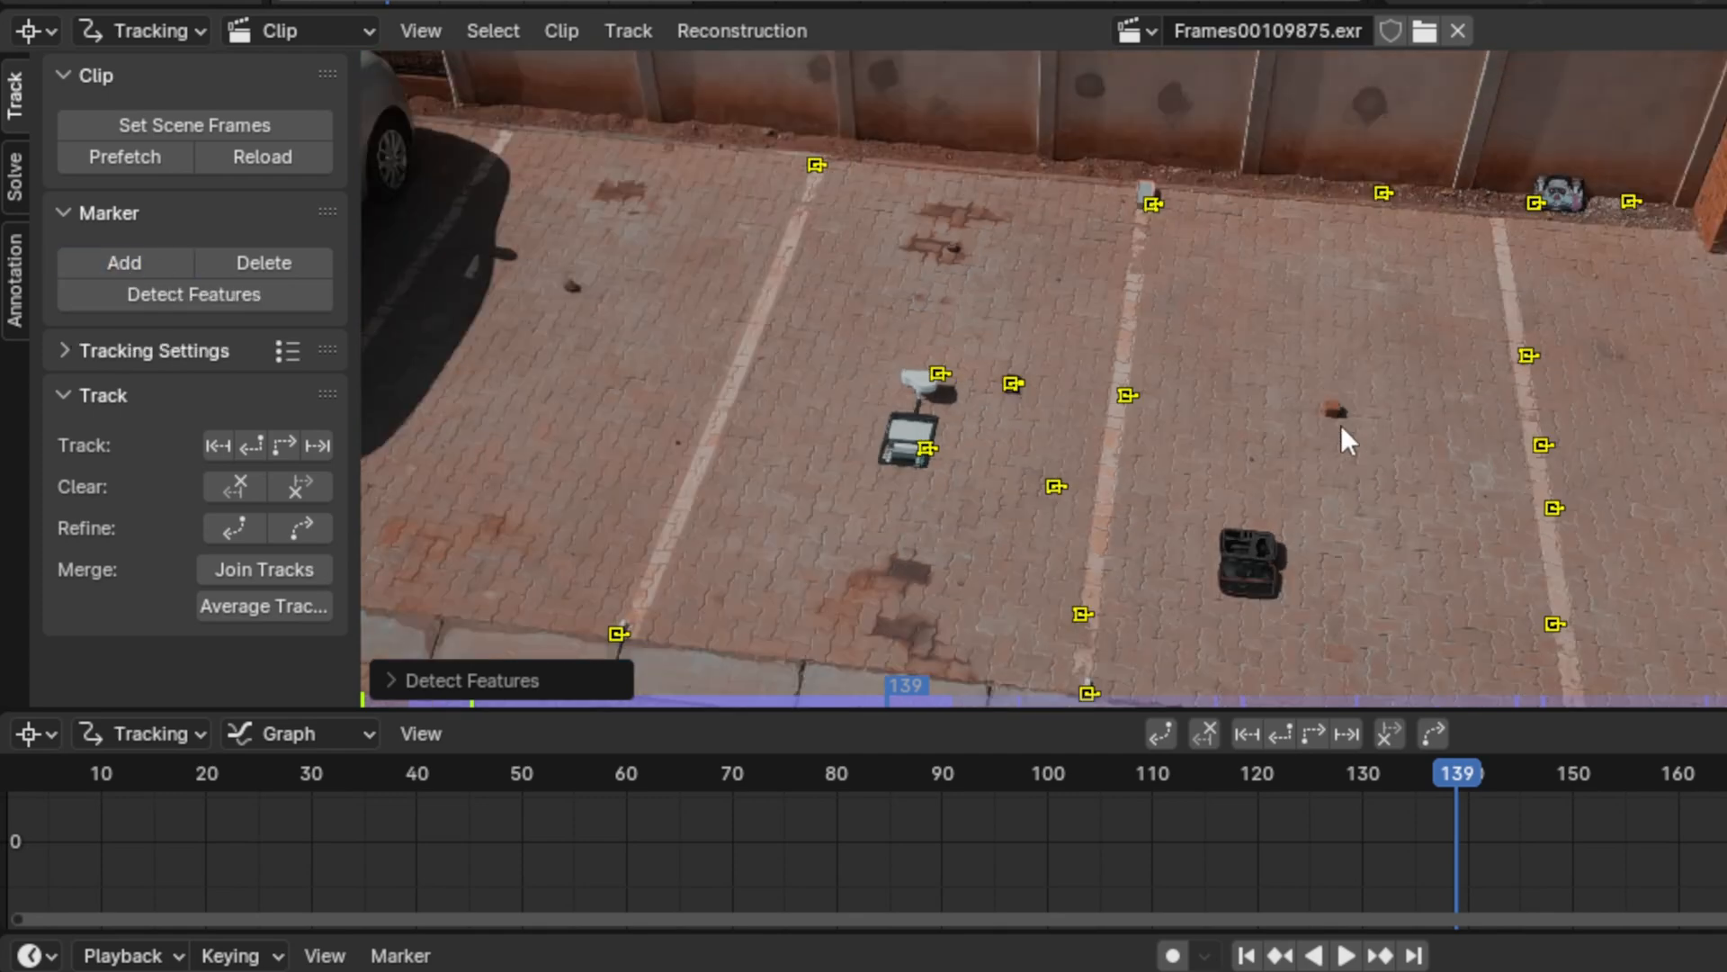
pyautogui.scroll(3)
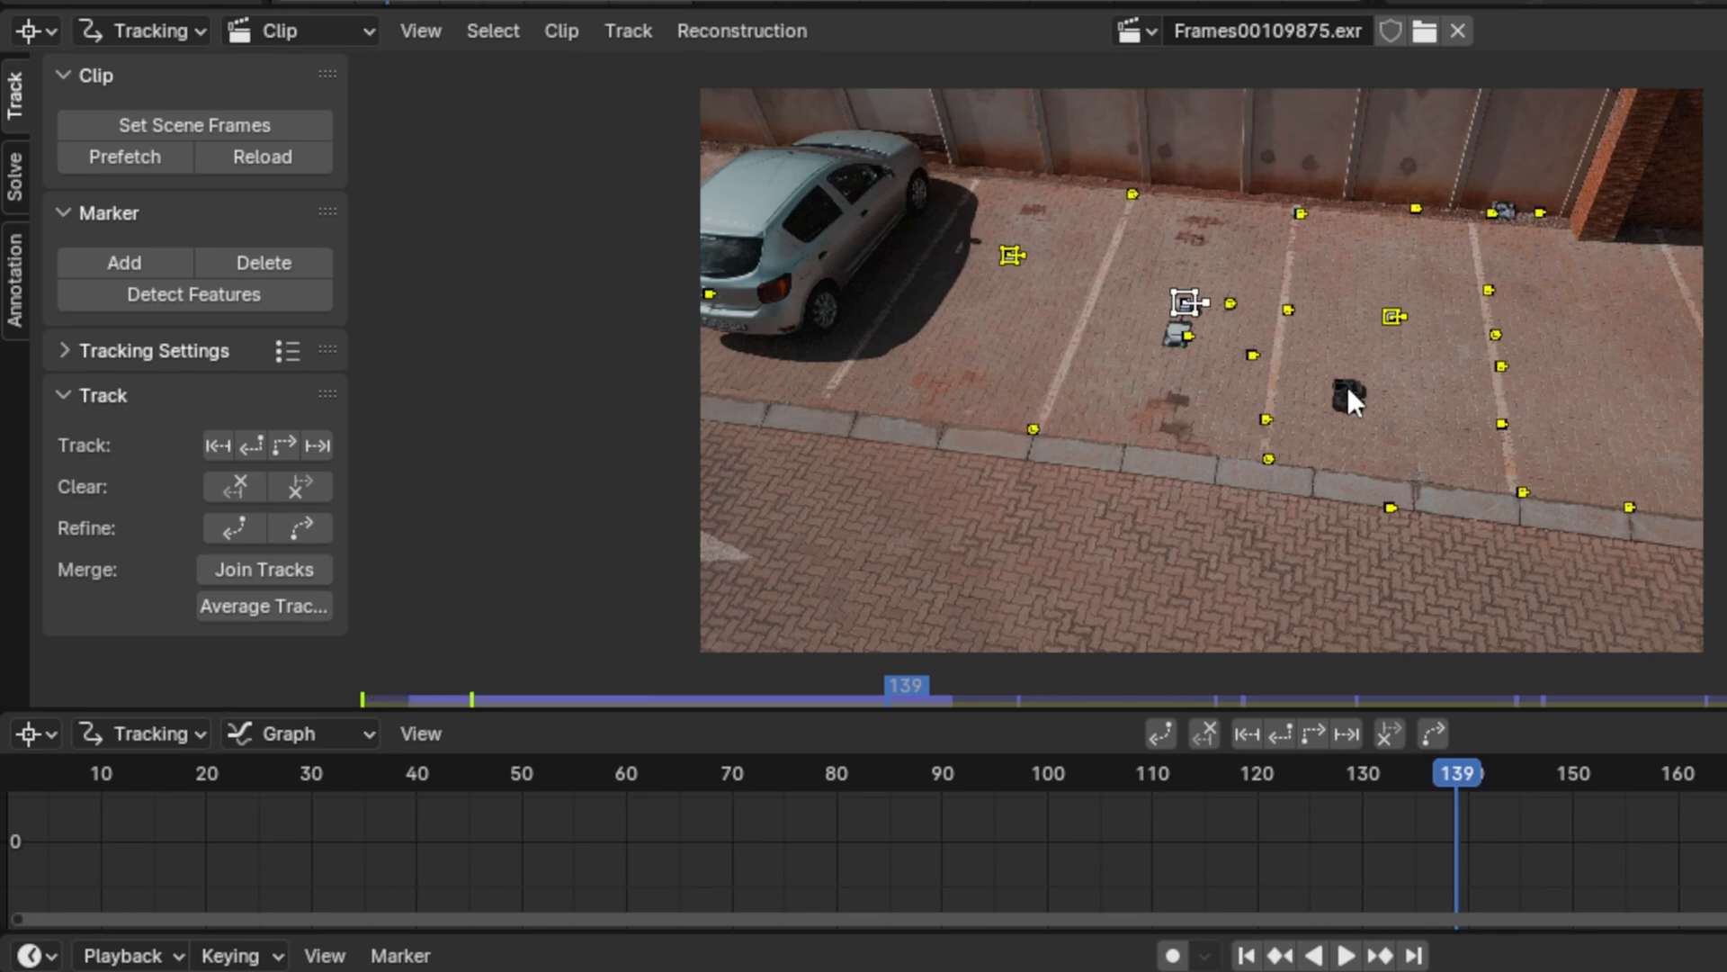
pyautogui.moveTo(1261, 503)
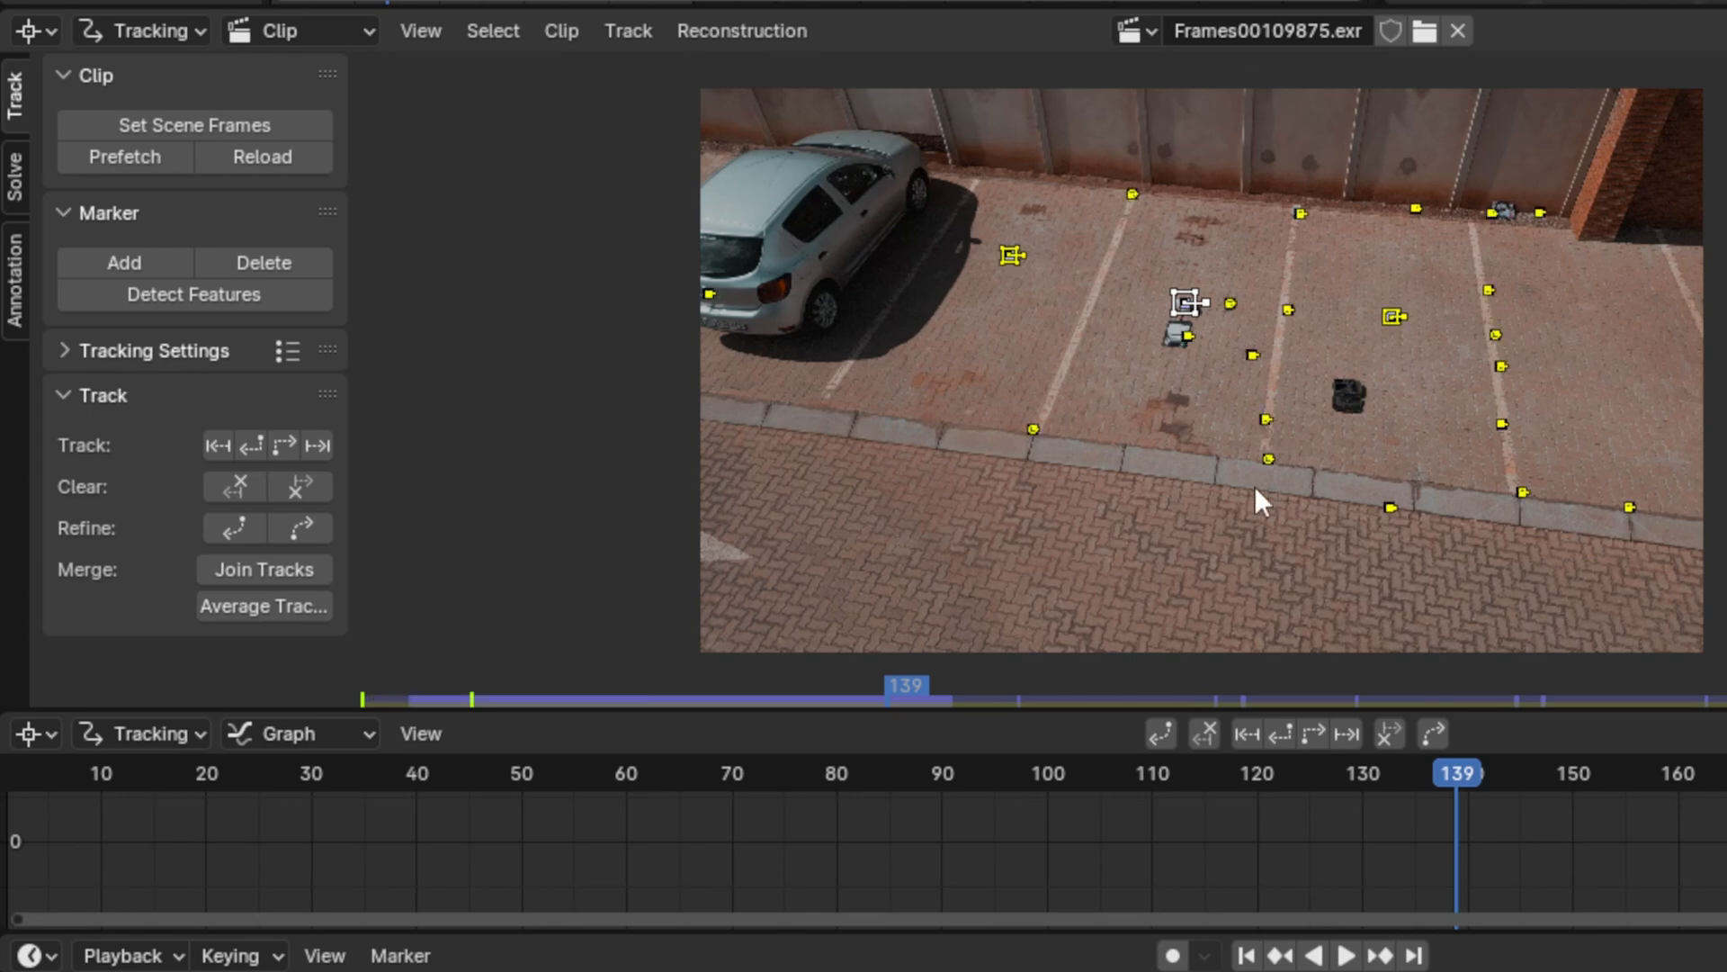
pyautogui.moveTo(298, 527)
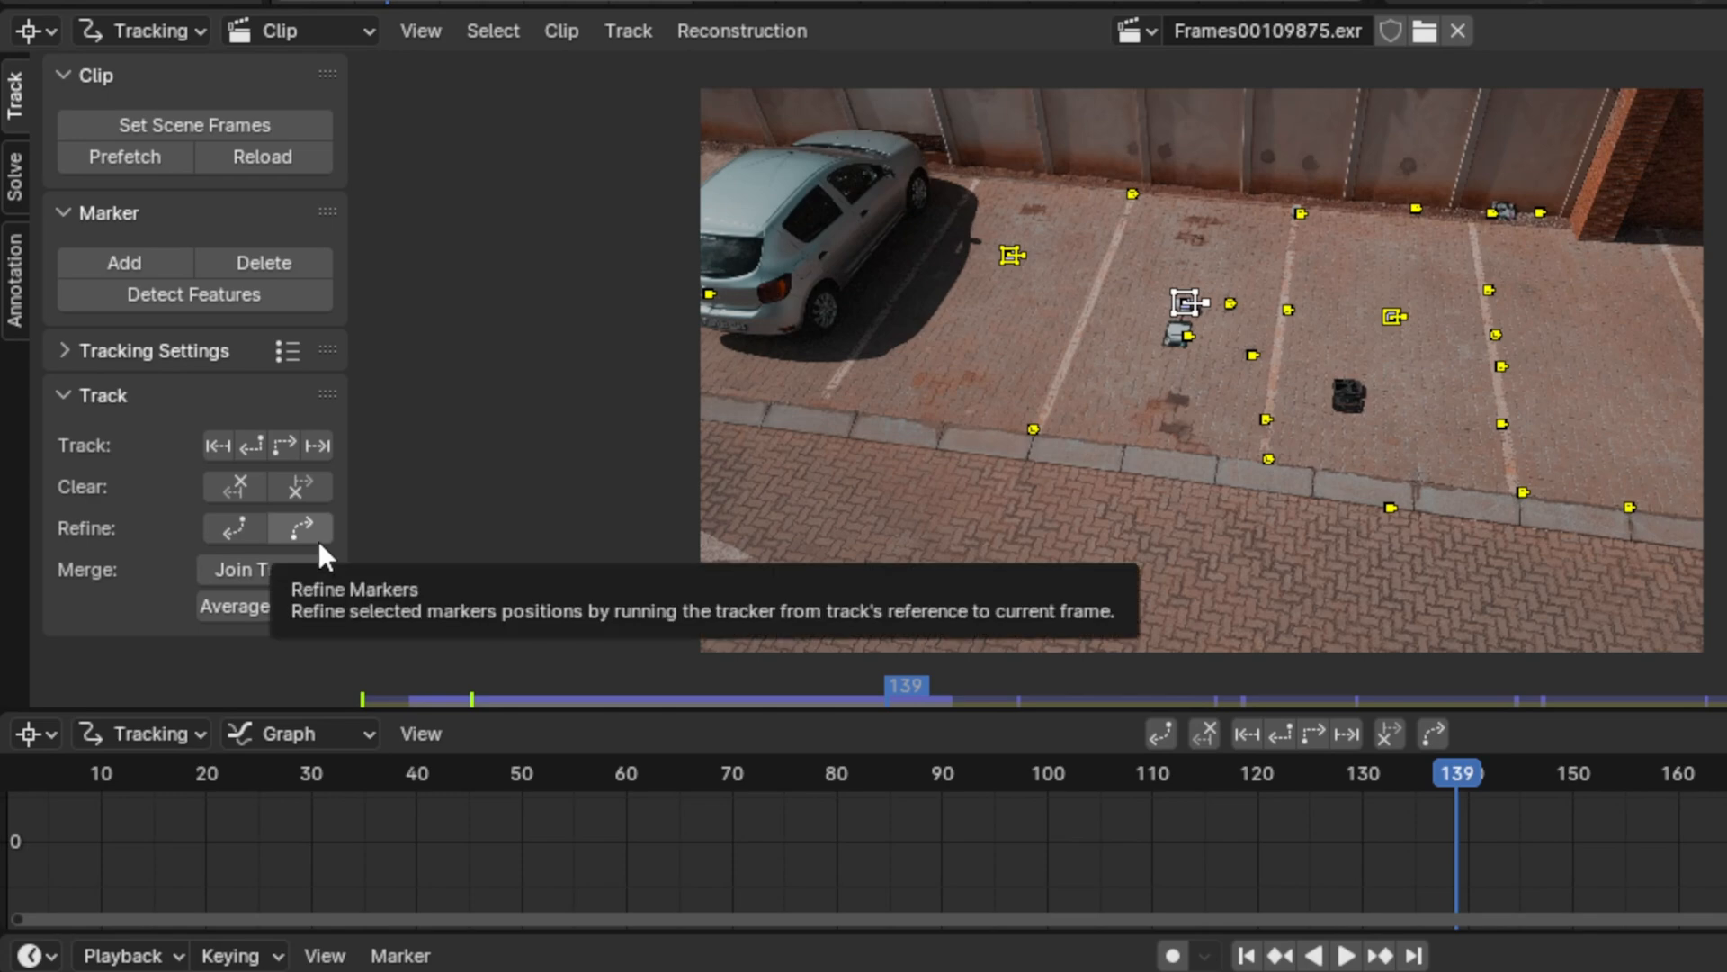
pyautogui.moveTo(254, 446)
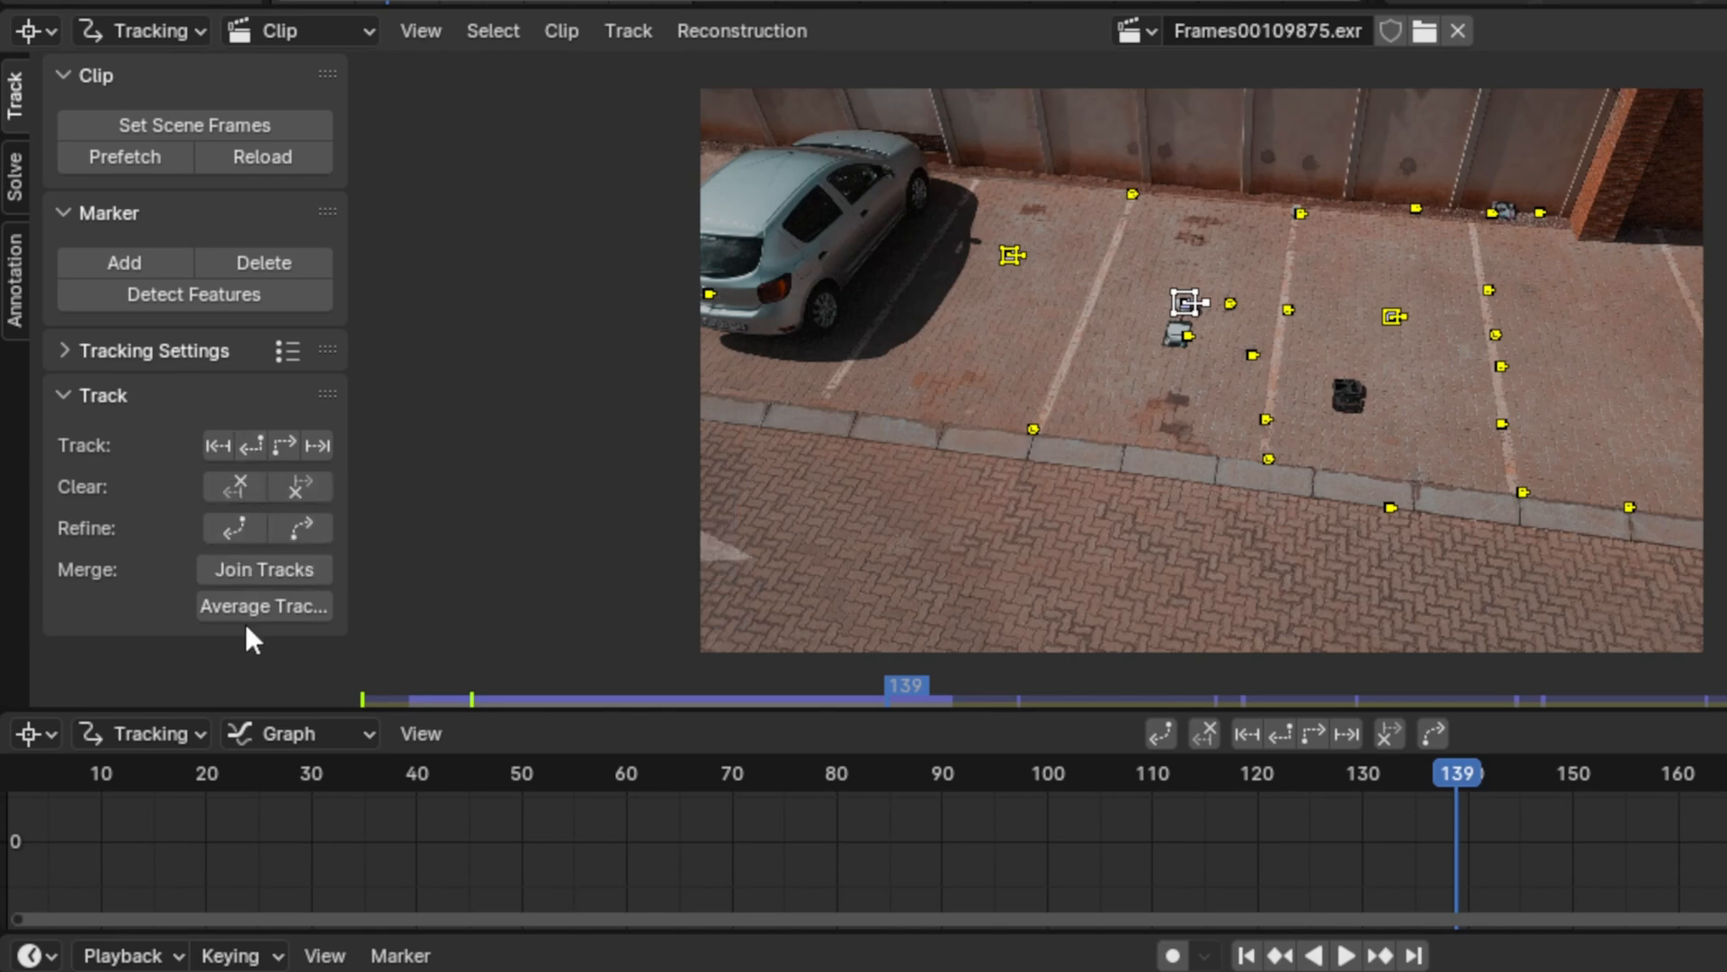
pyautogui.moveTo(252, 444)
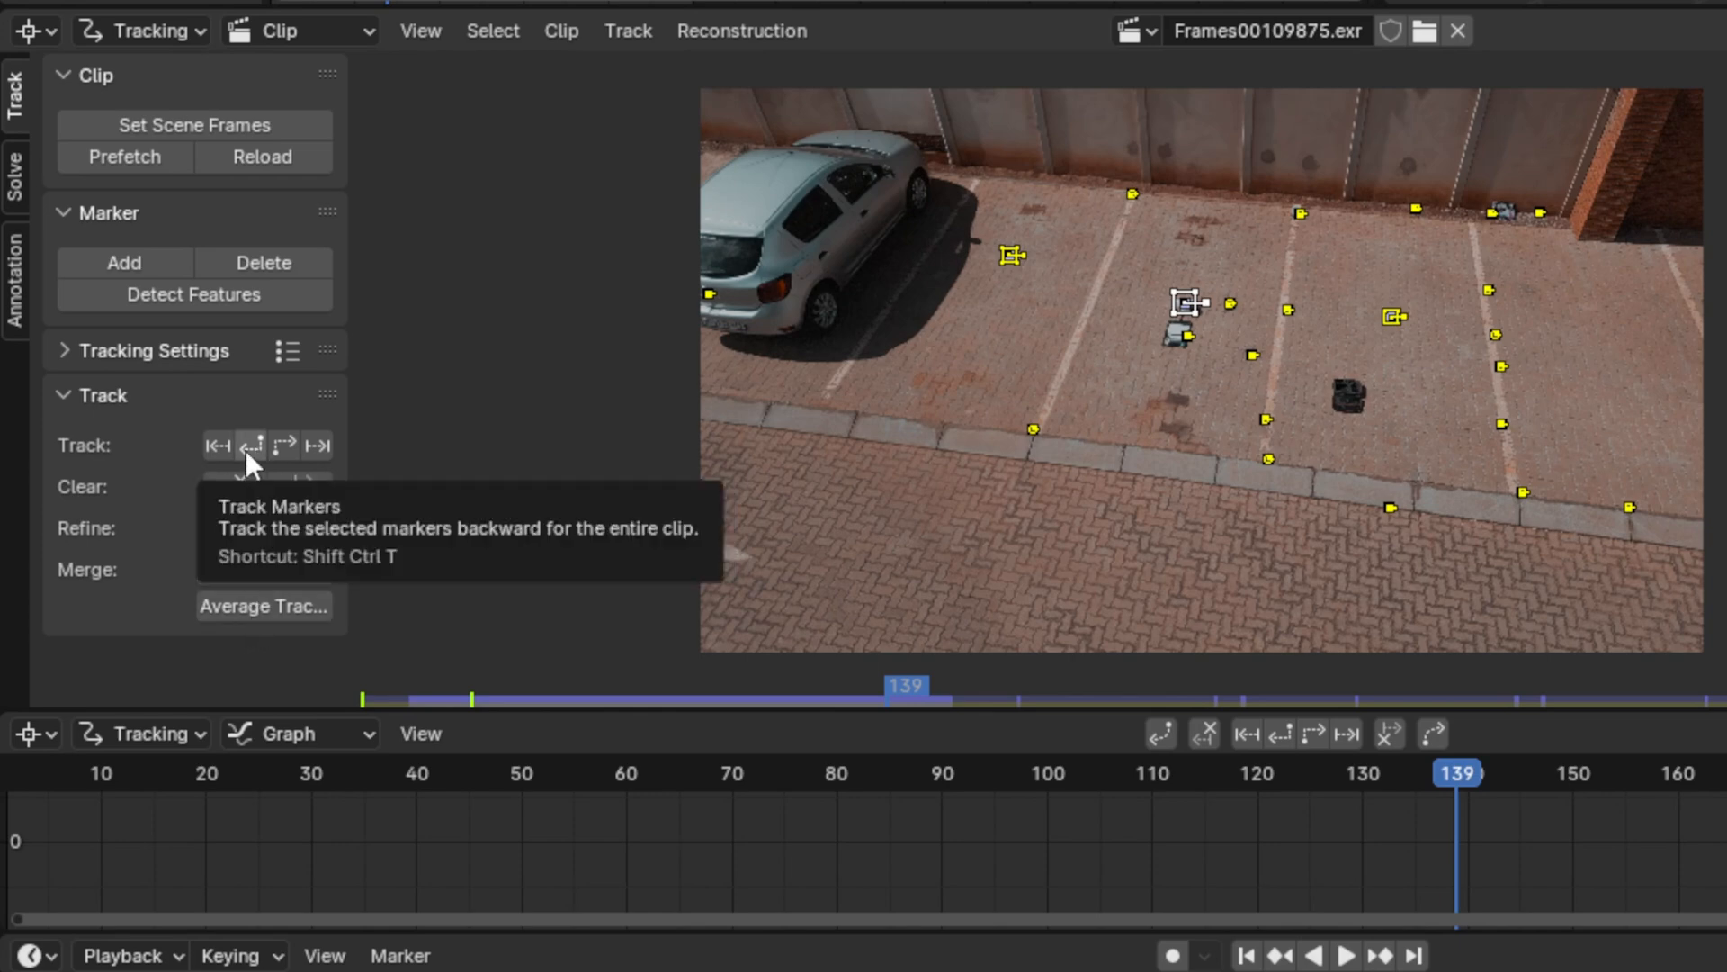
# Track the detected markers backward from frame 139 through the whole clip
pyautogui.click(217, 444)
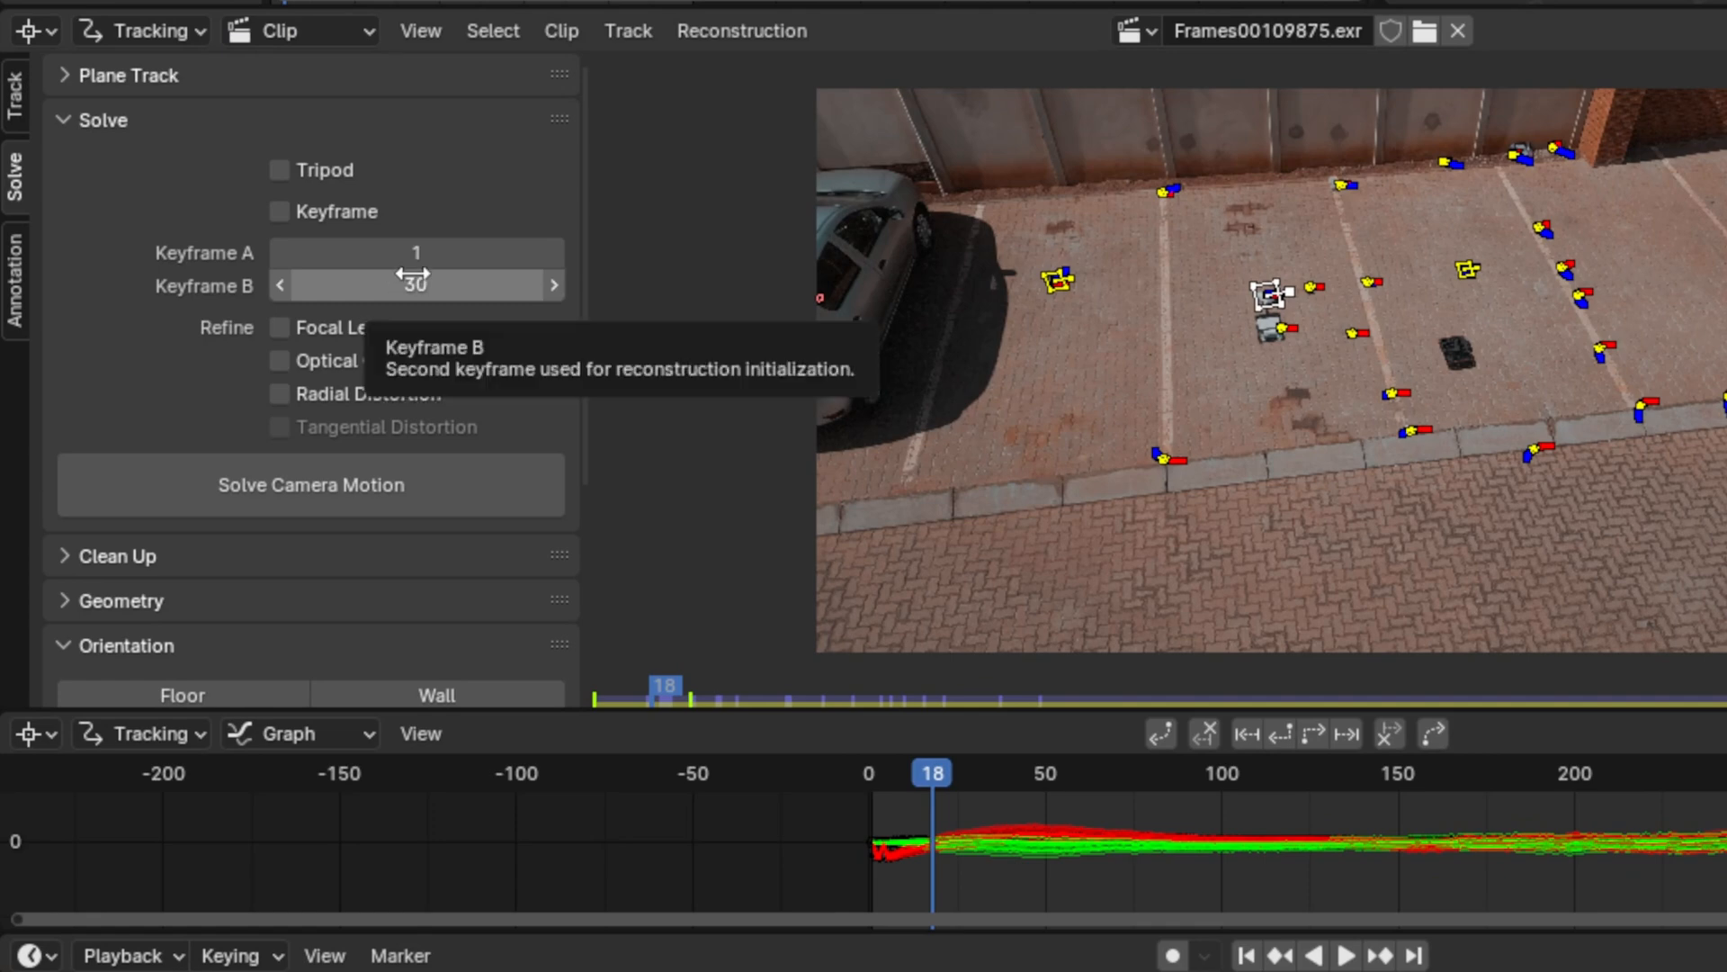
# Set solve Keyframe A to 18 and B to 138, and enable Refine Focal Length
pyautogui.click(415, 252)
pyautogui.write('8')
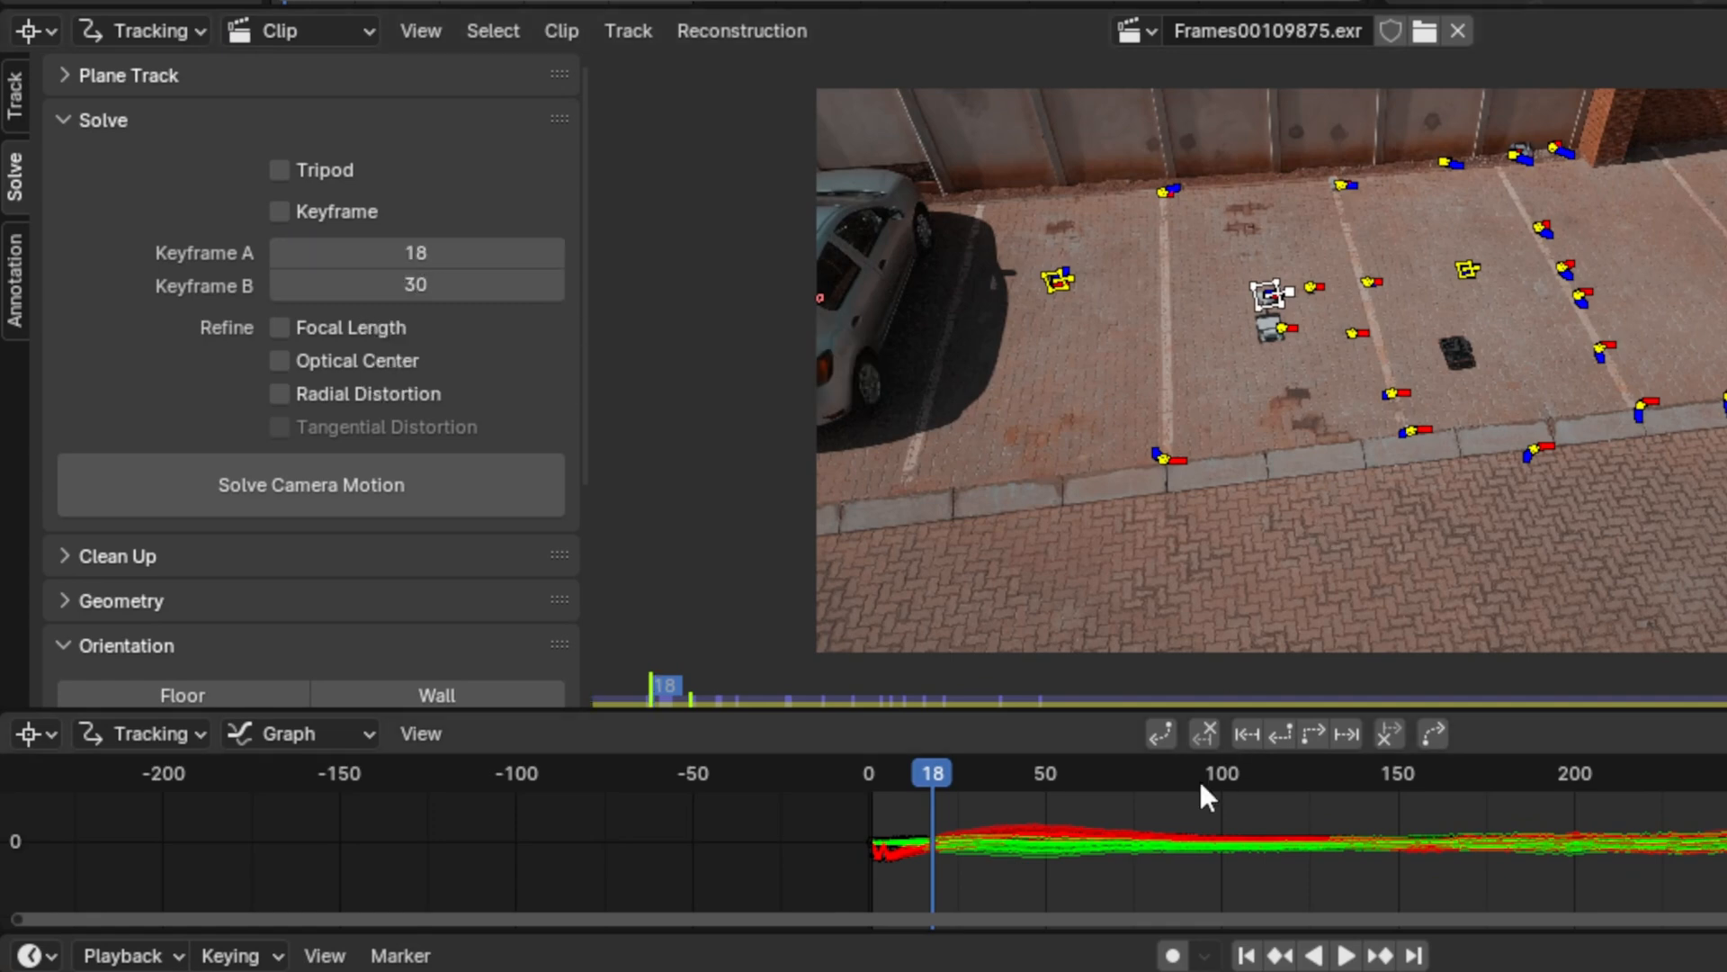
pyautogui.click(1218, 774)
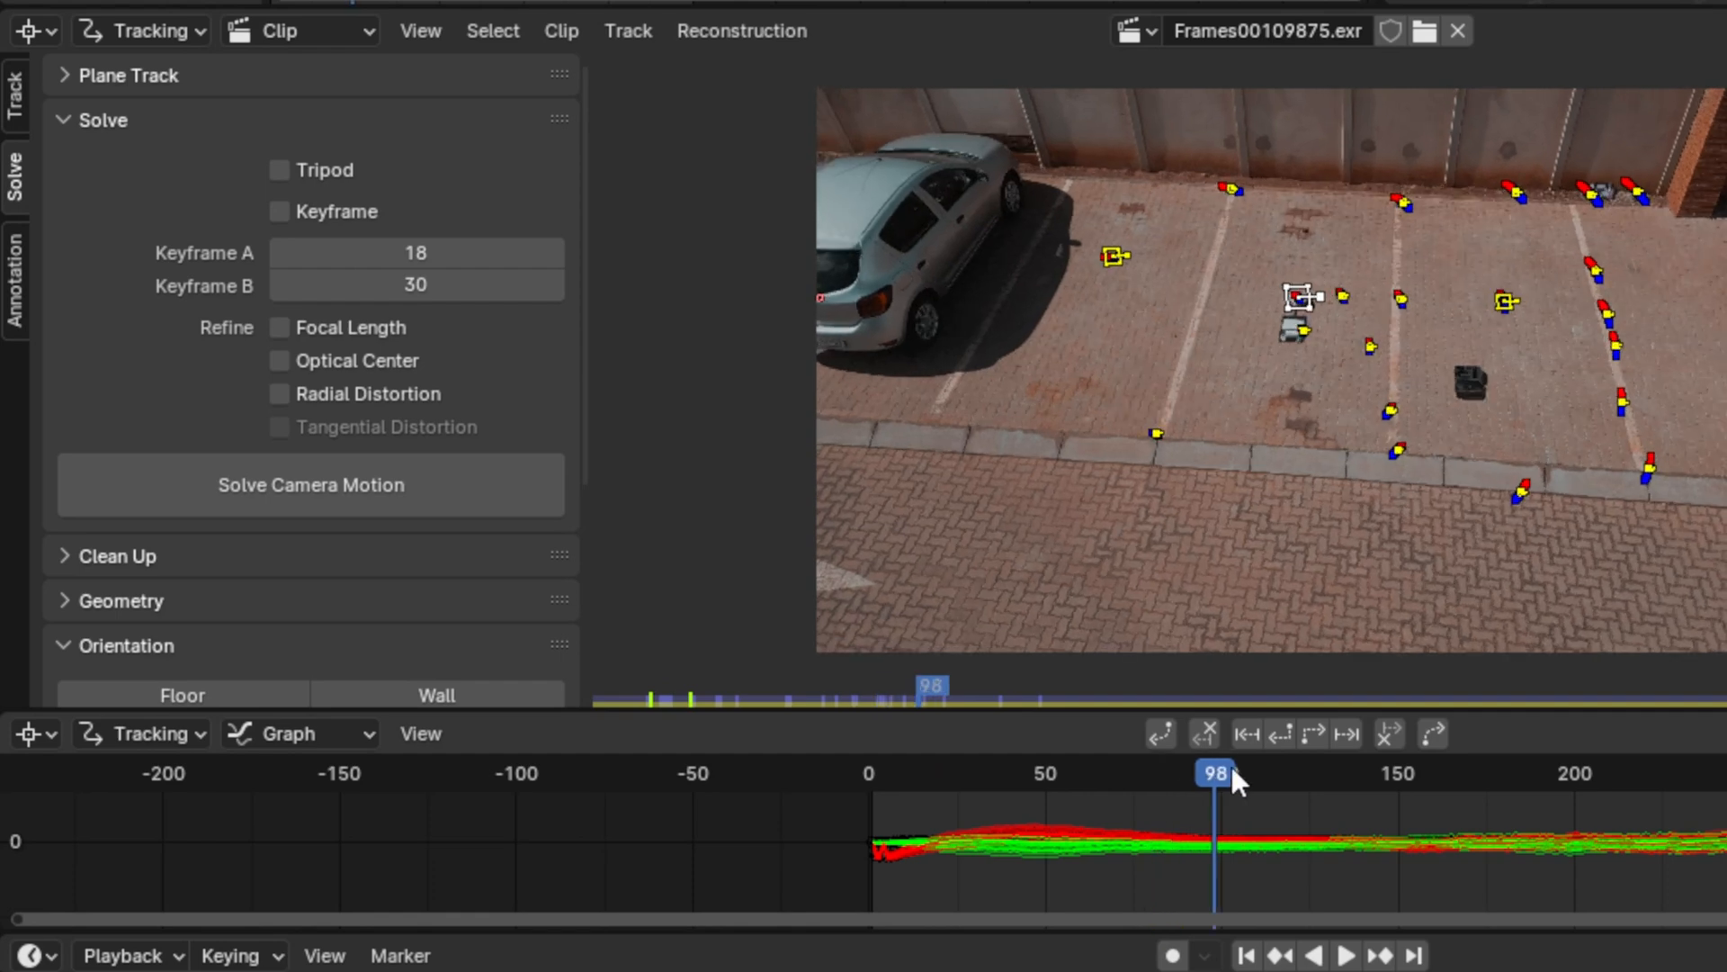
pyautogui.moveTo(1214, 774); pyautogui.dragTo(1319, 774)
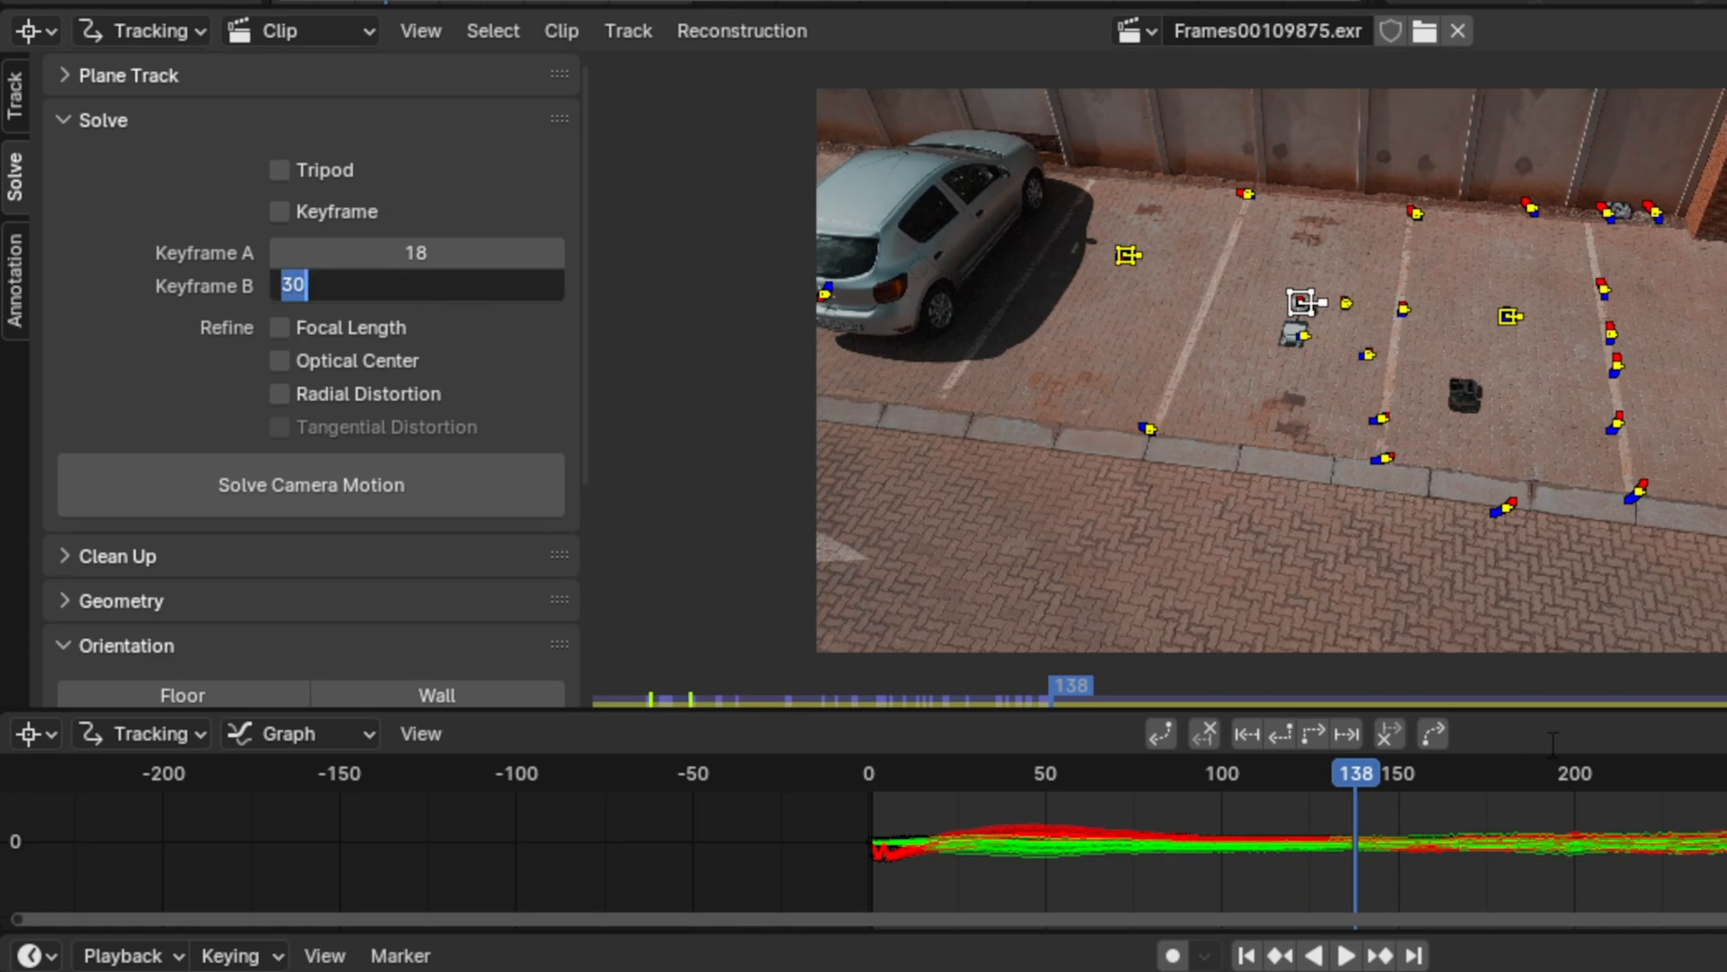
pyautogui.write('138')
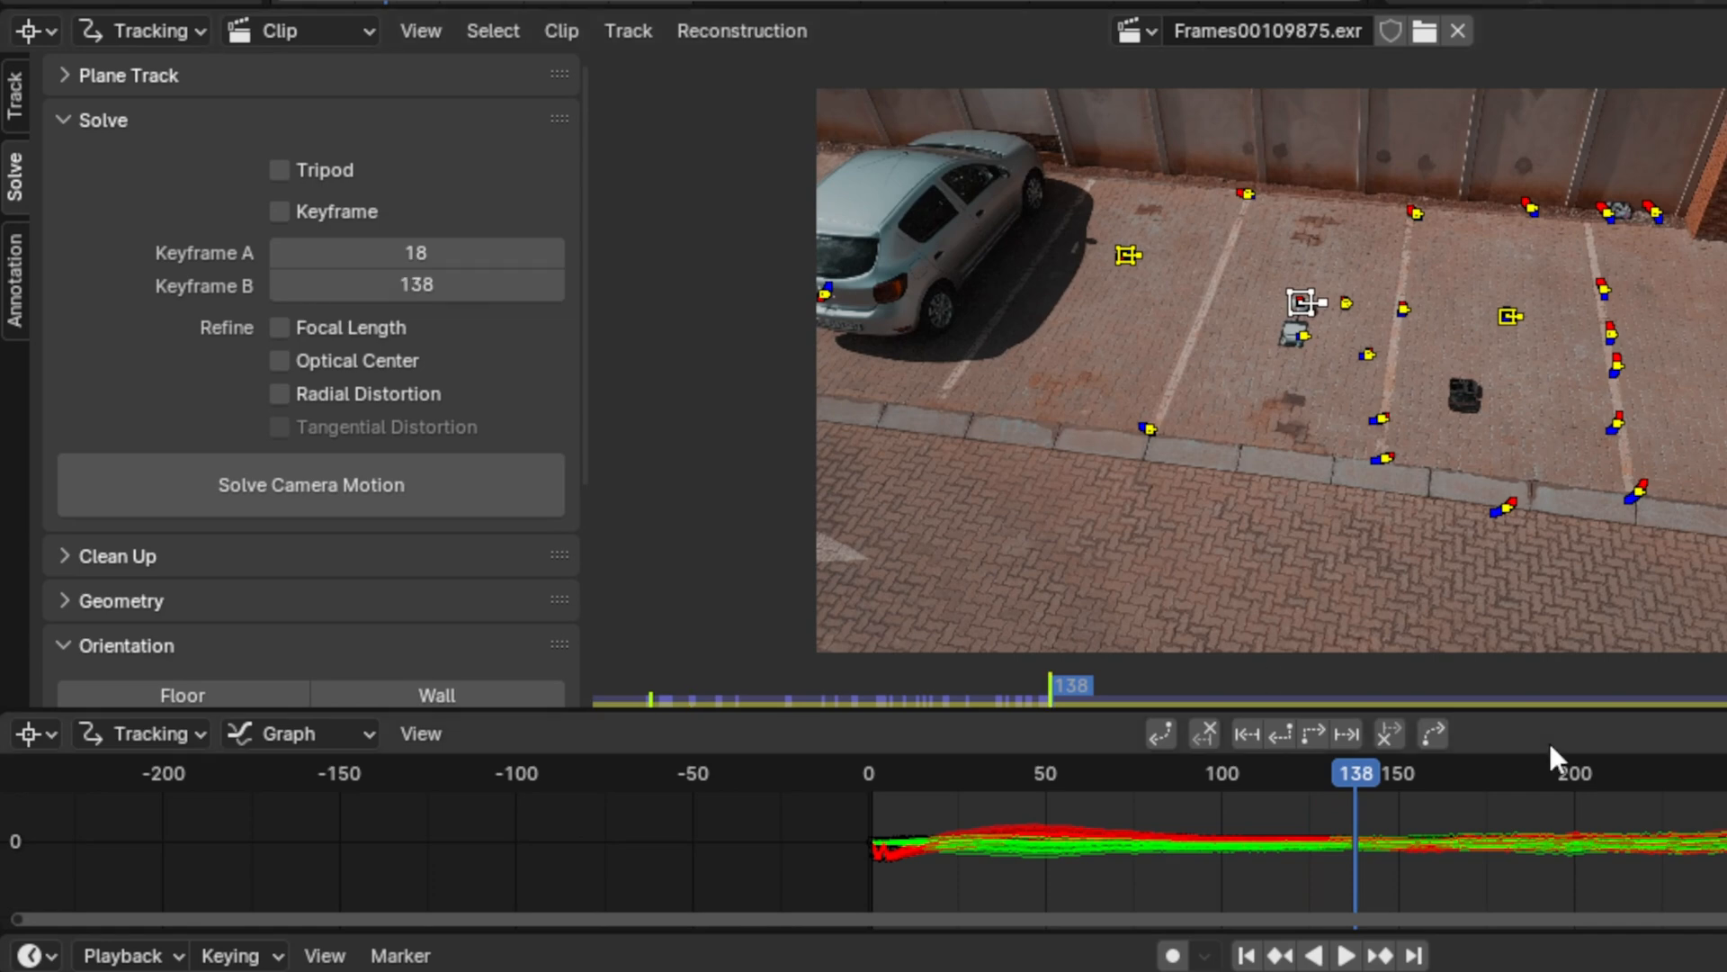
pyautogui.moveTo(513, 464)
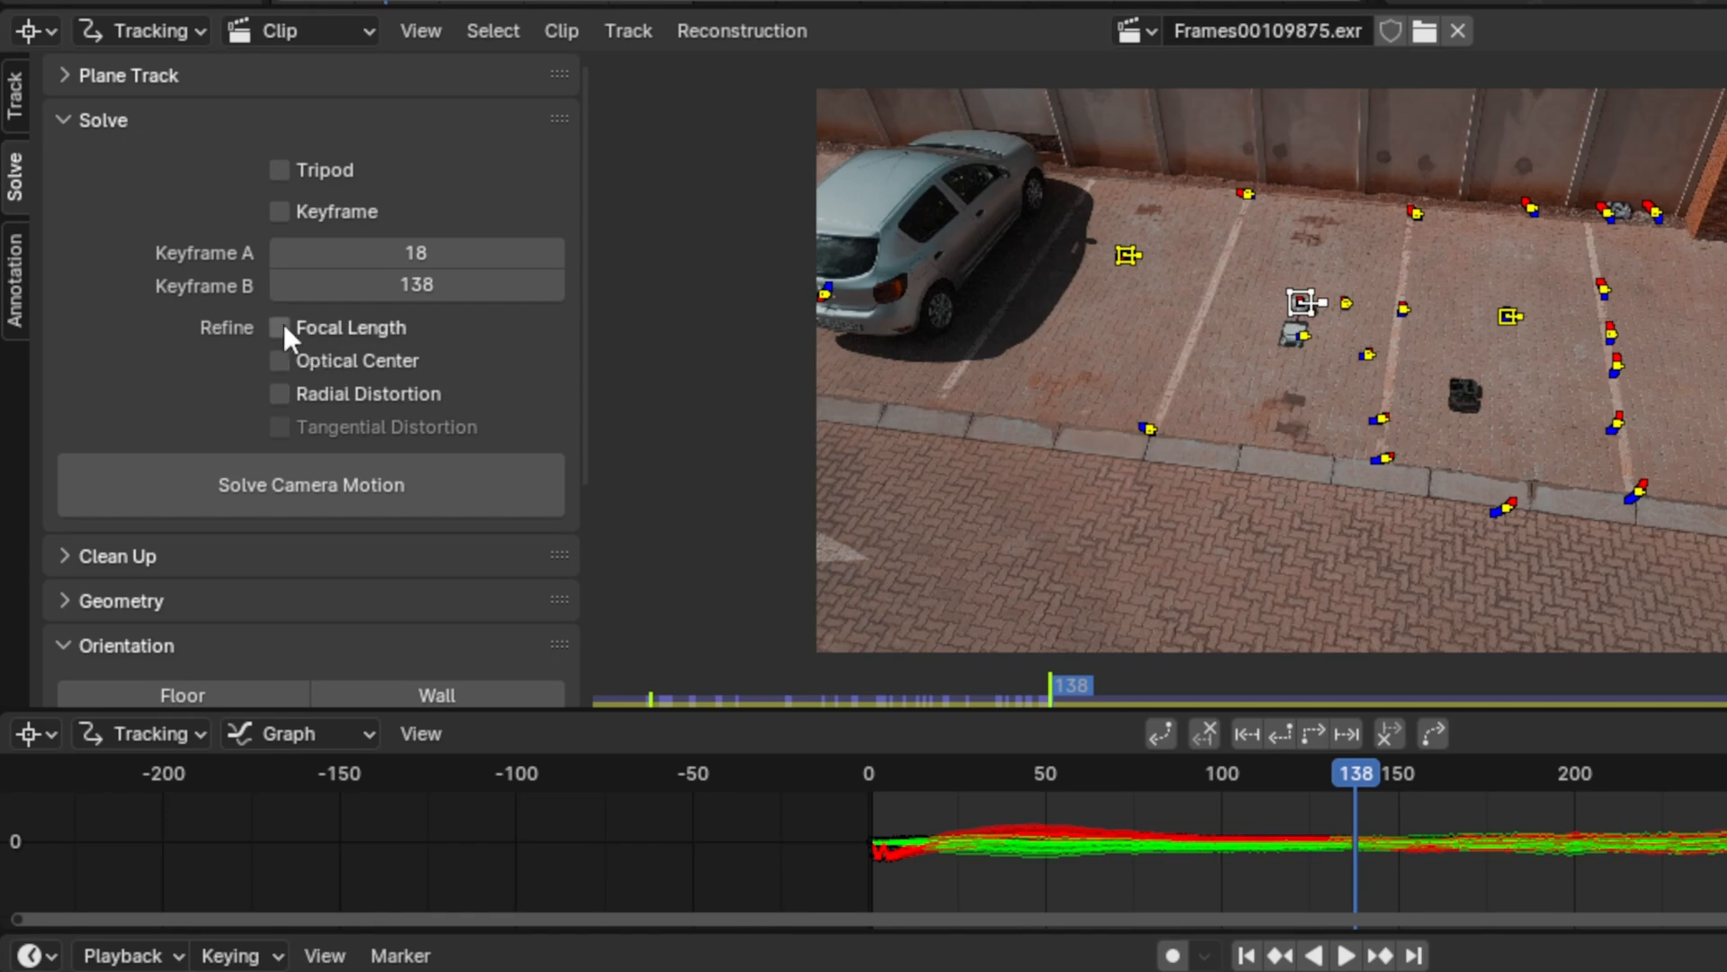
pyautogui.click(277, 327)
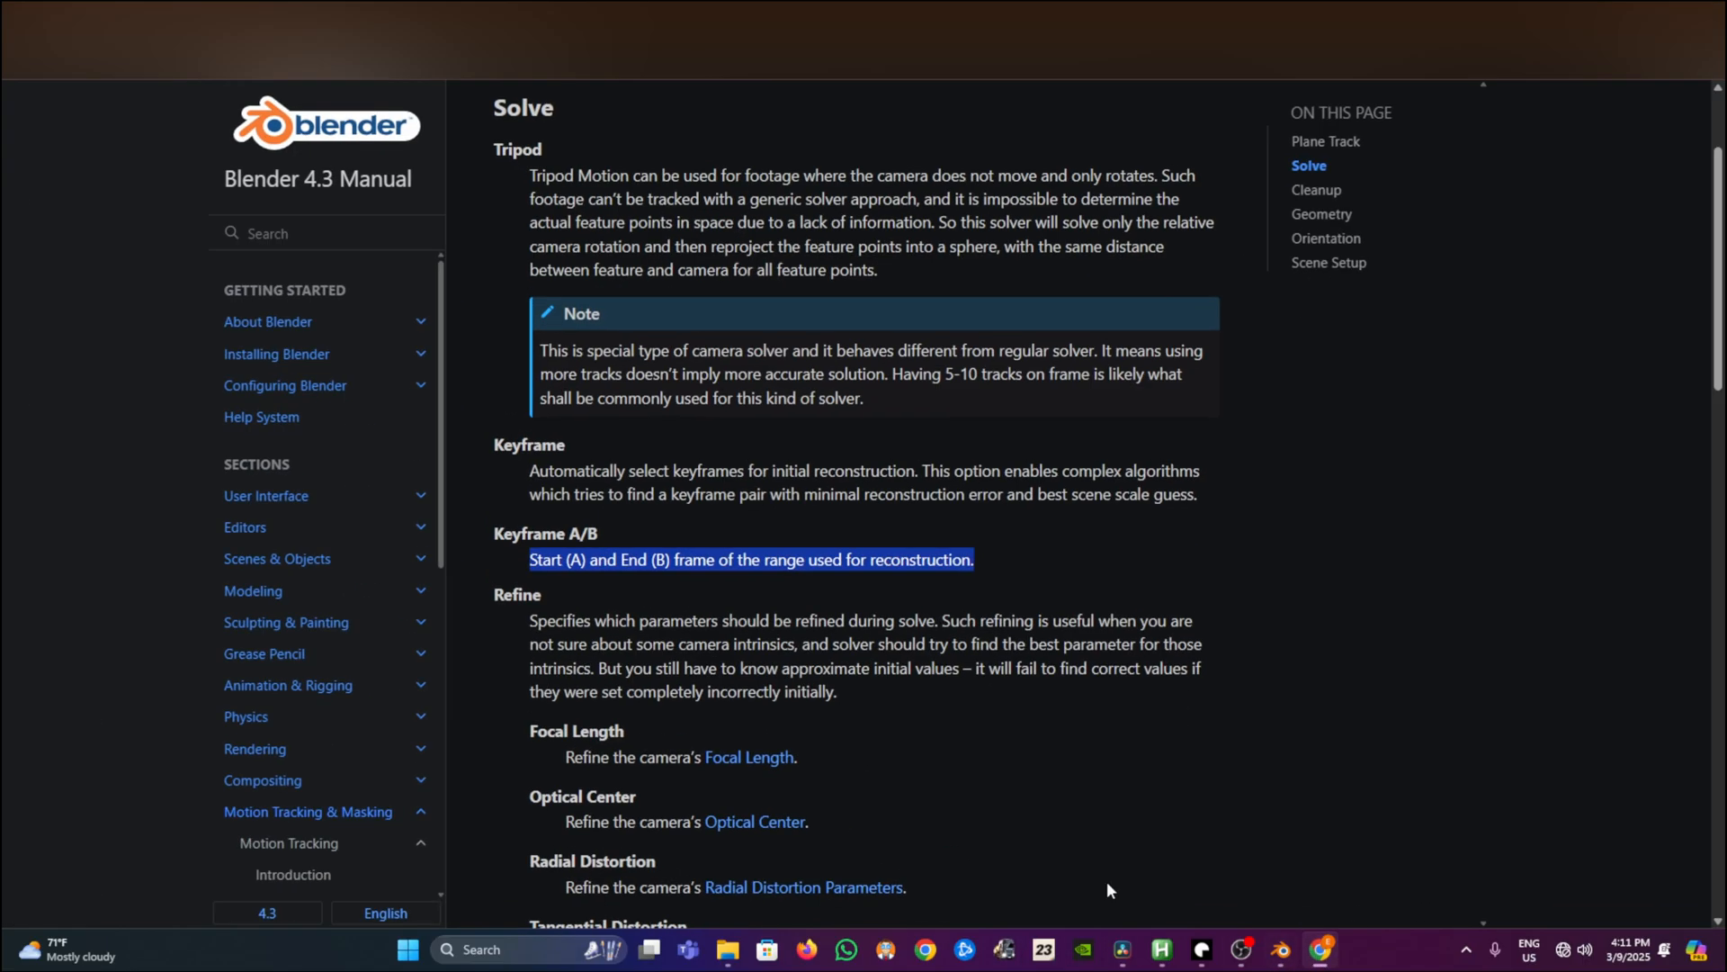
# Scroll the manual's Solve page to the Refine options for Focal Length and Optical Center
pyautogui.scroll(-3)
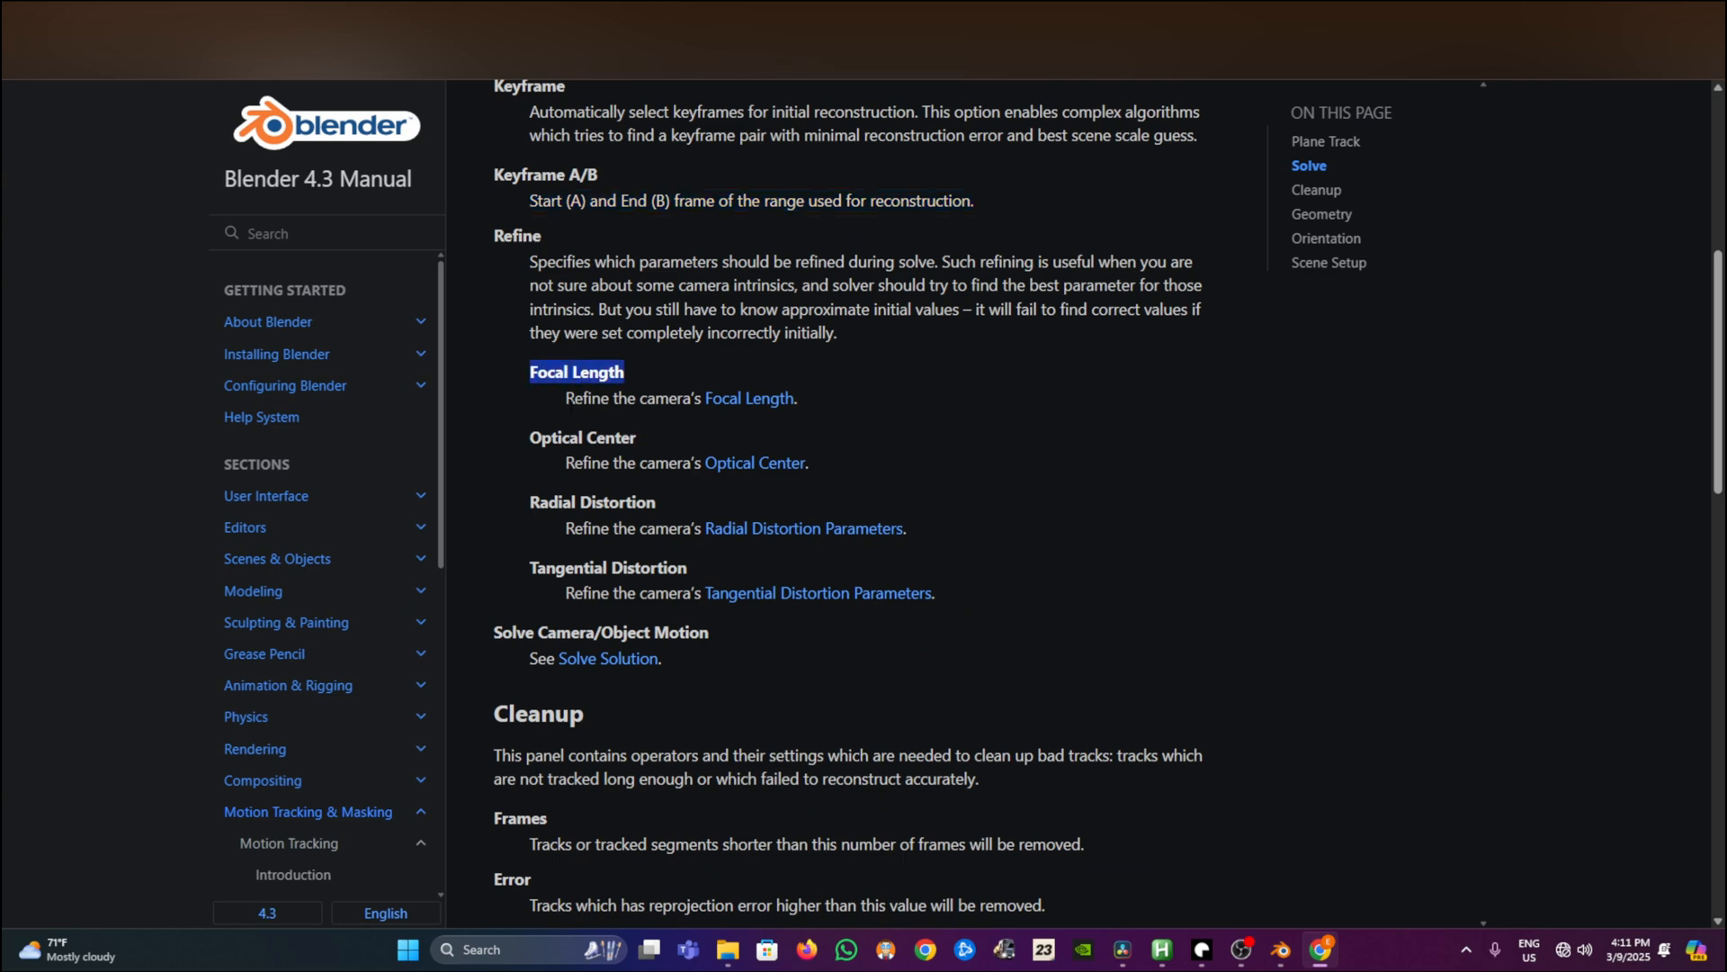
pyautogui.moveTo(748, 400)
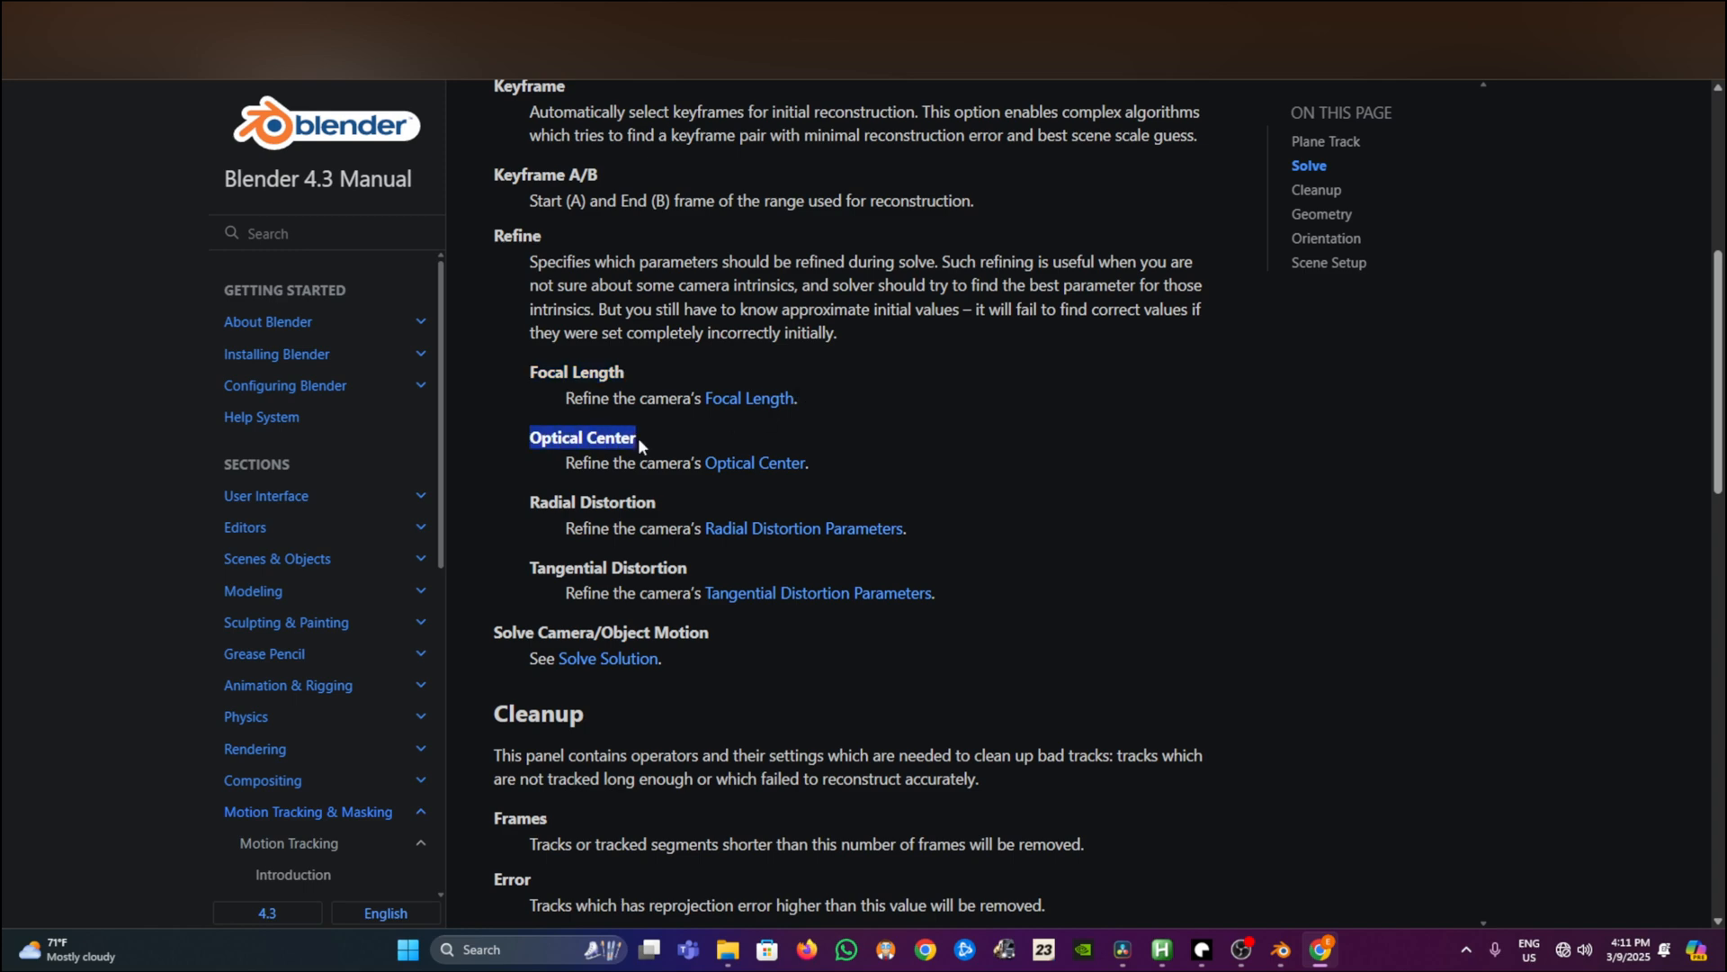
pyautogui.moveTo(872, 489)
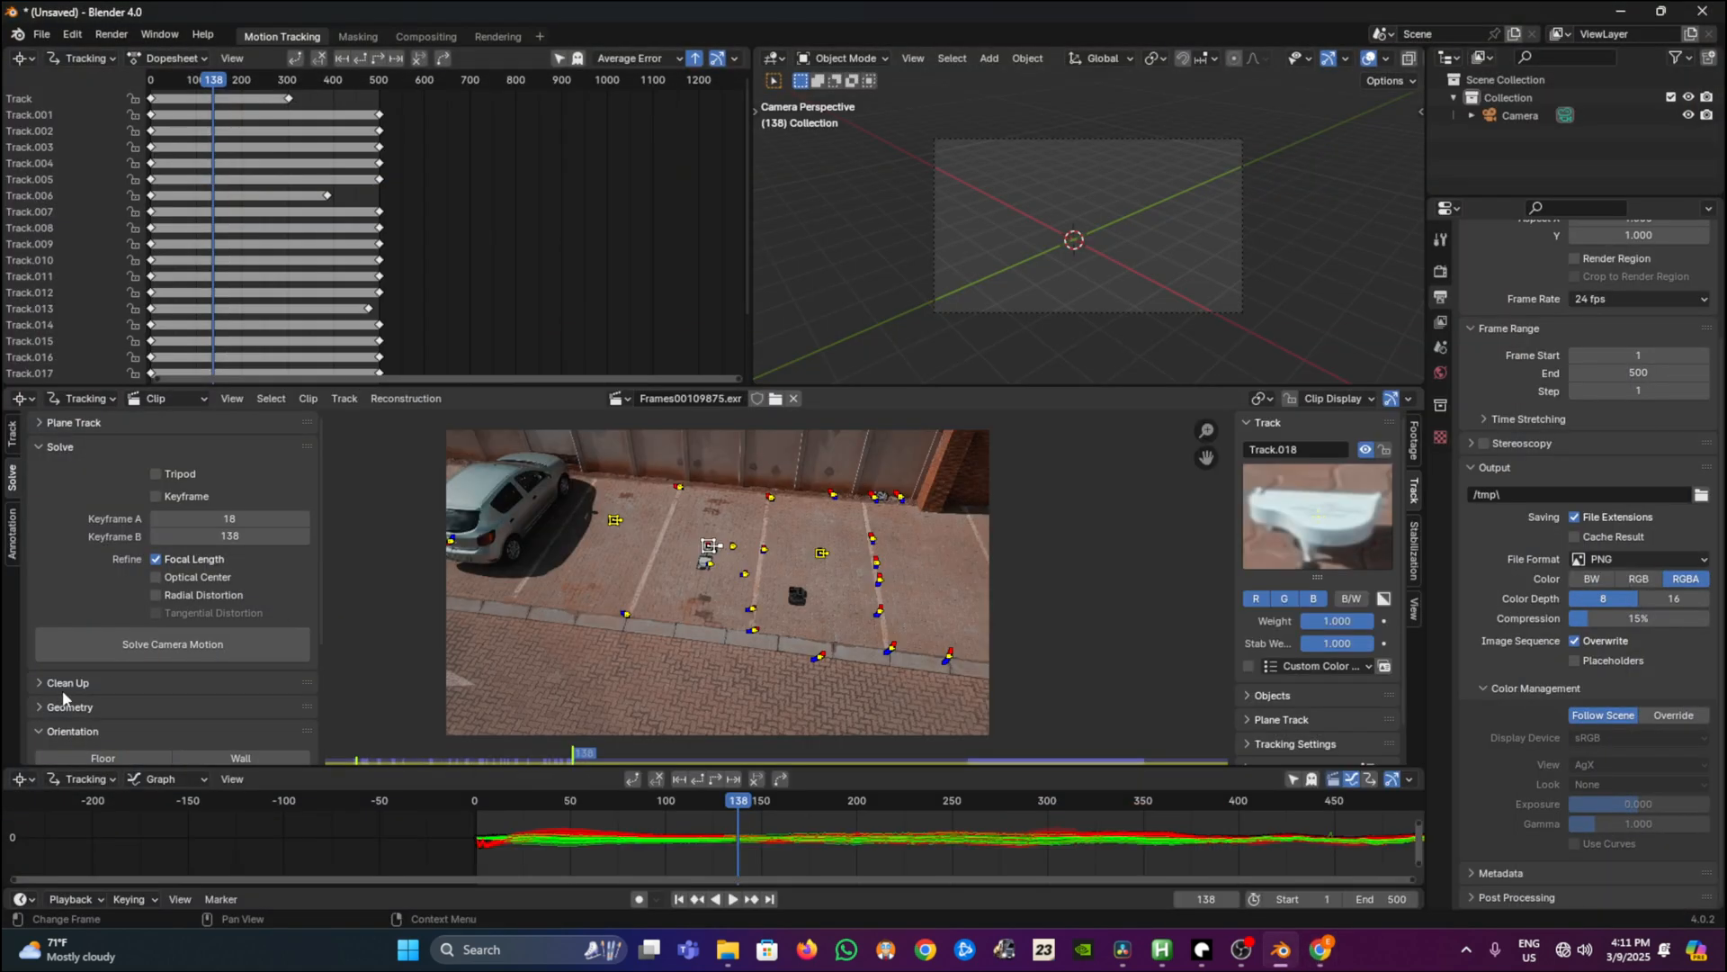
# Enable Refine Optical Center and delete the faulty tracks Track.021 and Track.006
pyautogui.click(155, 576)
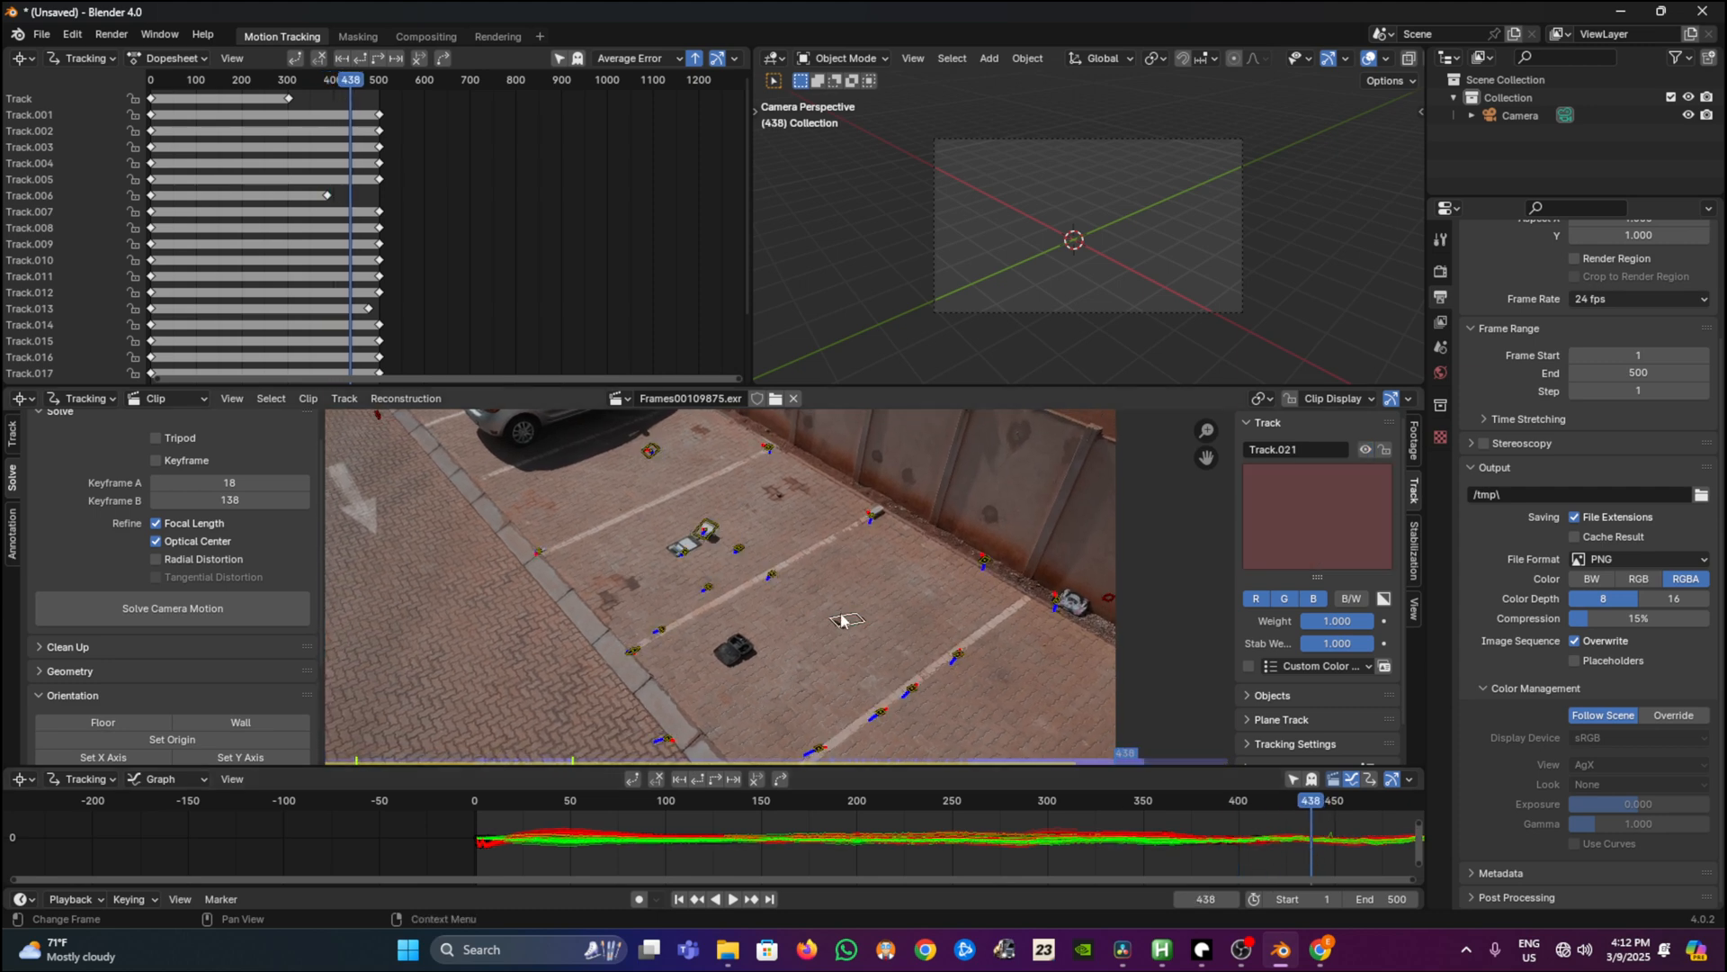
pyautogui.click(842, 617)
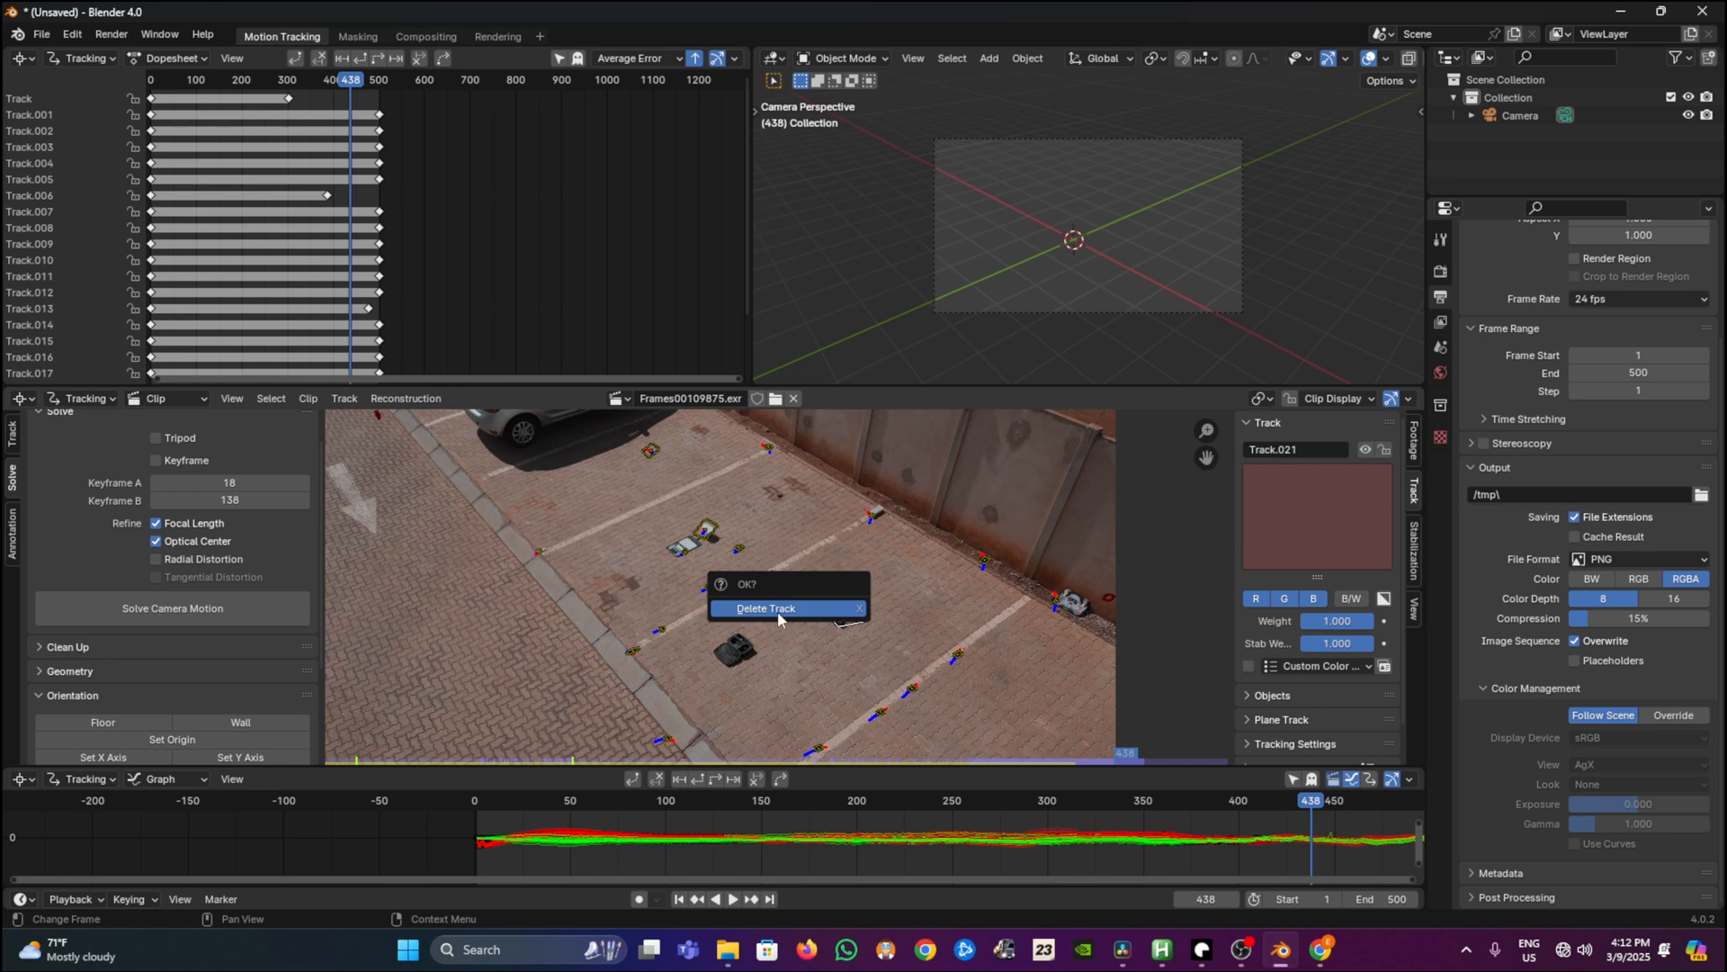
pyautogui.click(763, 608)
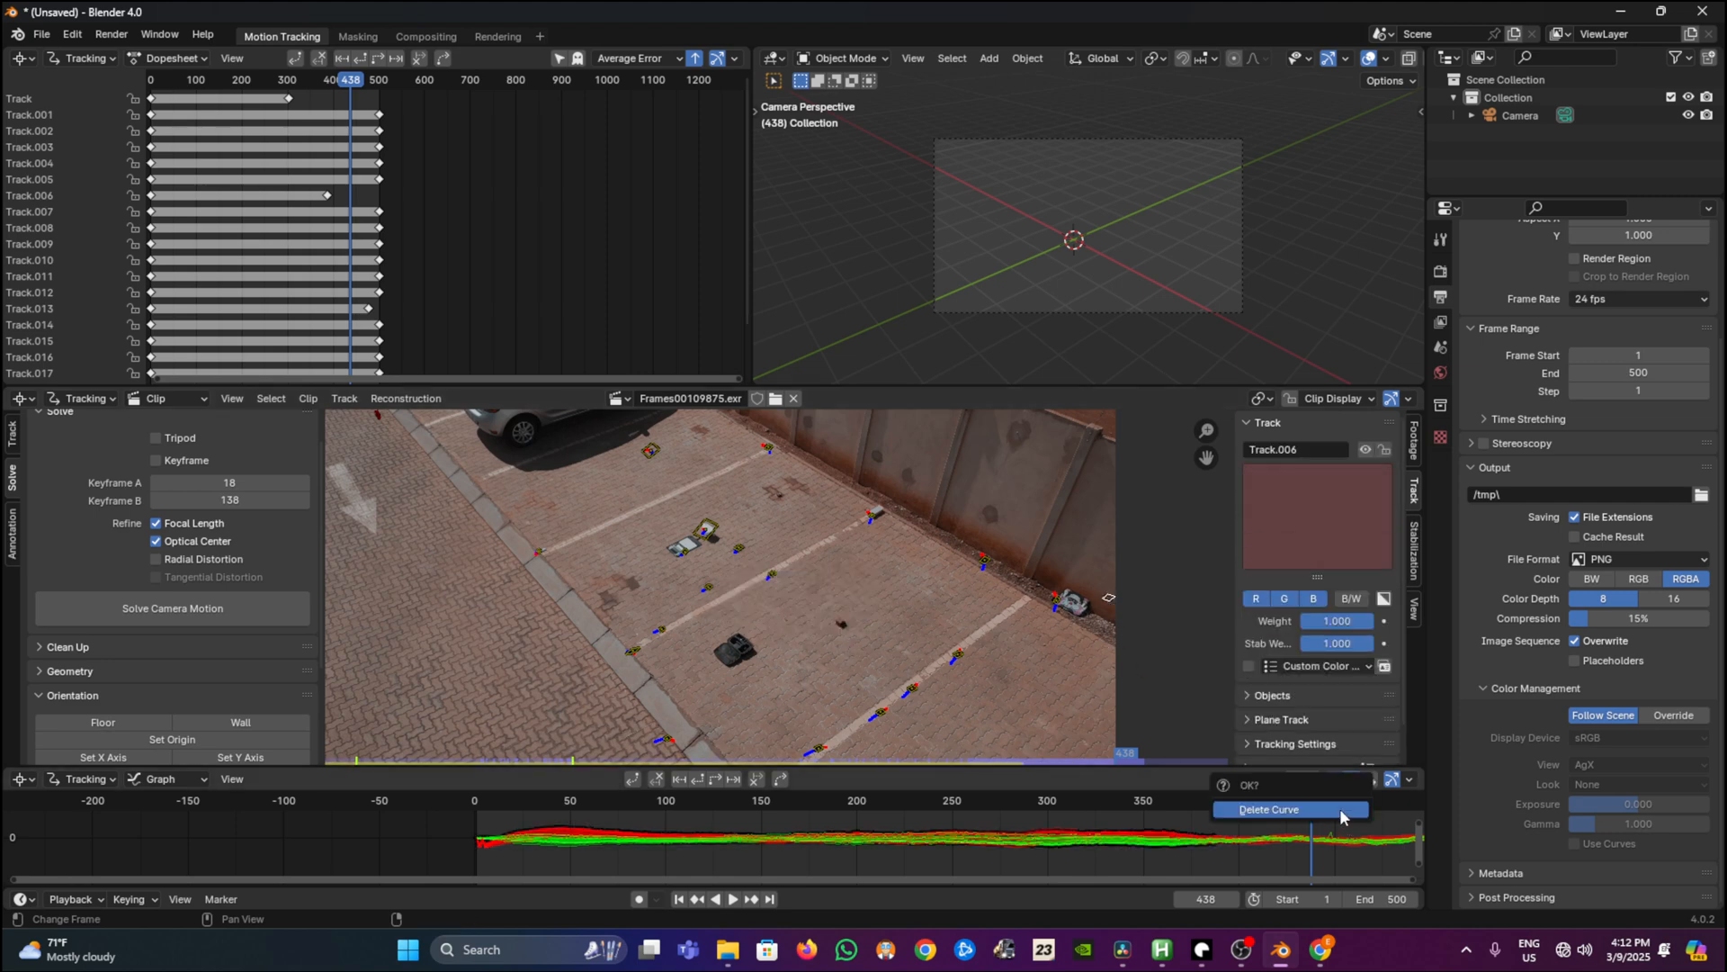
pyautogui.click(1268, 808)
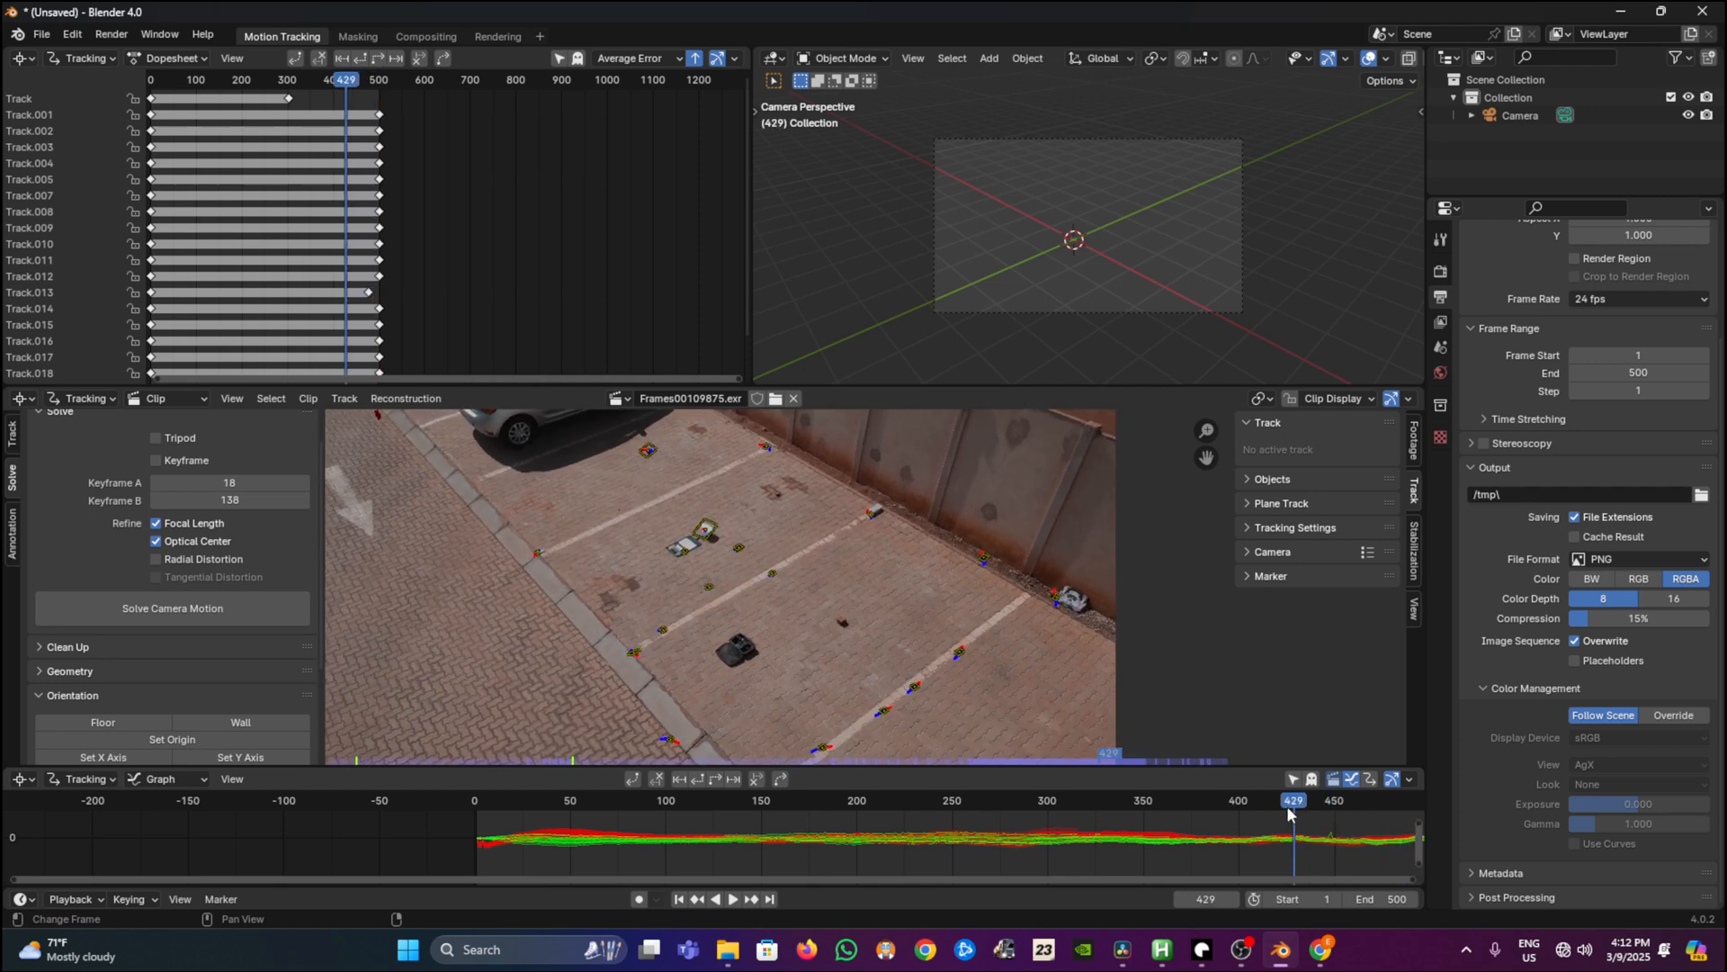
pyautogui.moveTo(1290, 799); pyautogui.dragTo(966, 799)
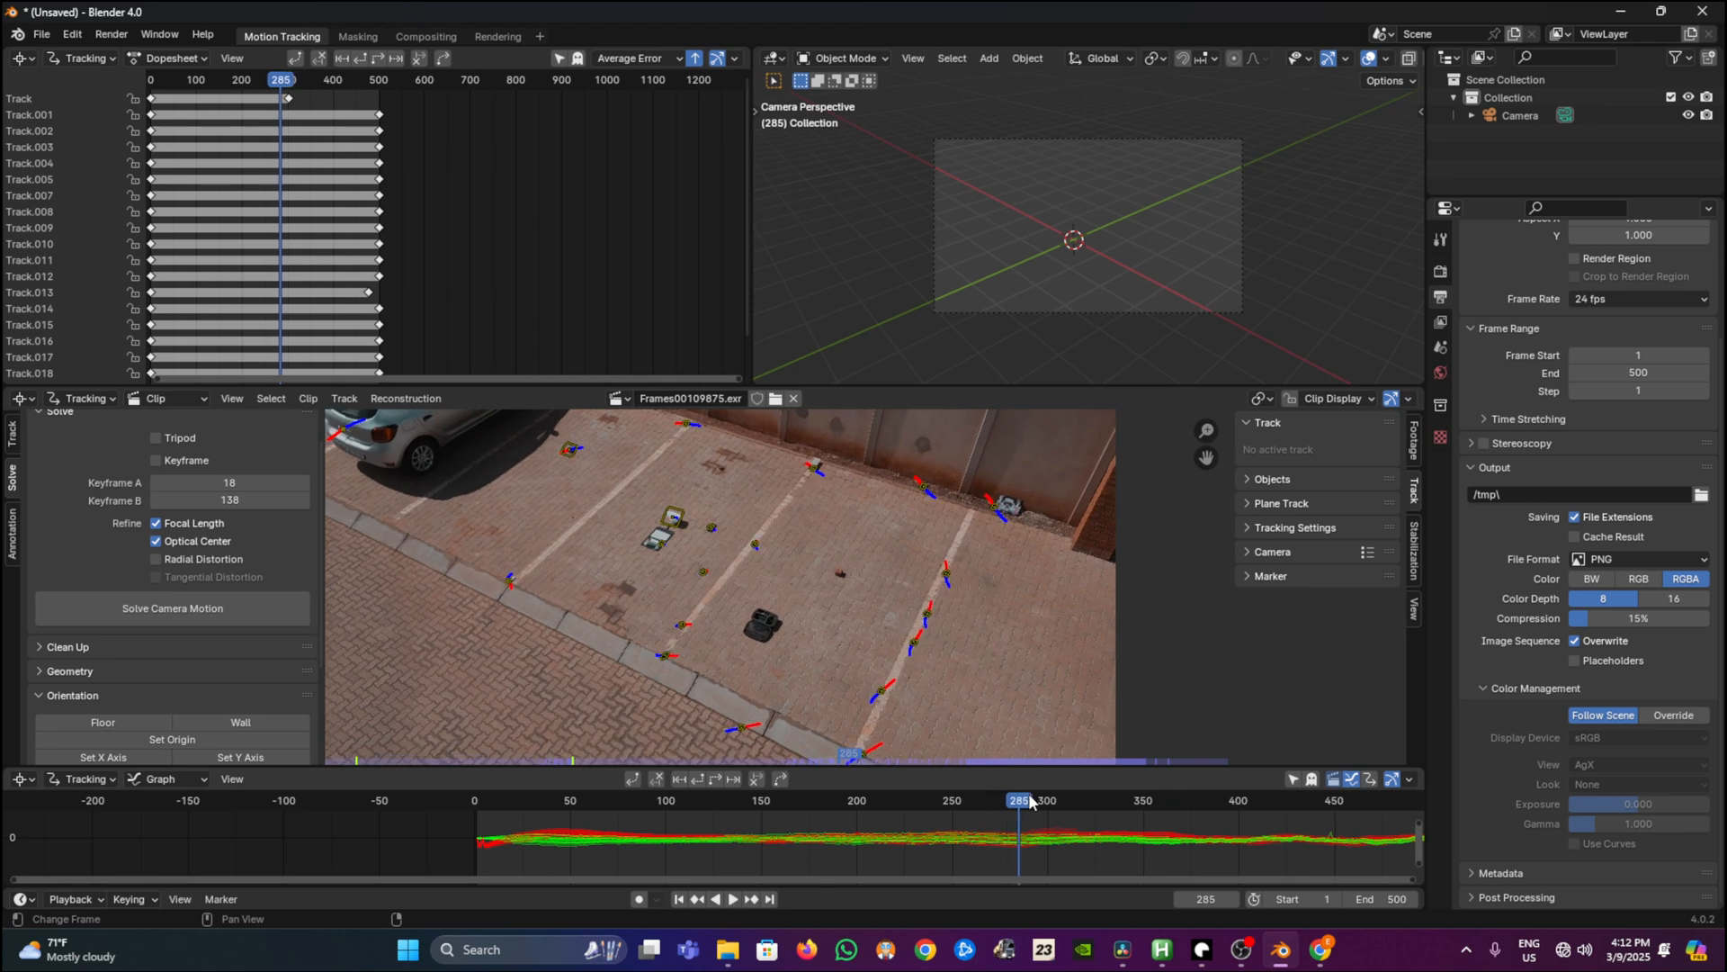
pyautogui.click(1063, 799)
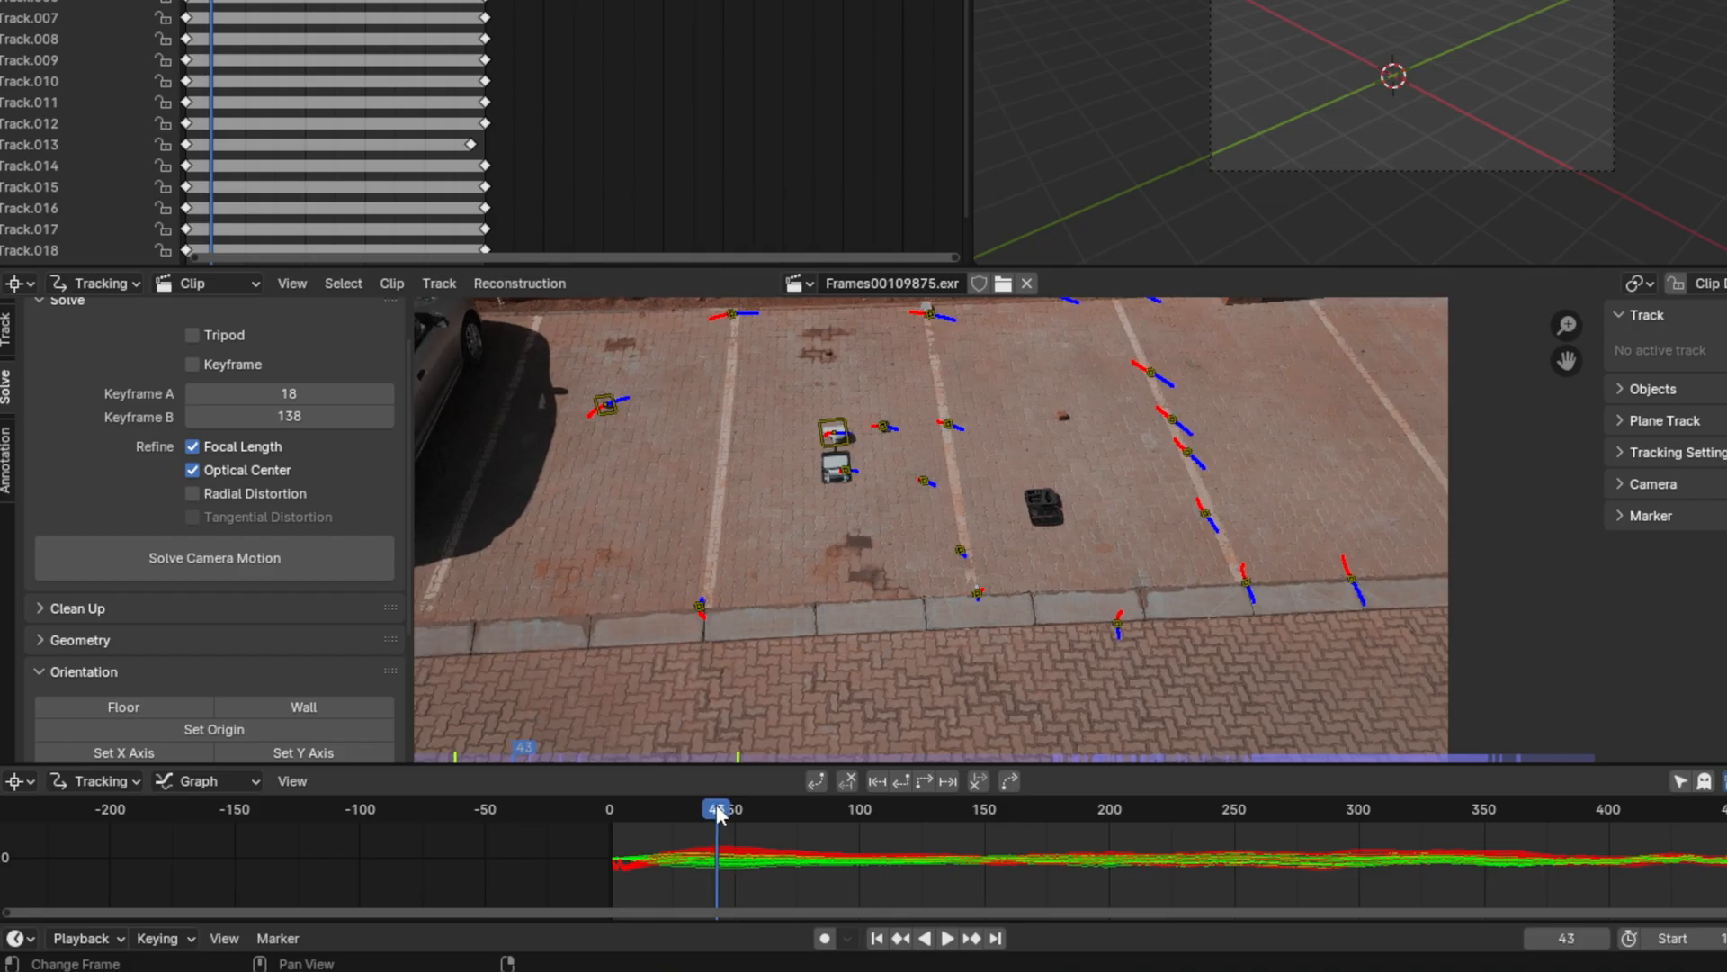
# Solve the camera motion, reaching an average error of 0.73 px
pyautogui.click(213, 558)
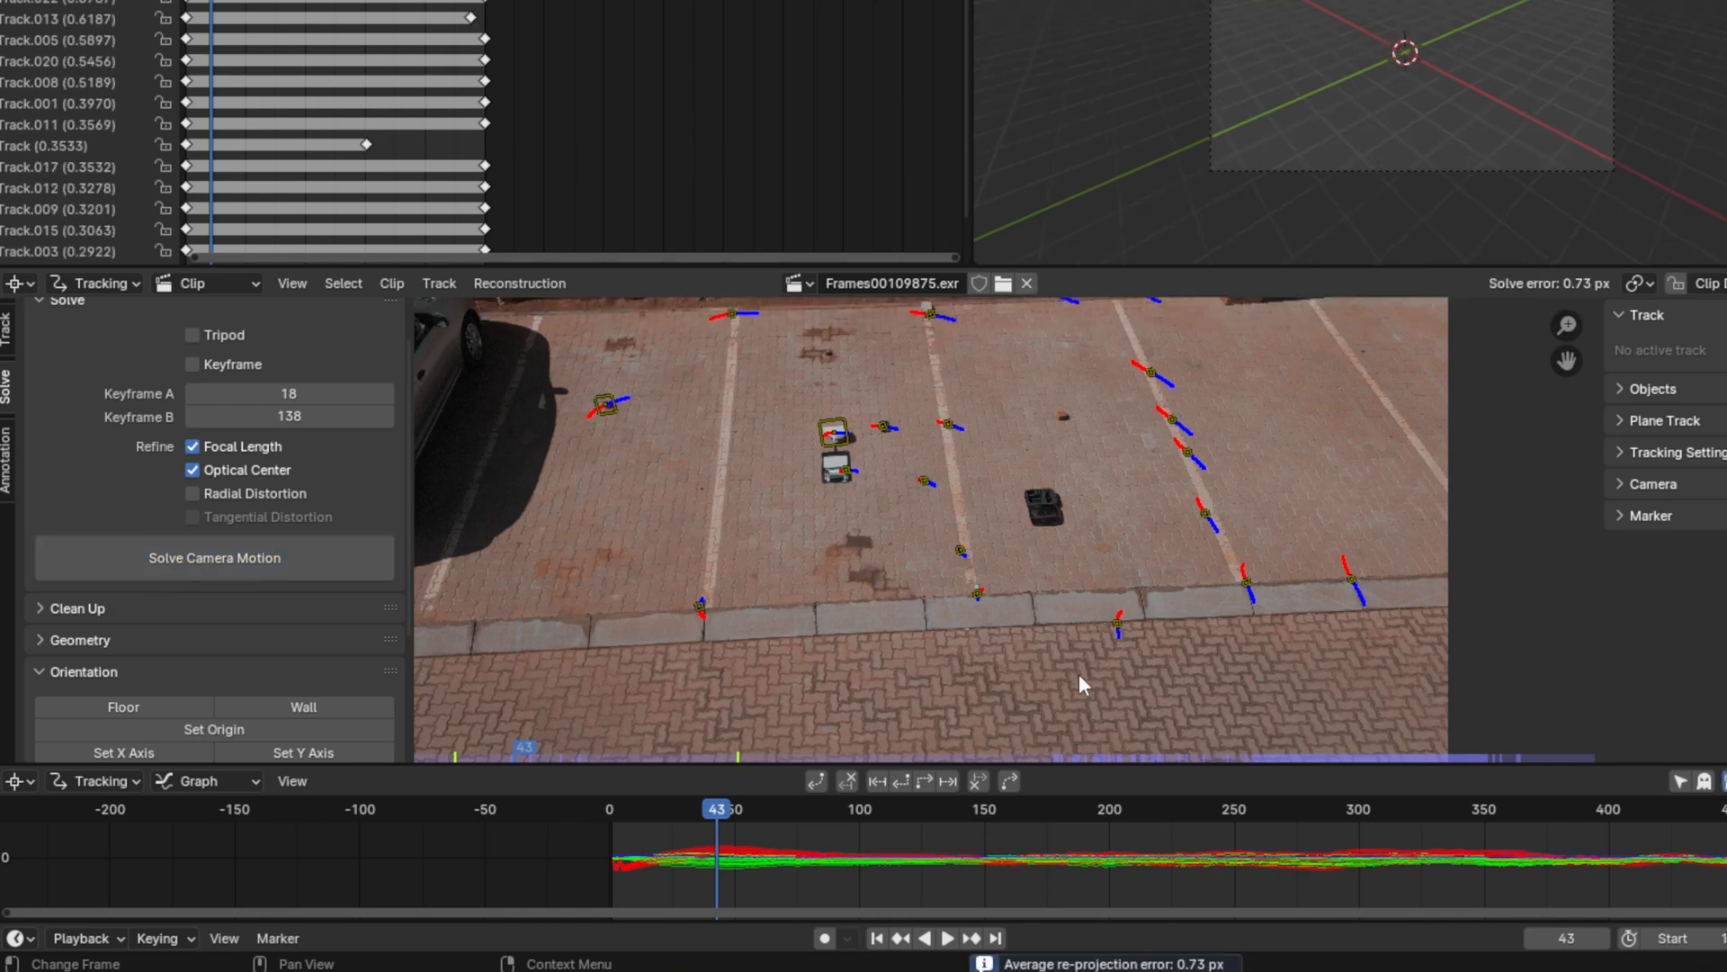
pyautogui.moveTo(1578, 288)
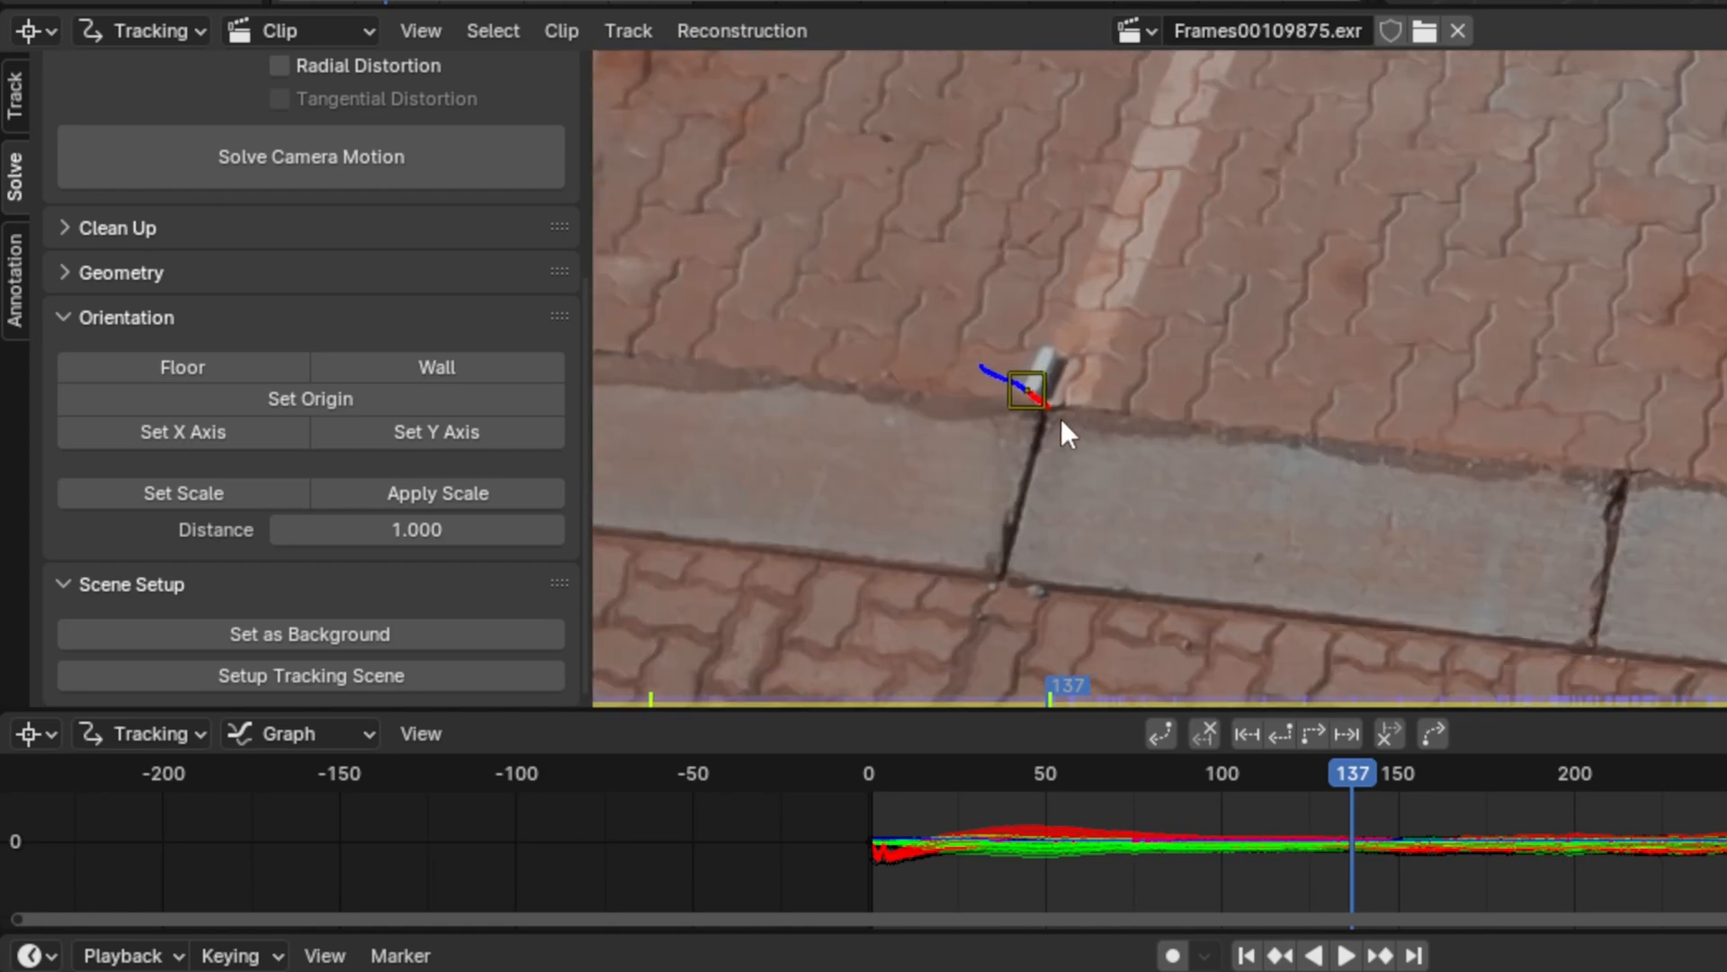
pyautogui.moveTo(1033, 428)
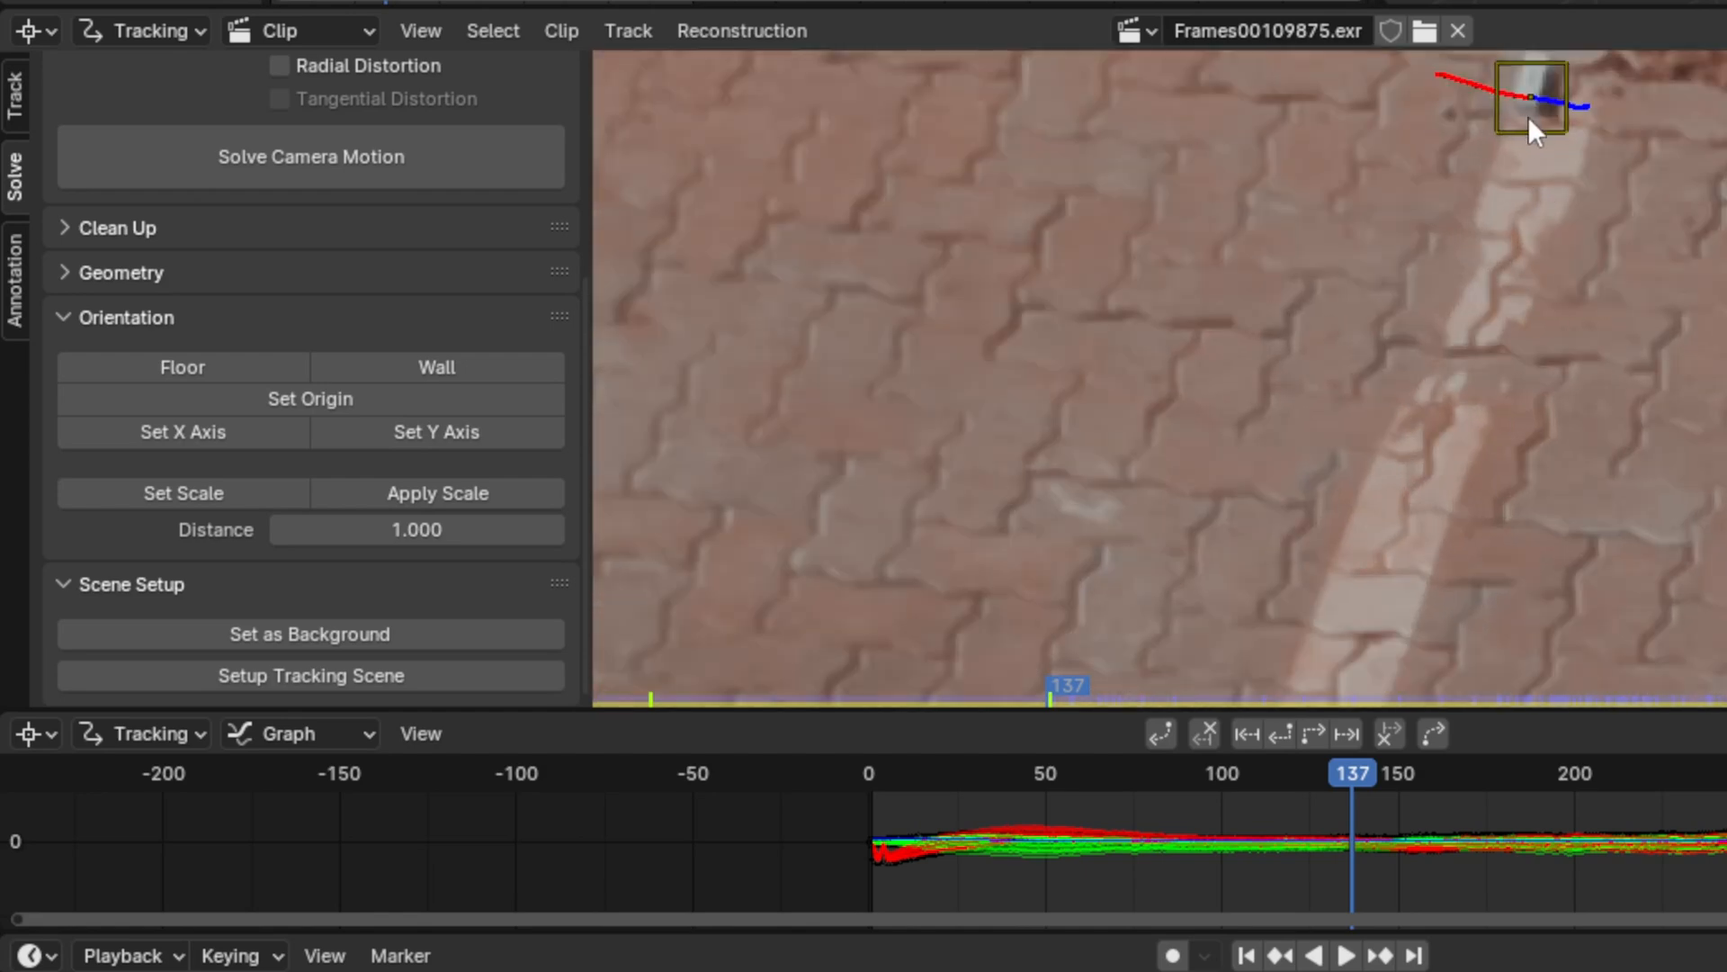
# Define the floor from three ground tracks and set the chosen track as scene origin
pyautogui.click(1531, 99)
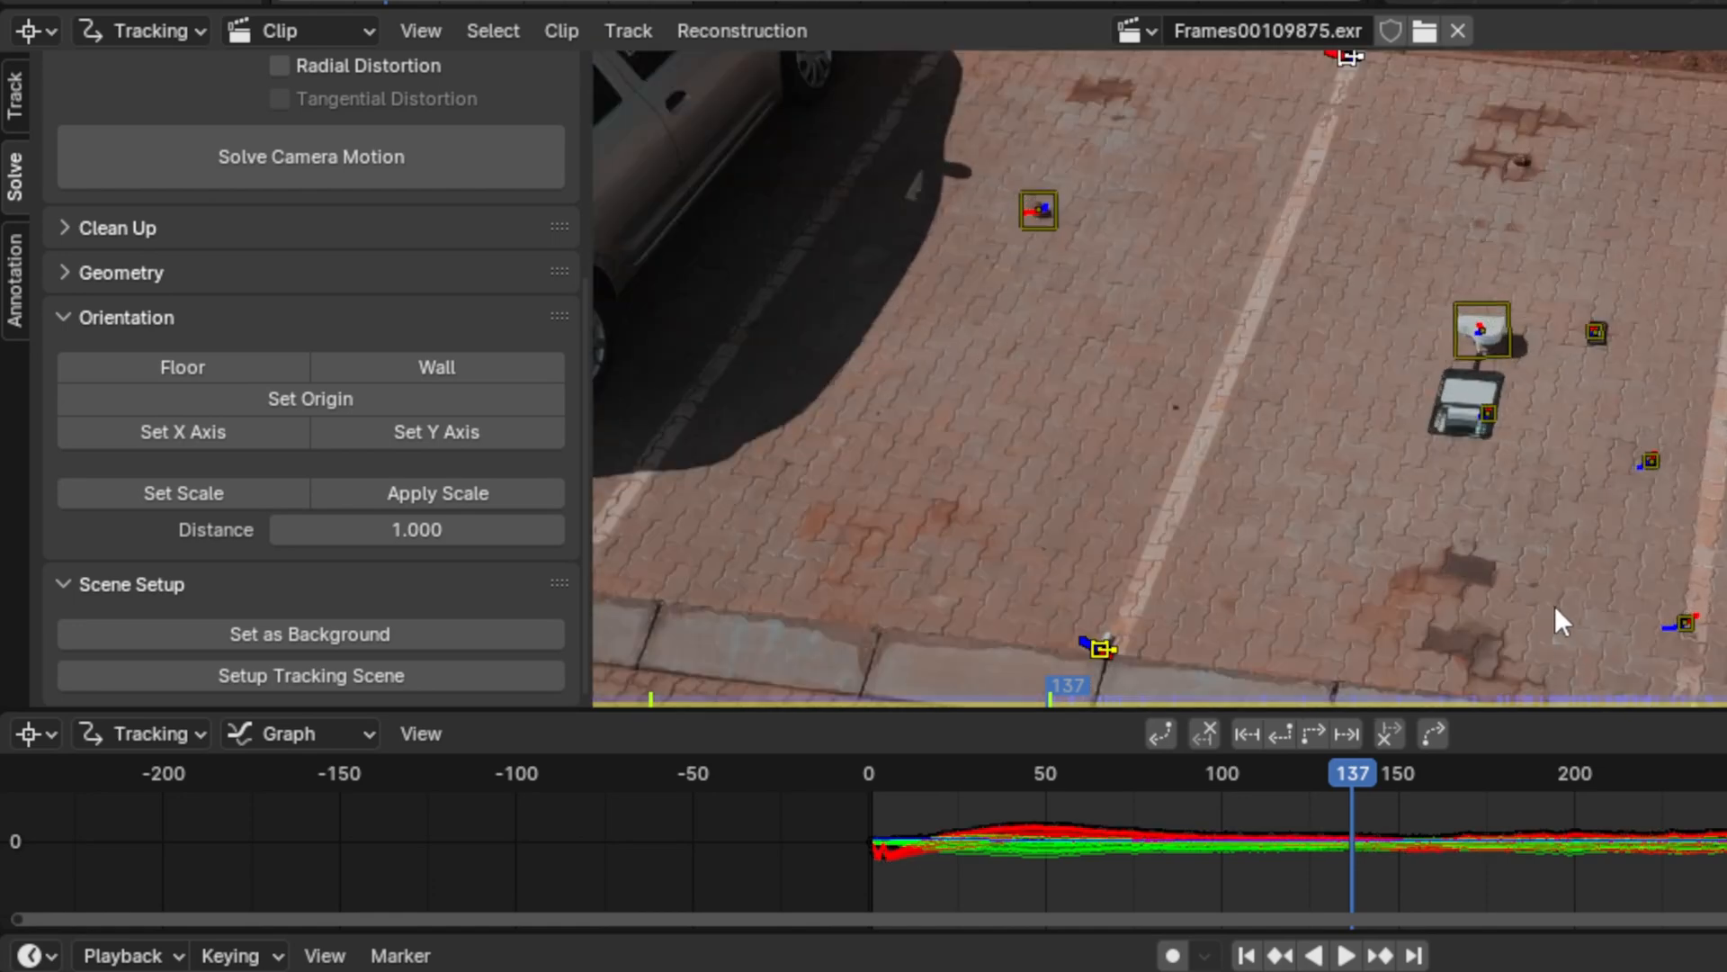
pyautogui.click(182, 367)
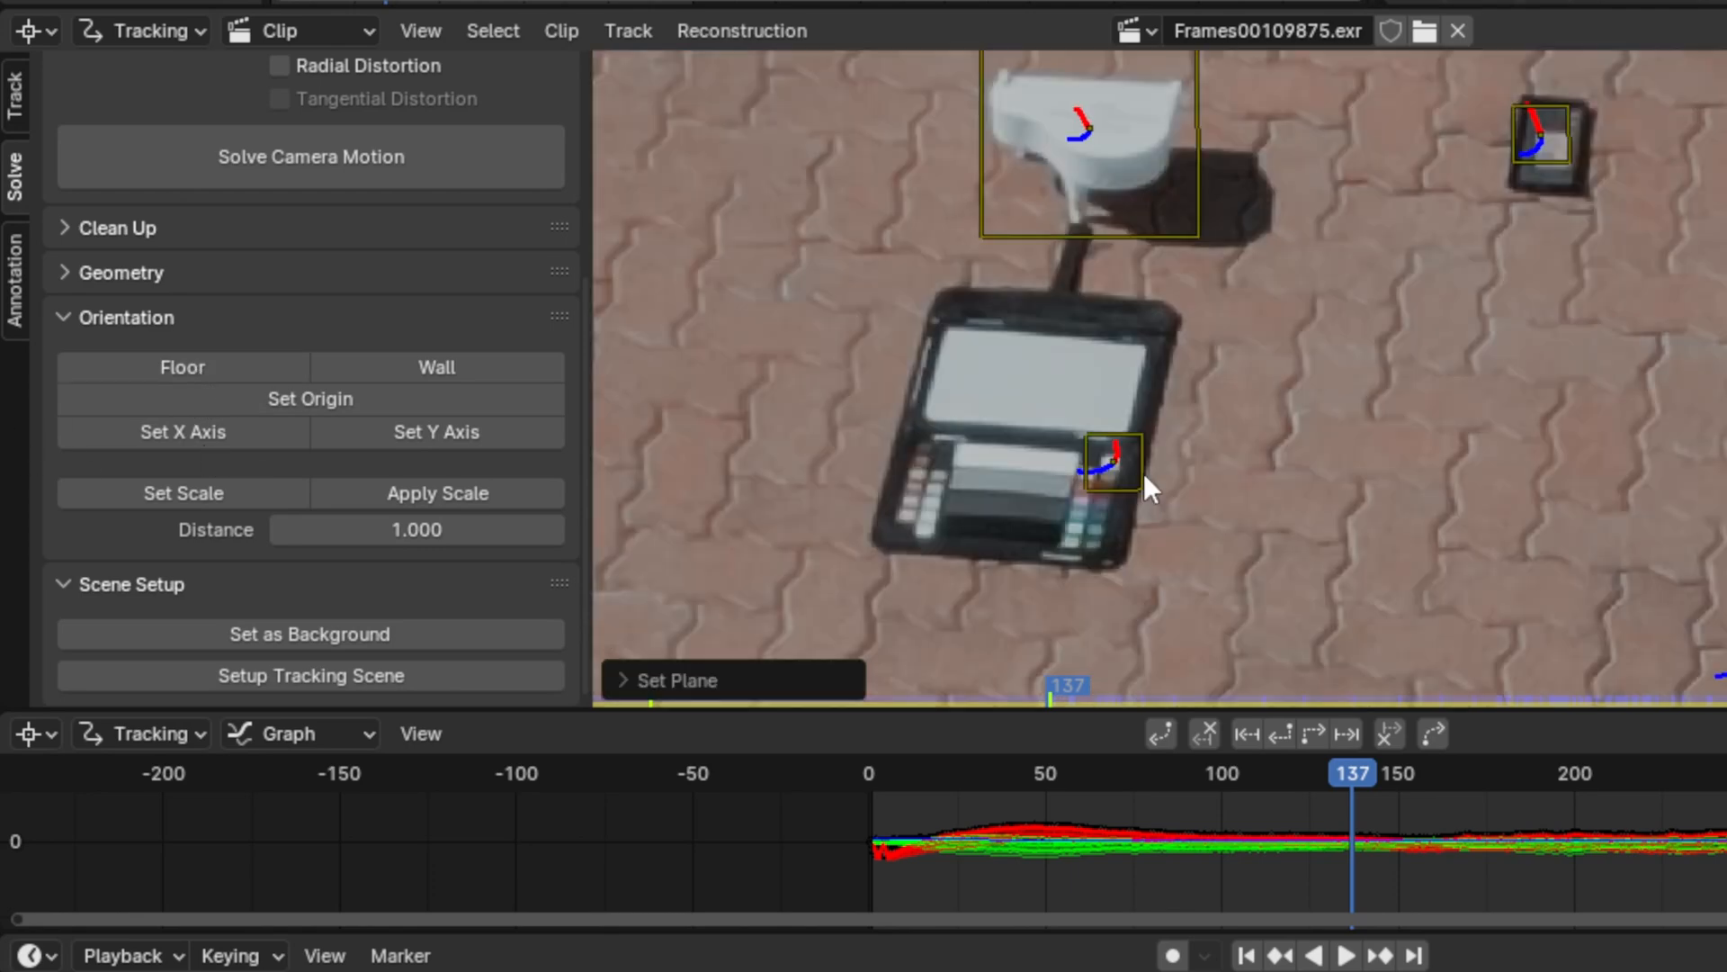
pyautogui.click(1112, 462)
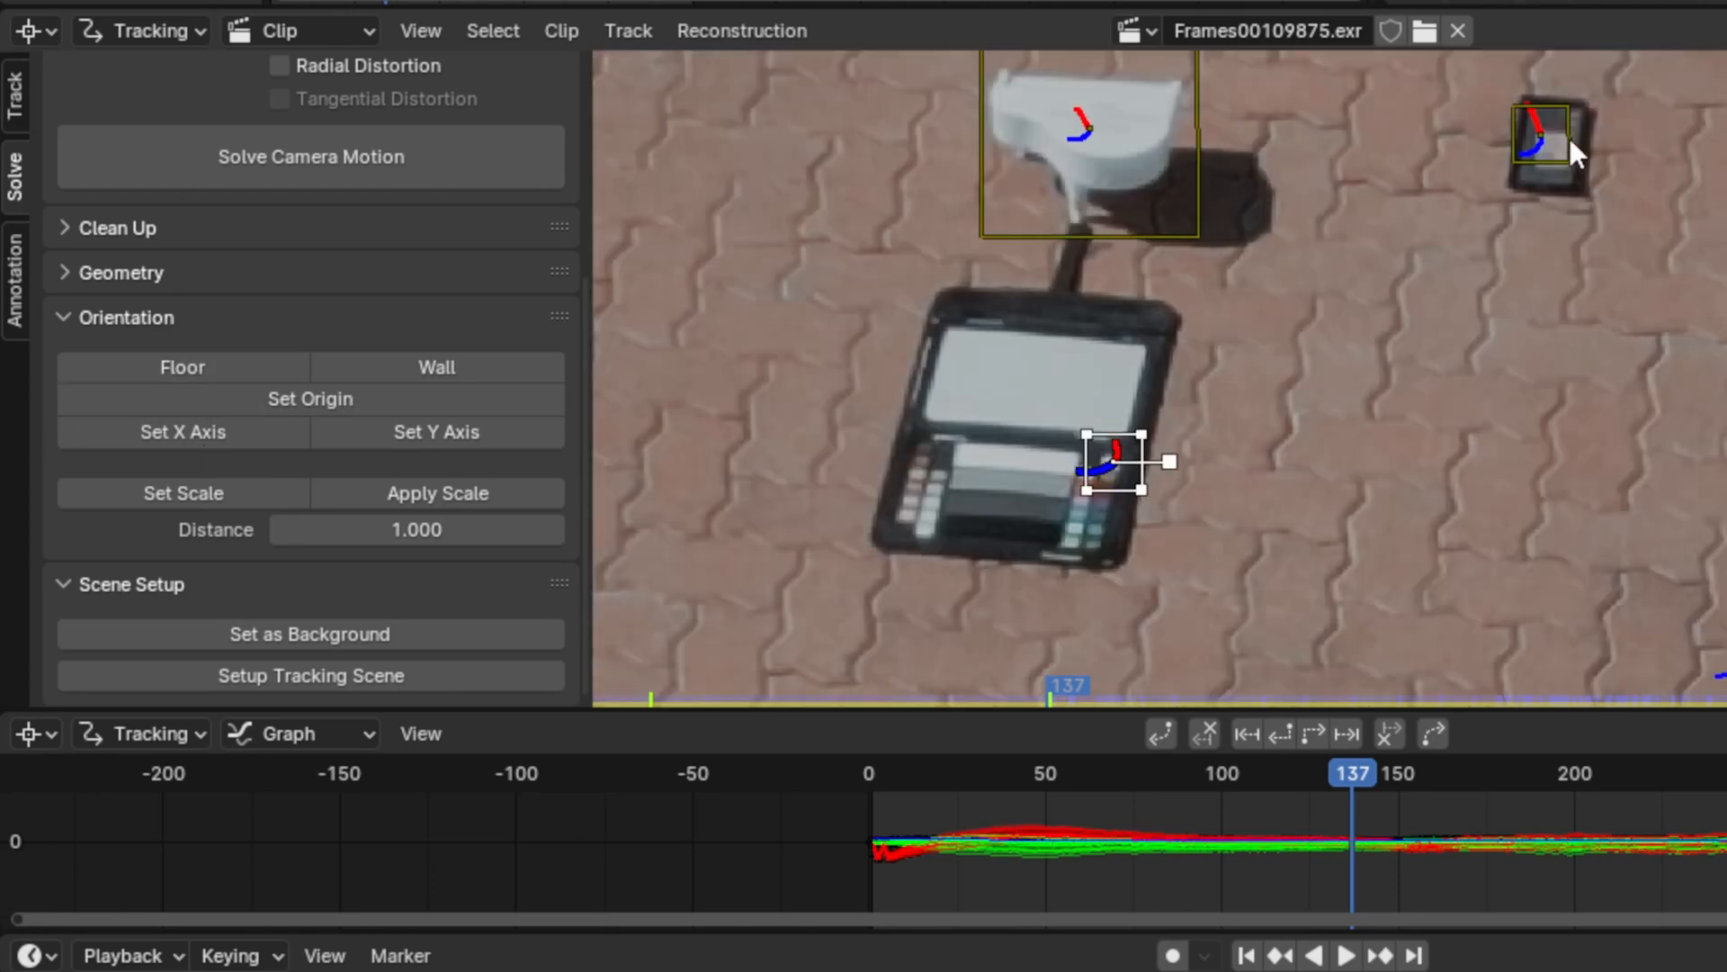
pyautogui.click(1547, 144)
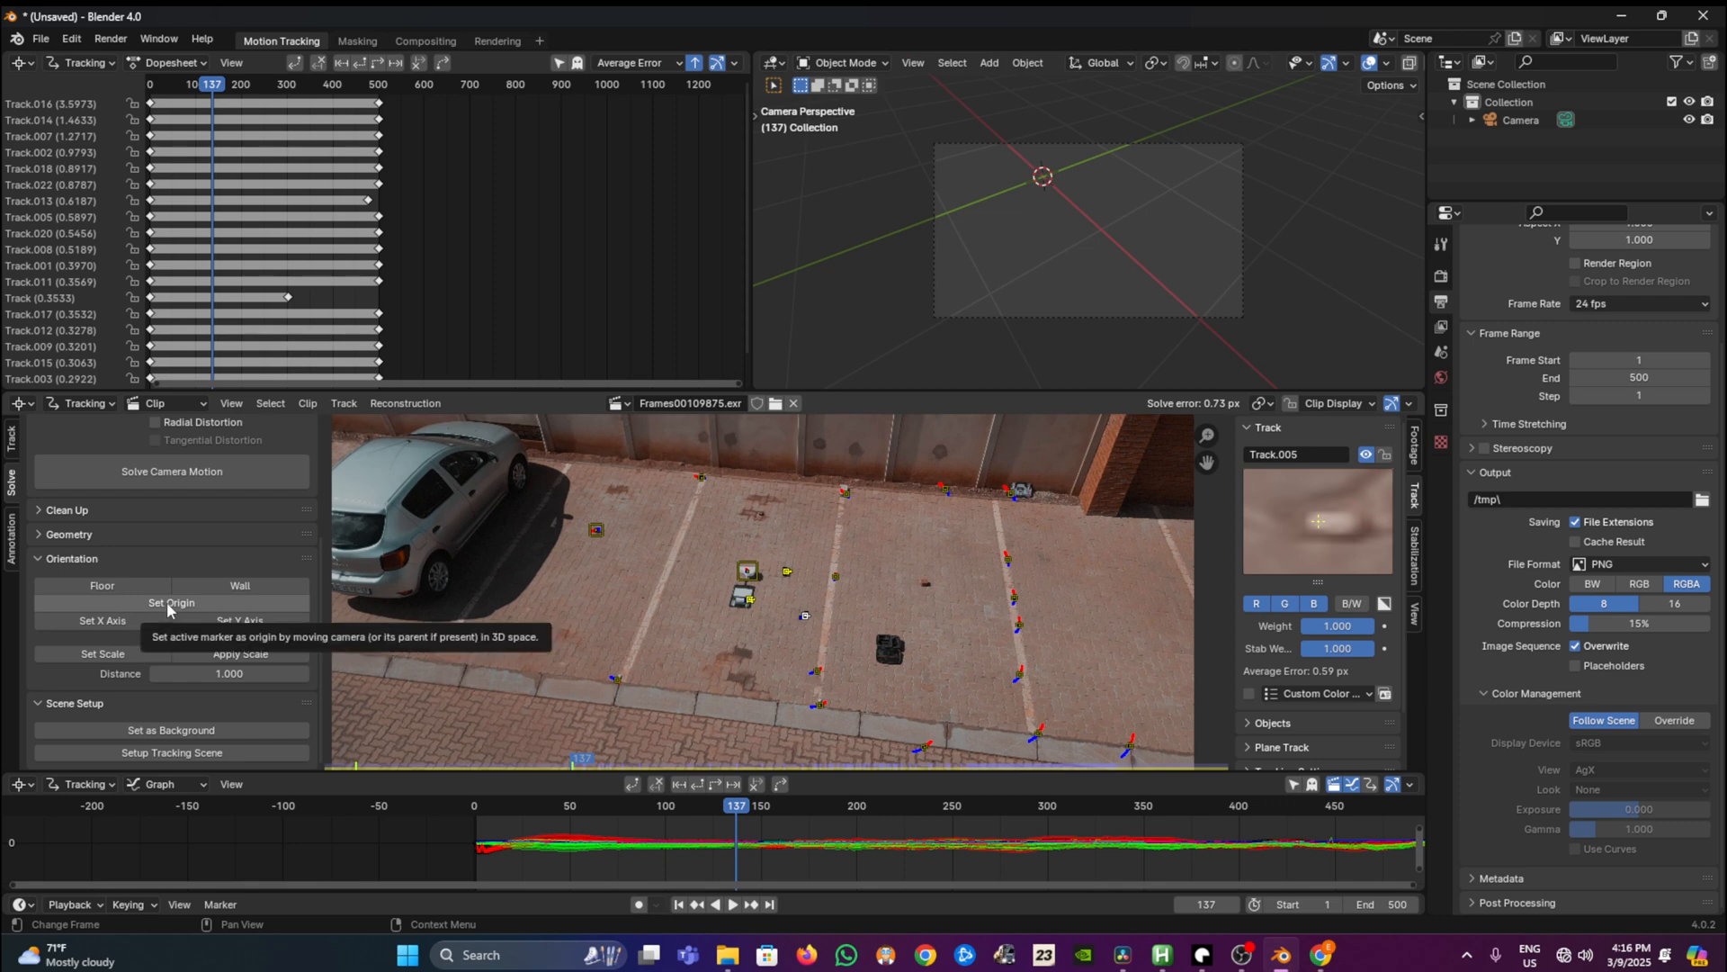
pyautogui.click(171, 603)
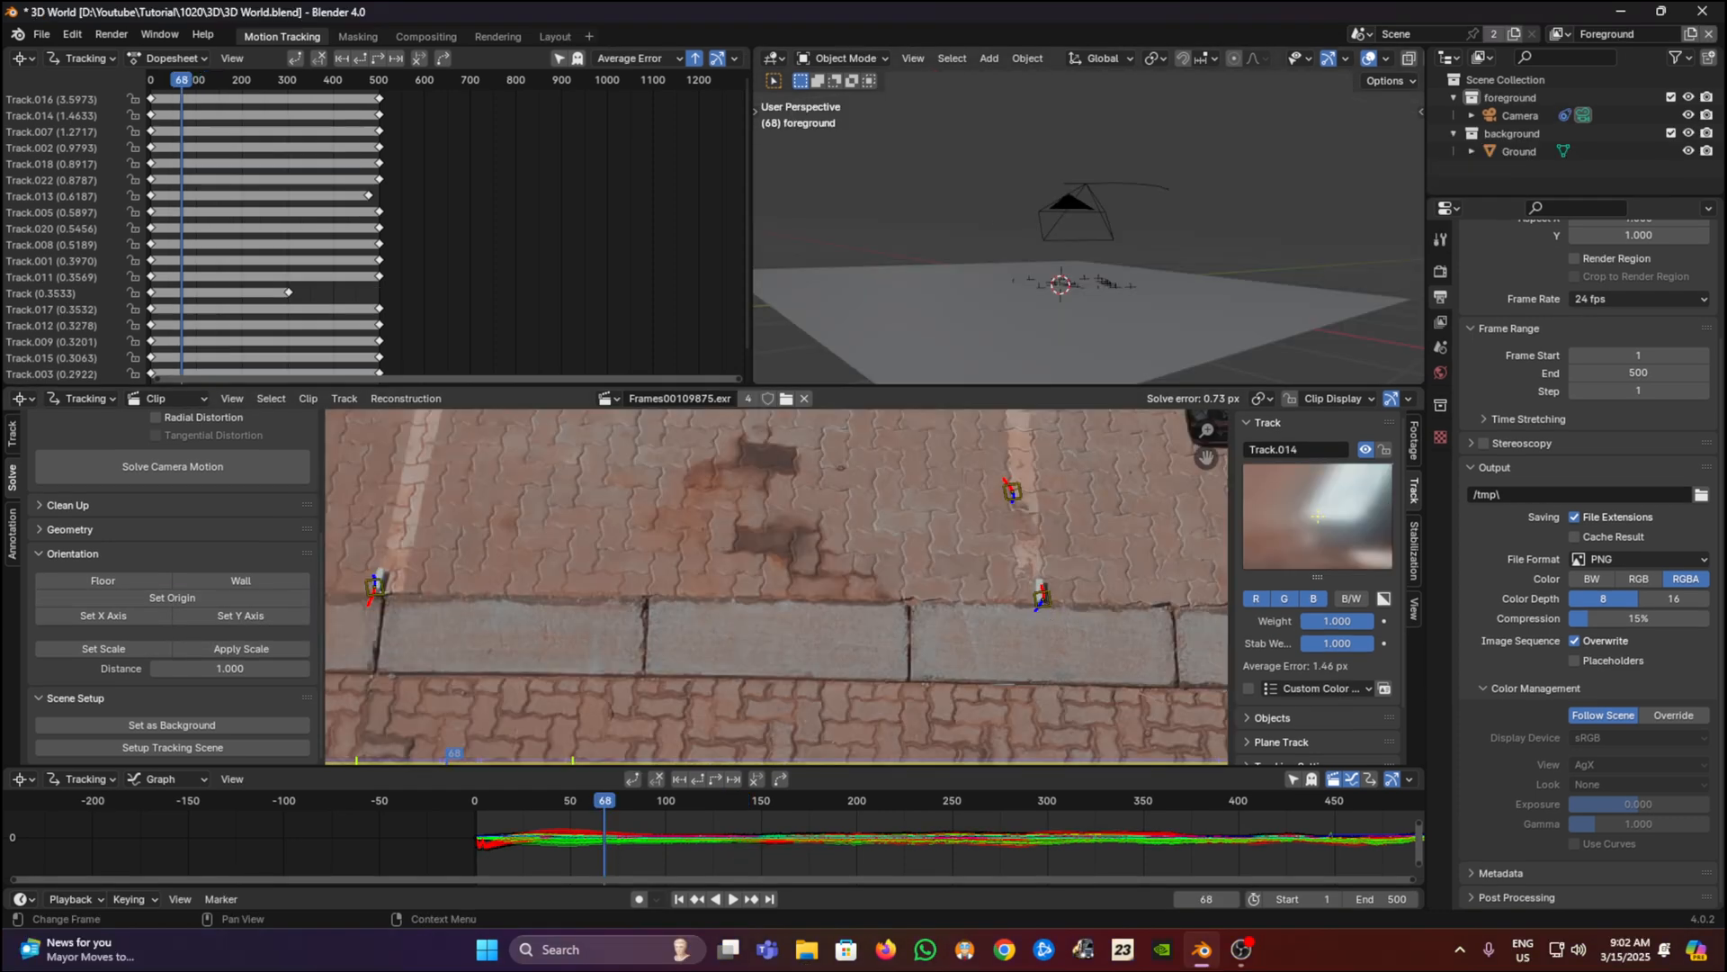
# Set Scale so the two curb tracks are 2.58 units apart
pyautogui.click(1042, 597)
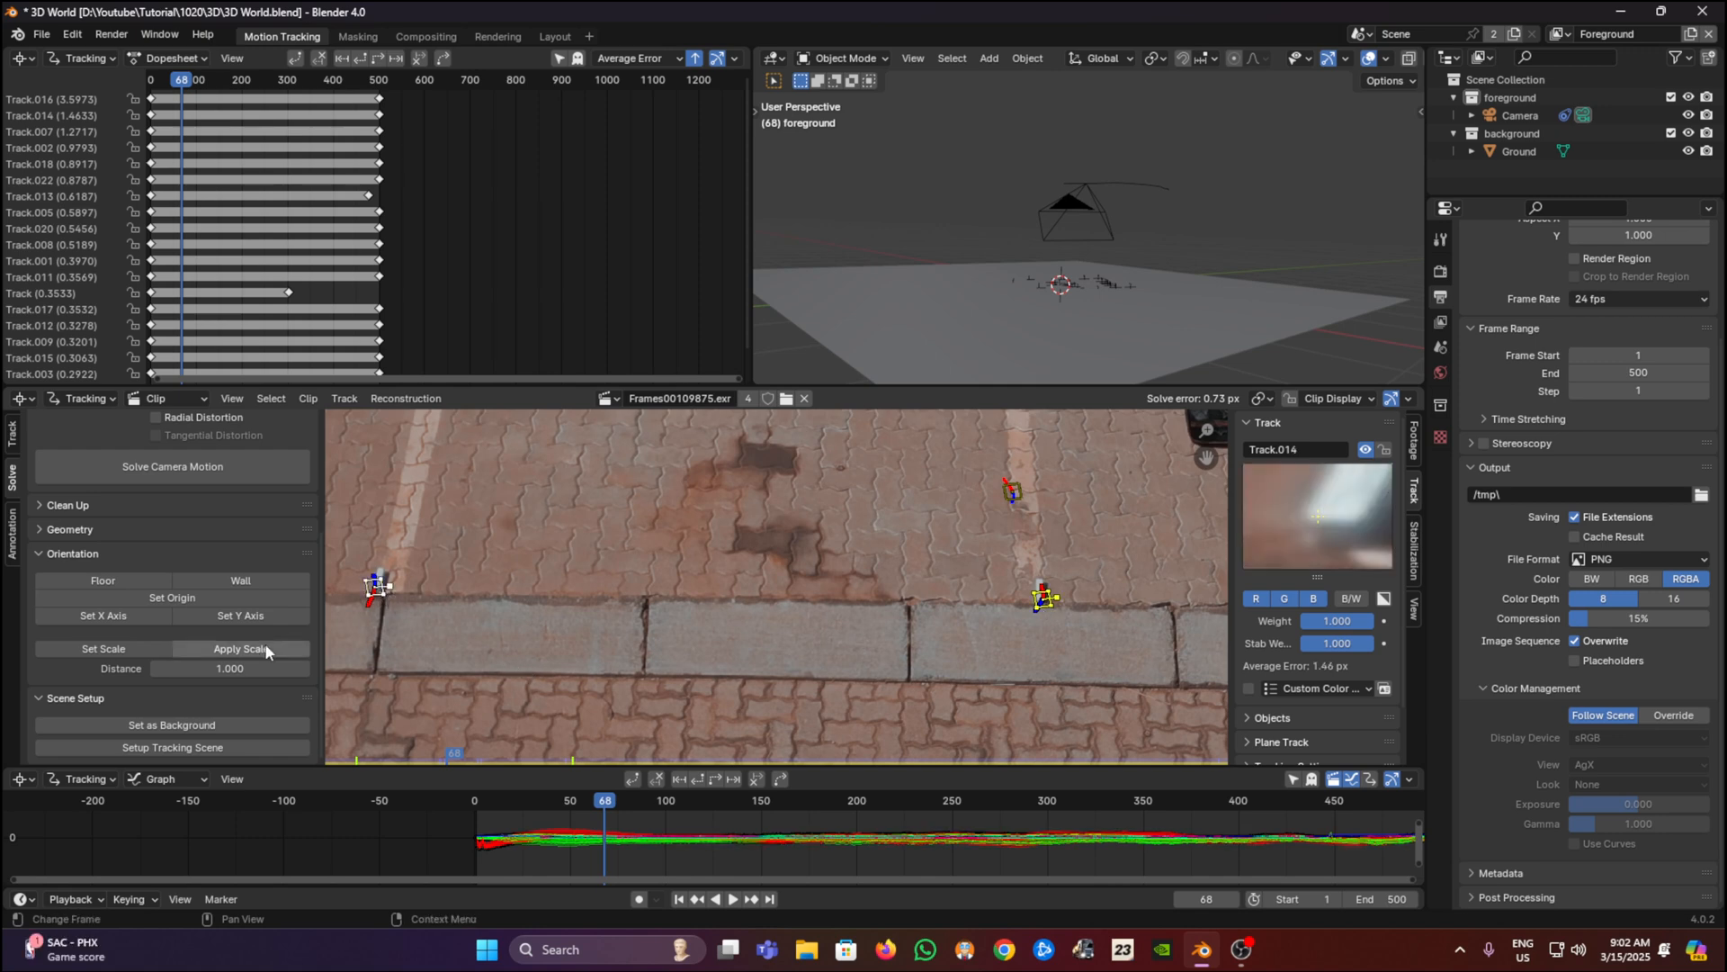
pyautogui.click(228, 669)
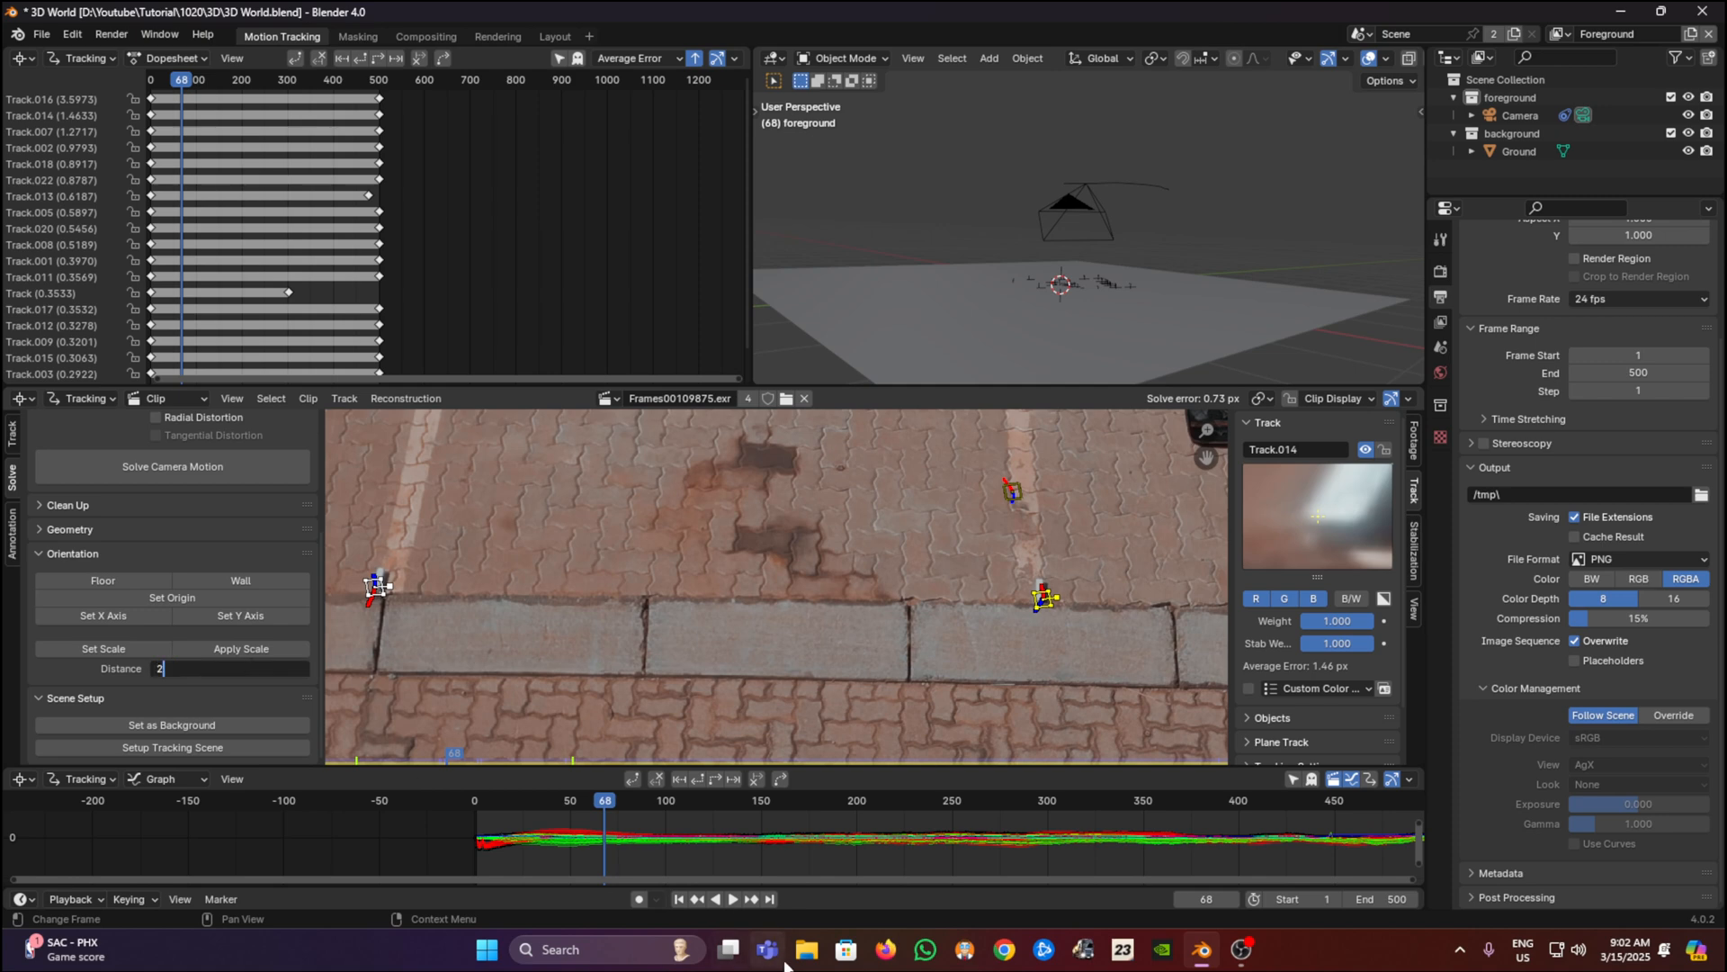
pyautogui.write('2.58')
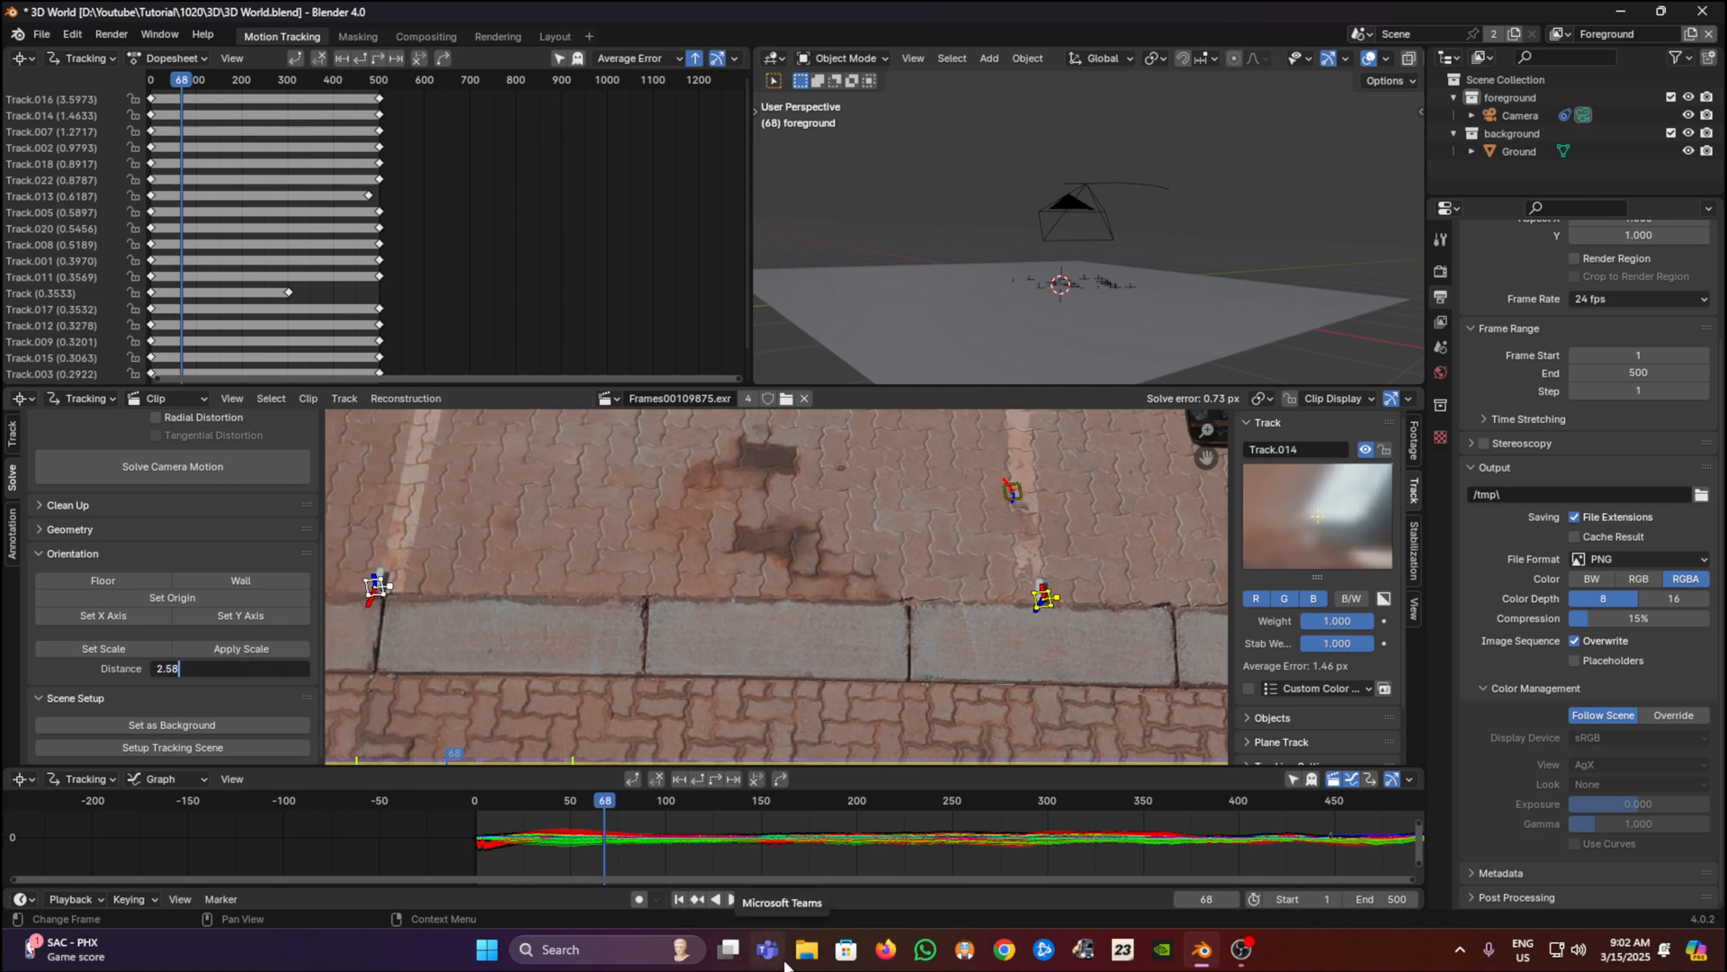
pyautogui.press('Return')
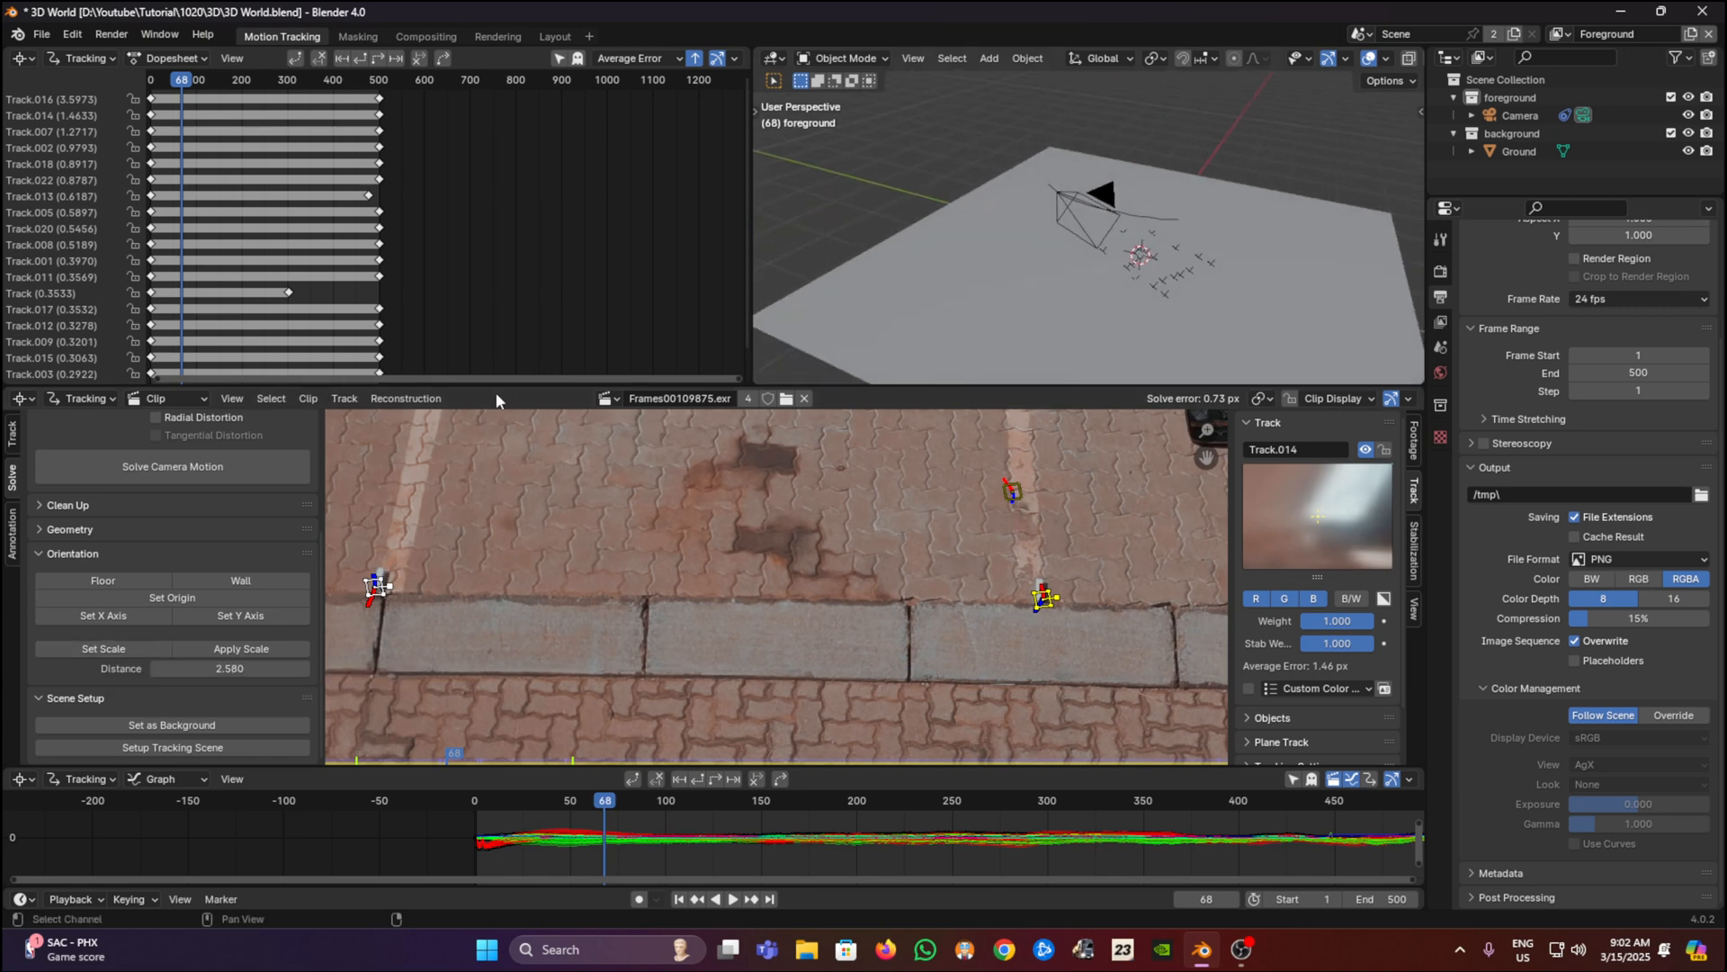
pyautogui.moveTo(103, 648)
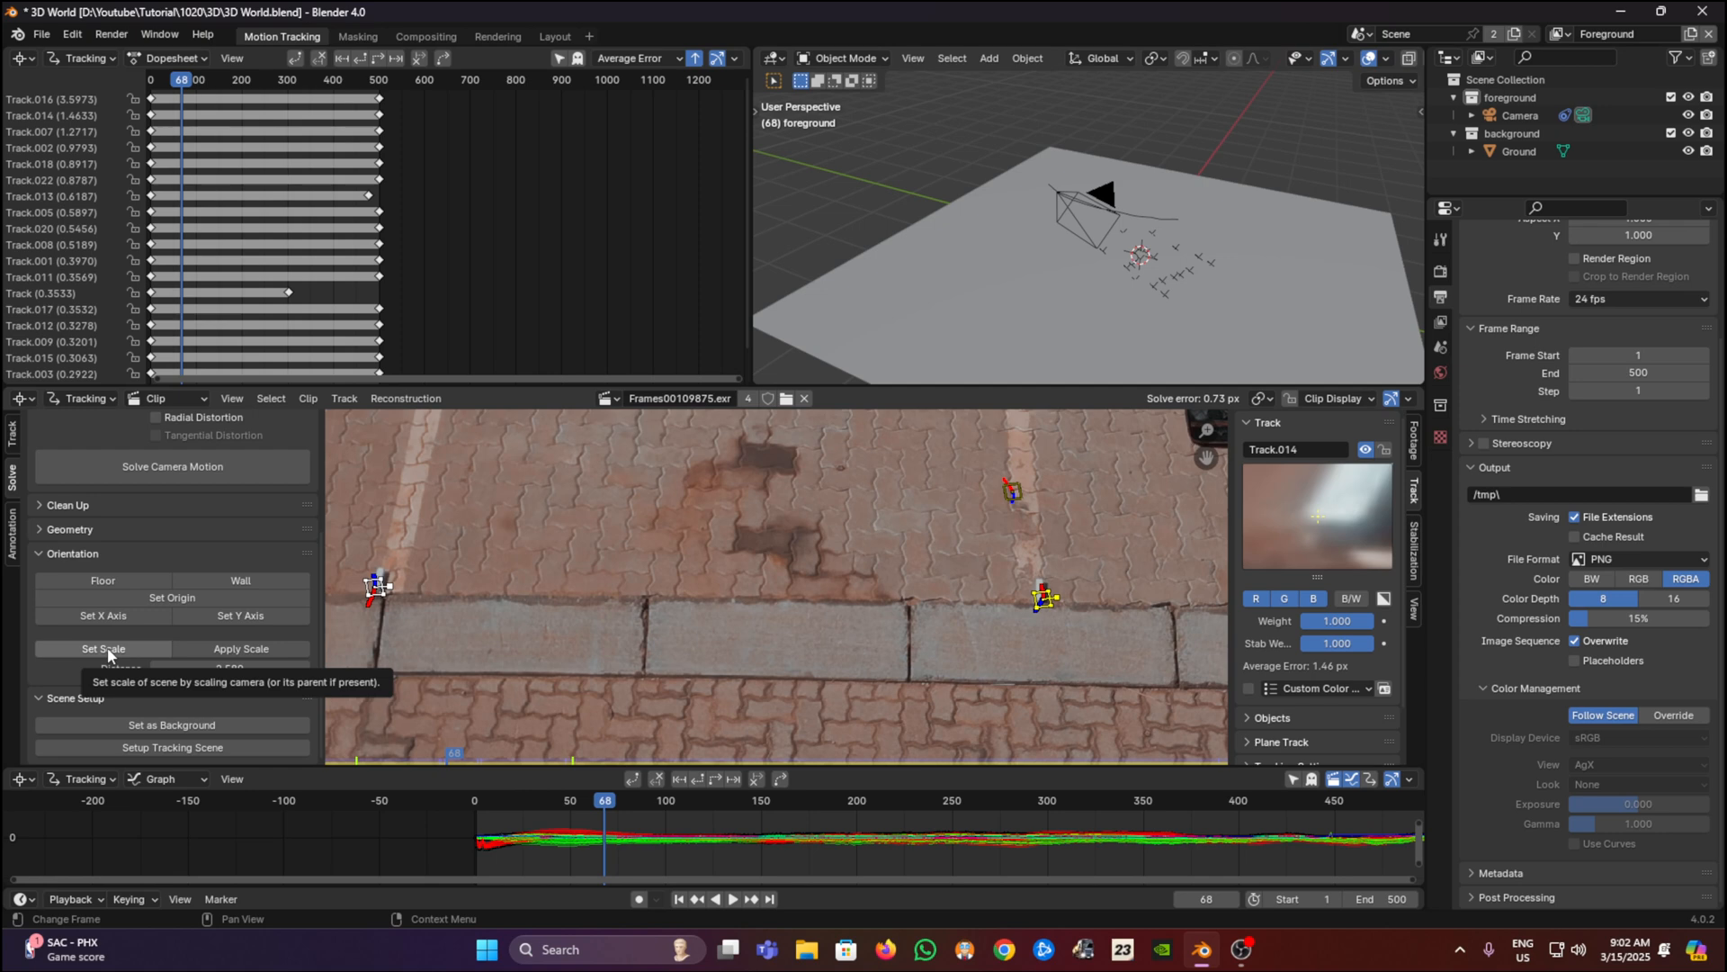
pyautogui.click(102, 648)
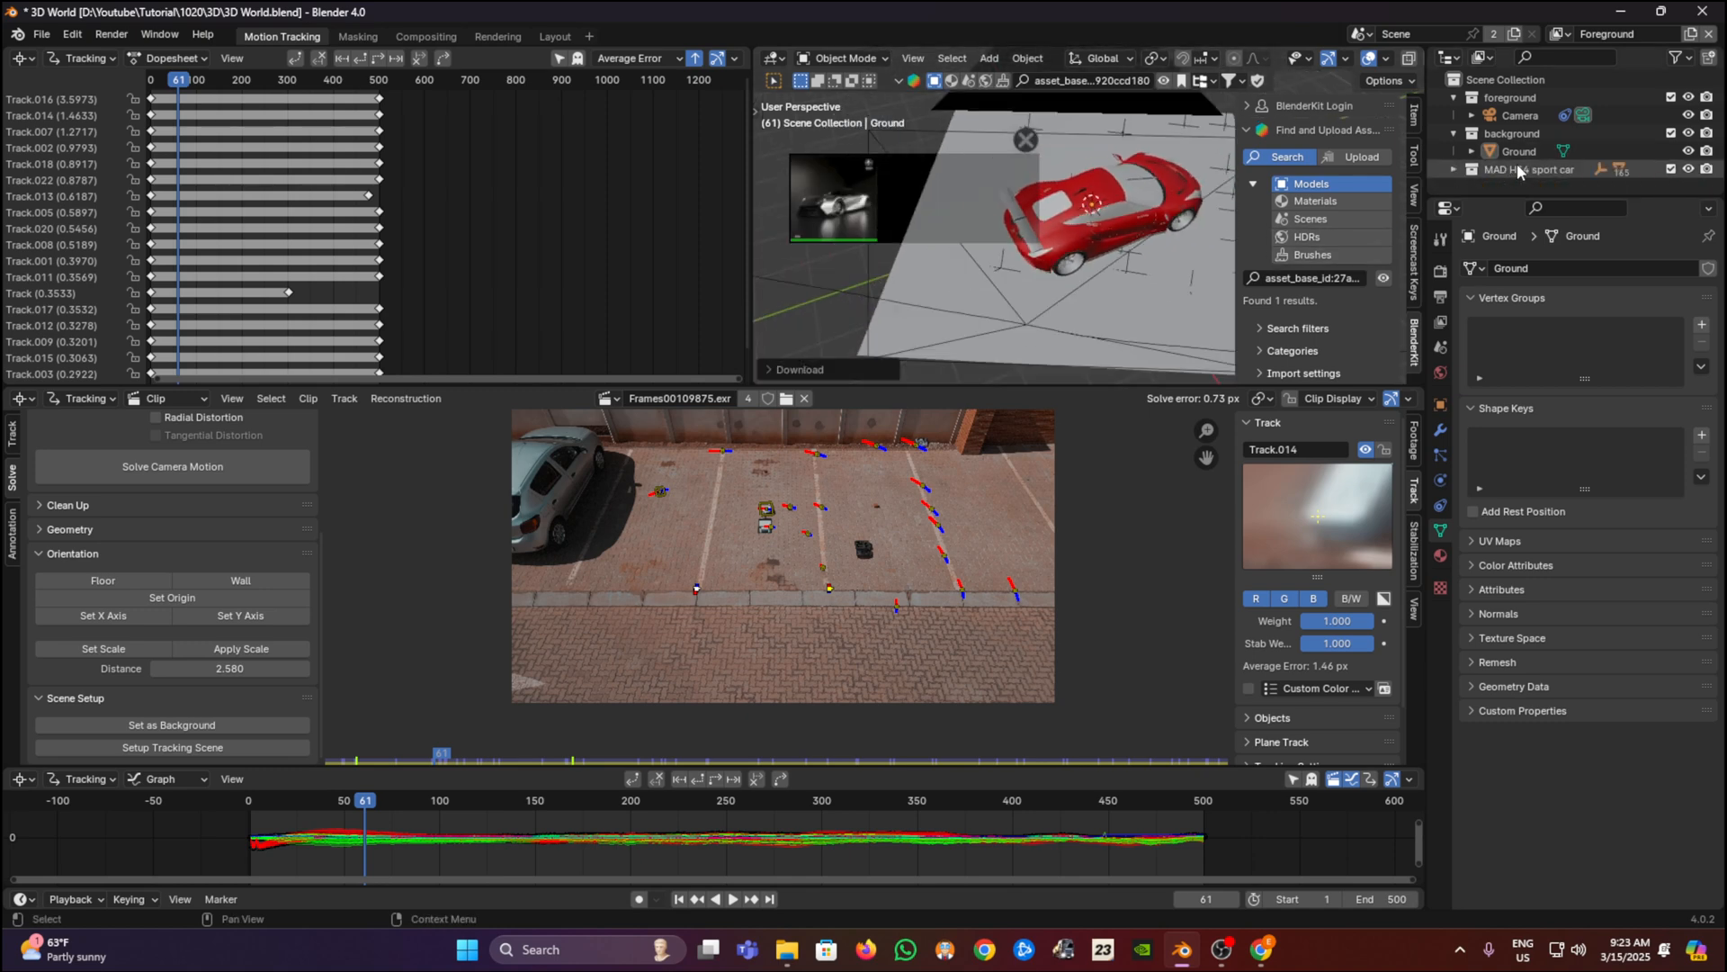
# Select all objects in the sport car collection, then bring Chrome to the front
pyautogui.rightClick(1531, 169)
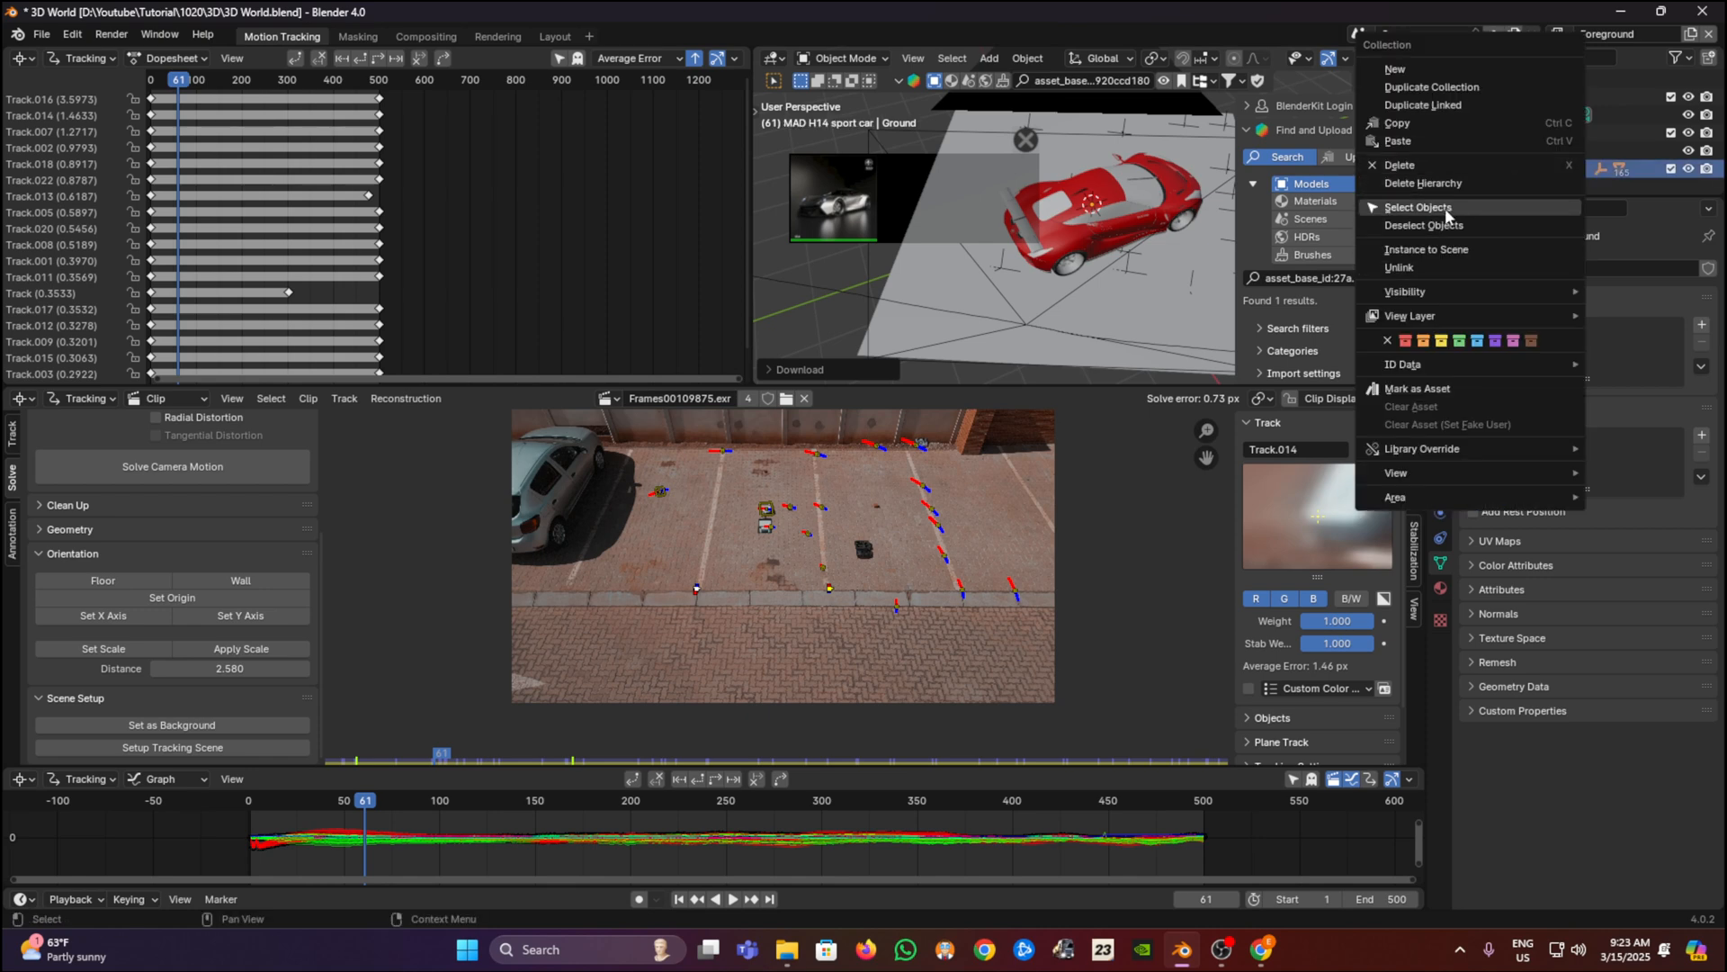
pyautogui.click(1418, 207)
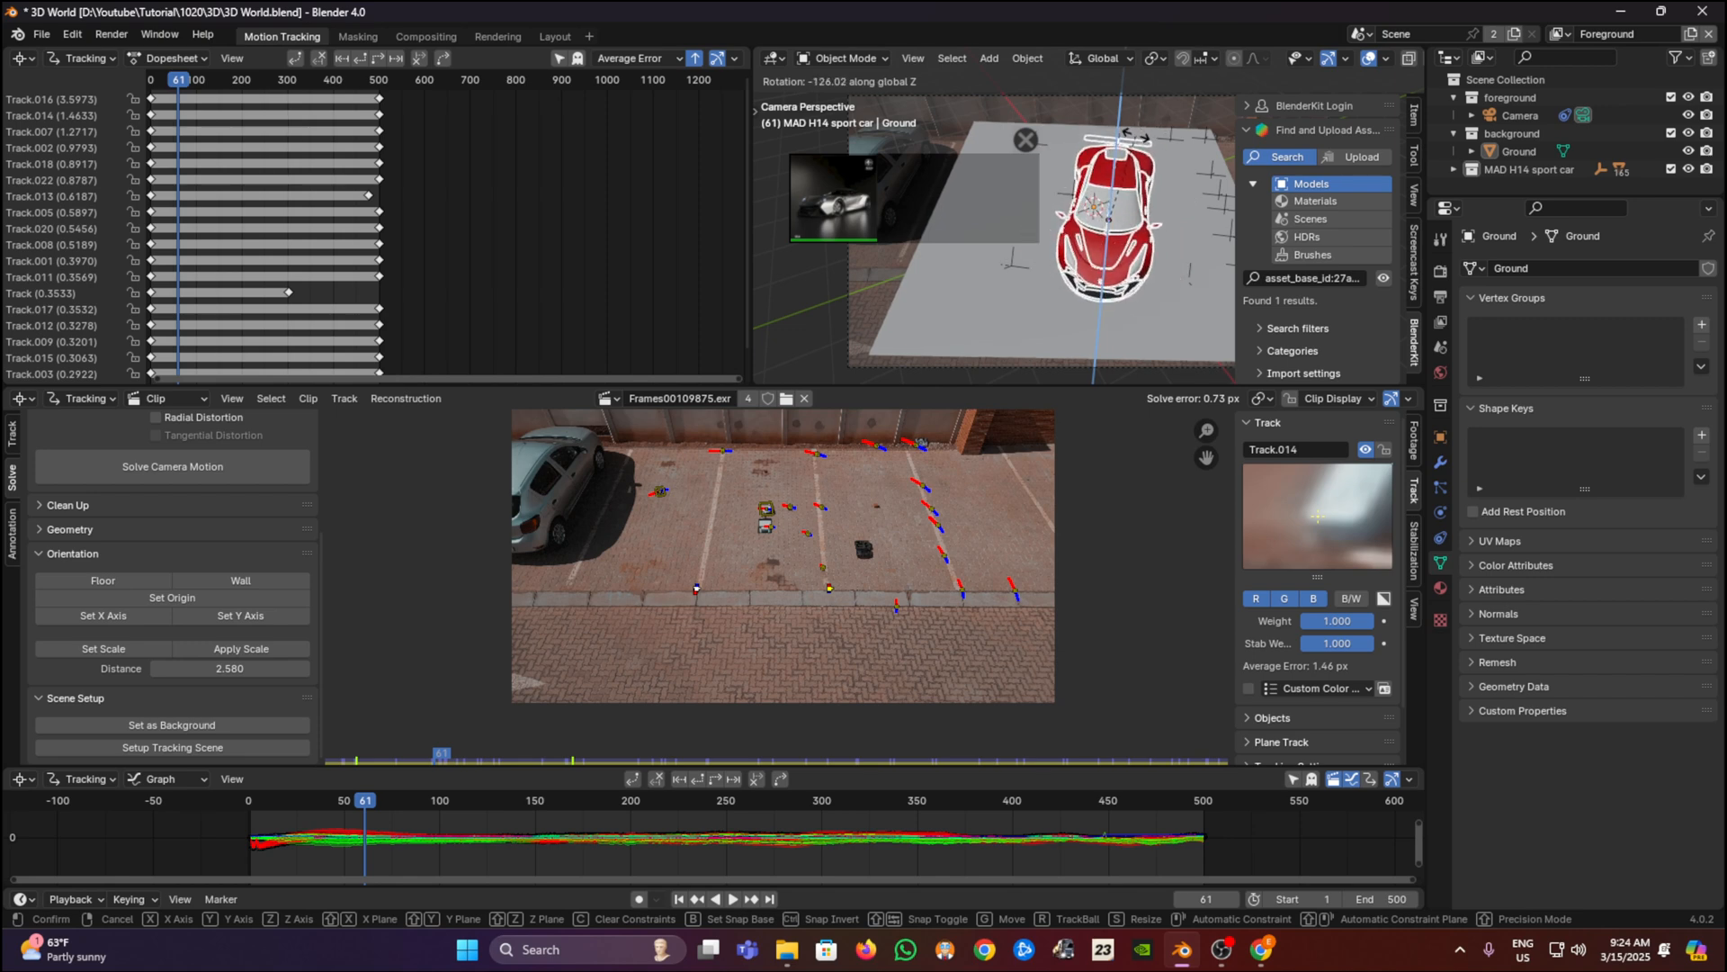
pyautogui.click(554, 36)
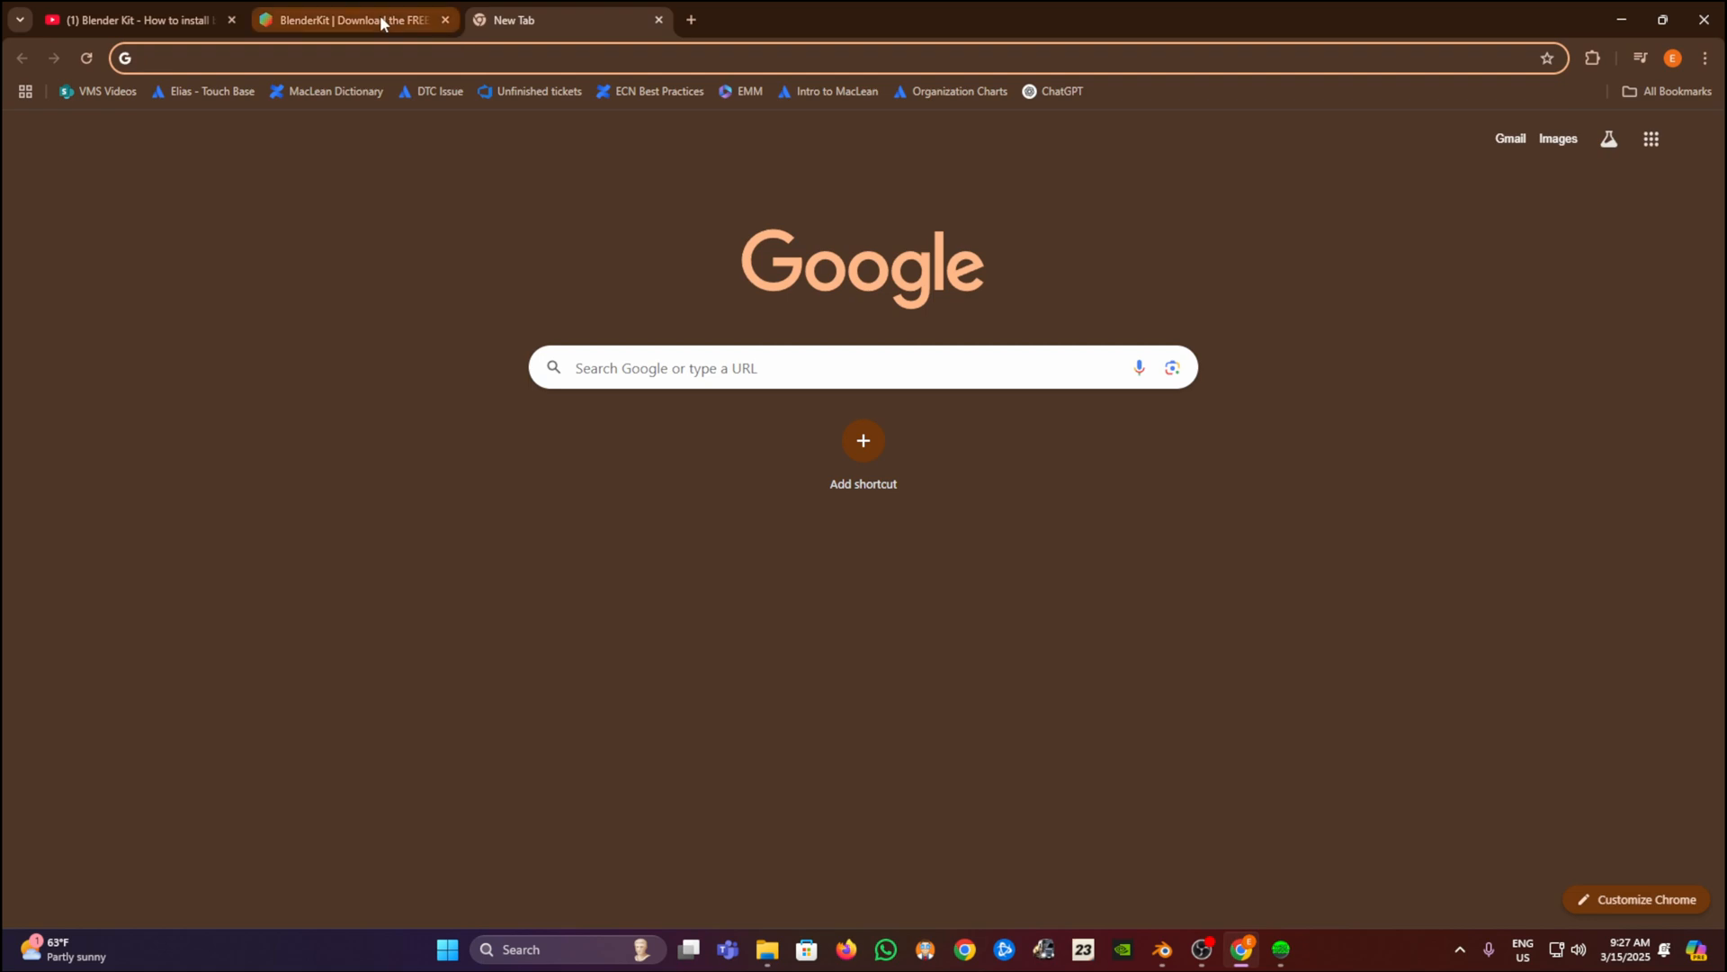
# Return to the BlenderKit MAD H14 sport car page with its search term
pyautogui.click(352, 20)
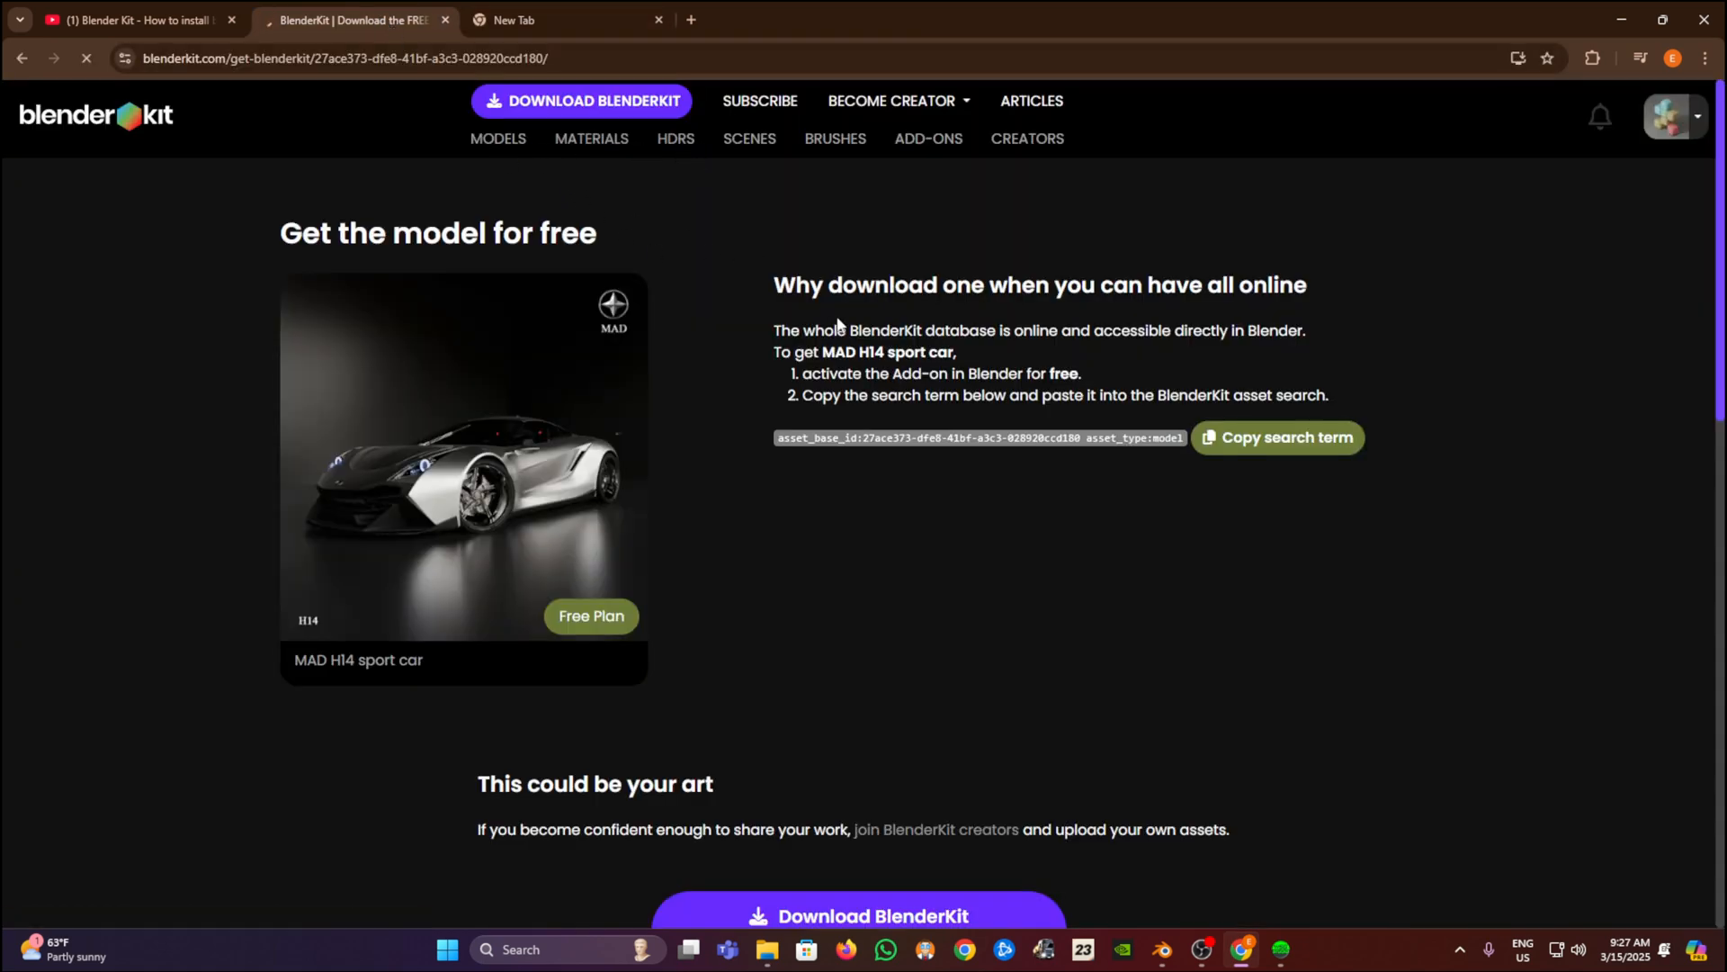
pyautogui.click(675, 138)
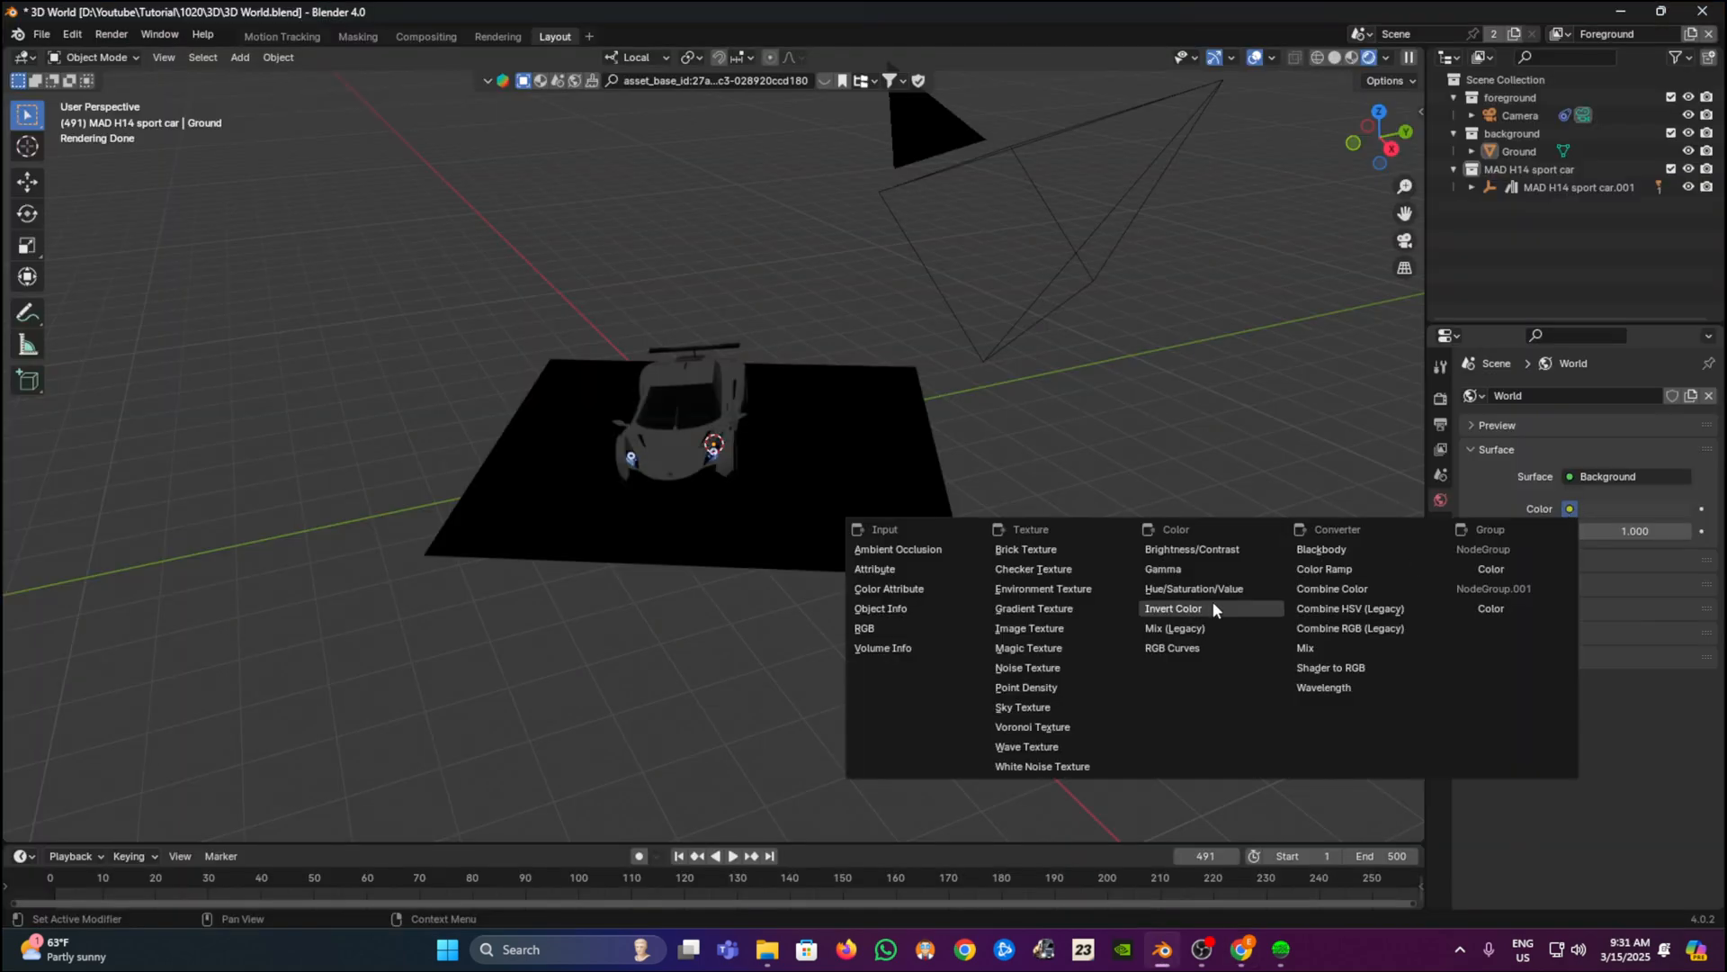
pyautogui.moveTo(1029, 628)
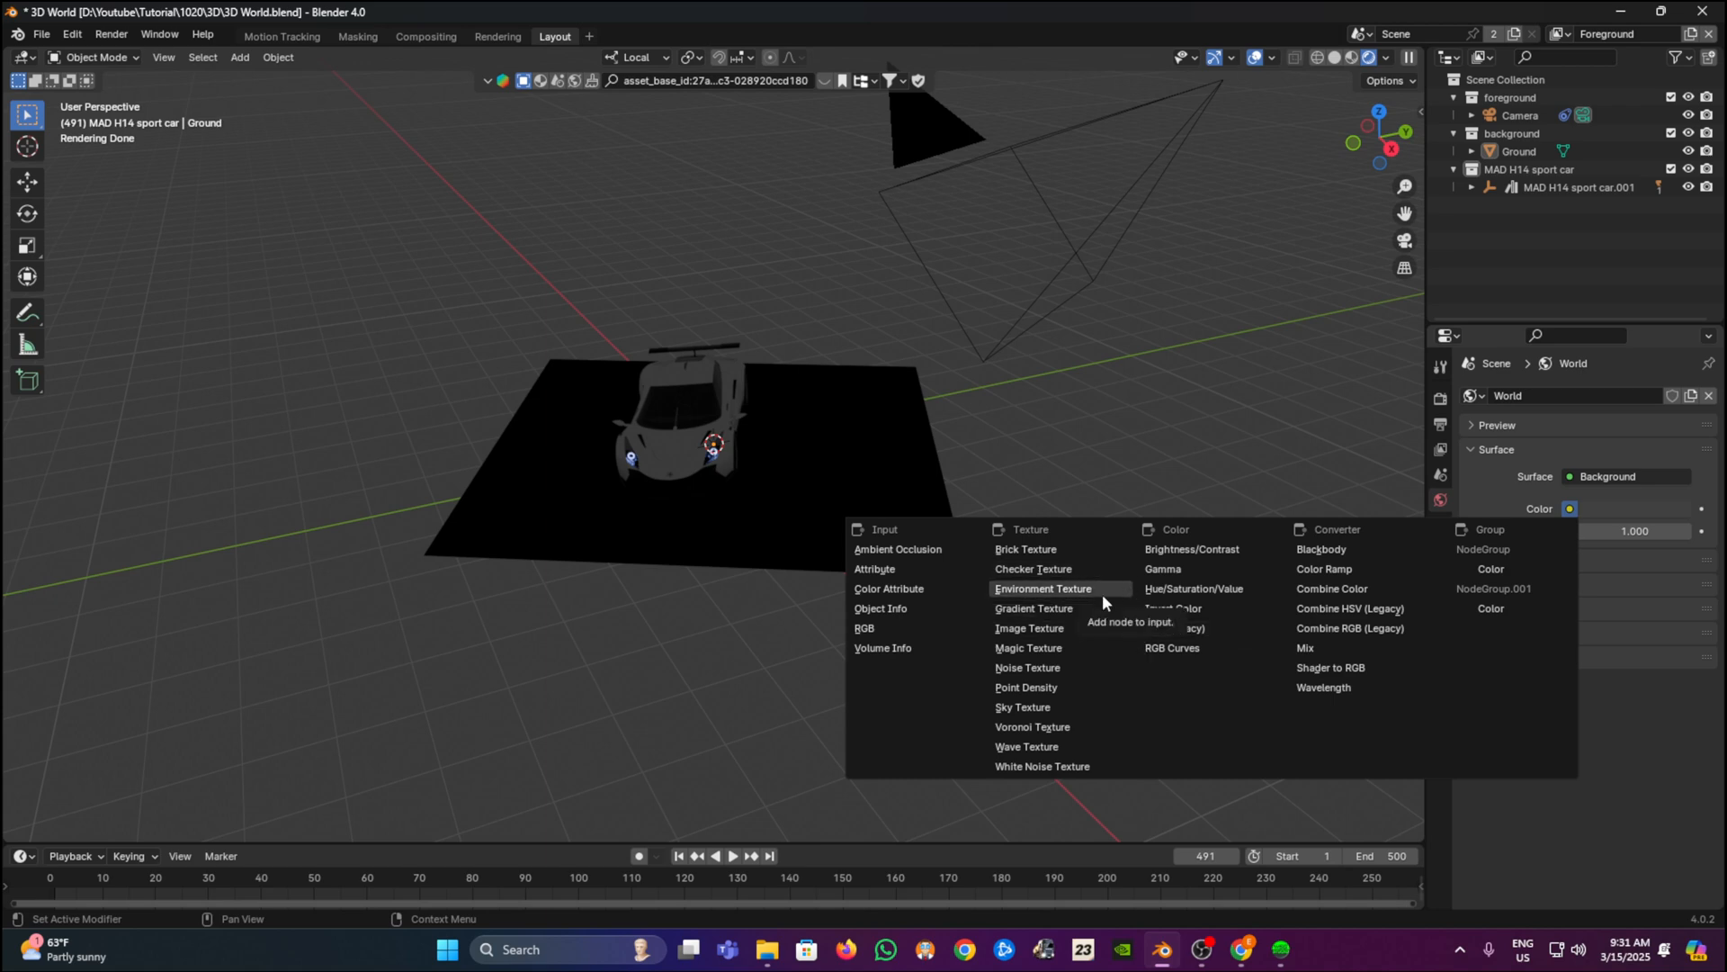
# Load zwartkops_curve_afternoon_4k.exr from Downloads as the world's environment texture
pyautogui.click(1041, 588)
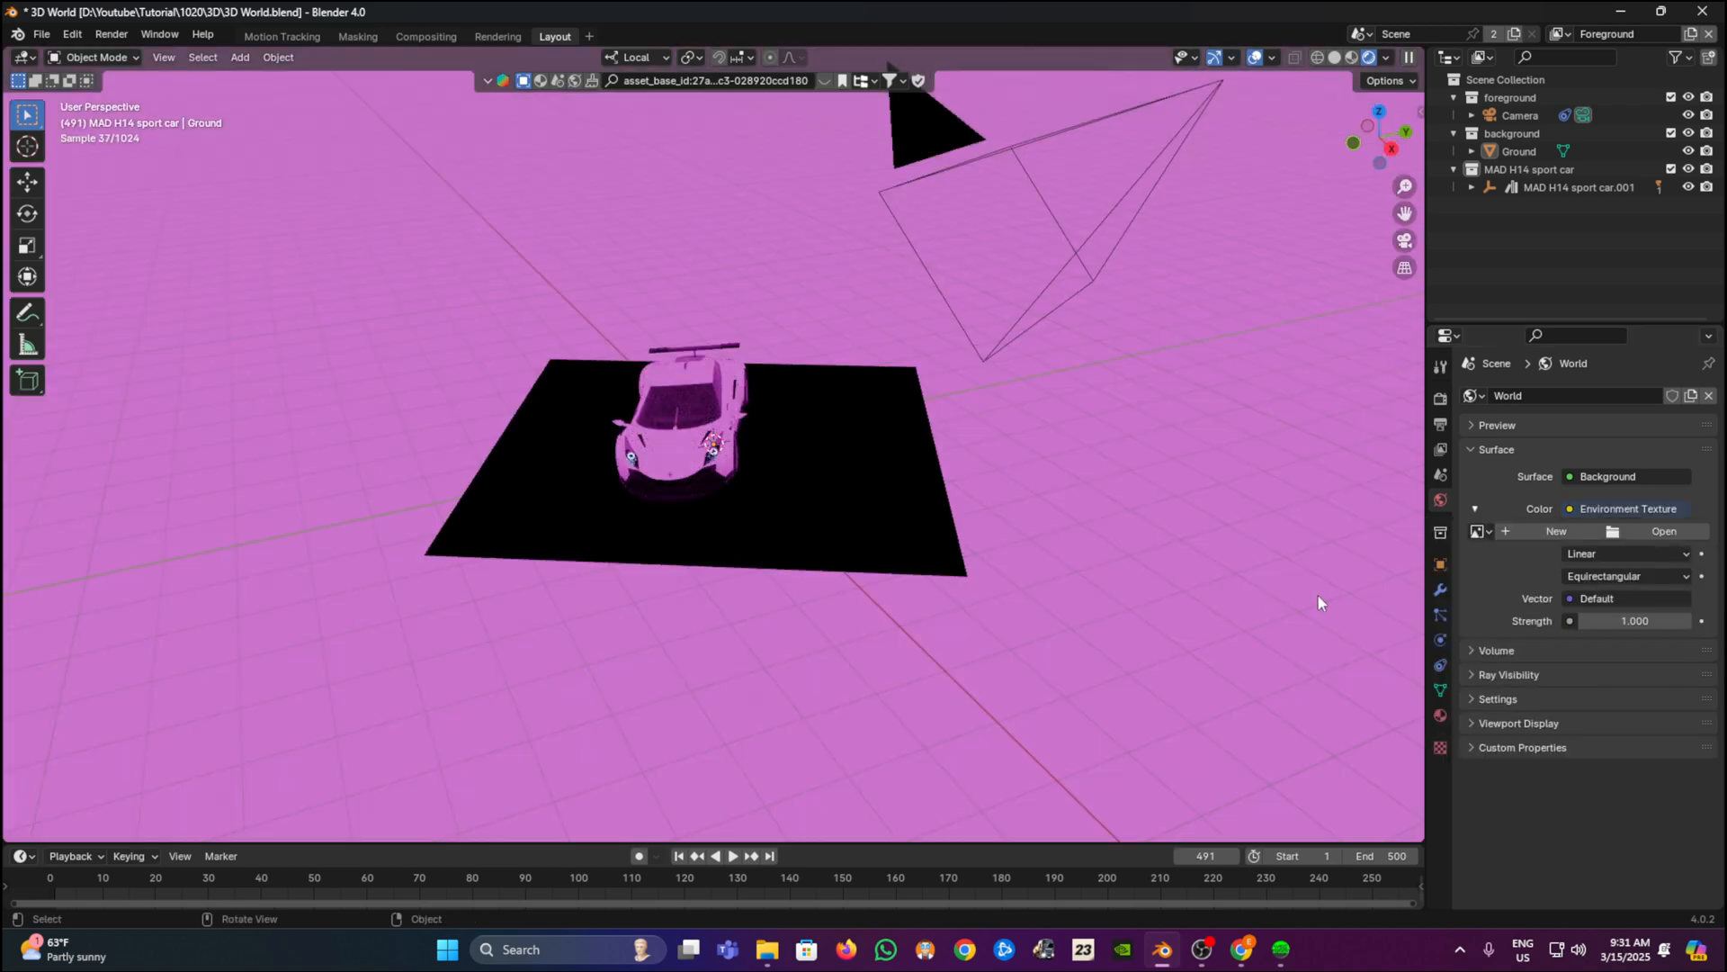
pyautogui.click(1664, 530)
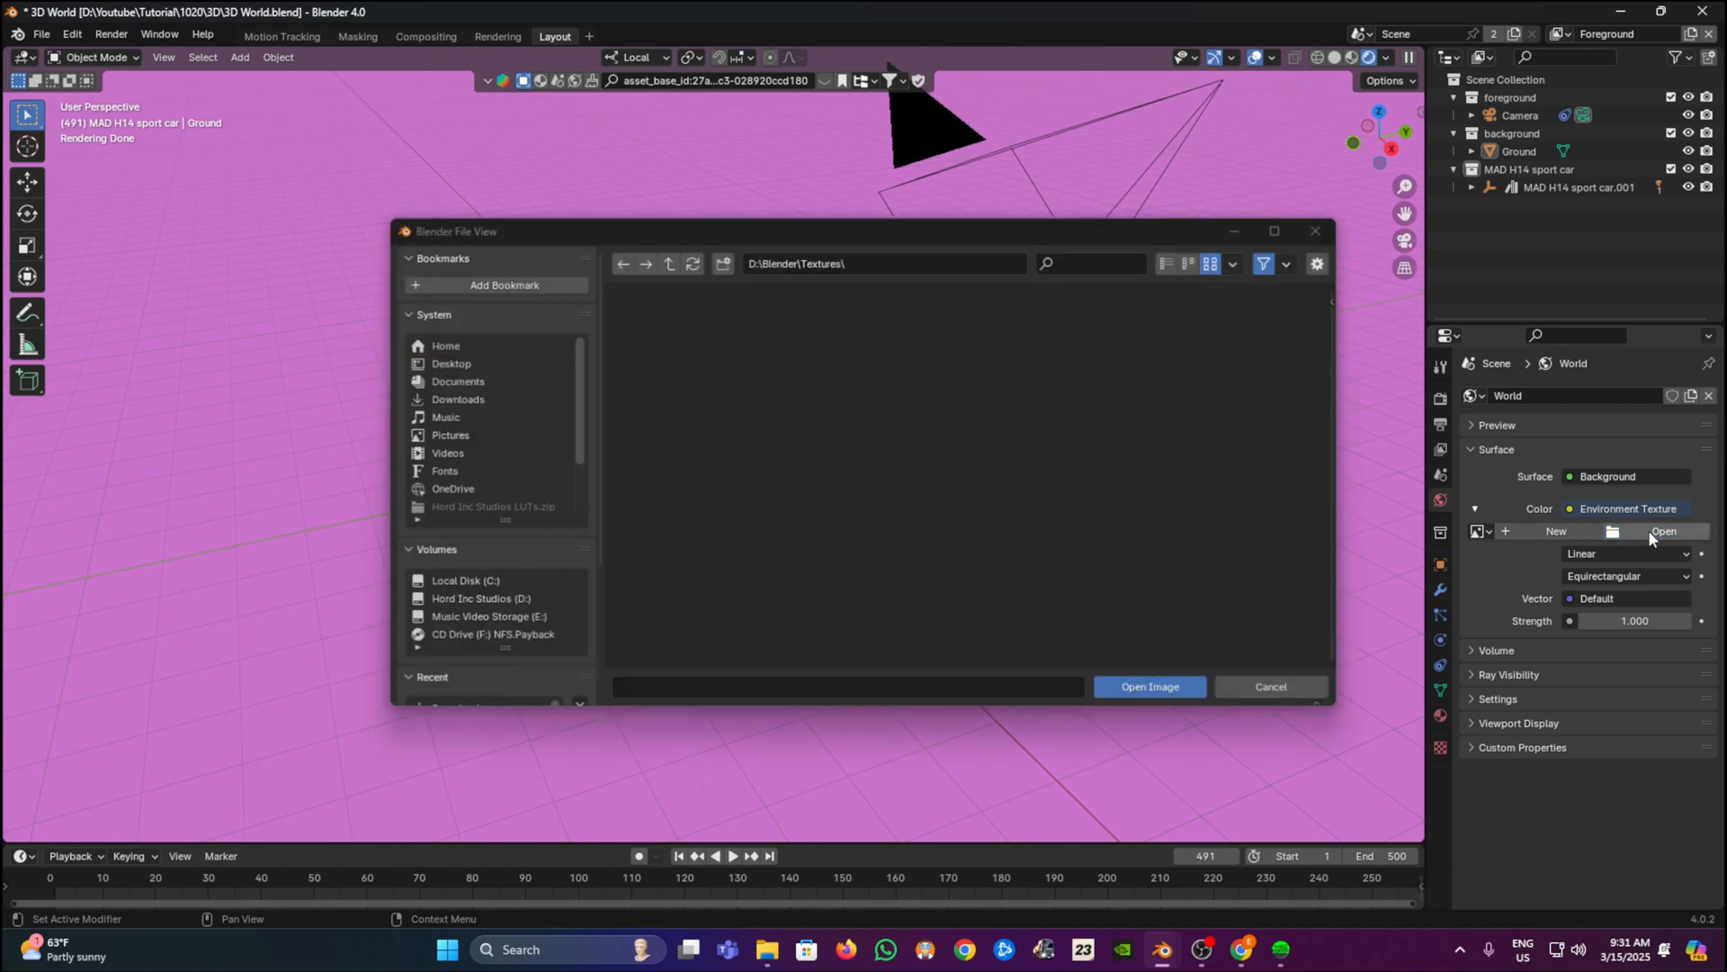
pyautogui.click(457, 400)
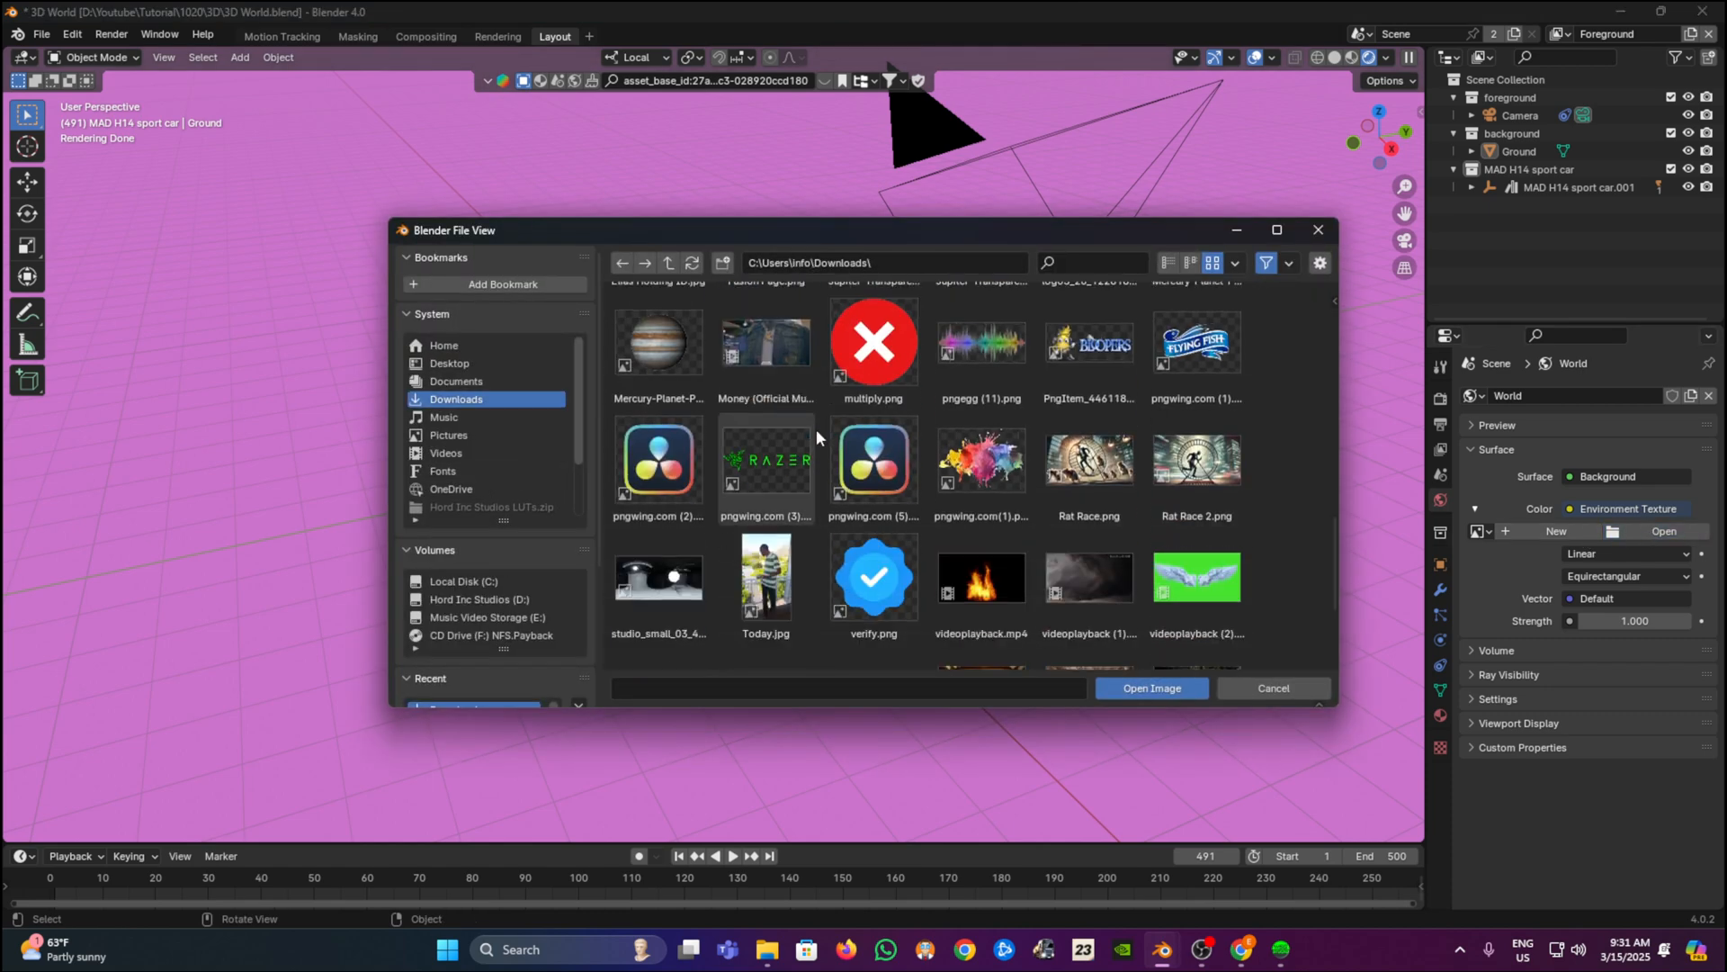
pyautogui.scroll(-3)
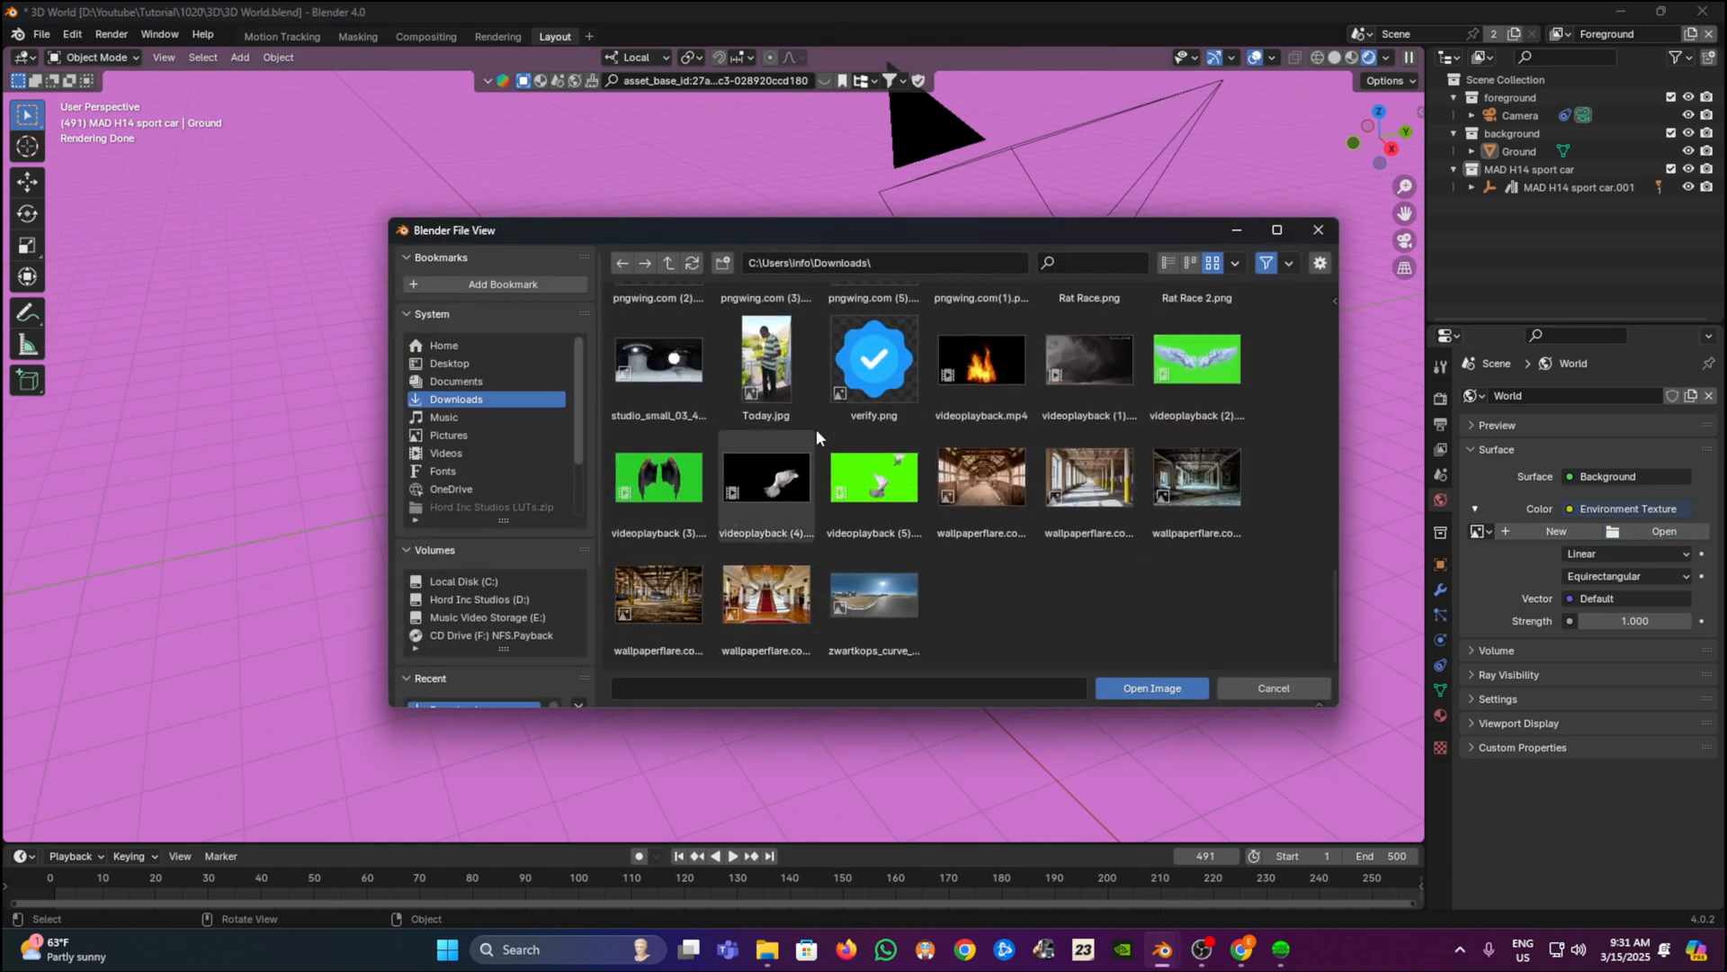
pyautogui.click(873, 595)
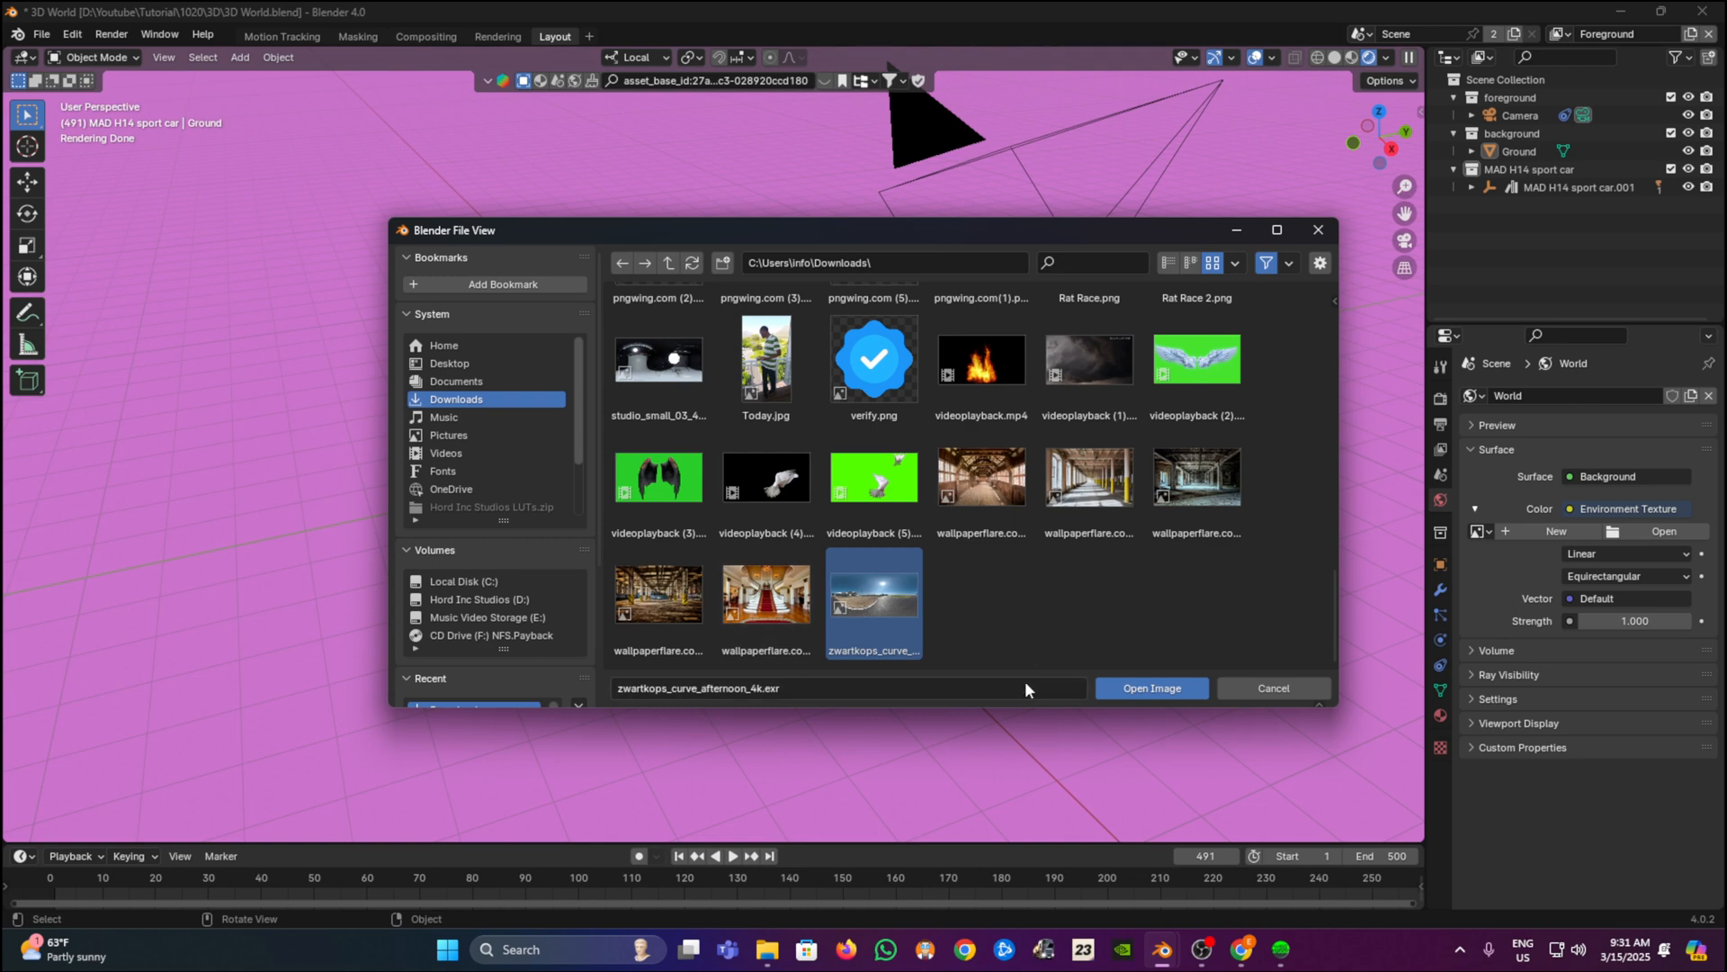
pyautogui.click(1150, 687)
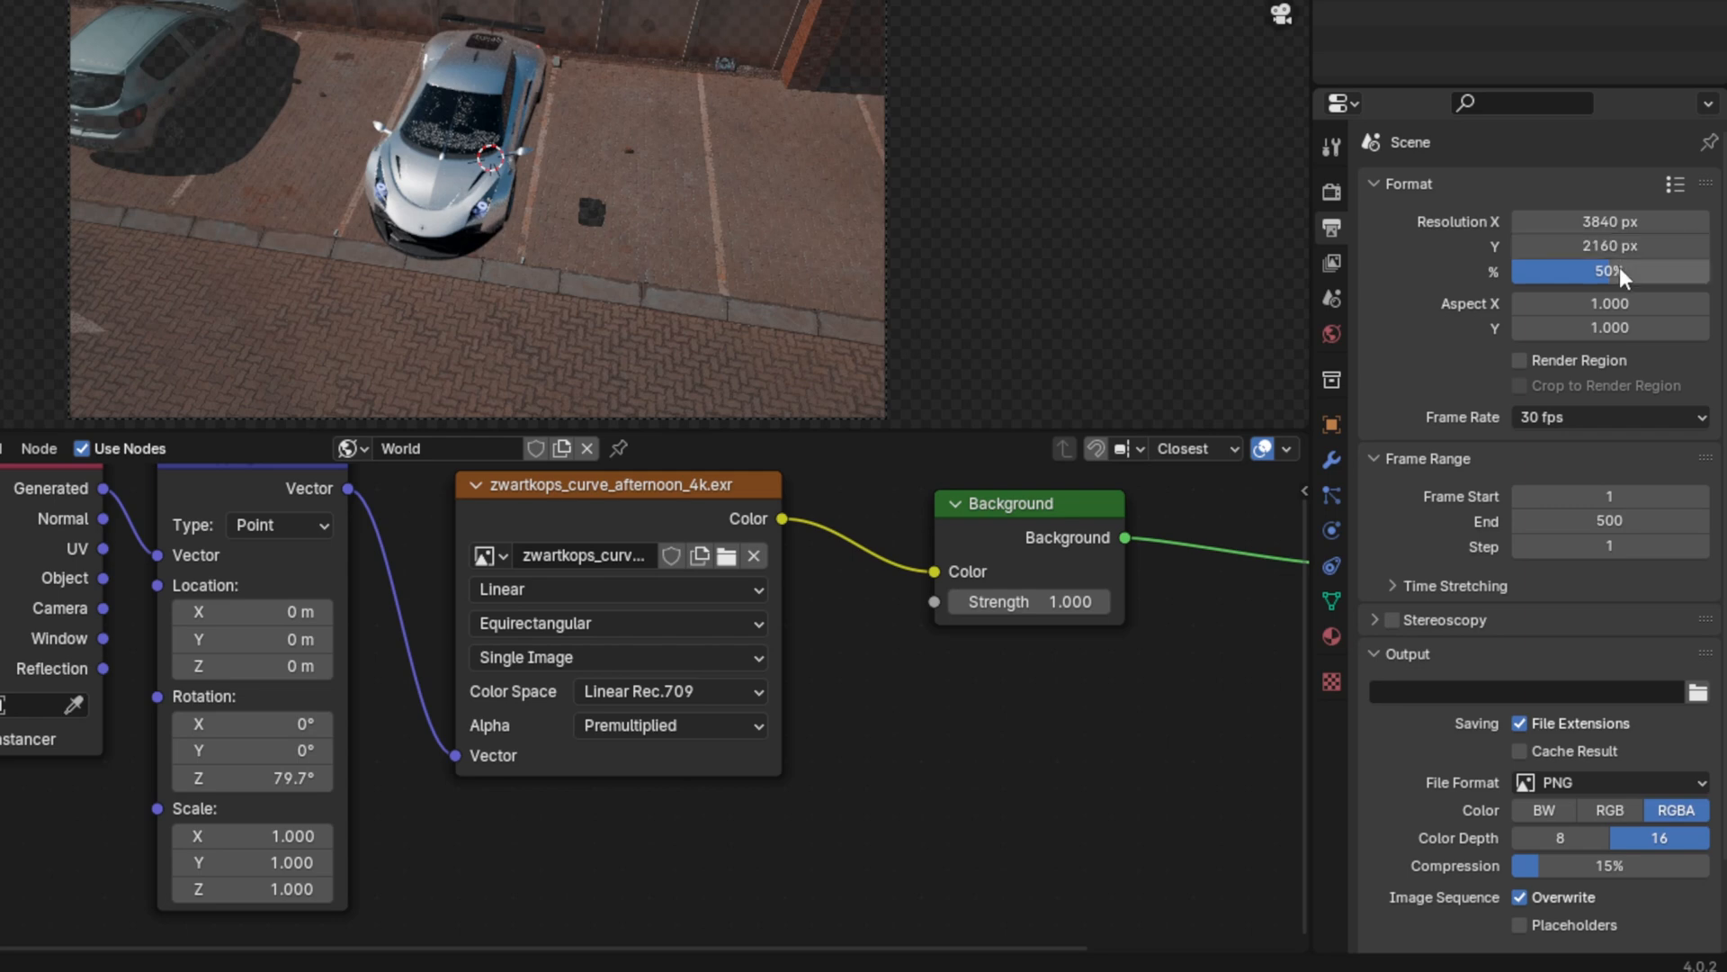
# Set the render resolution scale to 50% for the 3840 × 2160 output
pyautogui.click(1609, 272)
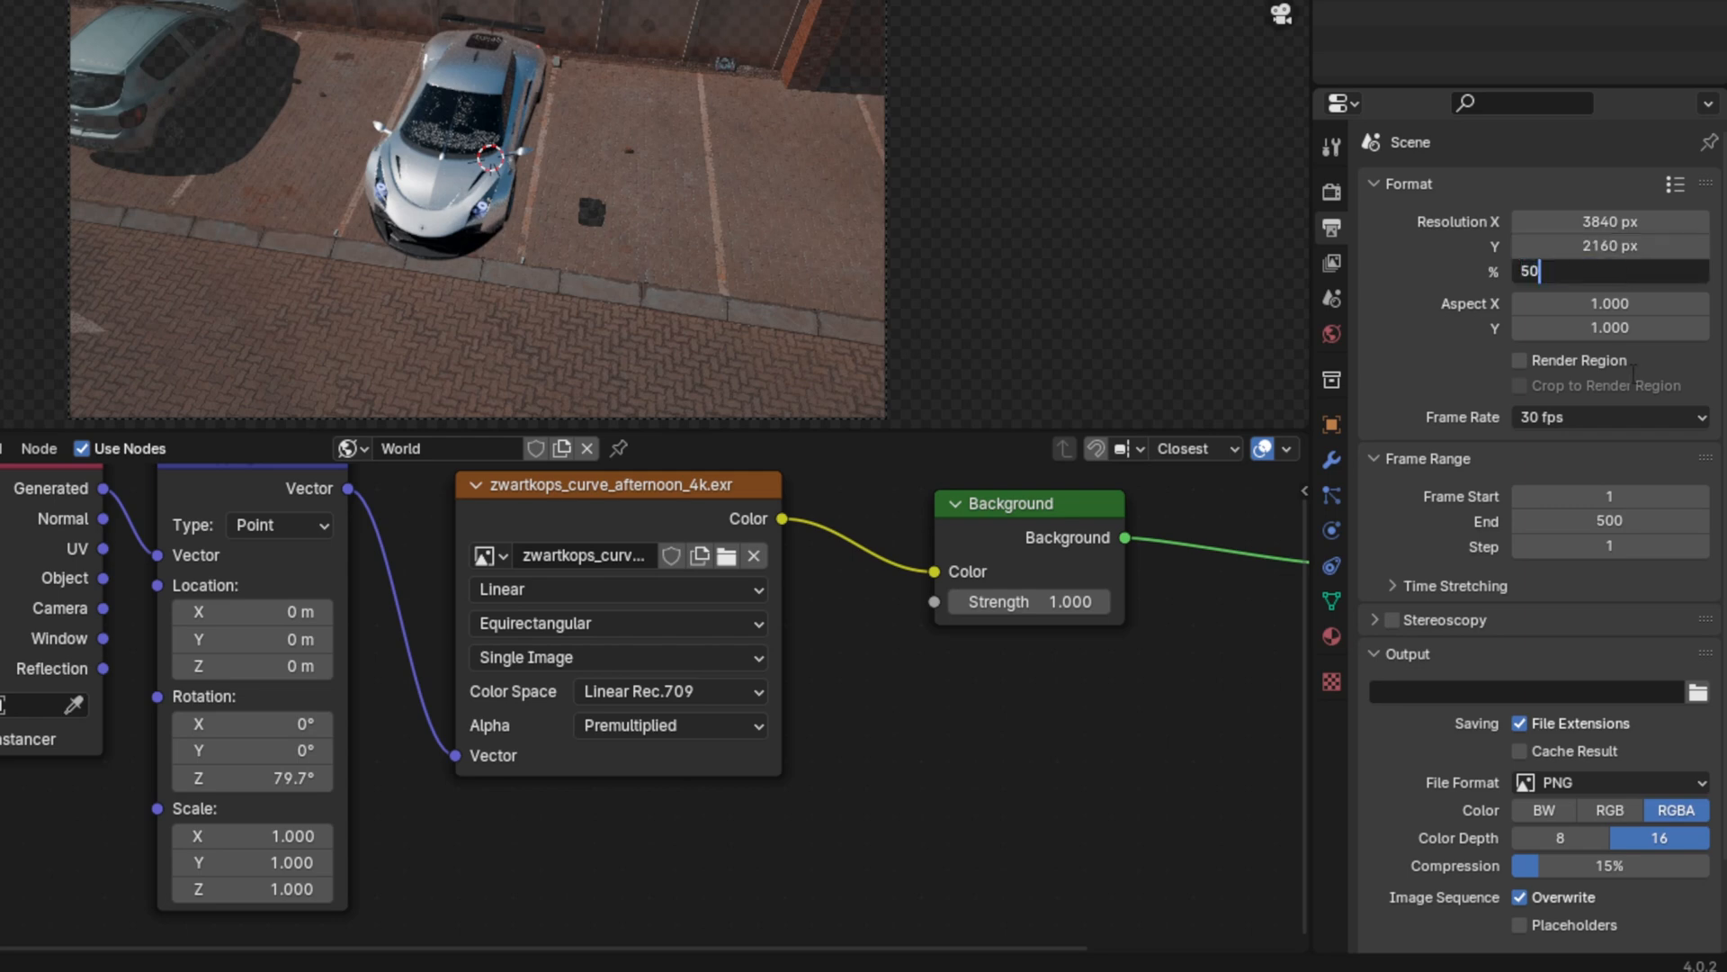
pyautogui.click(1375, 184)
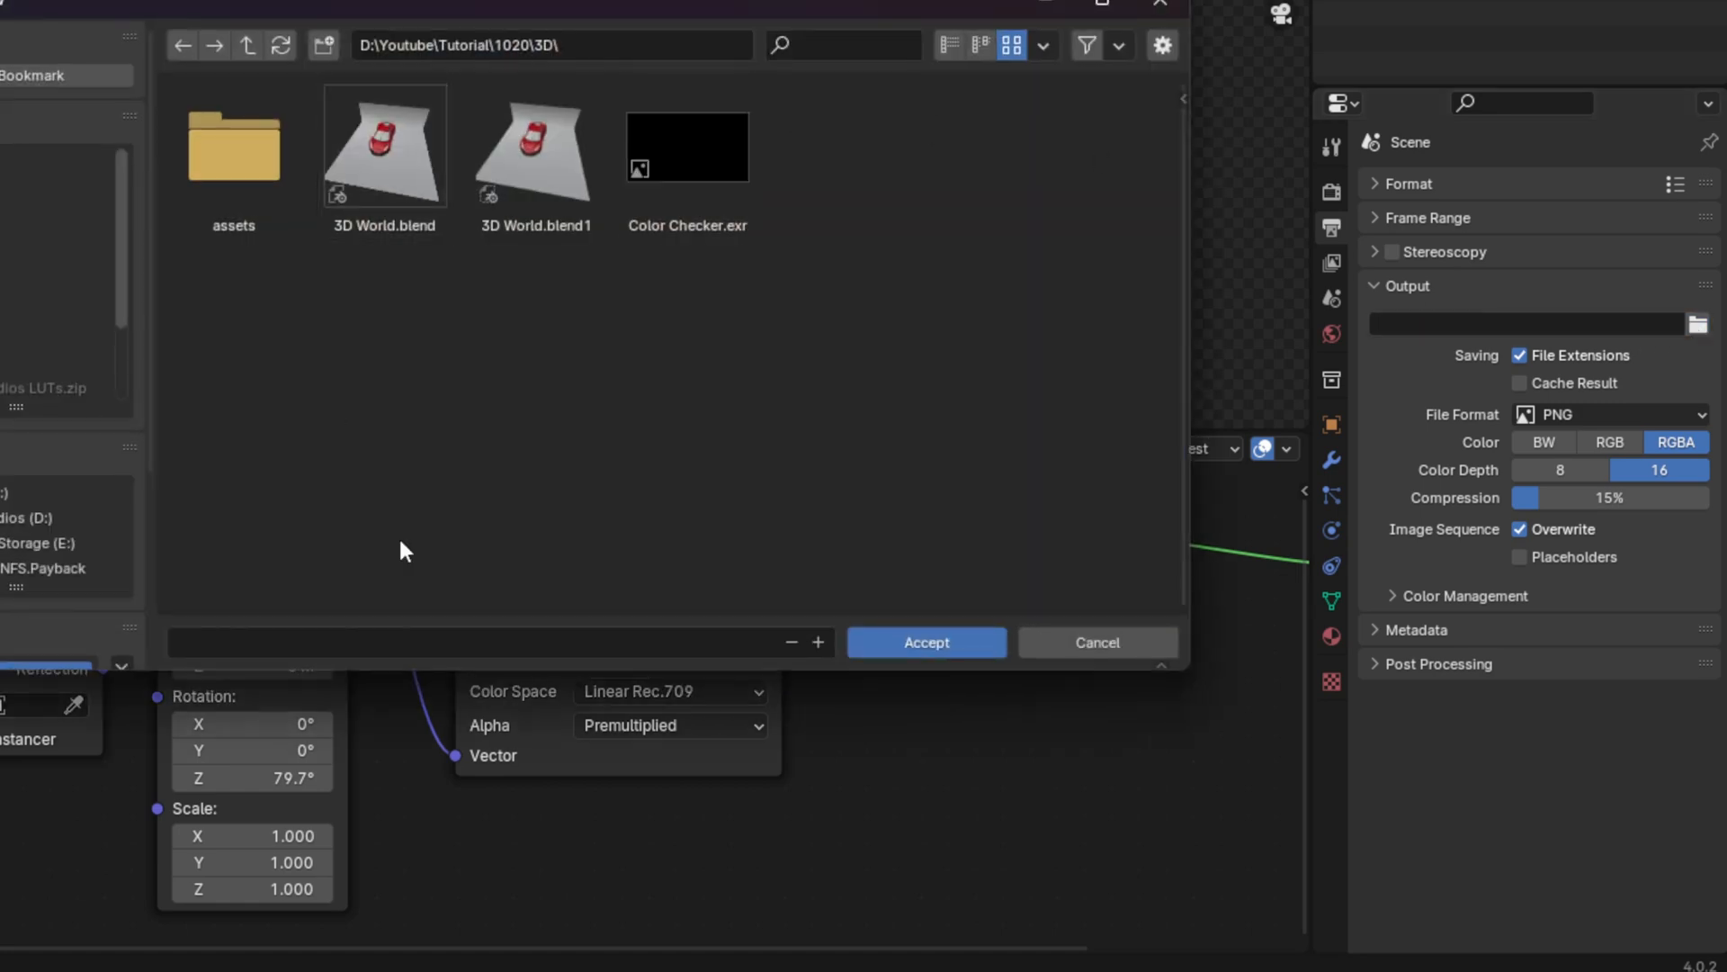
# Output renders to the blend file's folder as OpenEXR MultiLayer files
pyautogui.click(924, 641)
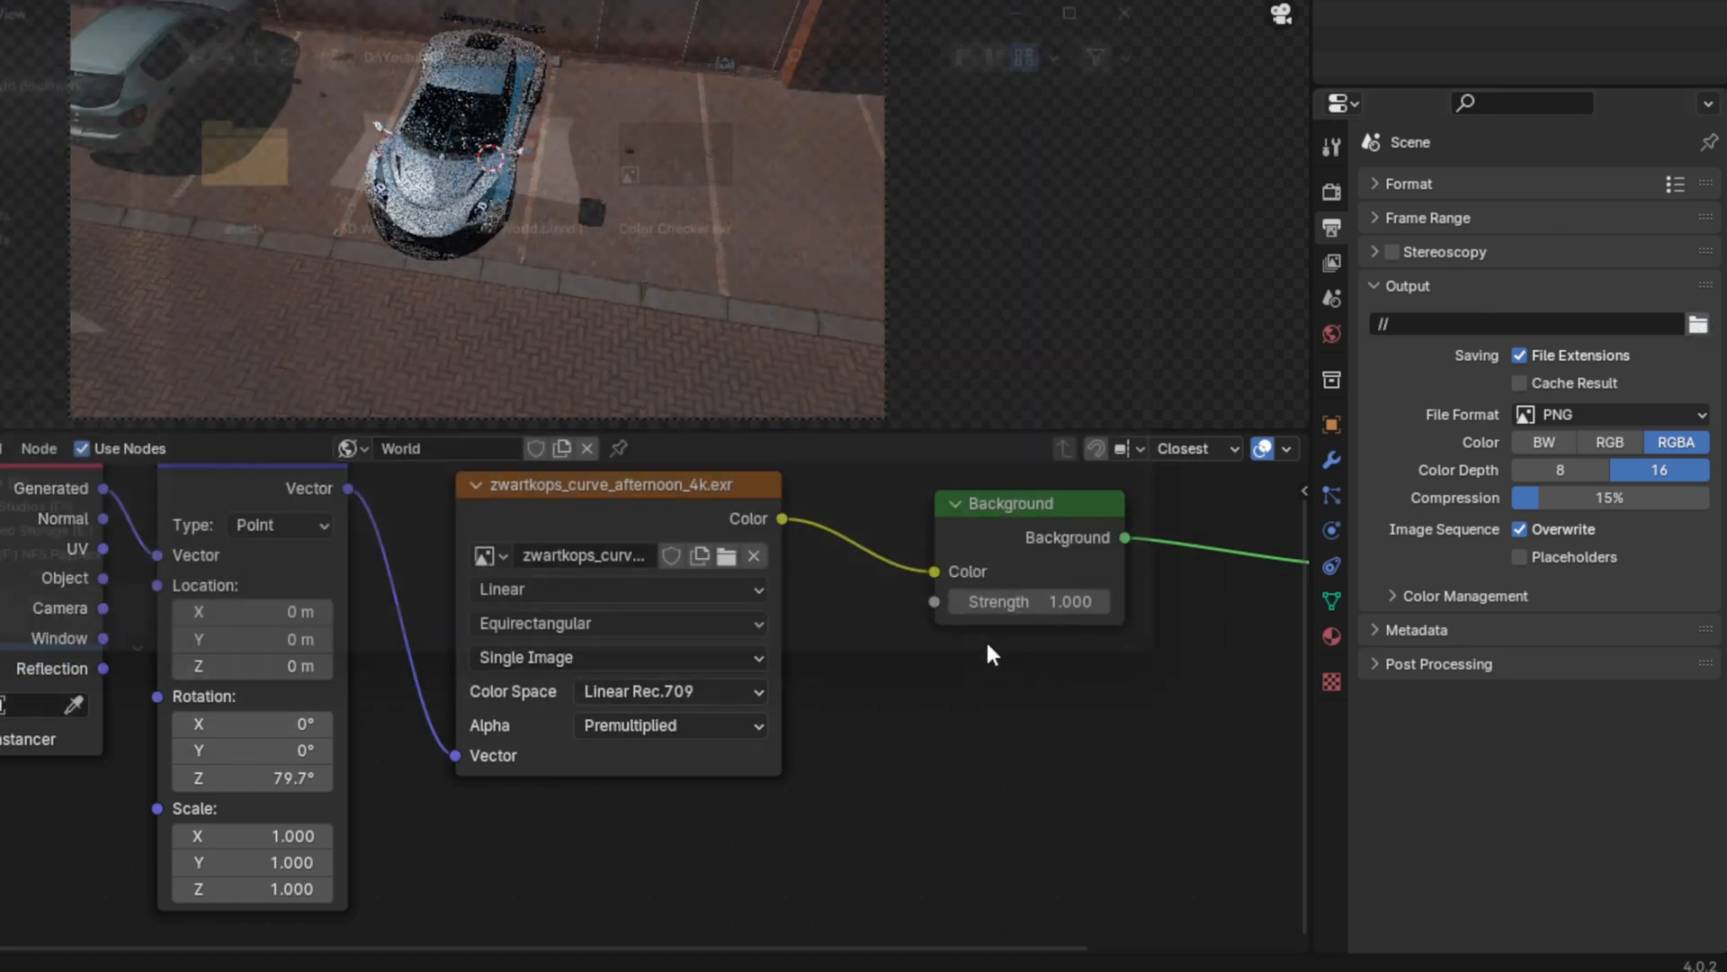
pyautogui.click(1608, 414)
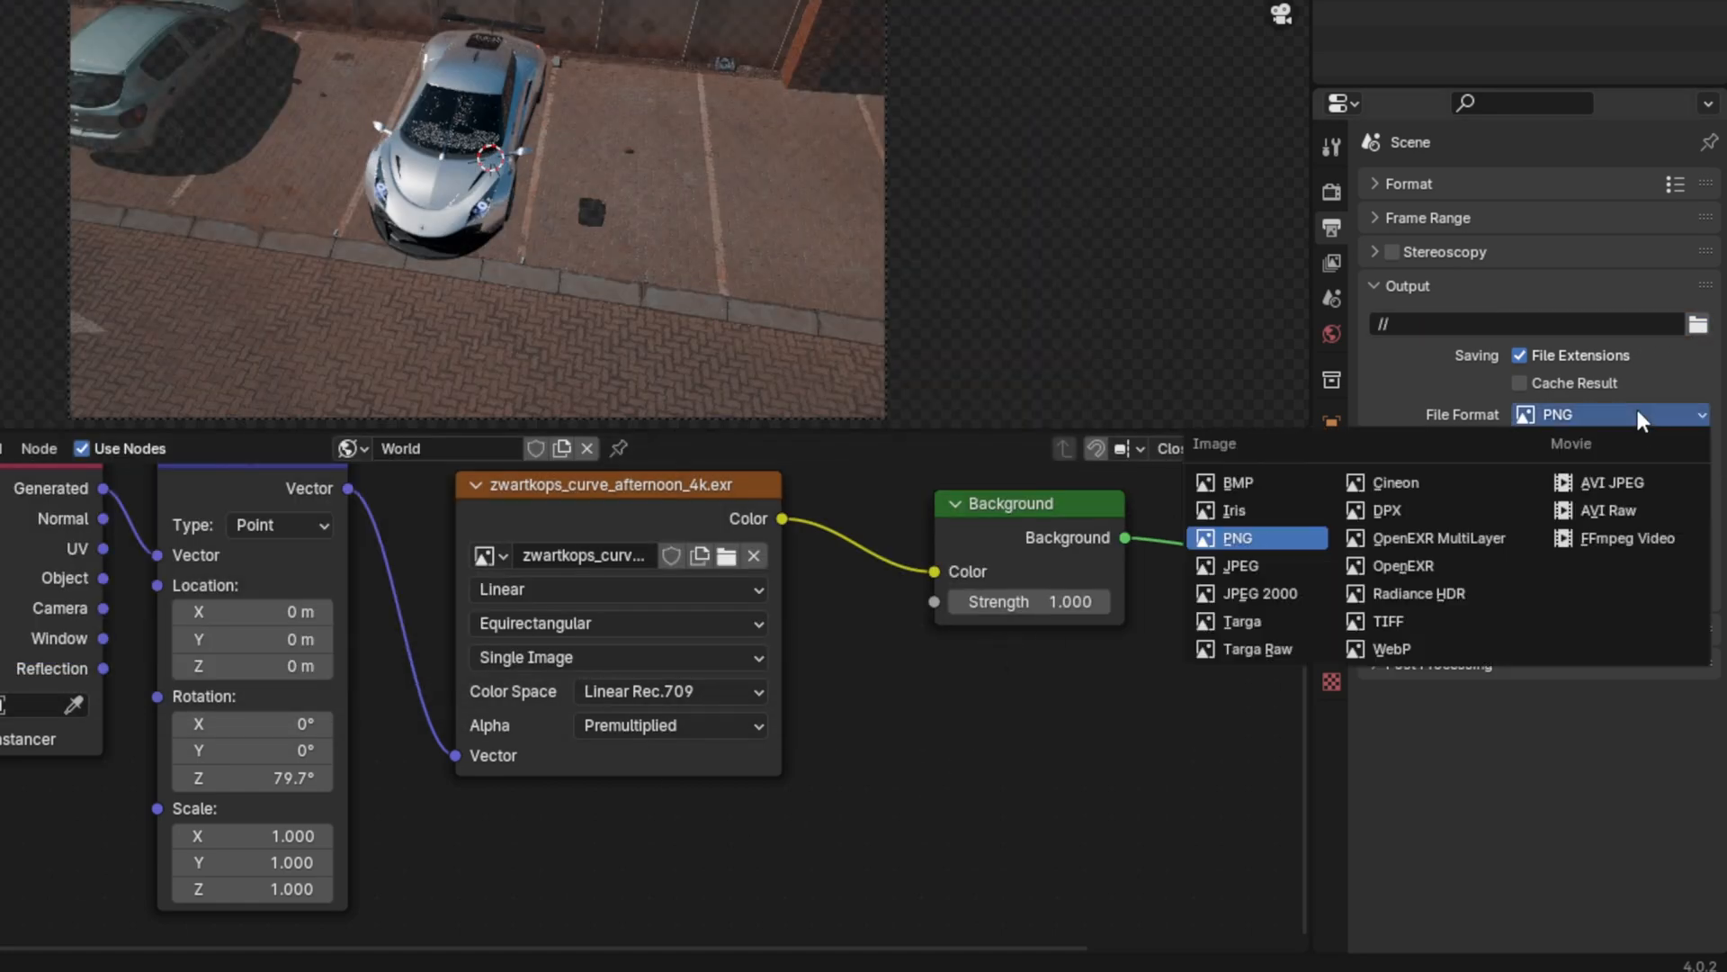
pyautogui.moveTo(1436, 538)
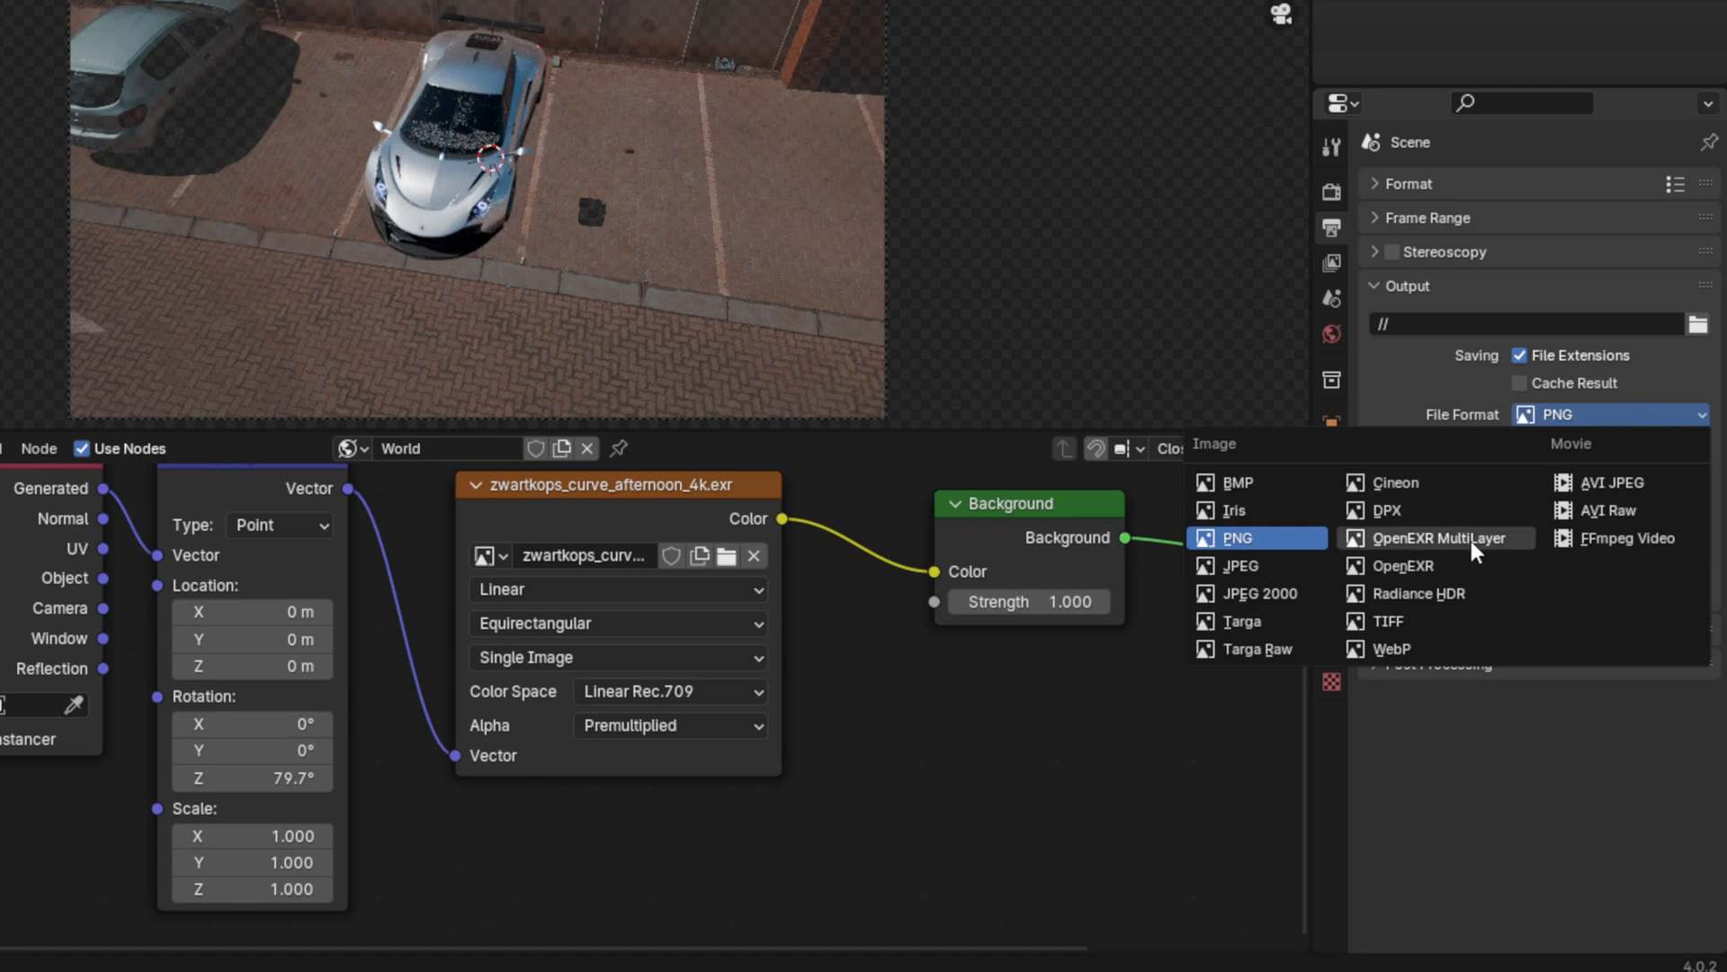
pyautogui.click(1436, 538)
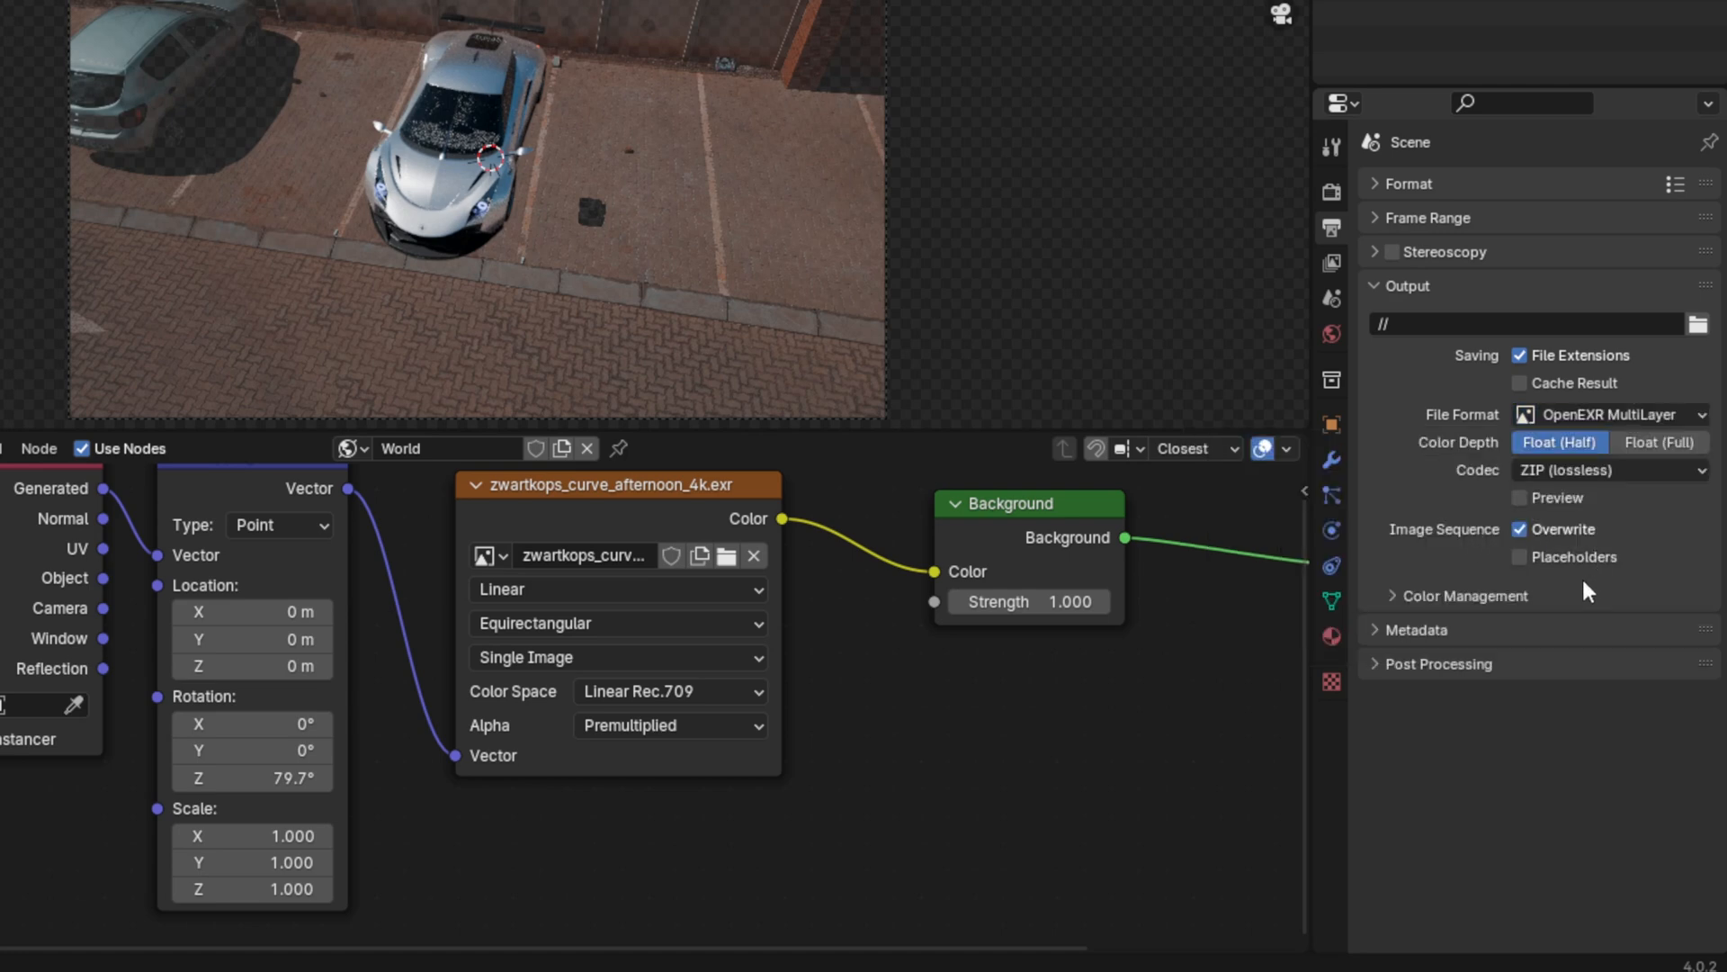
# Set the sequencer colour space to ACEScg and toggle the transparent film background
pyautogui.click(1464, 595)
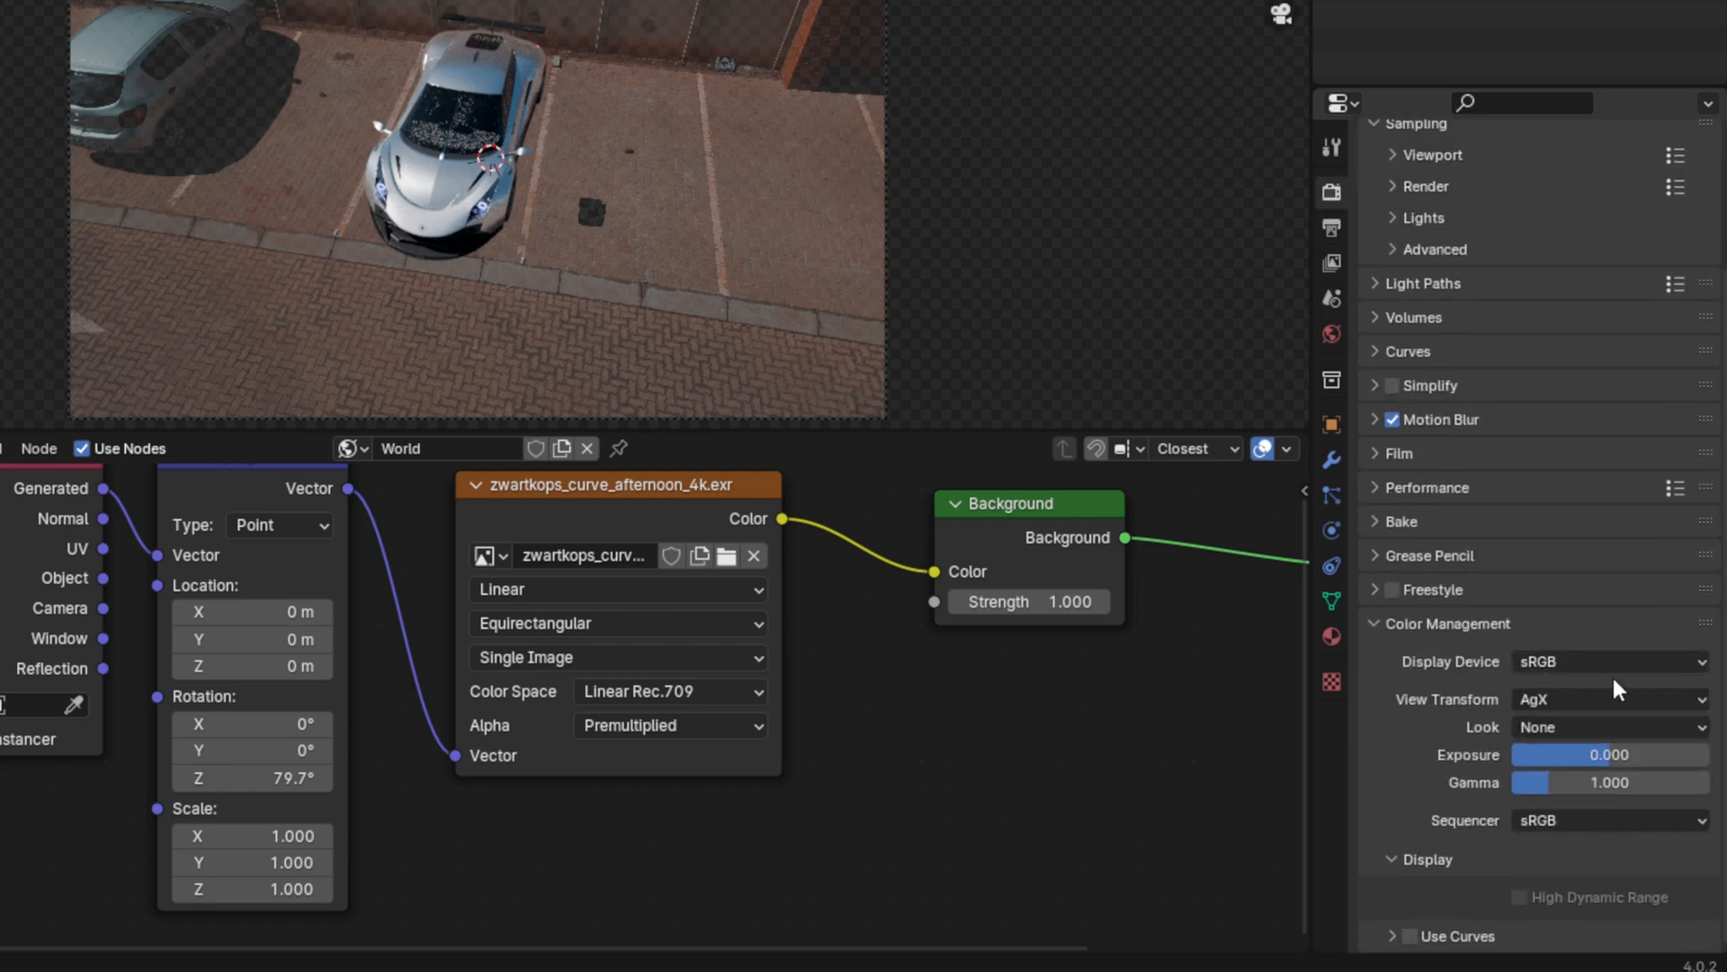
pyautogui.click(1608, 821)
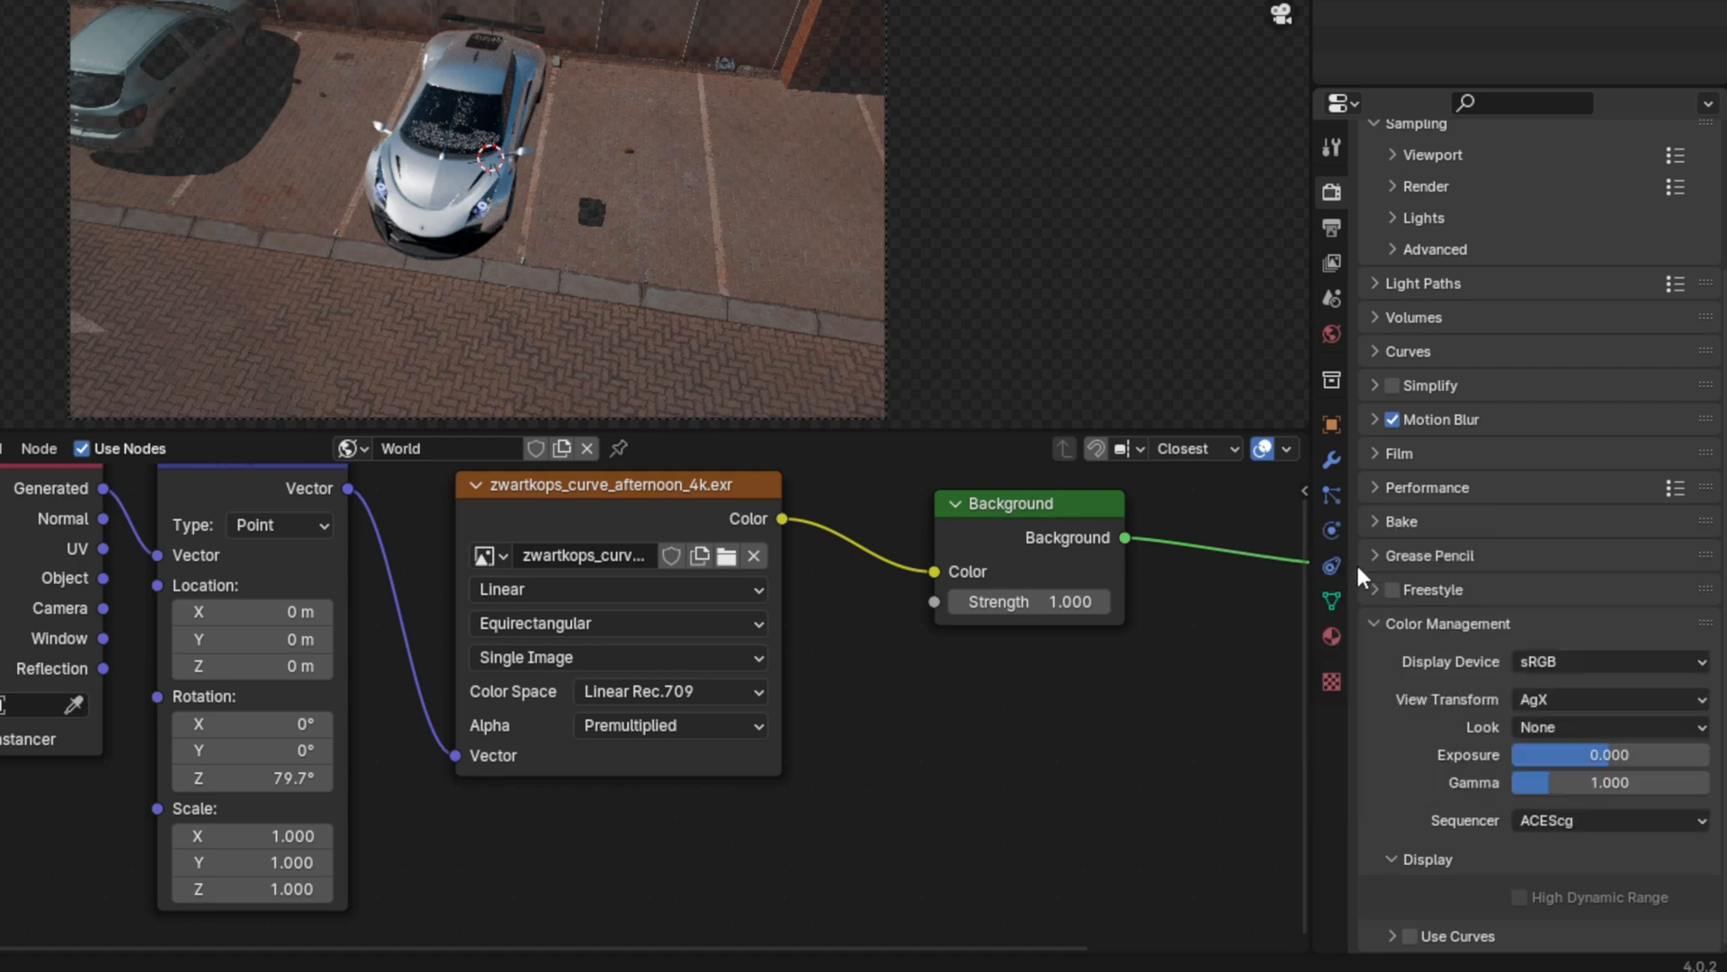
pyautogui.moveTo(1380, 635)
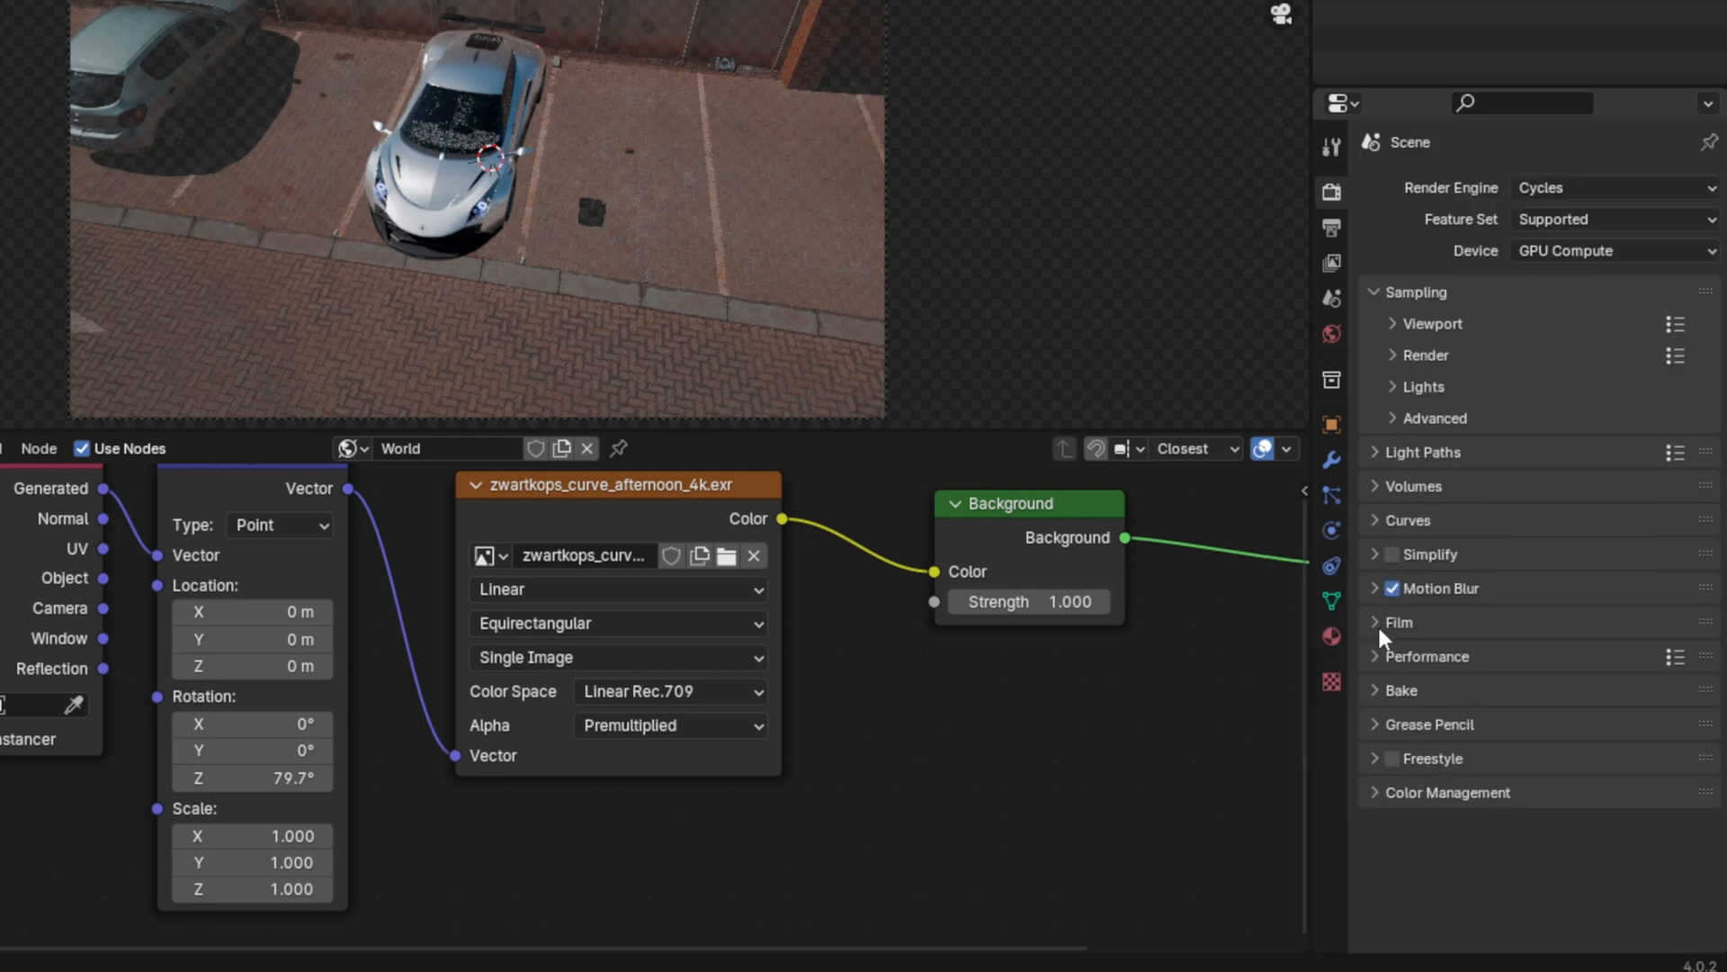
pyautogui.click(1373, 620)
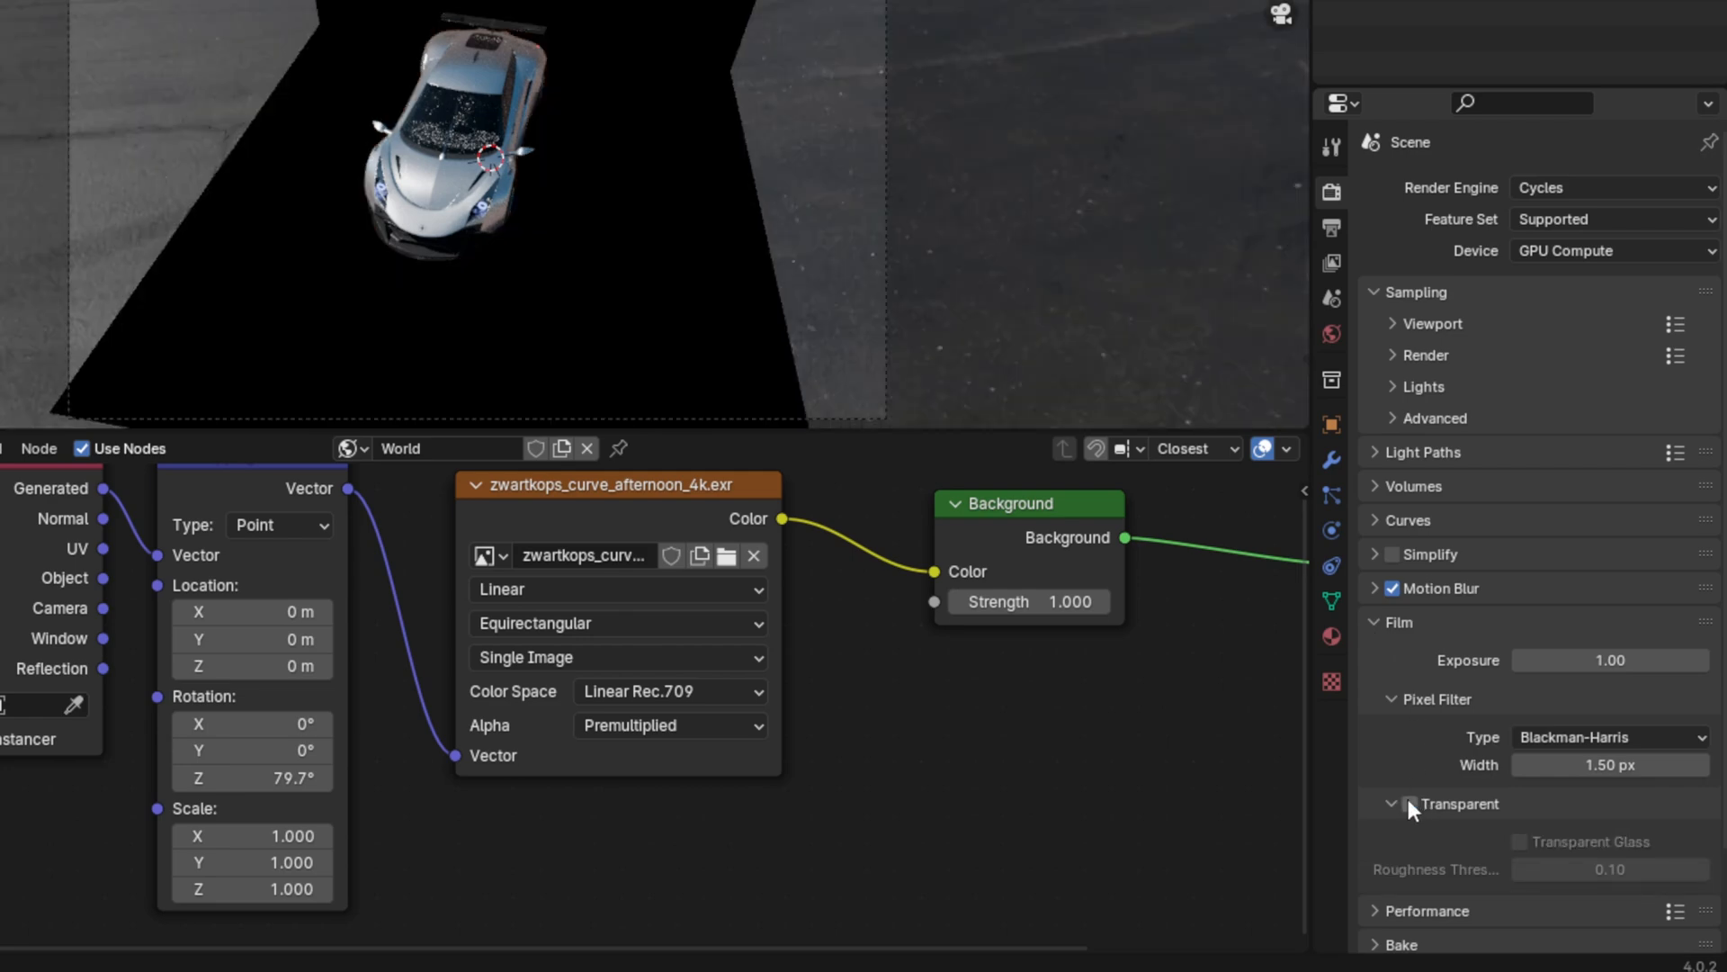
pyautogui.click(1408, 803)
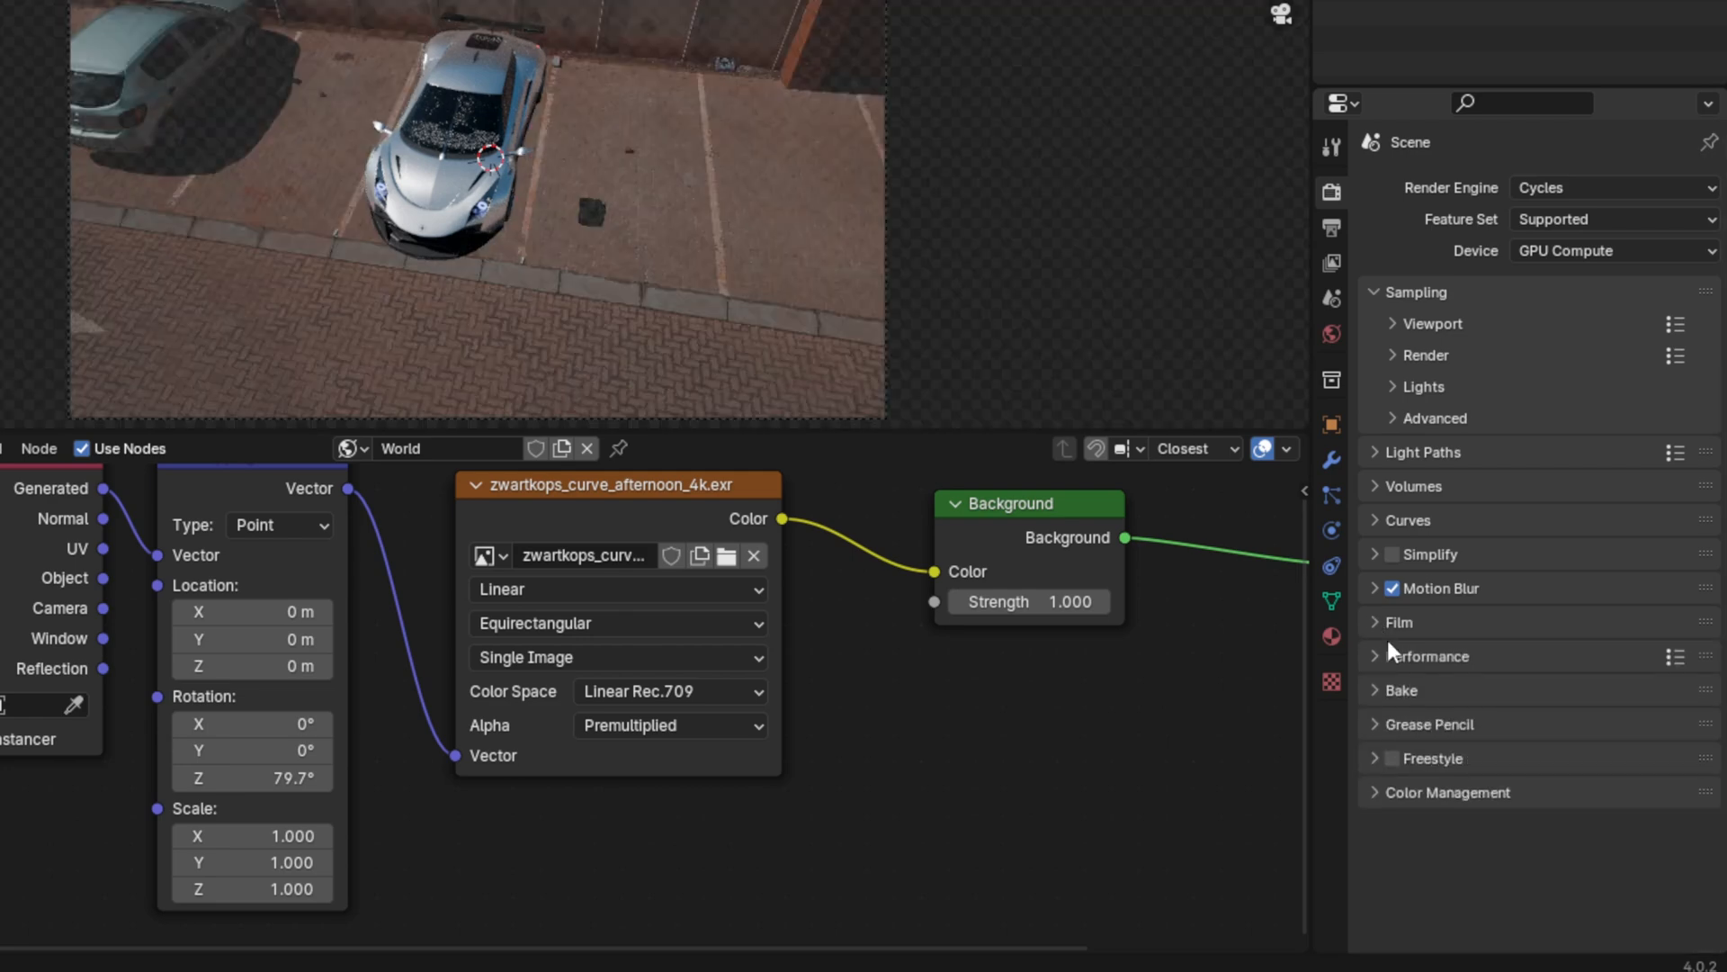
pyautogui.click(1331, 227)
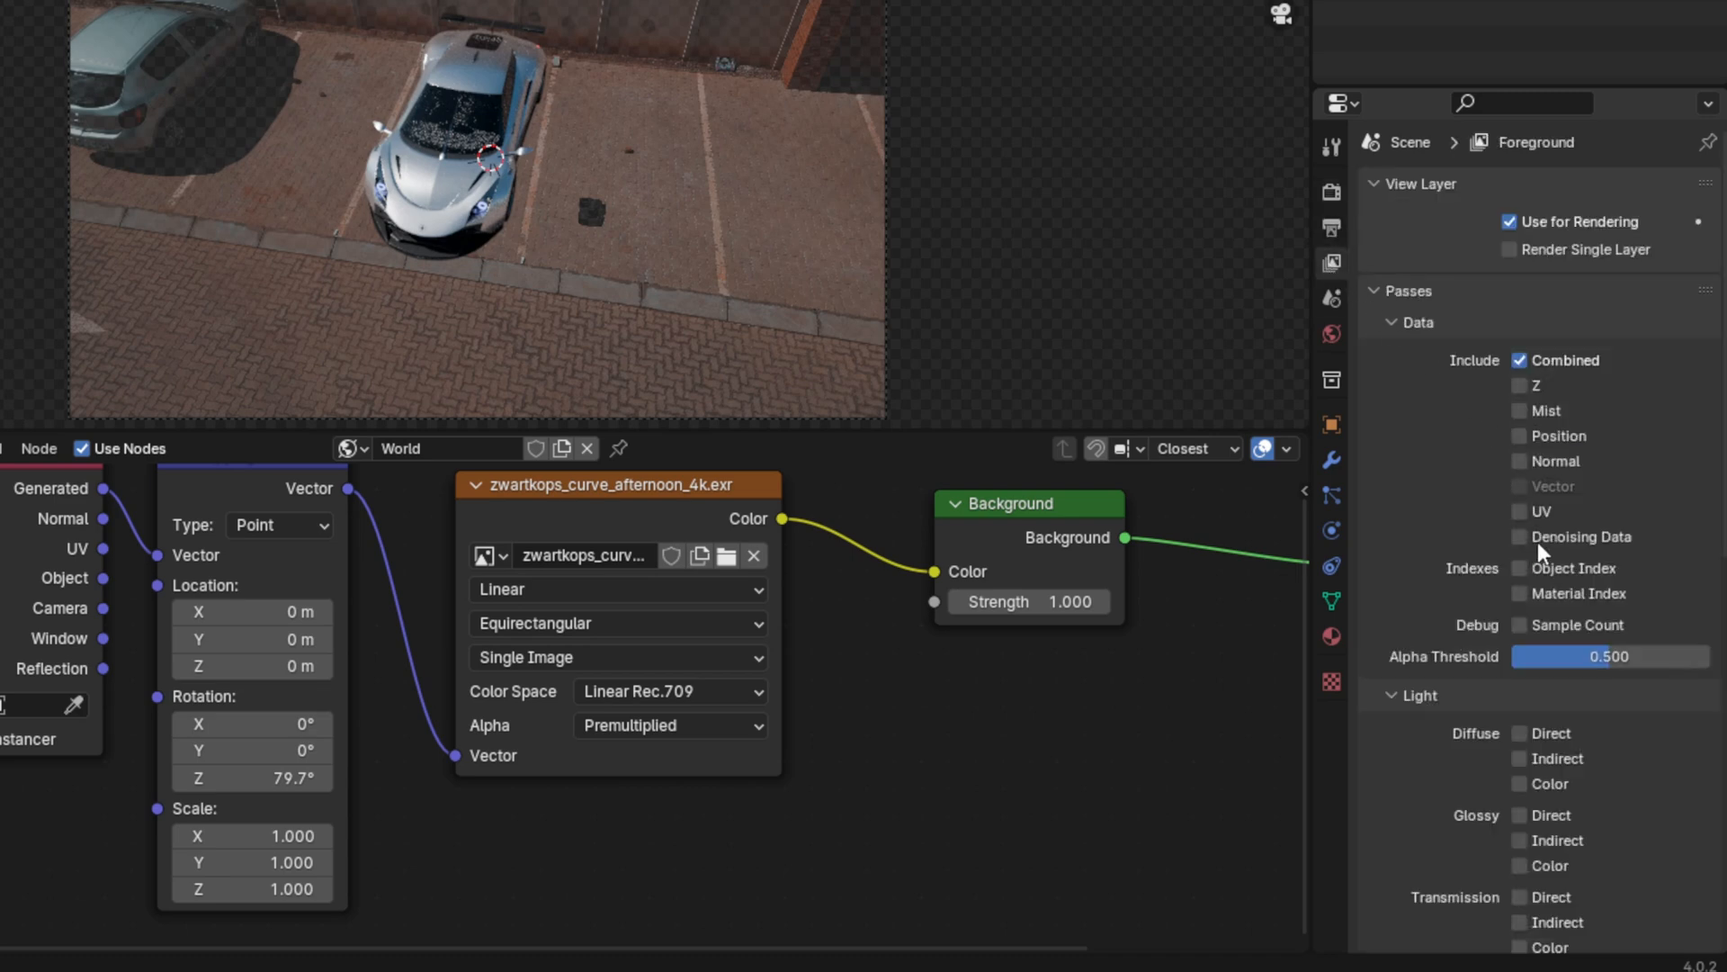
# Review the Foreground view layer's passes (only Combined) and collapse the Passes list
pyautogui.scroll(-3)
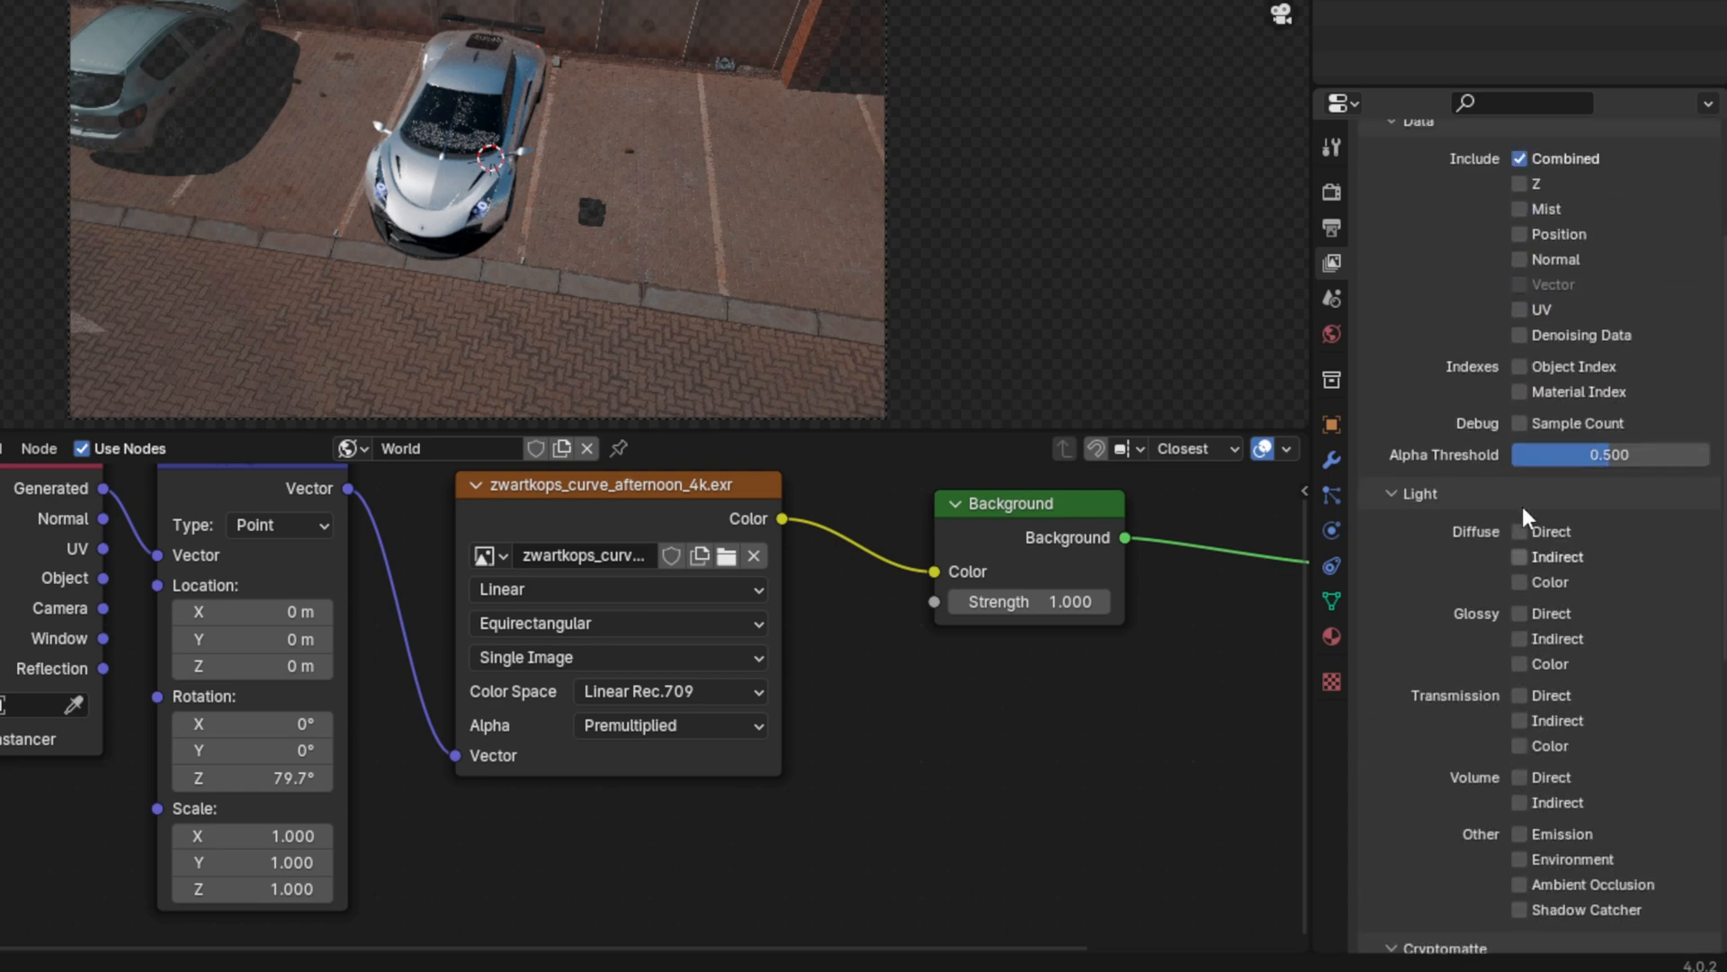
pyautogui.scroll(-3)
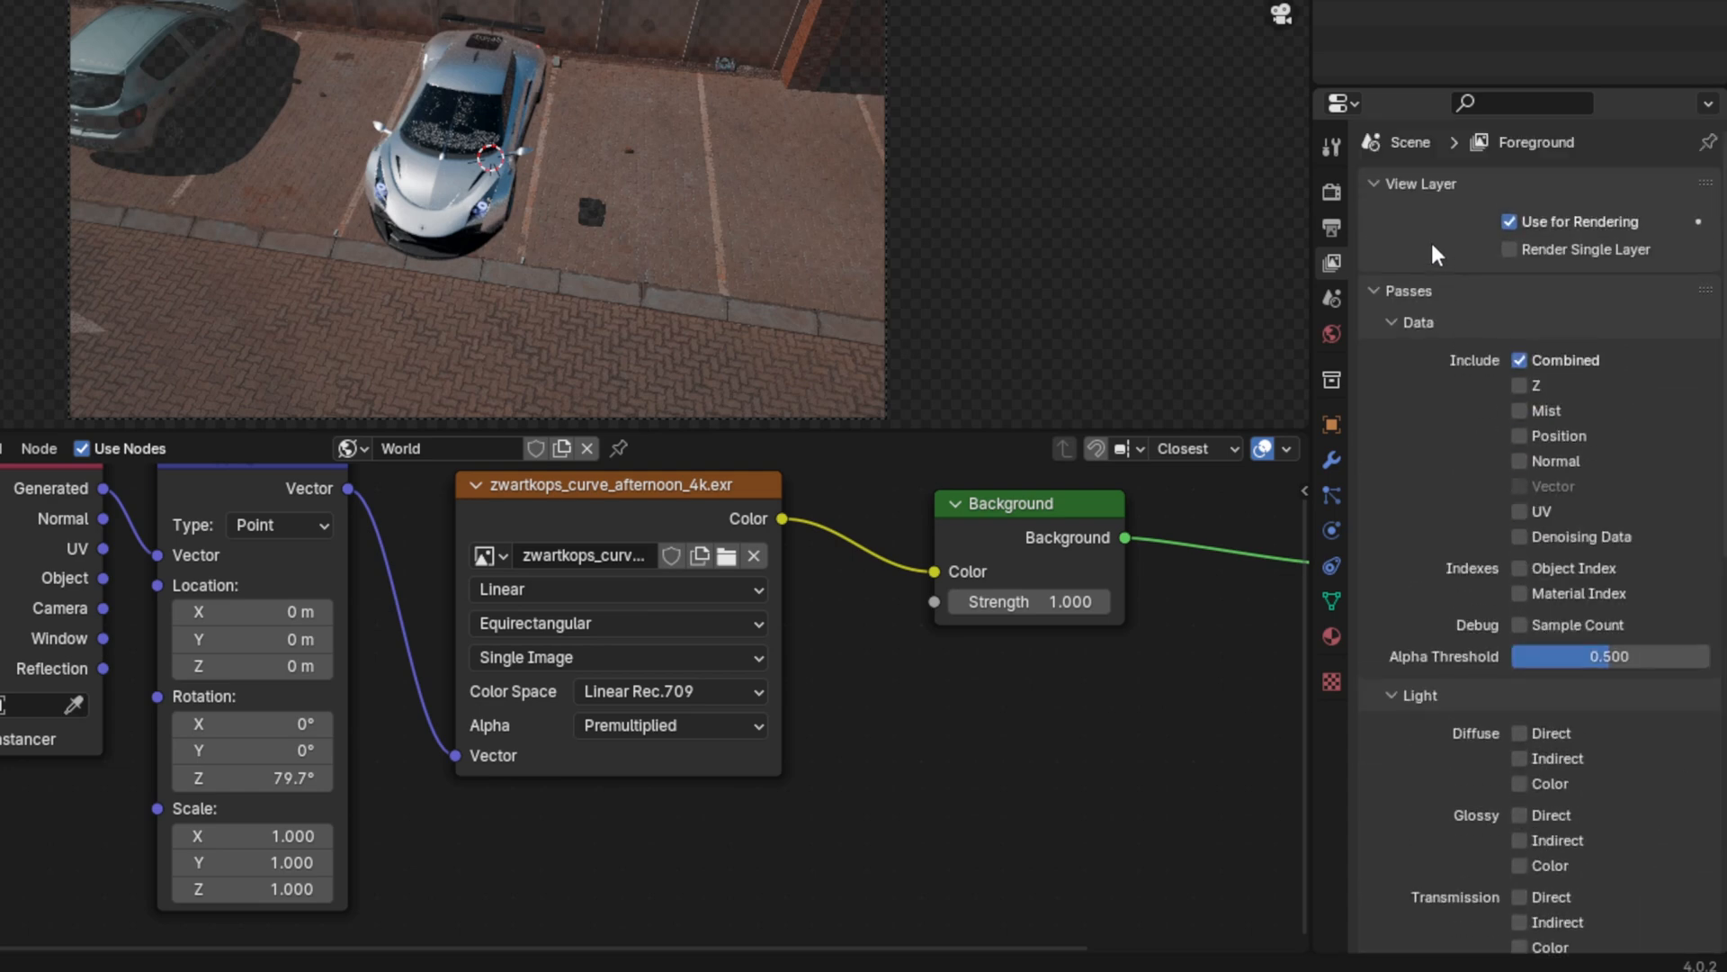
pyautogui.click(1373, 183)
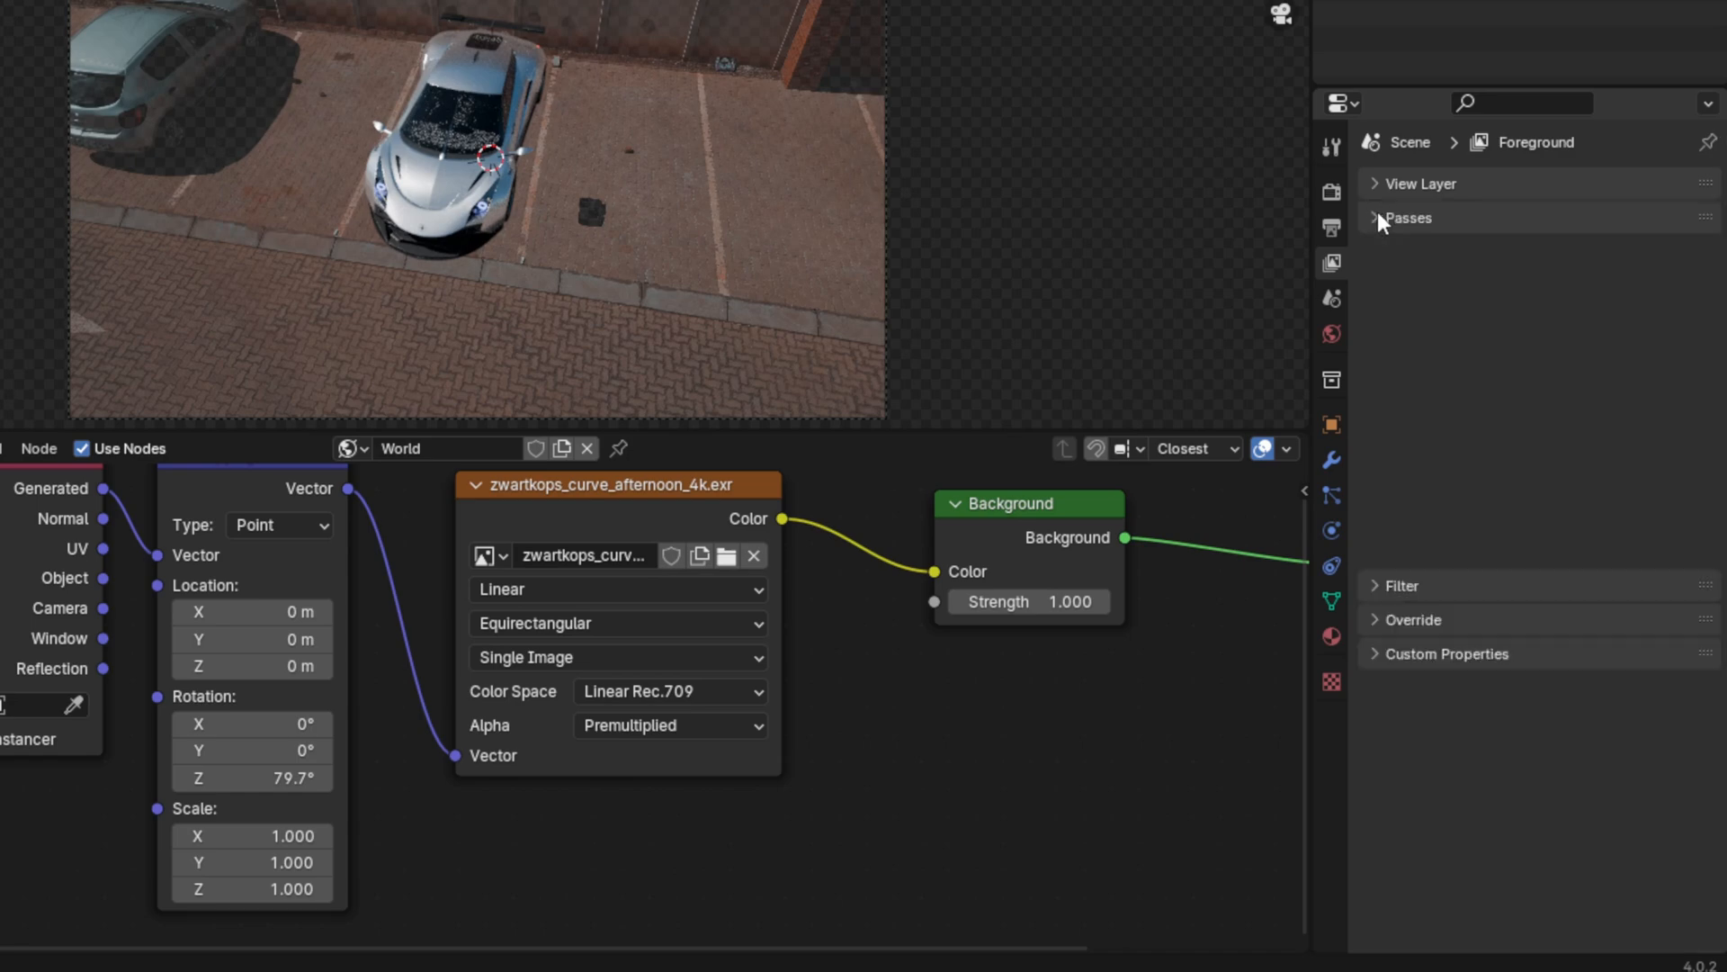